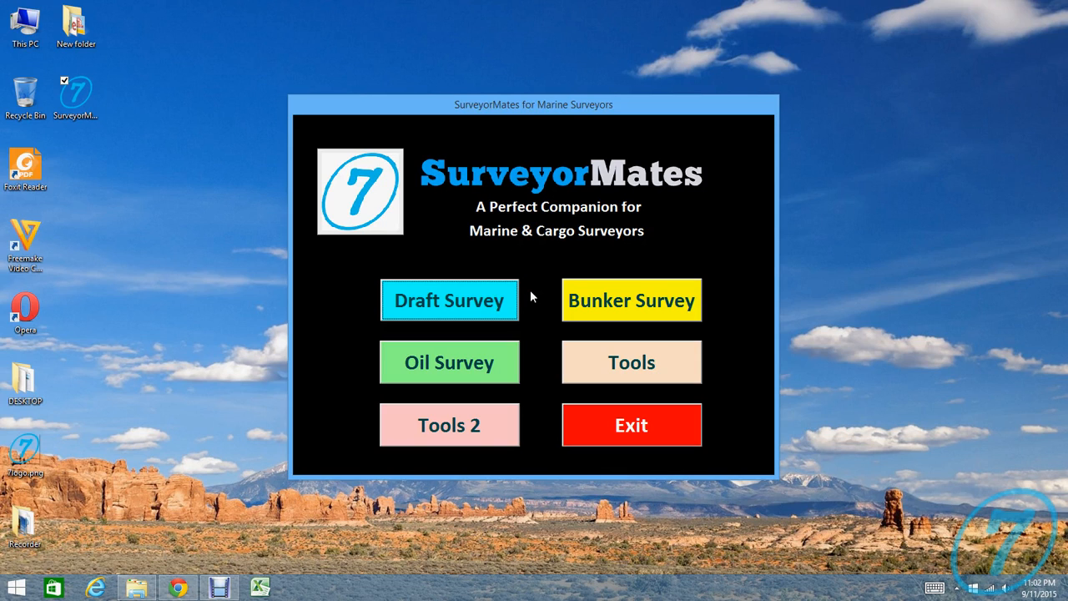
mouse_move(458, 203)
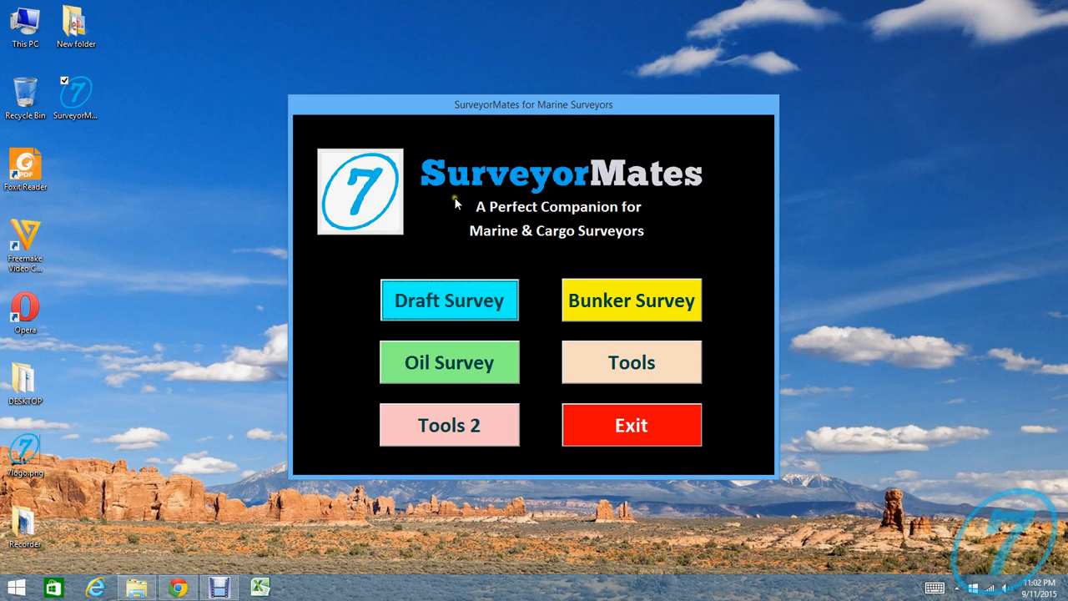
mouse_move(457, 204)
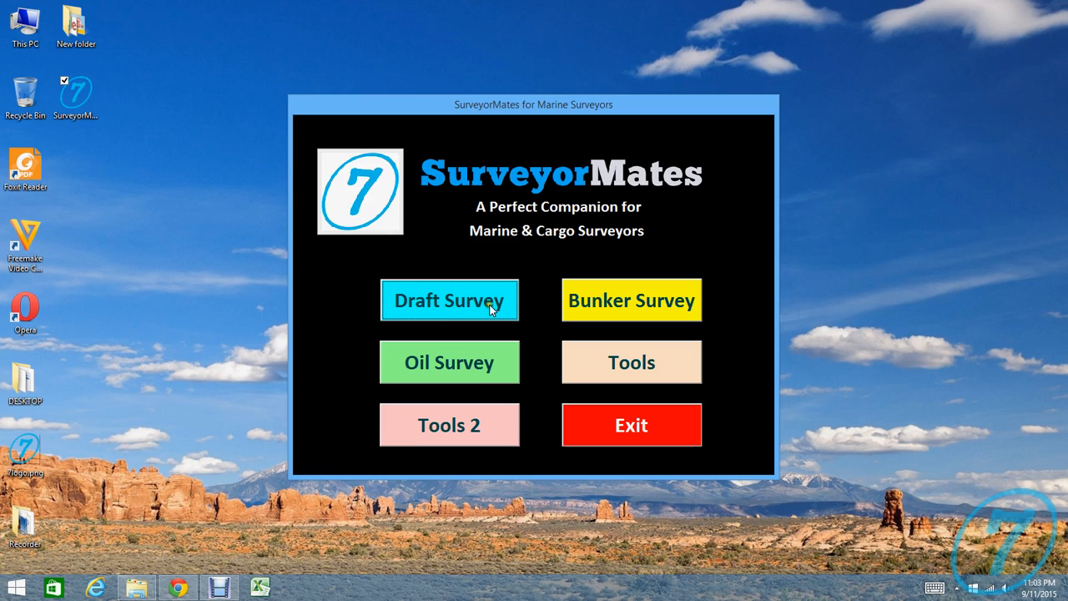
mouse_move(671, 310)
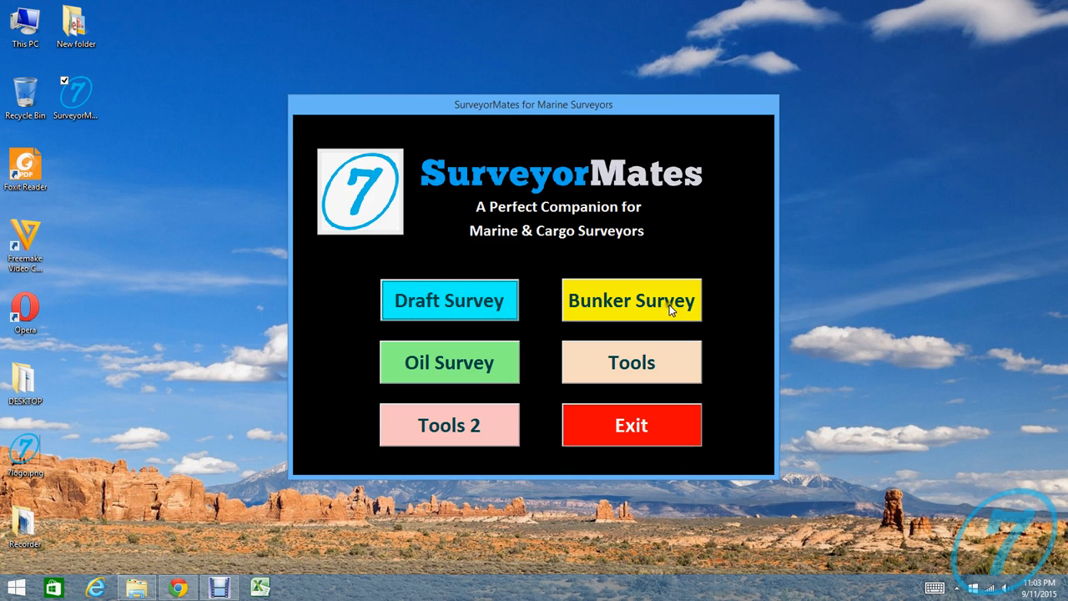
mouse_move(401, 374)
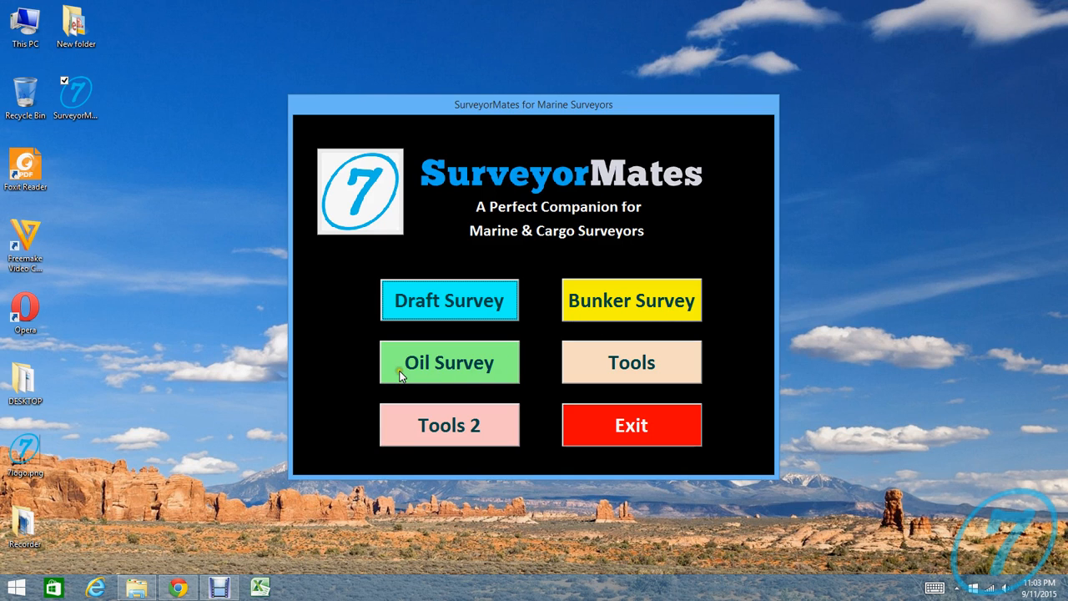
mouse_move(528, 380)
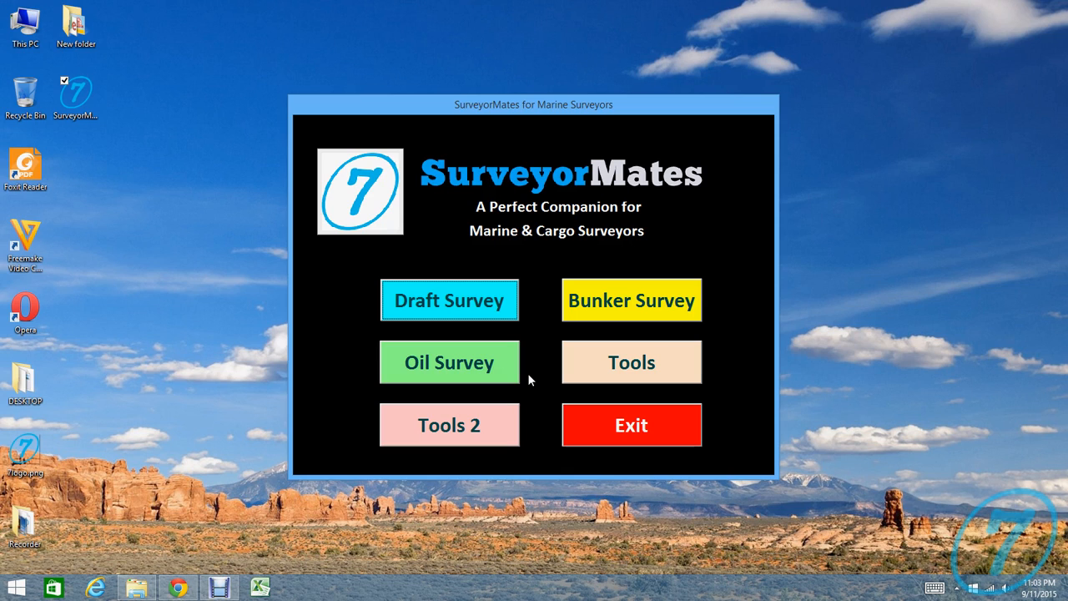
mouse_move(581, 366)
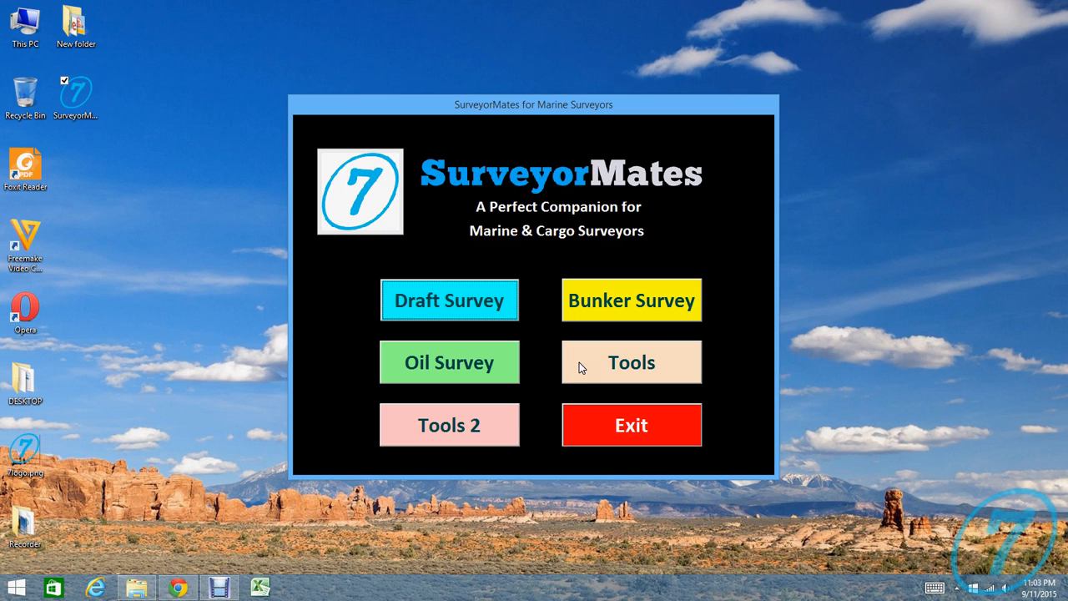
mouse_move(537, 381)
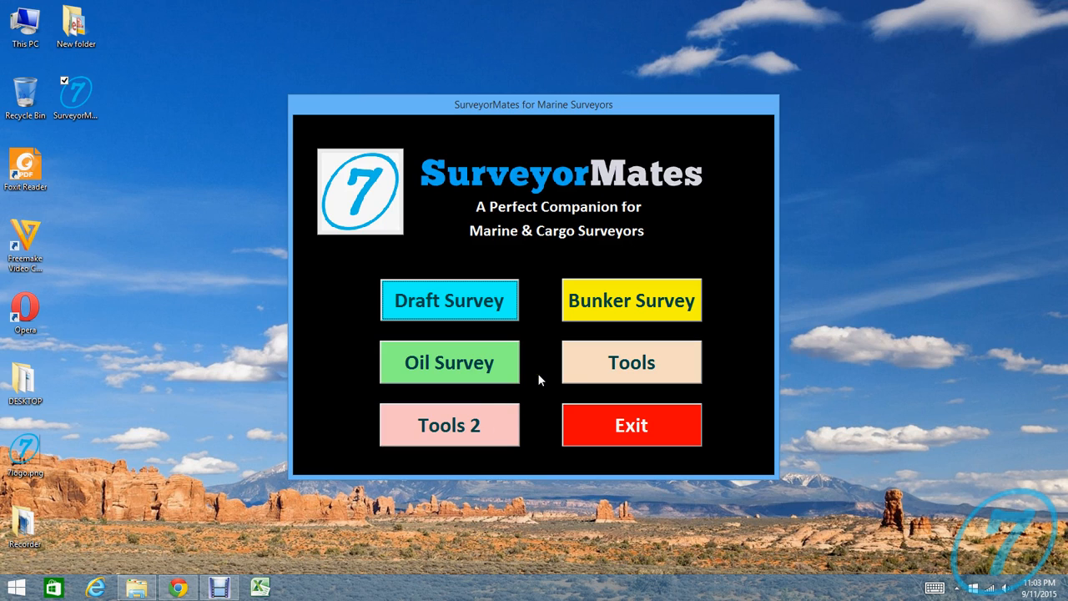
mouse_move(545, 384)
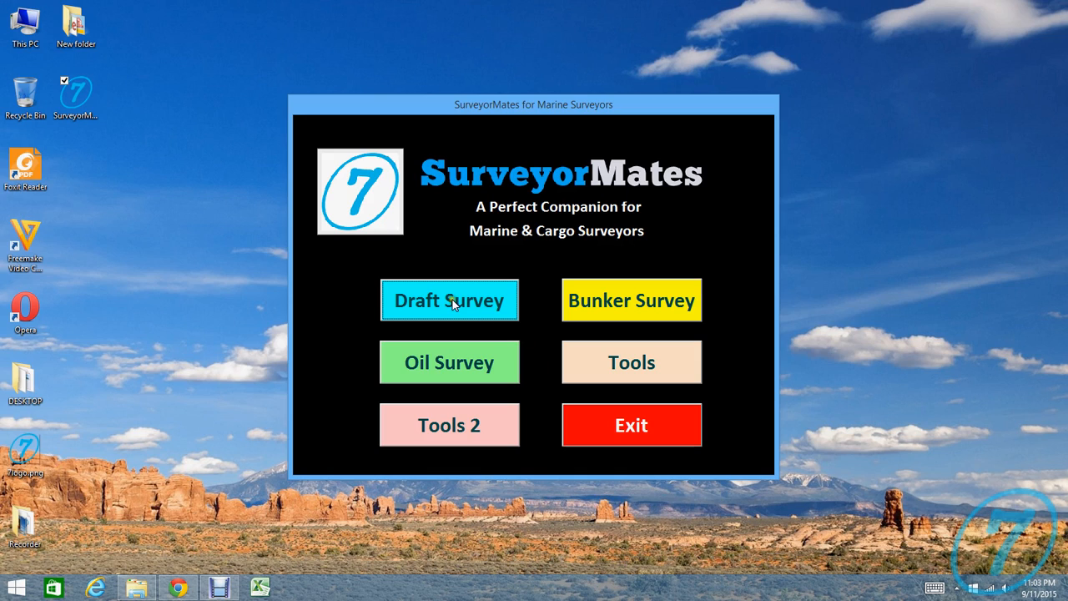
Step: Bring up the MV. SEA SUGAR draft survey and try LCF from Aft PP, returning to From Mid PP
click(449, 301)
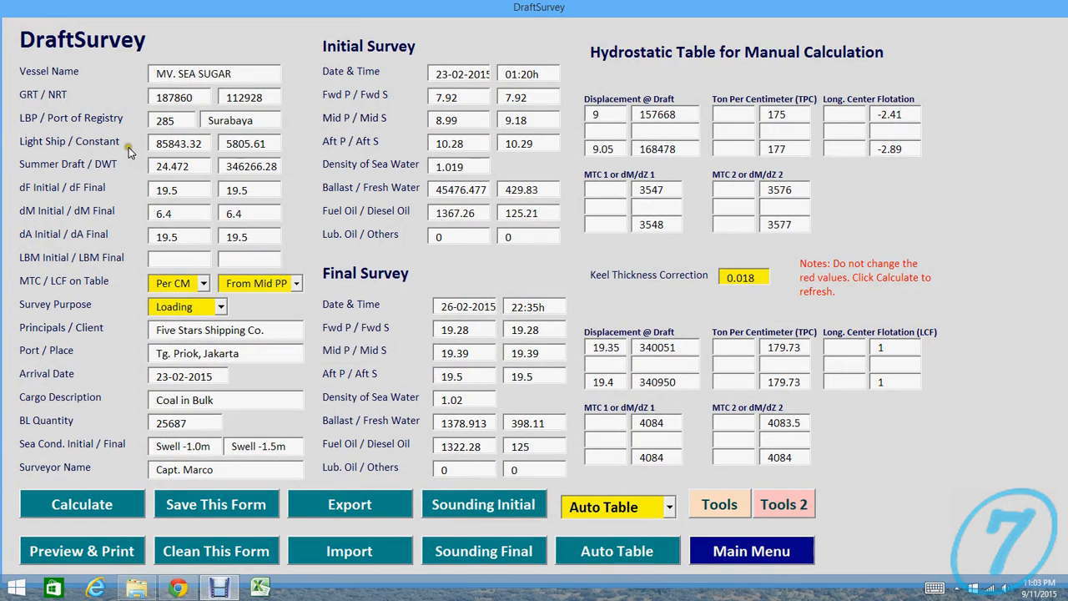
mouse_move(131, 137)
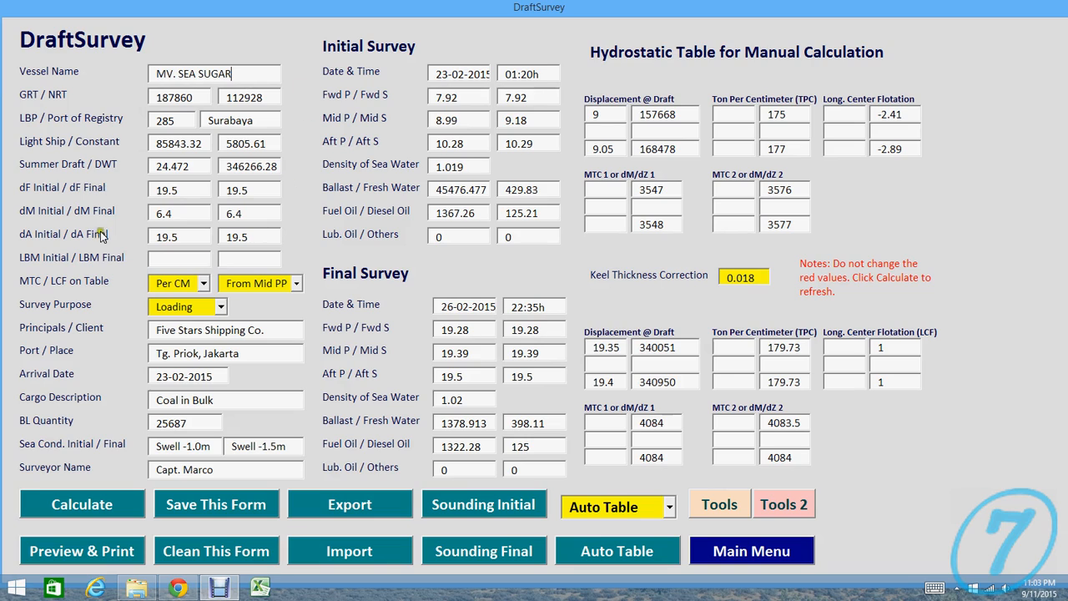
mouse_move(371, 70)
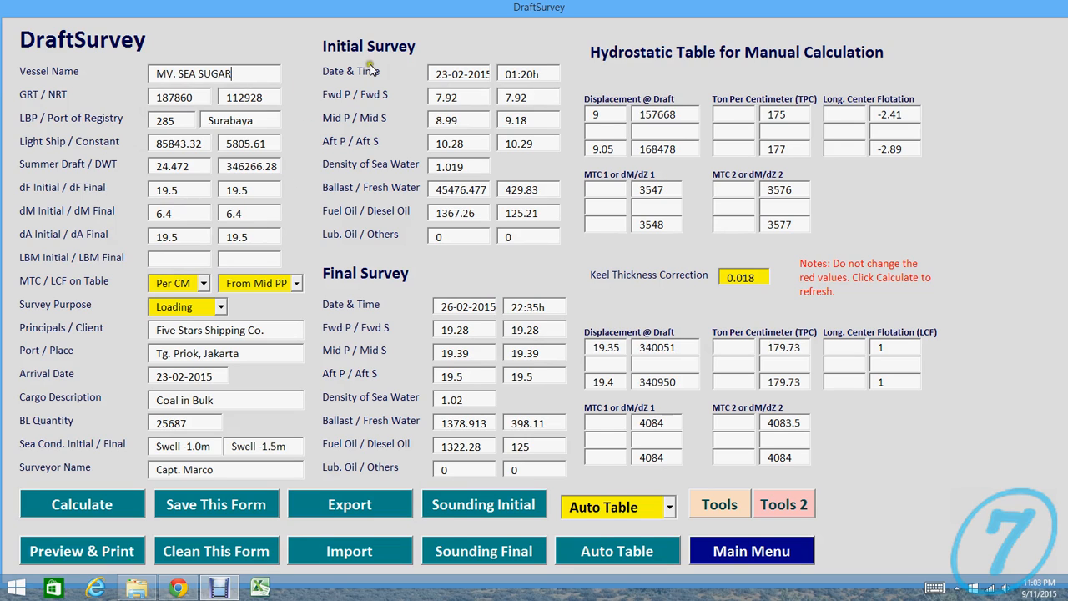
mouse_move(457, 254)
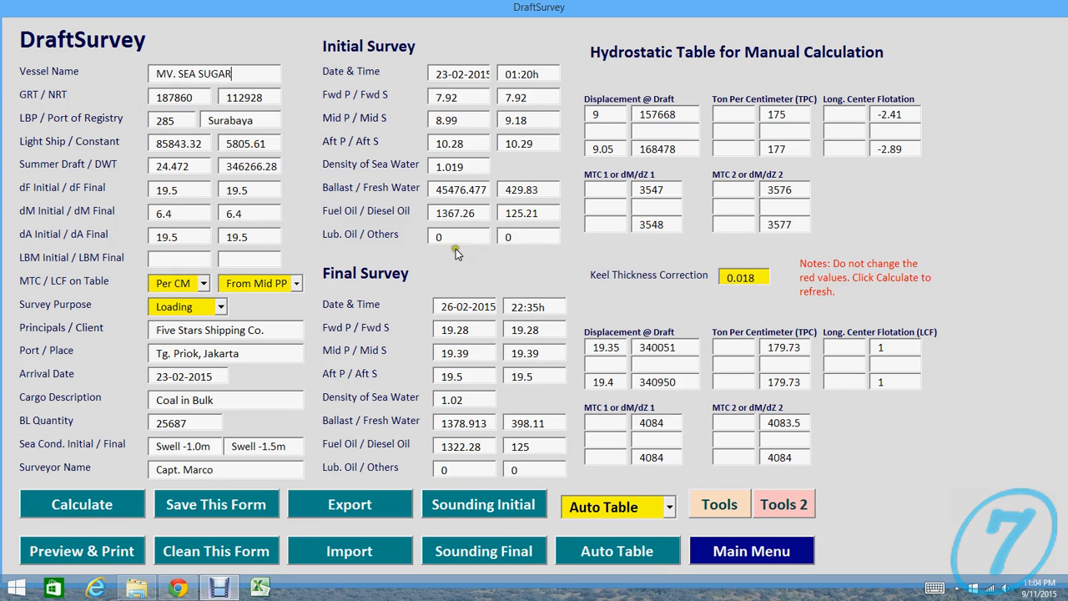
mouse_move(408, 359)
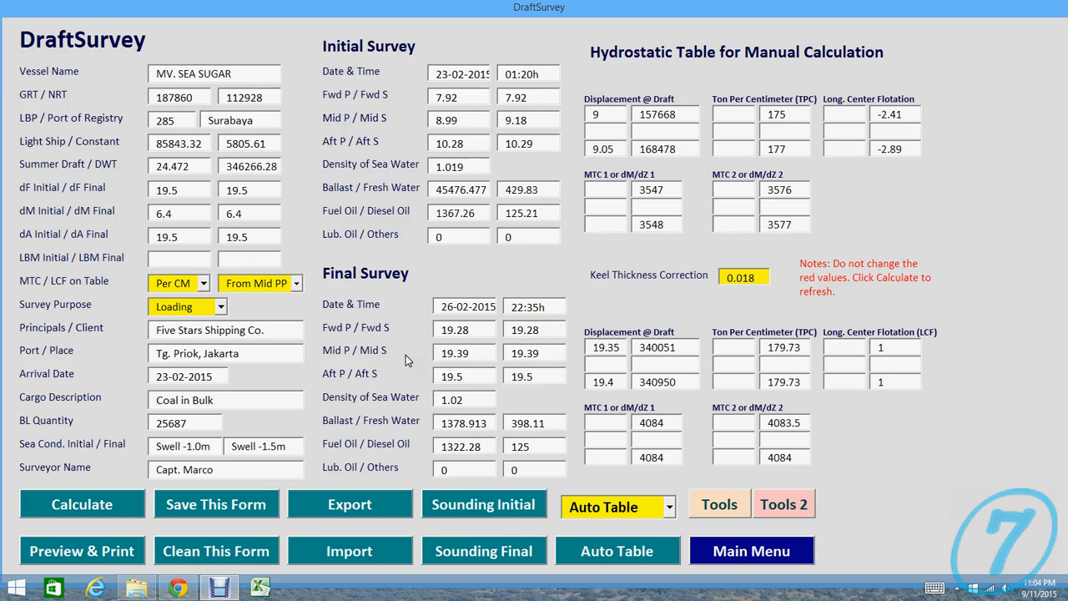
mouse_move(304, 252)
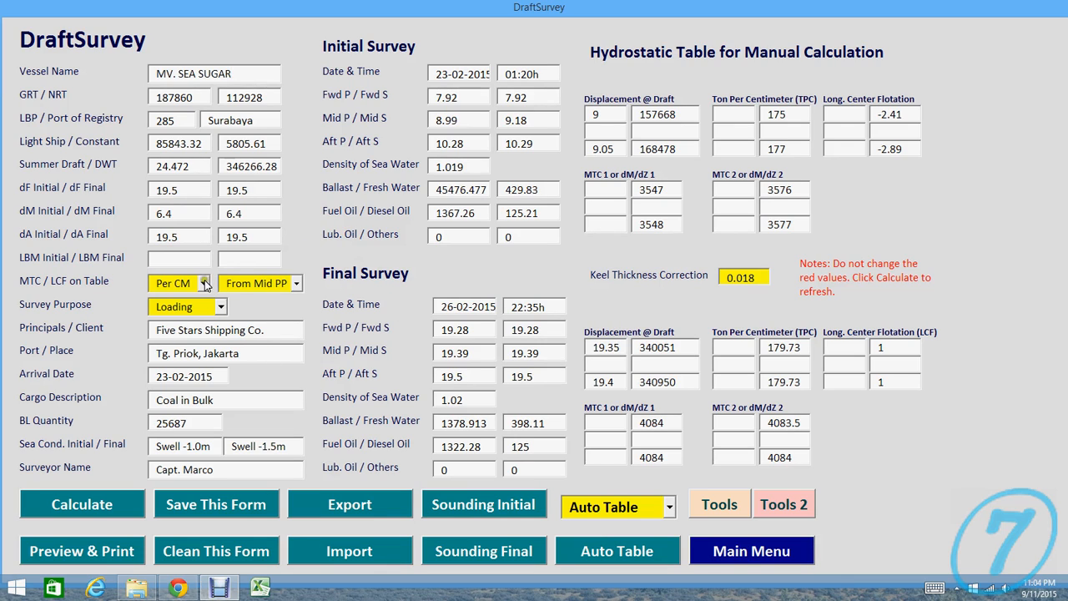
click(294, 284)
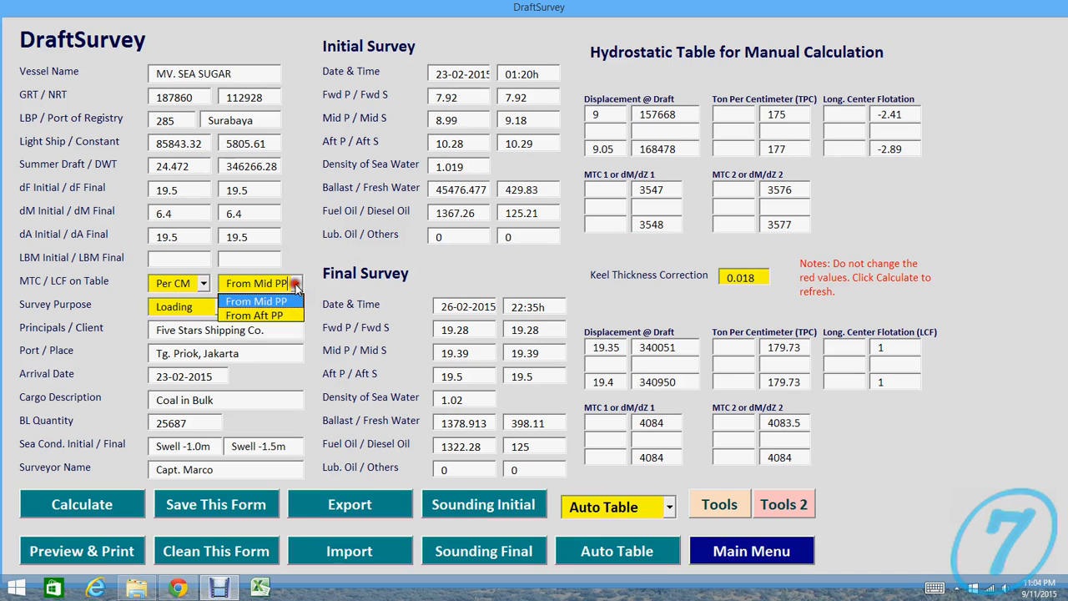
click(253, 314)
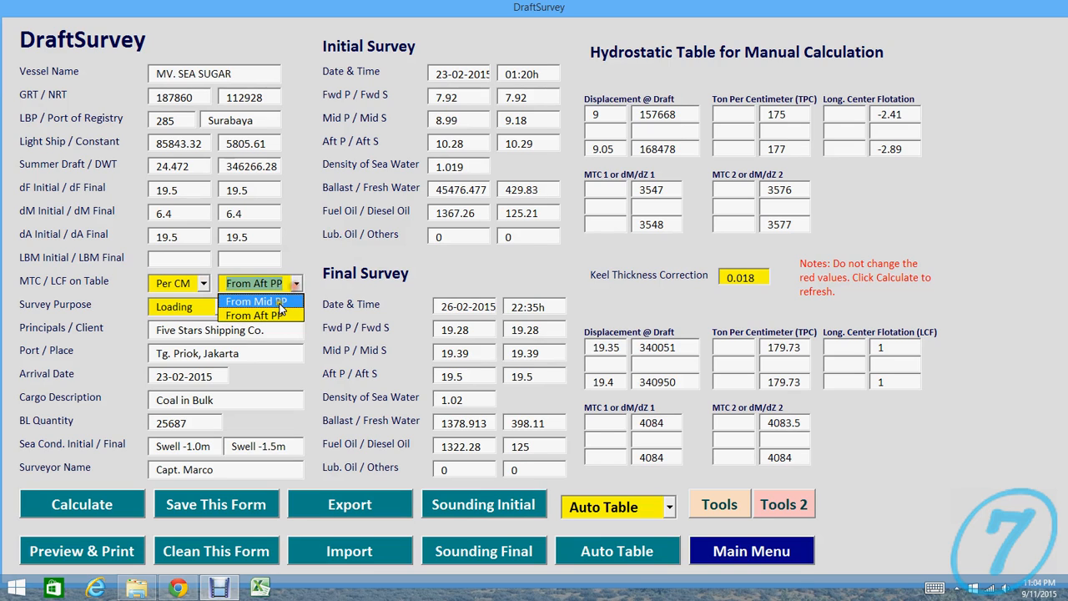
click(258, 300)
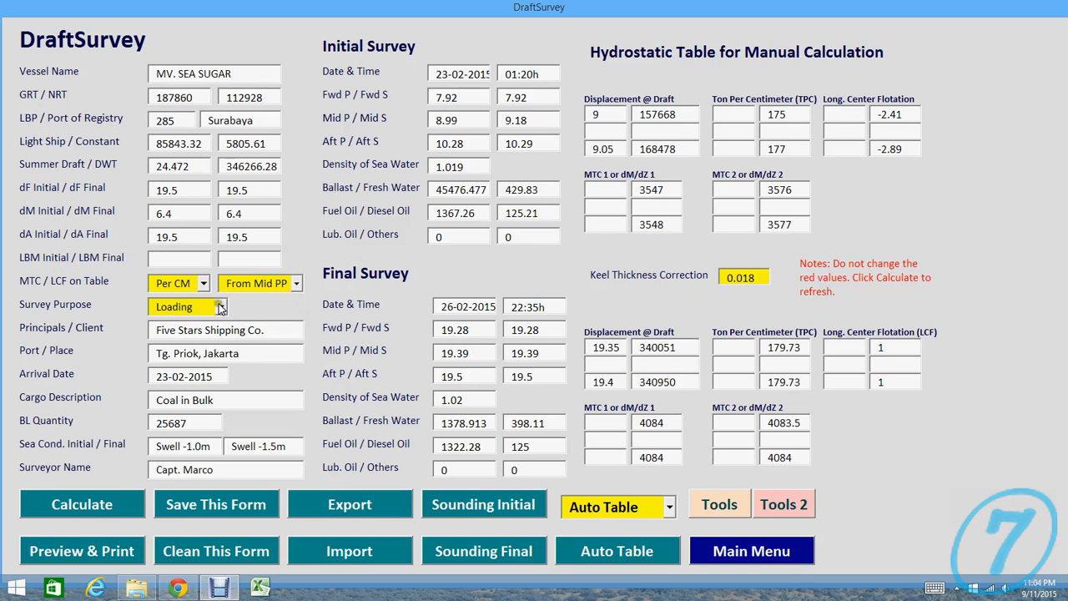
Step: Try Discharging as survey purpose and the MTC units, keeping Loading and Per CM
click(221, 307)
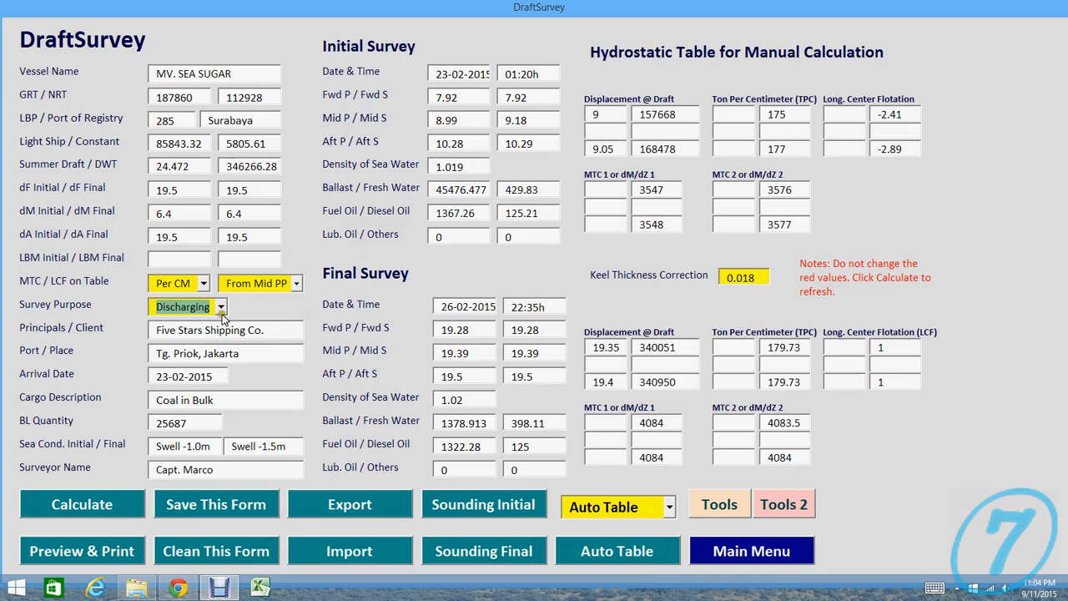
click(217, 307)
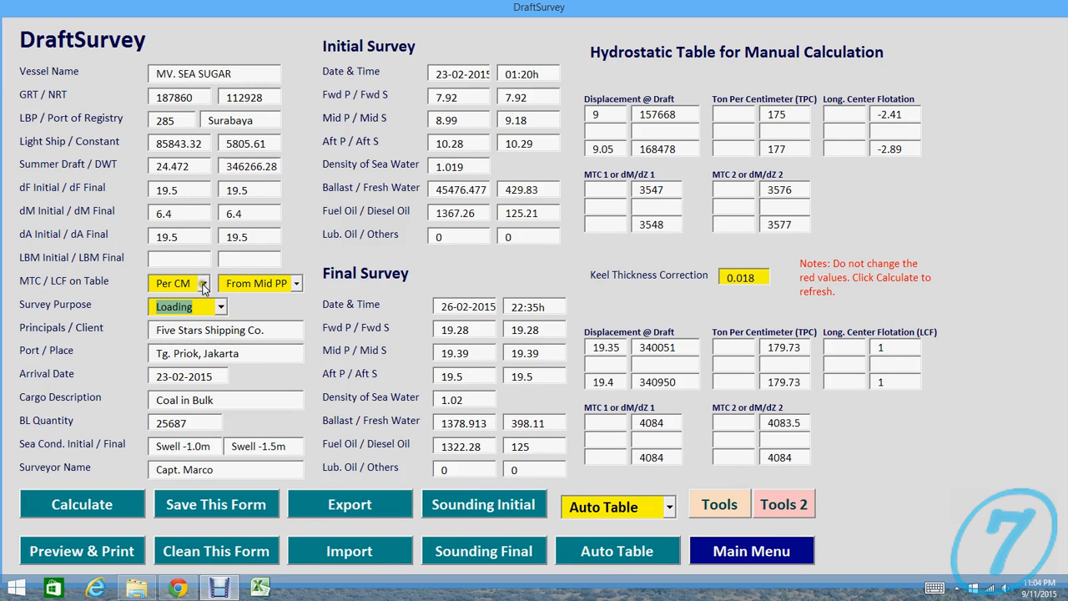
click(201, 284)
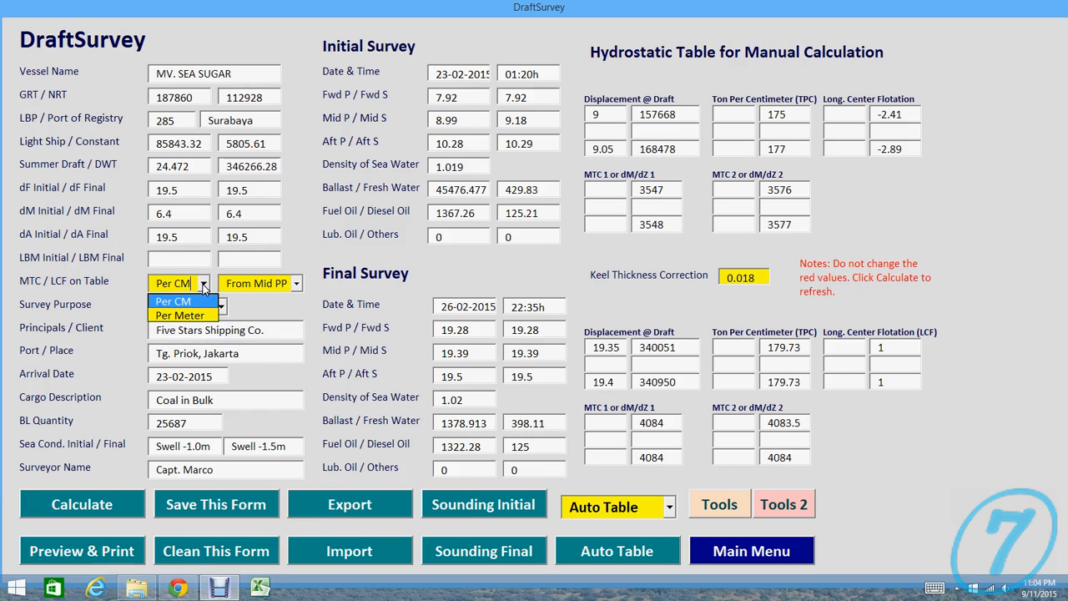
click(183, 307)
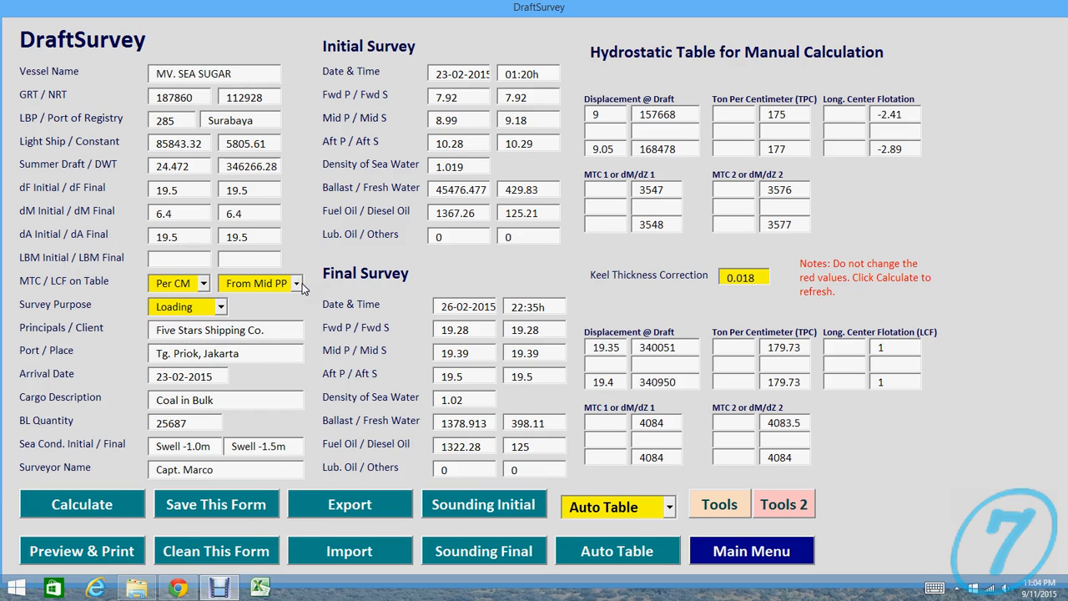
mouse_move(267, 254)
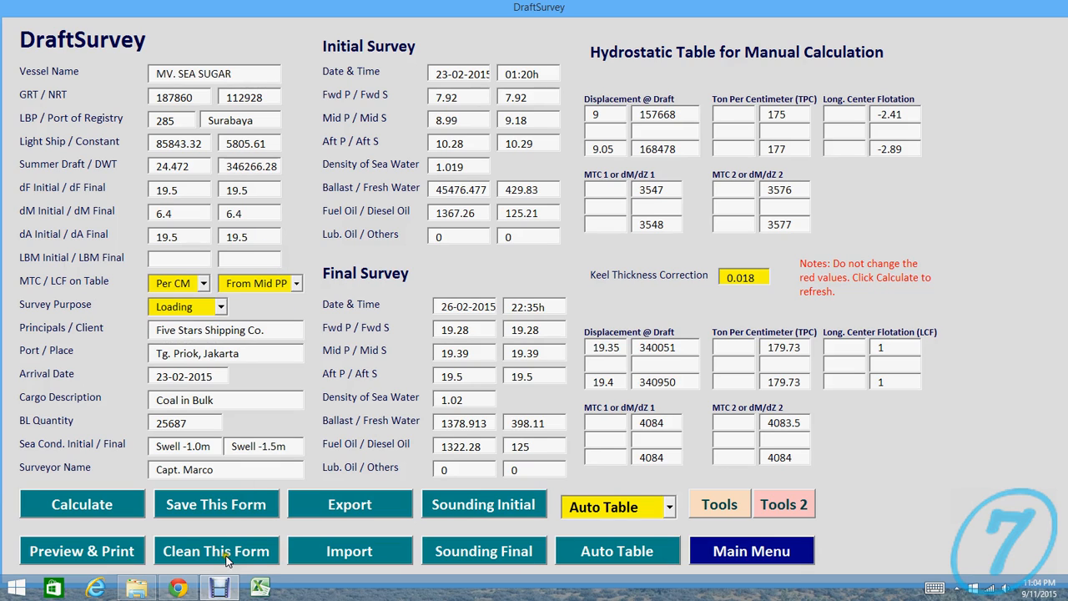
mouse_move(177, 587)
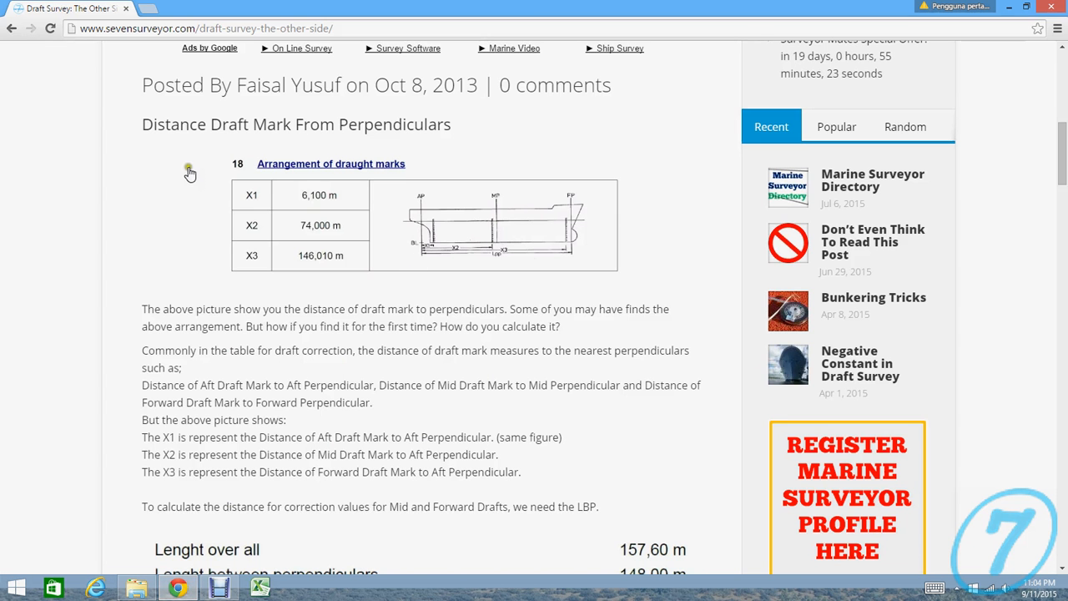
mouse_move(190, 172)
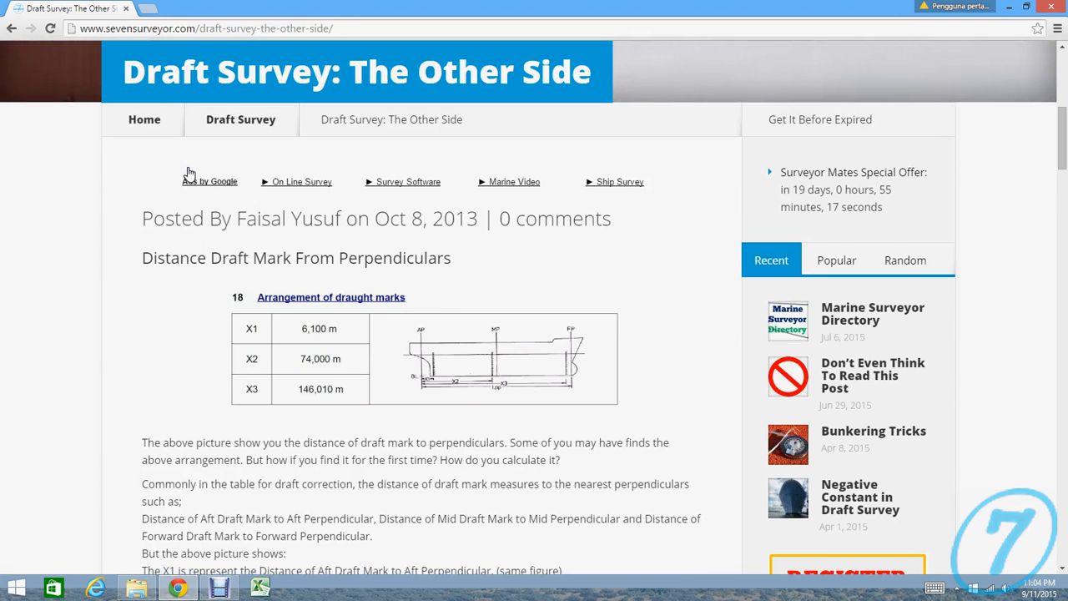
mouse_move(159, 294)
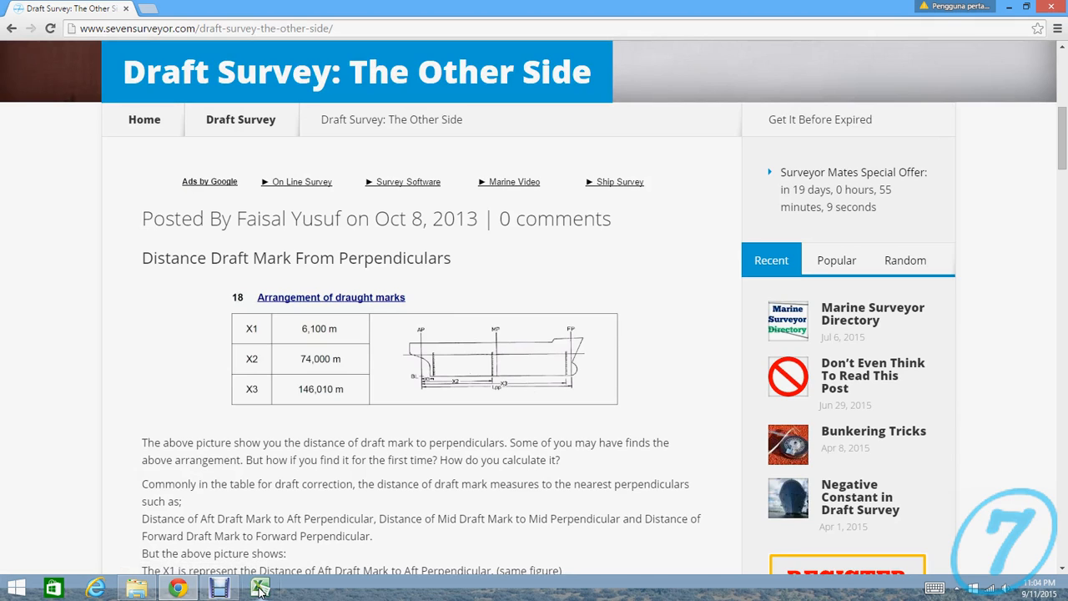
mouse_move(298, 227)
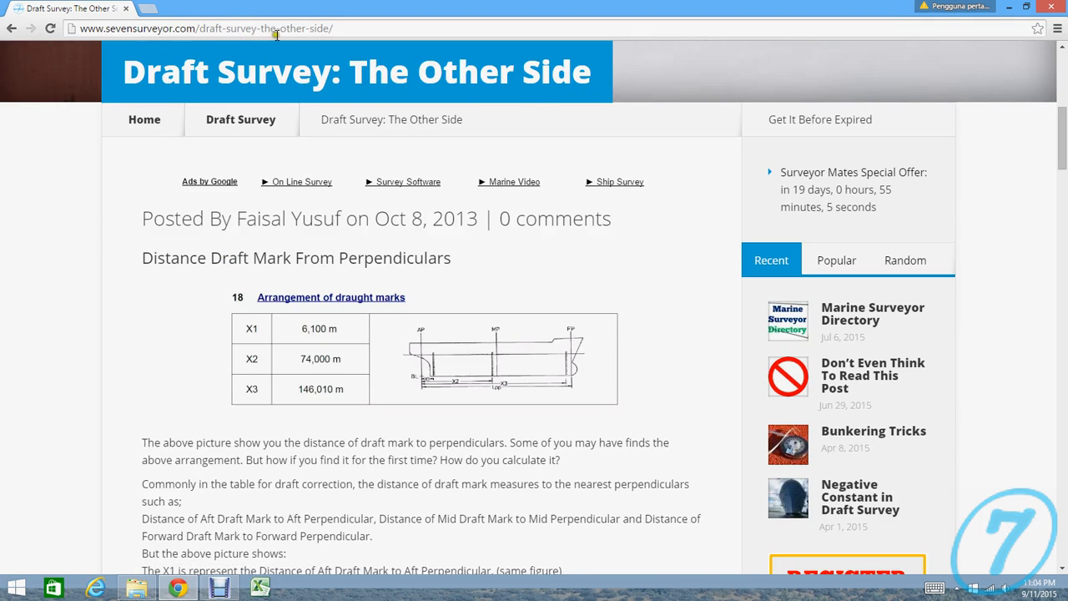
mouse_move(190, 354)
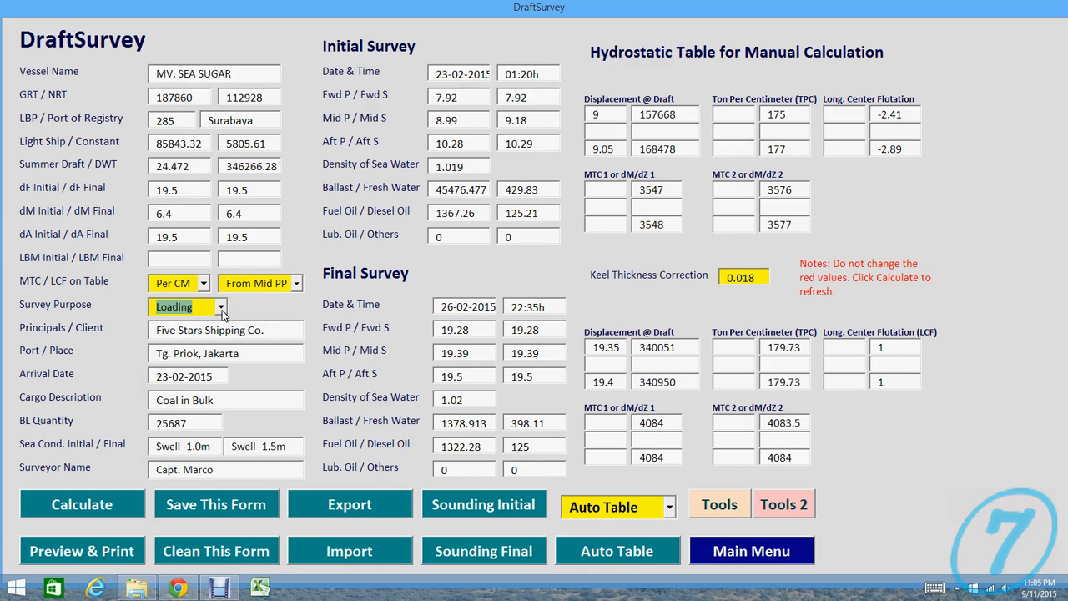
mouse_move(250, 326)
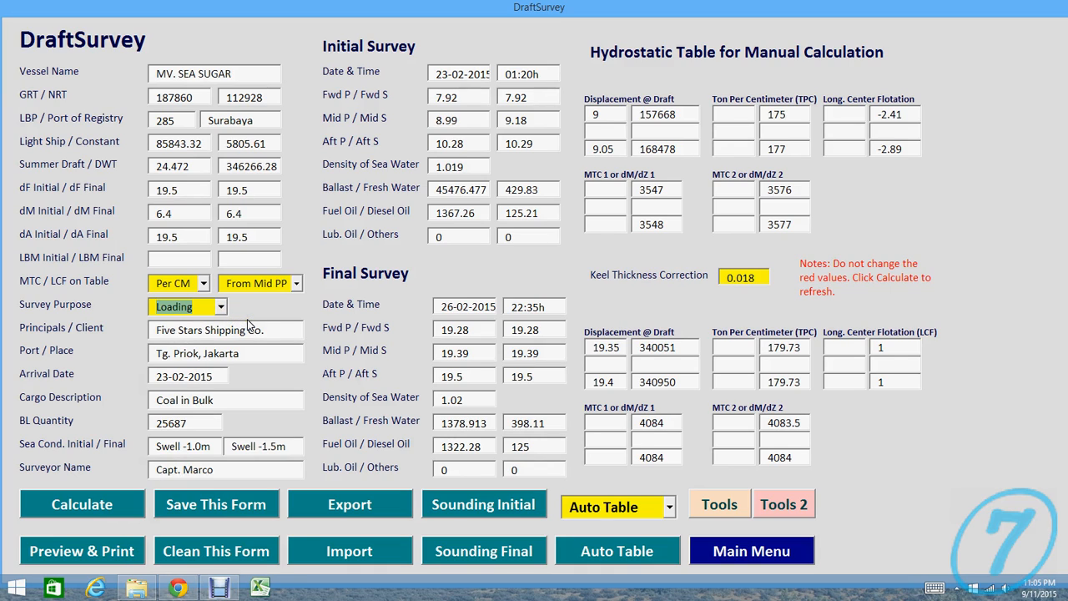
mouse_move(246, 314)
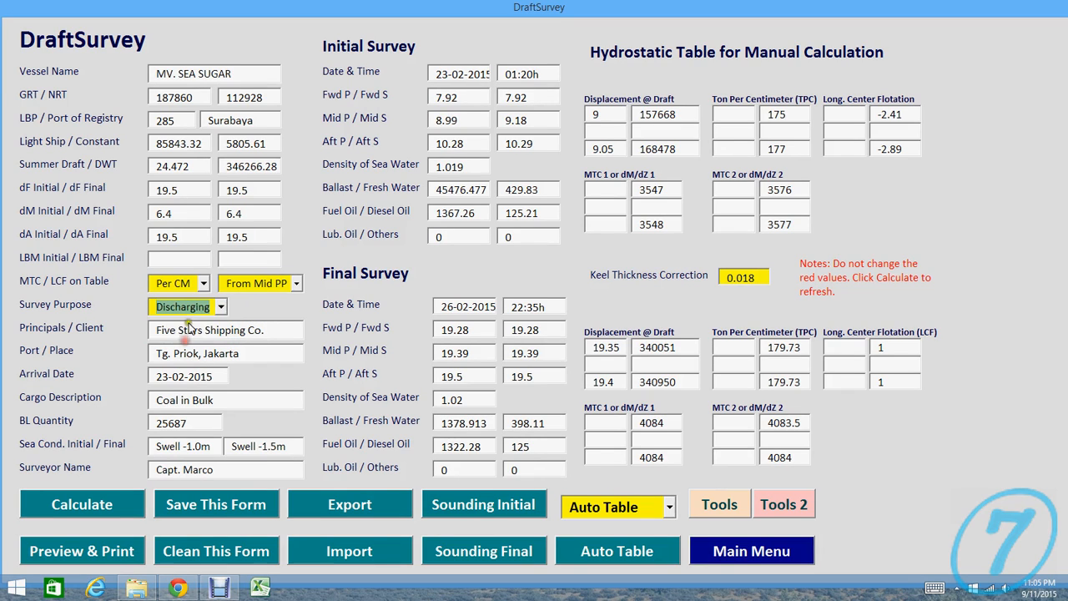
click(185, 307)
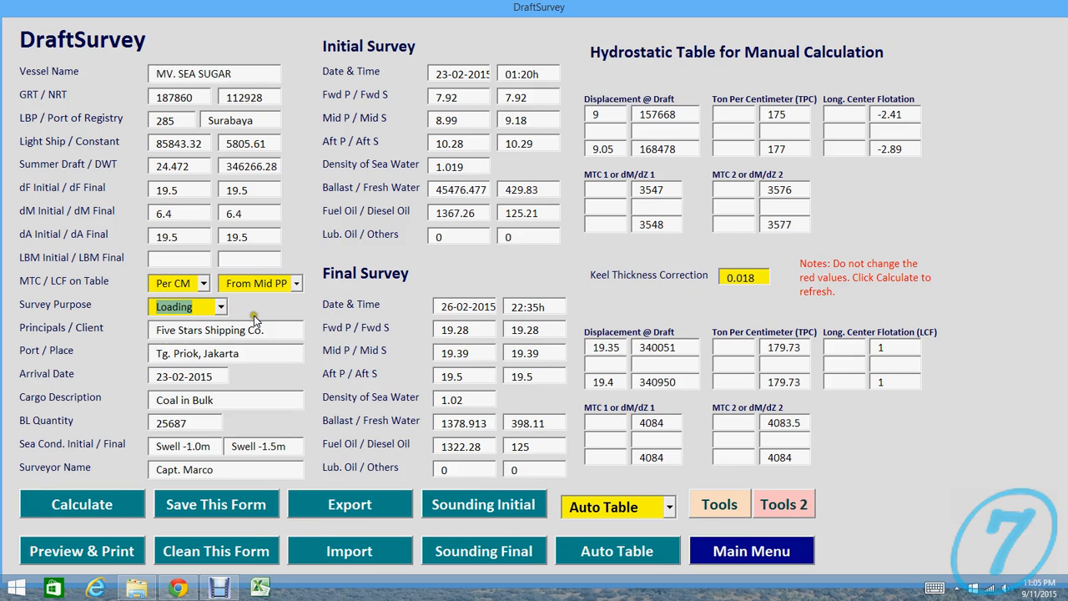
click(82, 504)
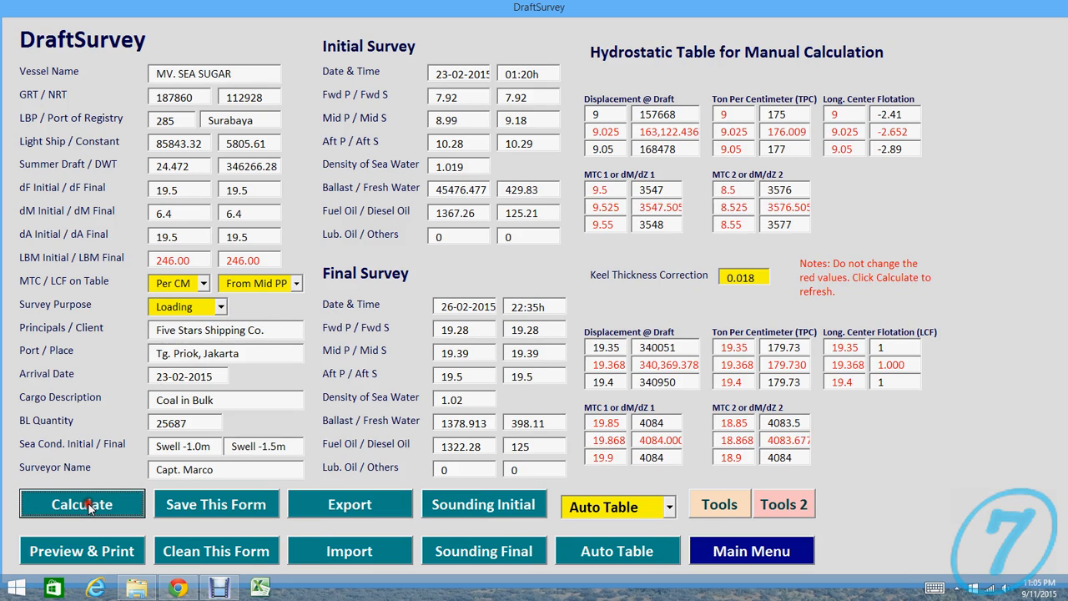
click(80, 504)
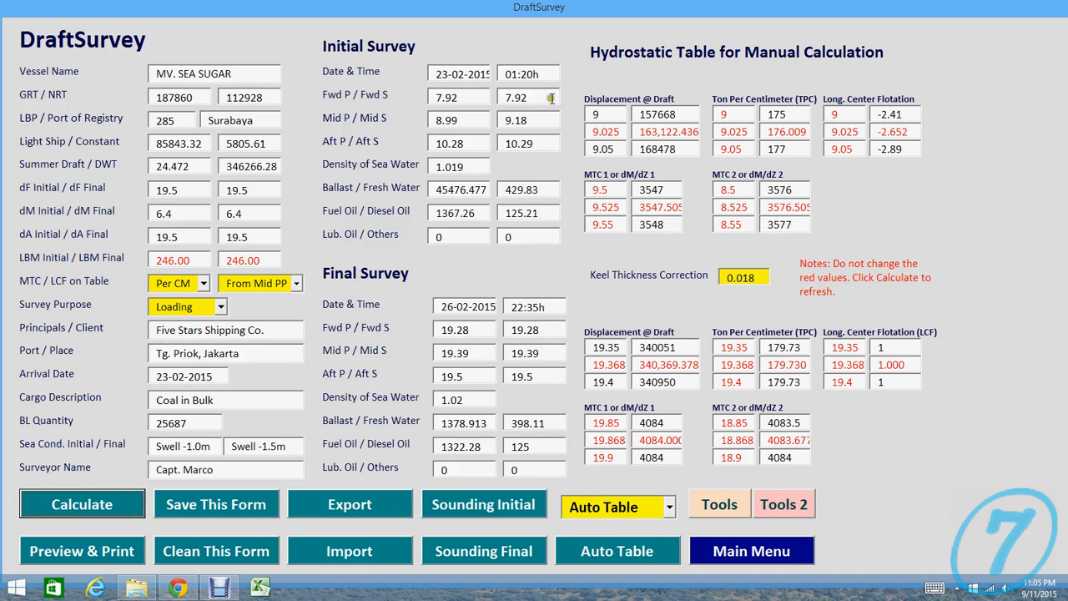
mouse_move(309, 217)
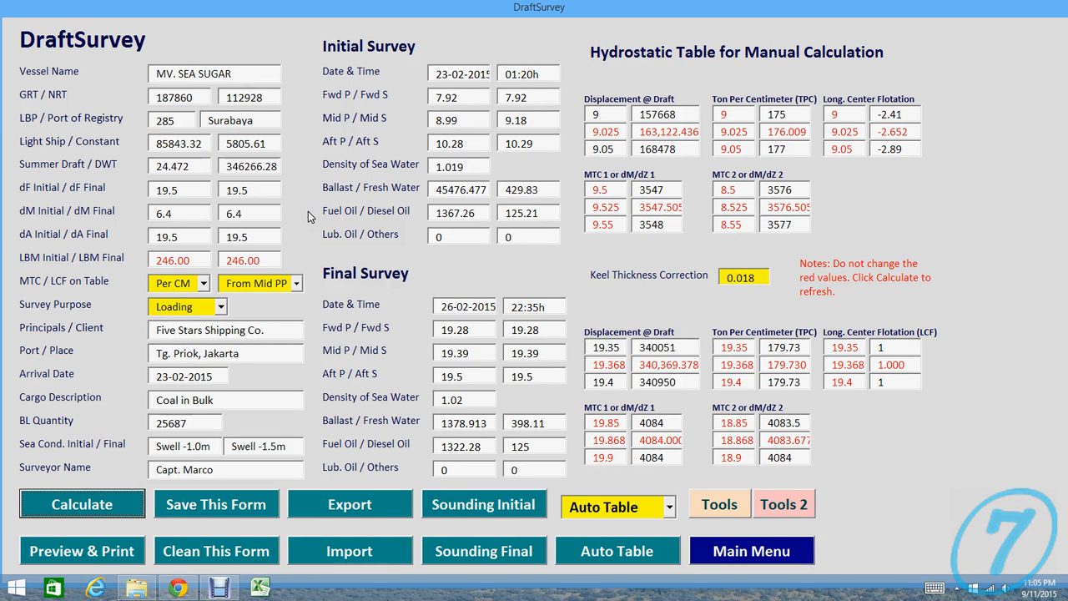
mouse_move(309, 234)
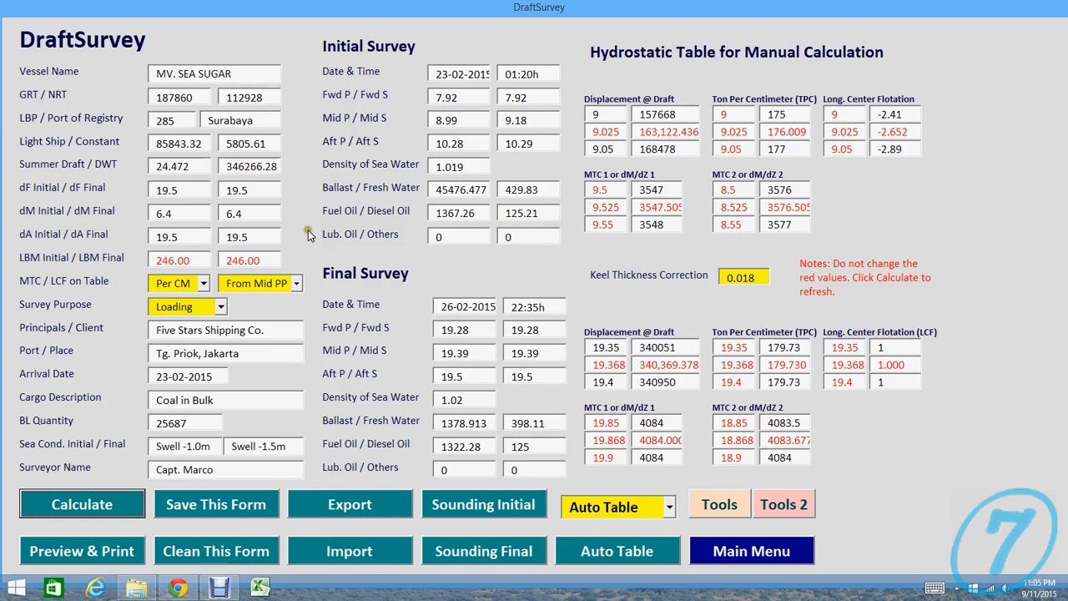
mouse_move(818, 273)
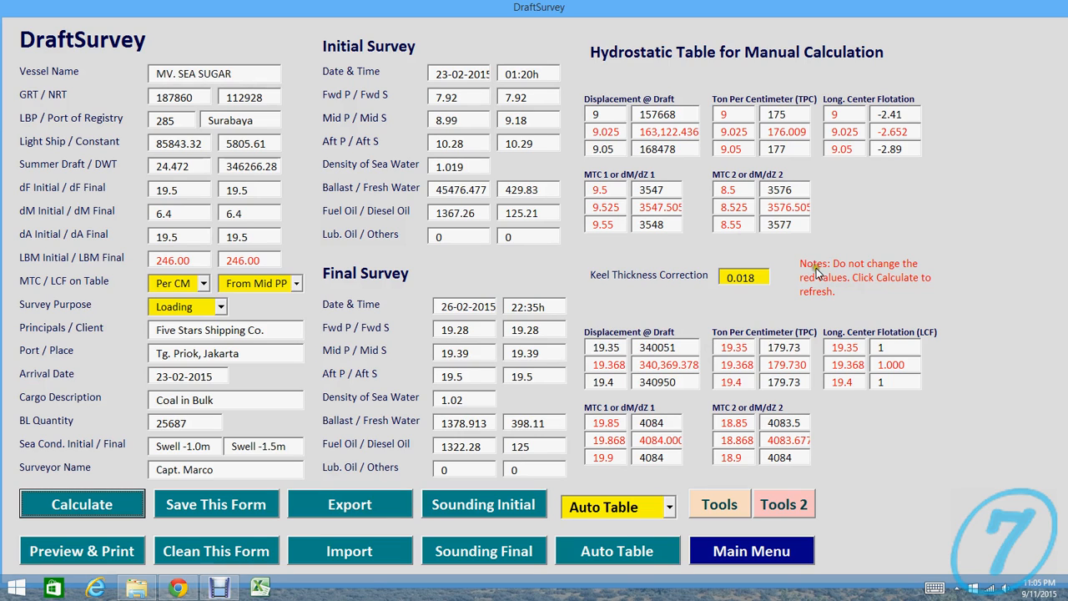
mouse_move(570, 269)
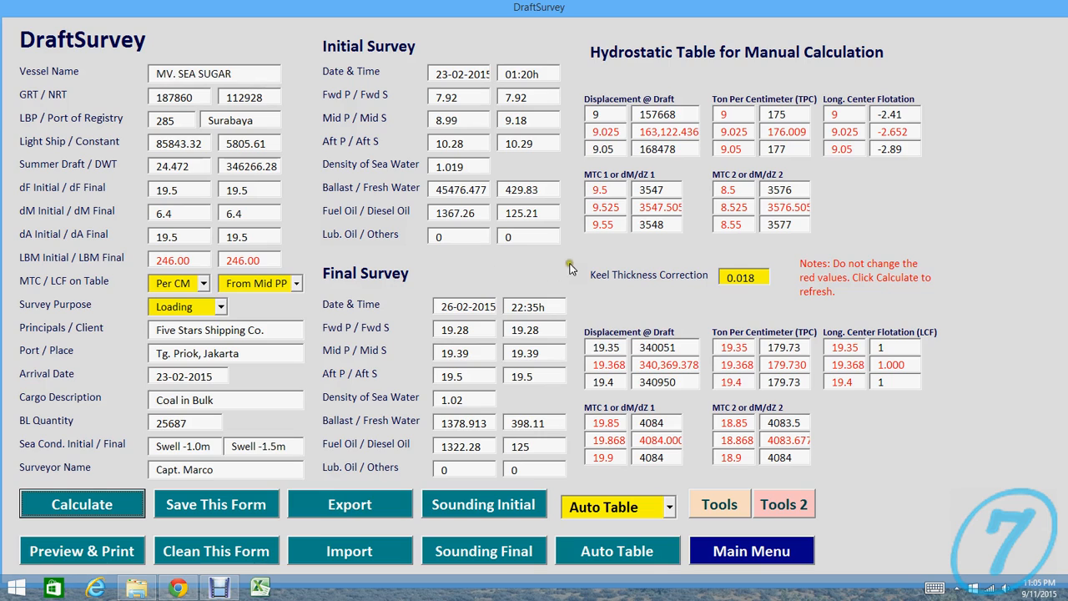
mouse_move(728, 307)
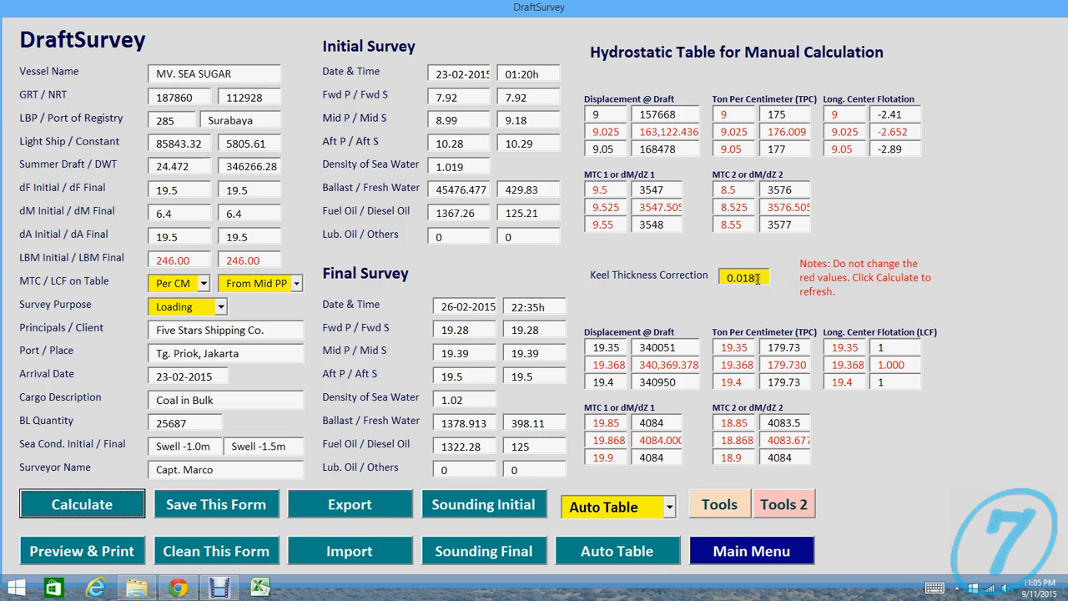
click(668, 508)
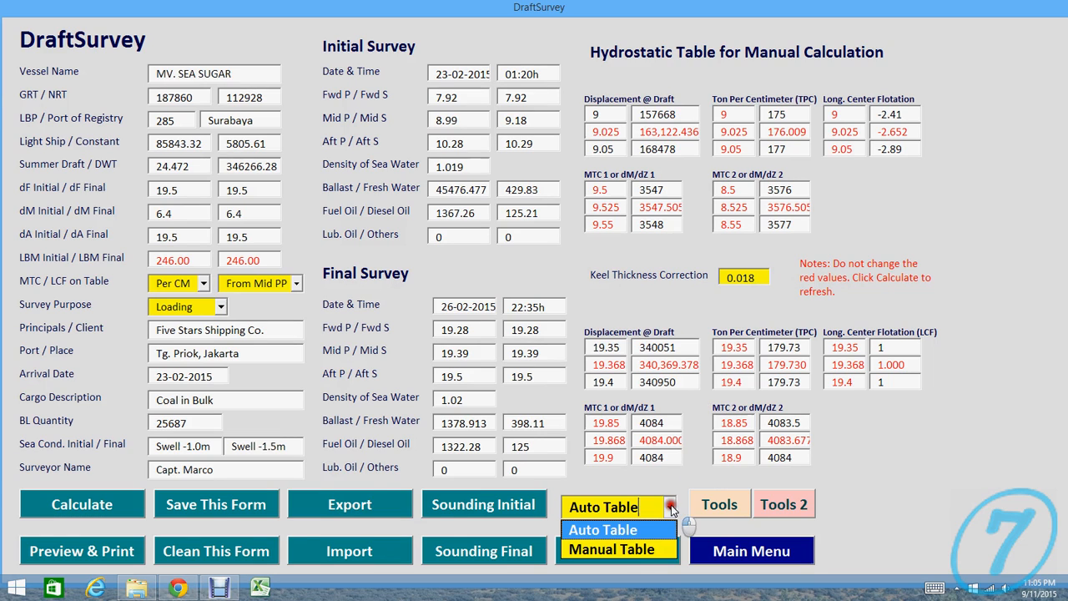
mouse_move(672, 509)
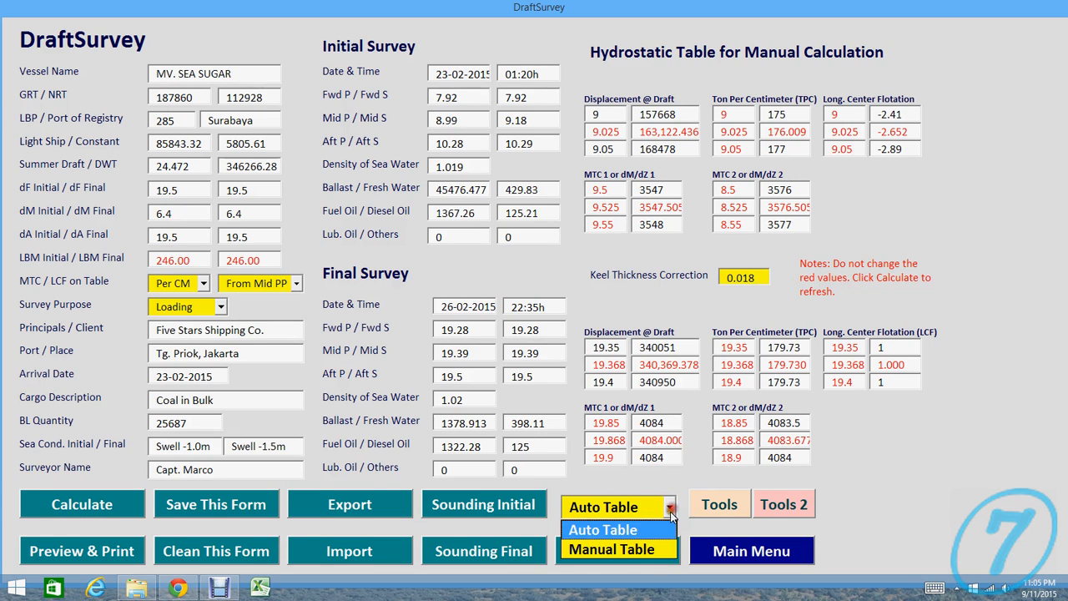
click(611, 550)
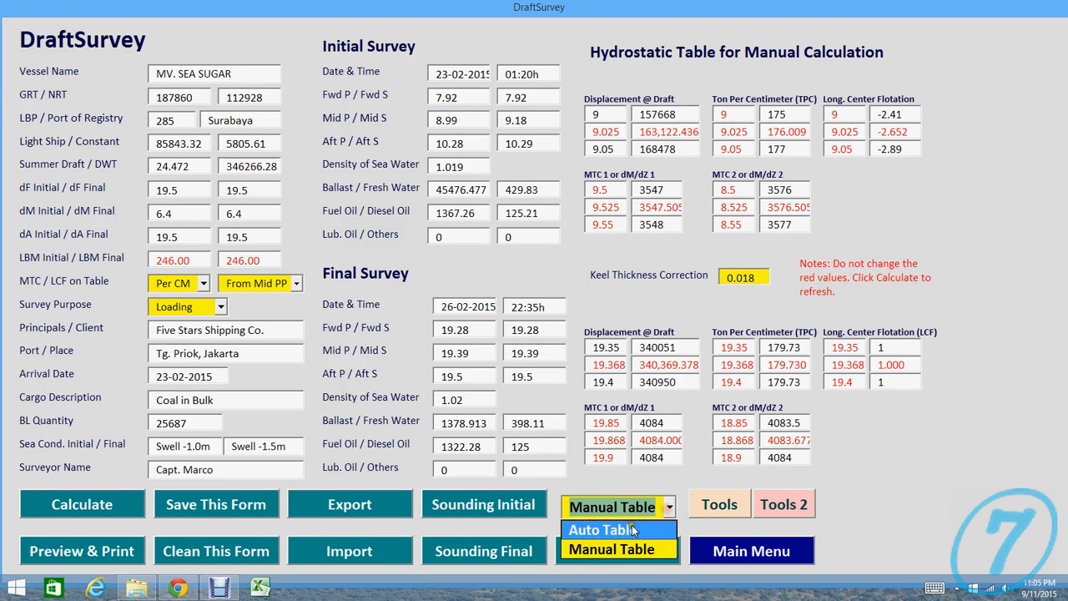
click(605, 530)
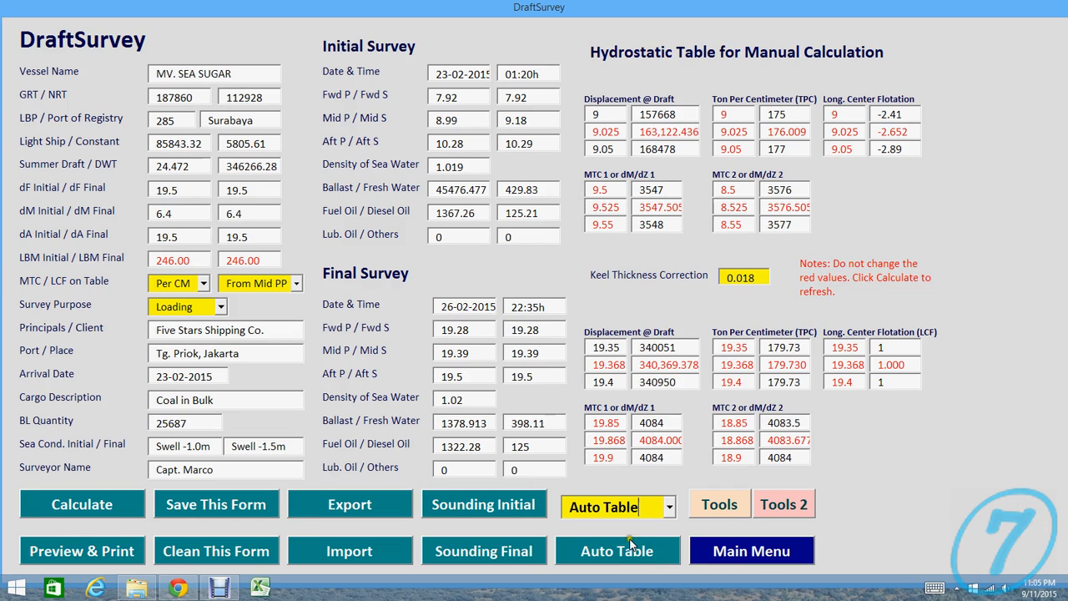
mouse_move(616, 551)
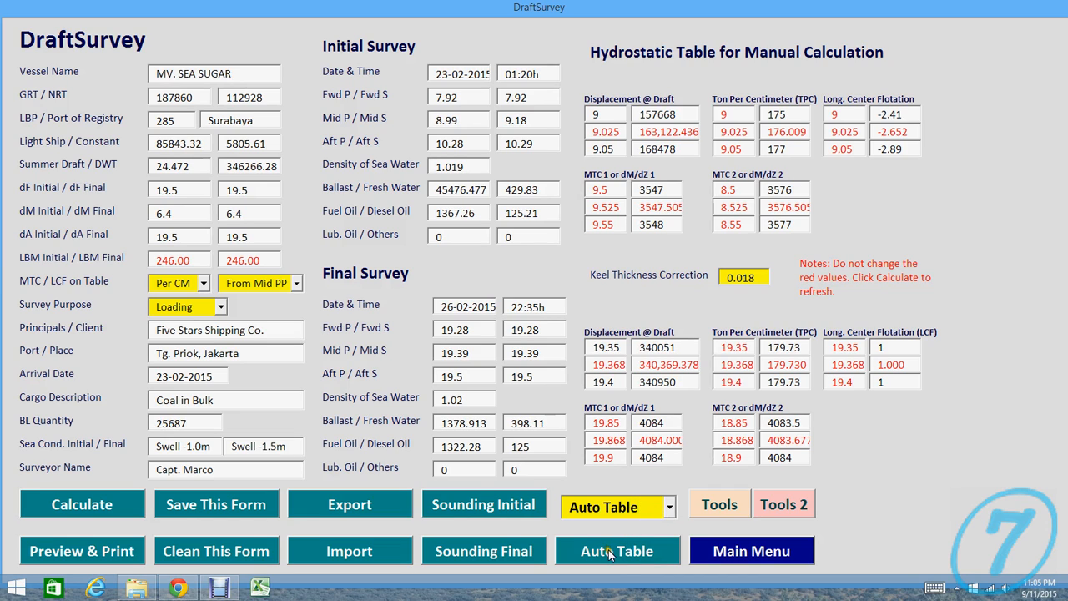
click(616, 551)
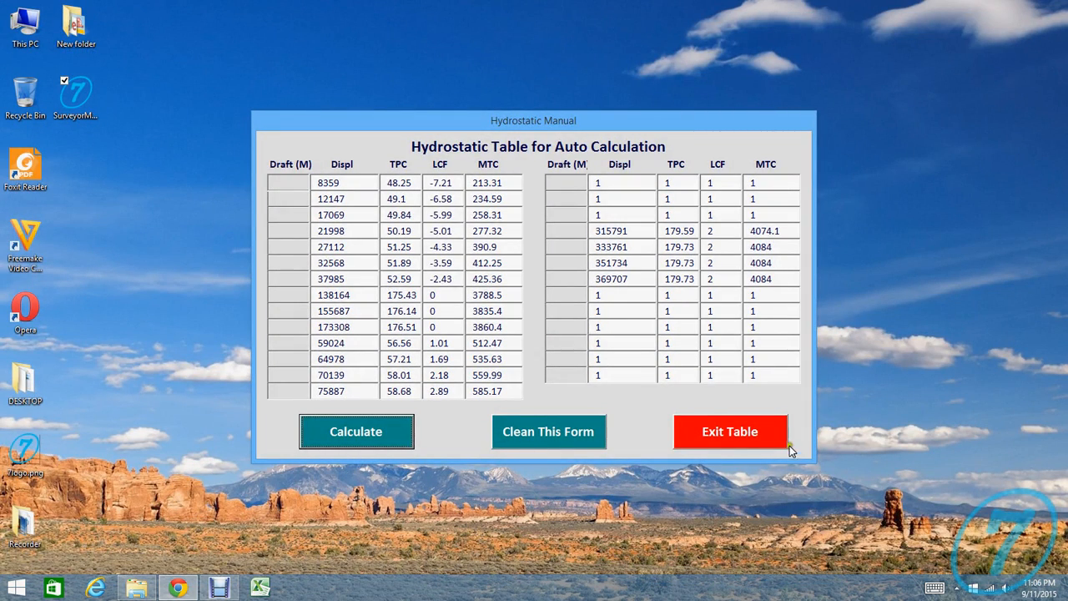
click(355, 431)
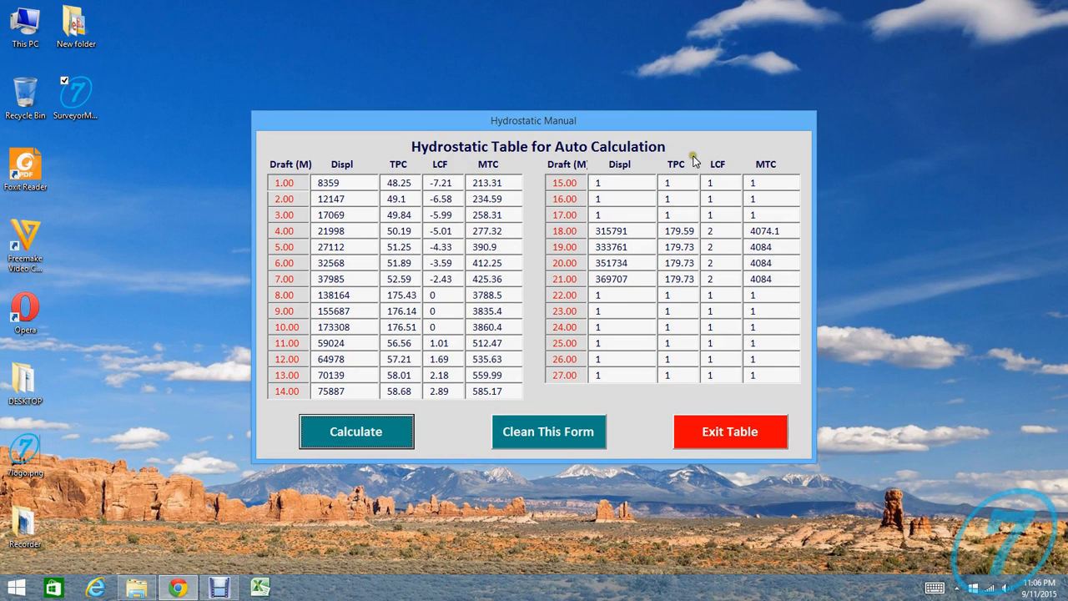
mouse_move(244, 199)
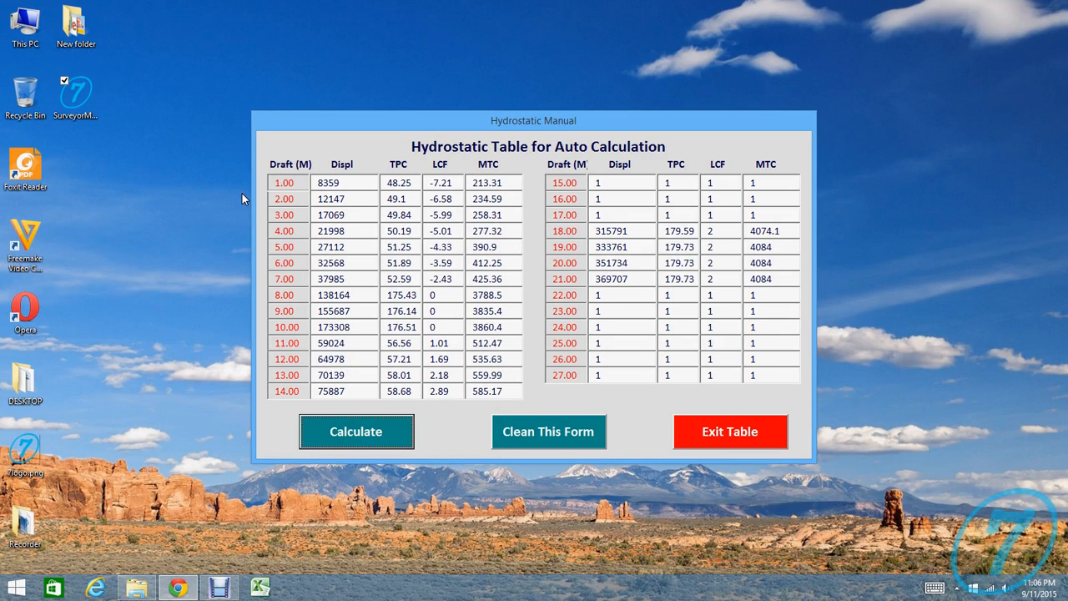
mouse_move(443, 199)
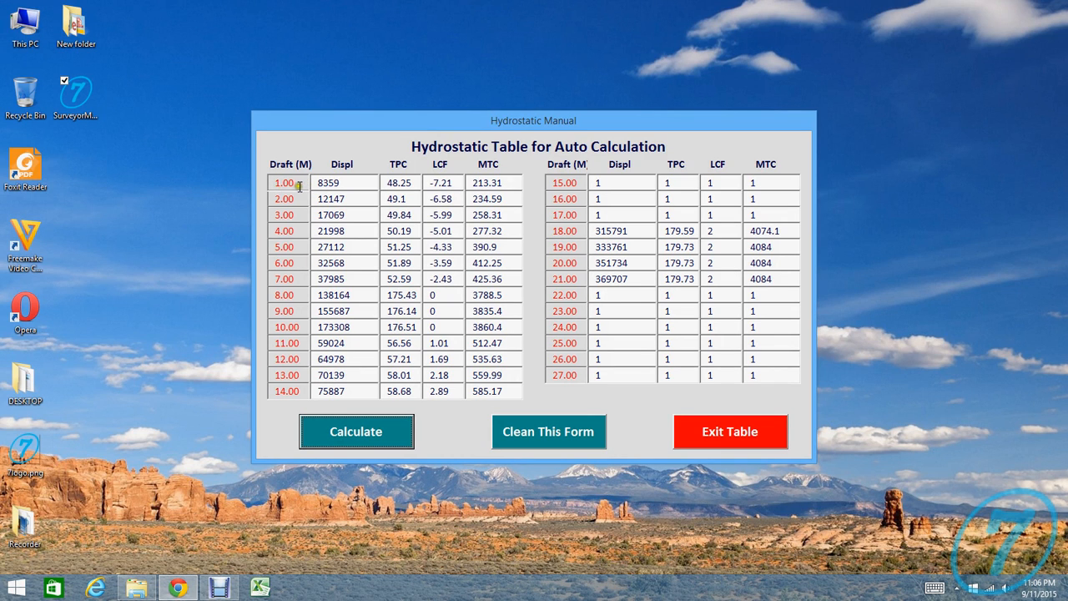
mouse_move(474, 346)
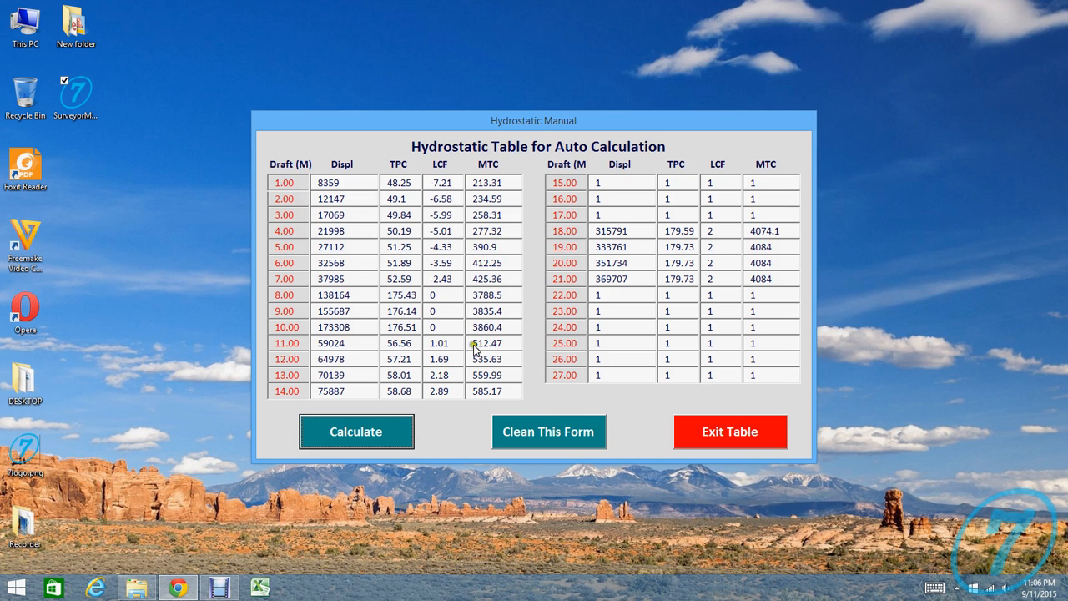
click(729, 430)
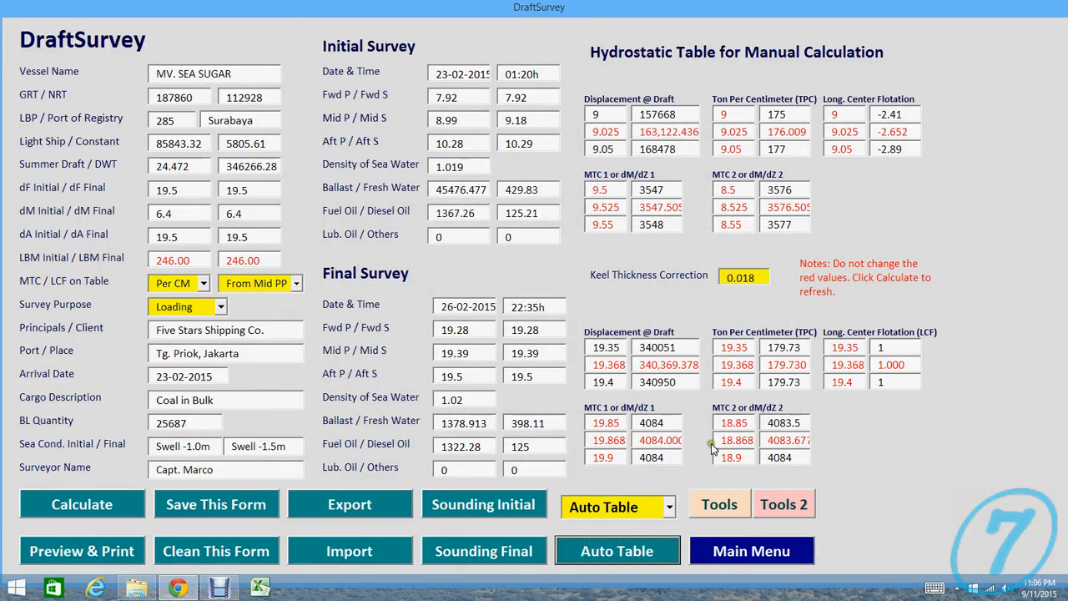
Step: Switch the hydrostatic table mode from Auto Table to Manual Table
click(618, 551)
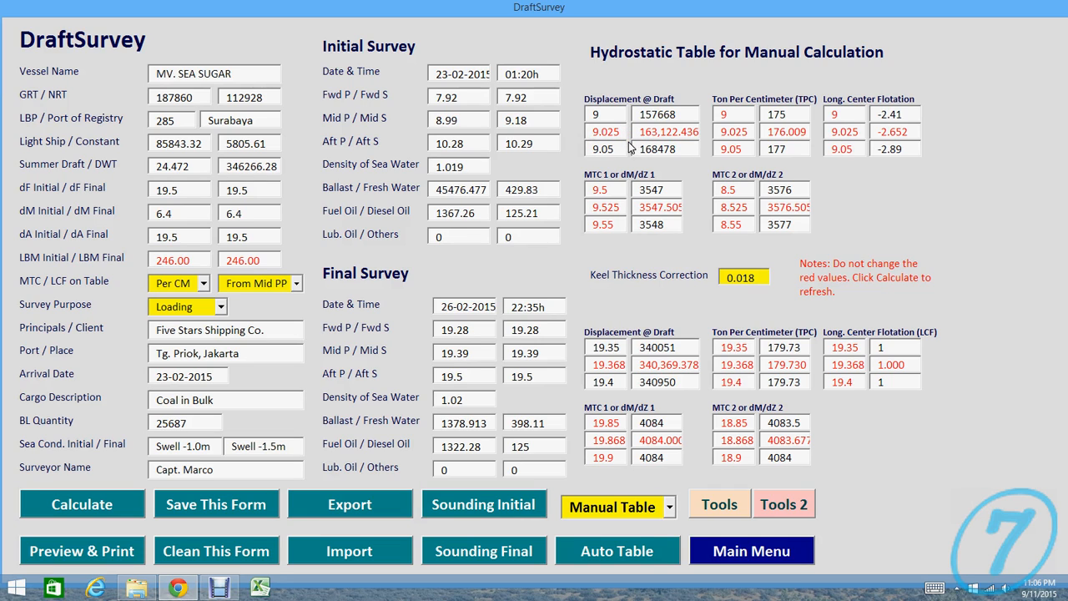
mouse_move(207, 487)
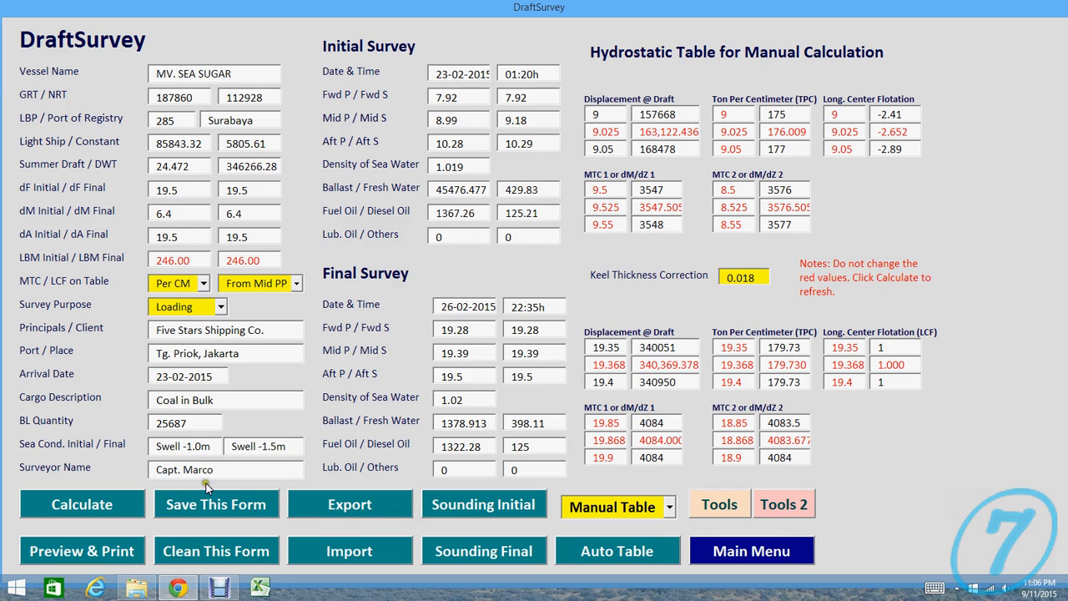
mouse_move(104, 501)
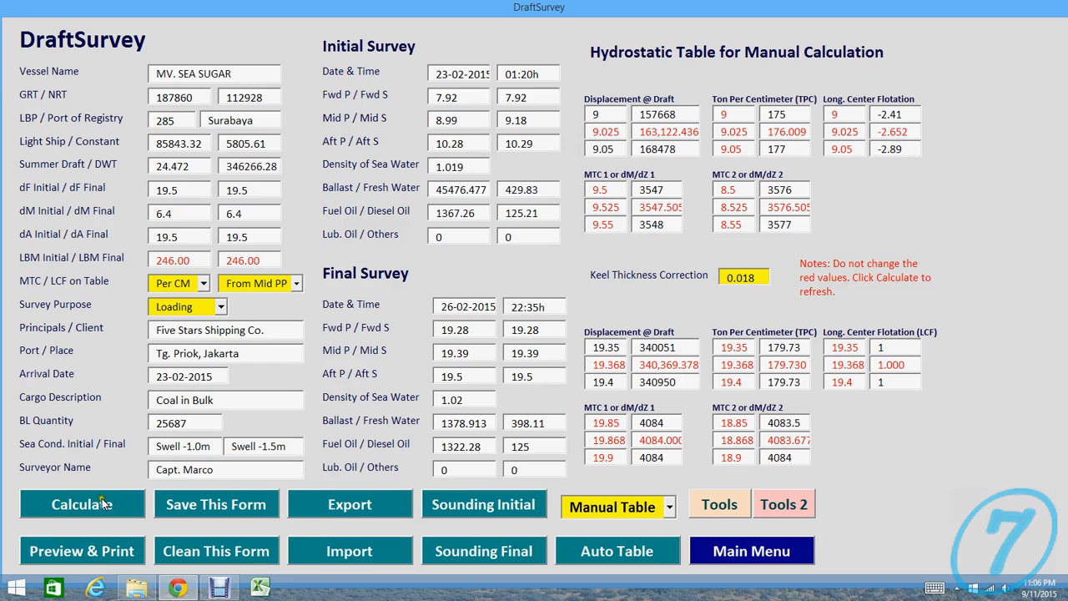
mouse_move(681, 531)
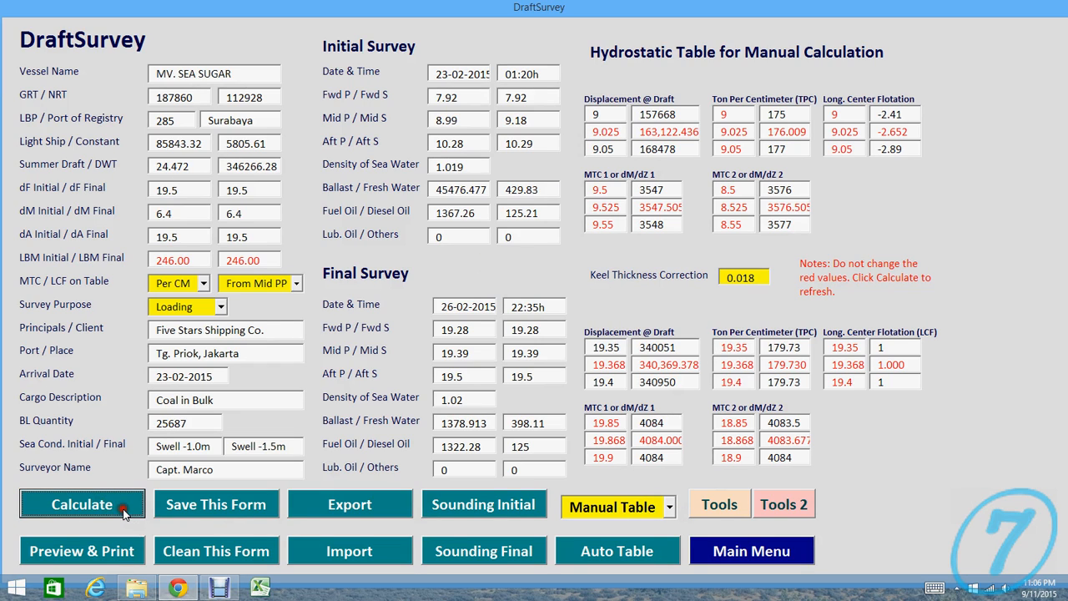
mouse_move(918, 287)
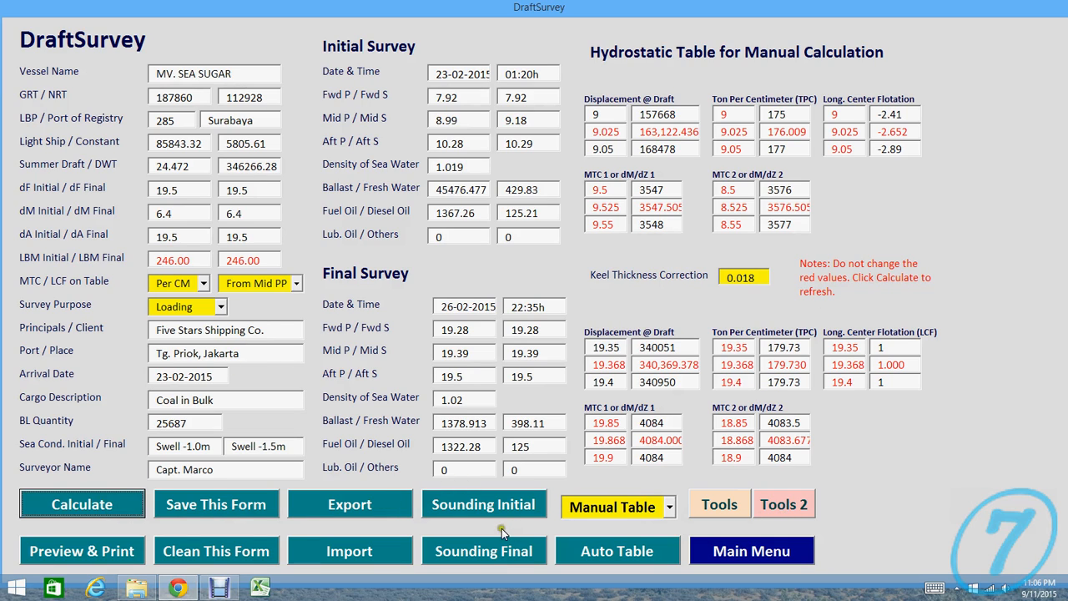
mouse_move(359, 442)
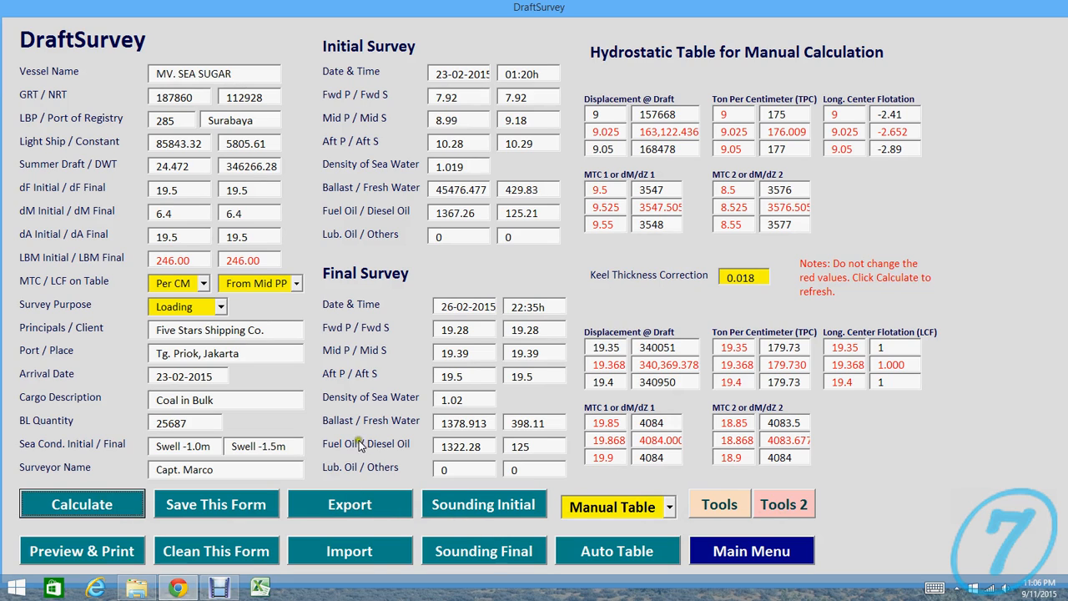
click(485, 504)
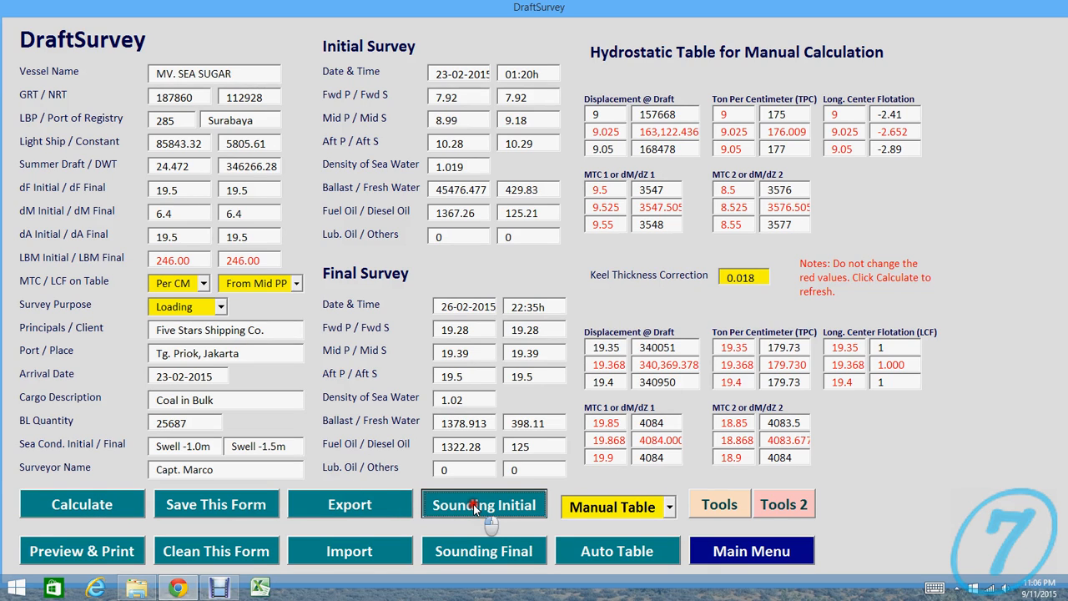
click(484, 504)
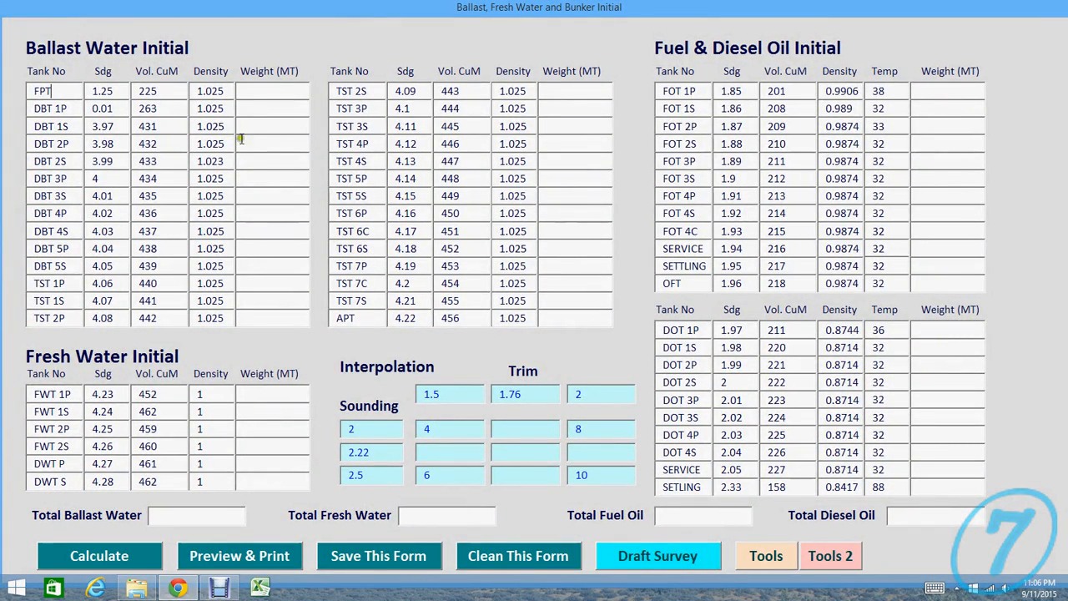
mouse_move(35, 371)
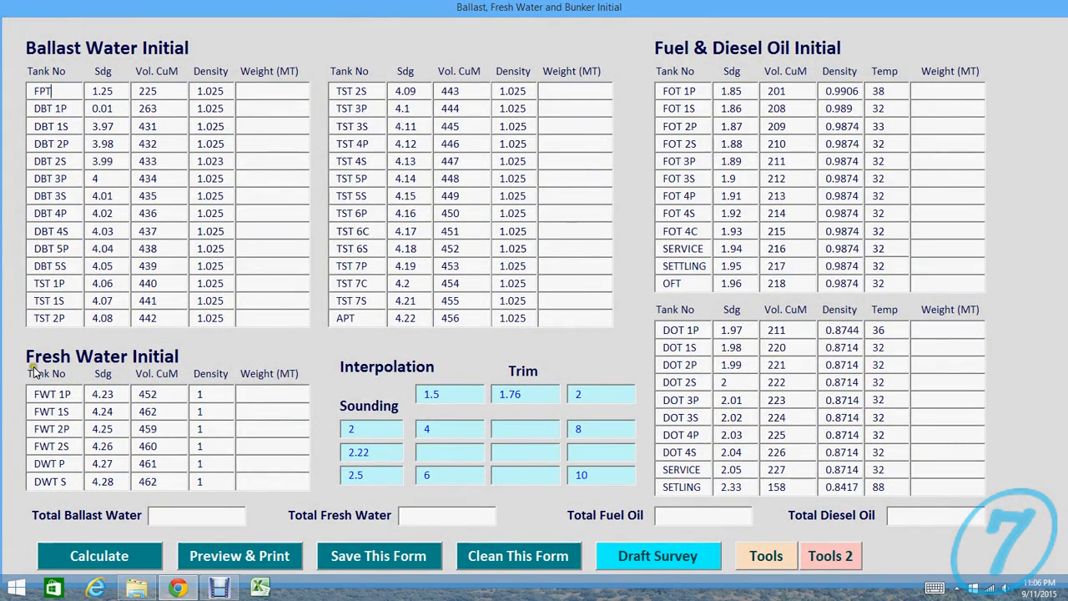
mouse_move(893, 57)
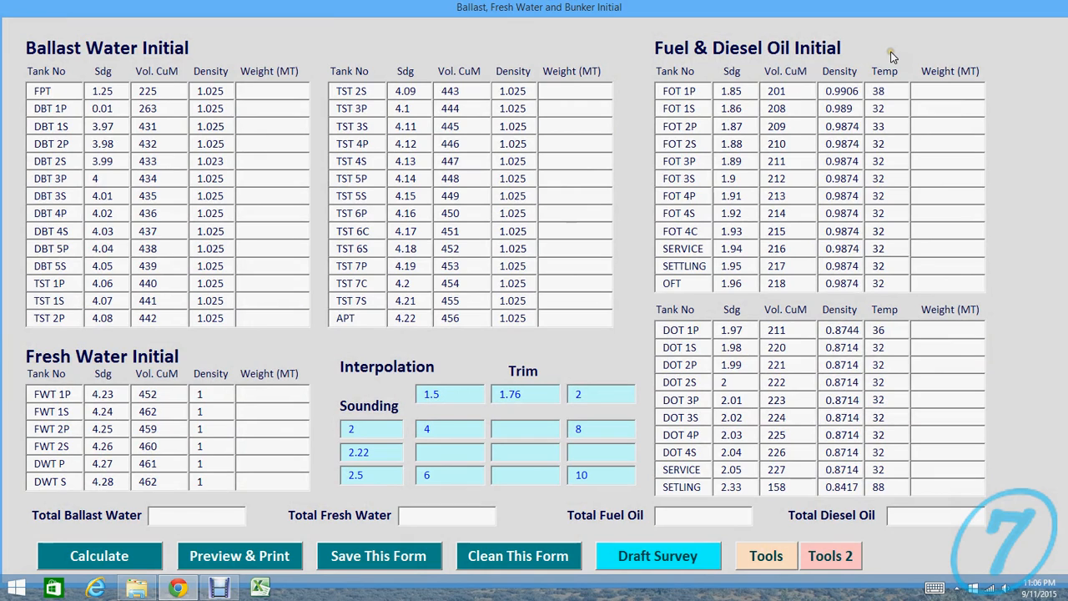
mouse_move(735, 244)
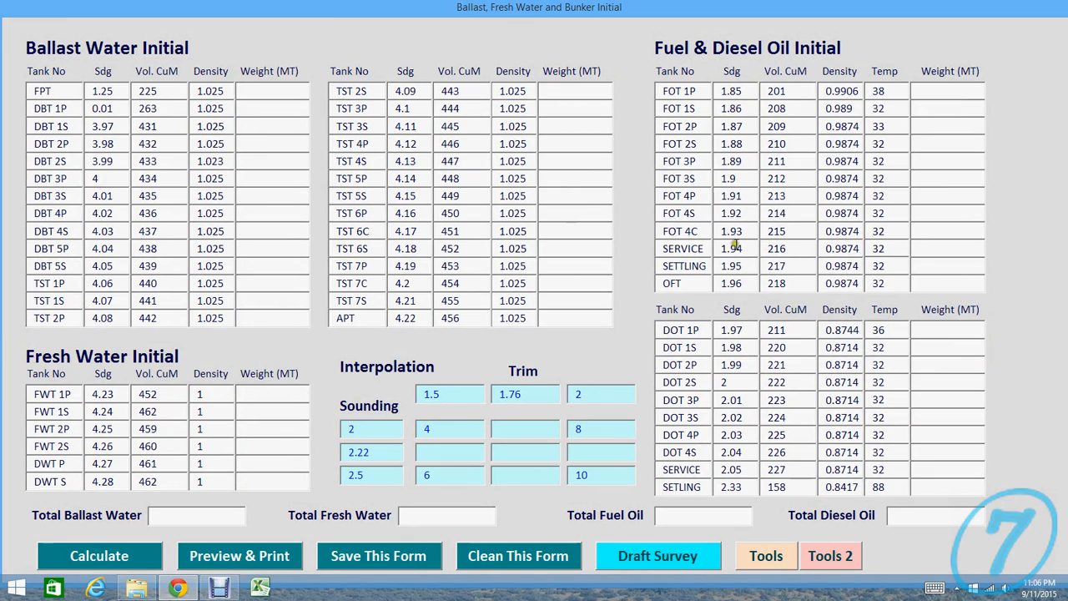
mouse_move(760, 414)
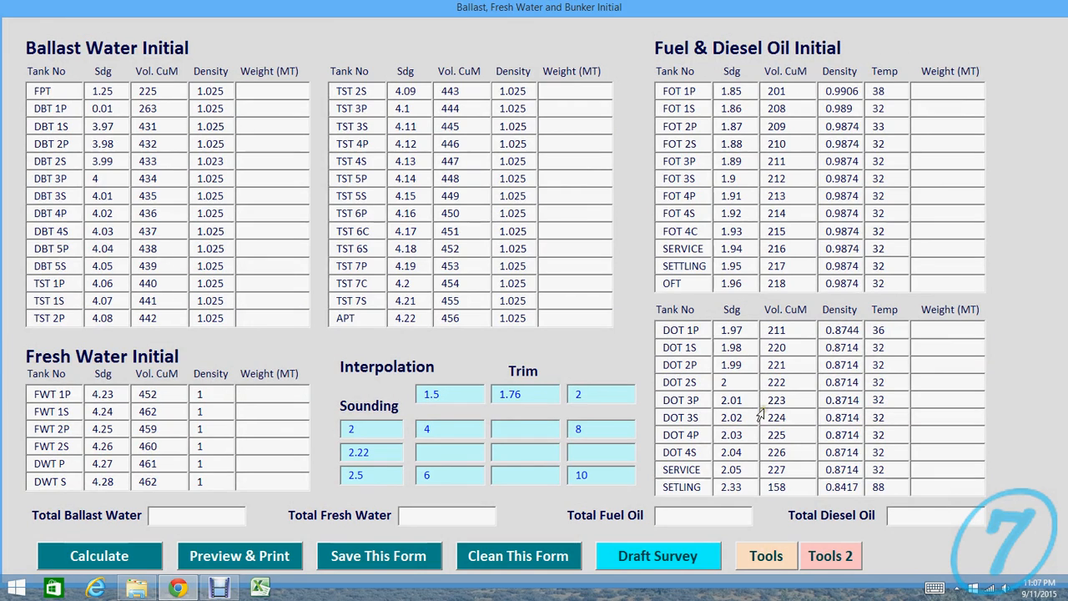
click(98, 554)
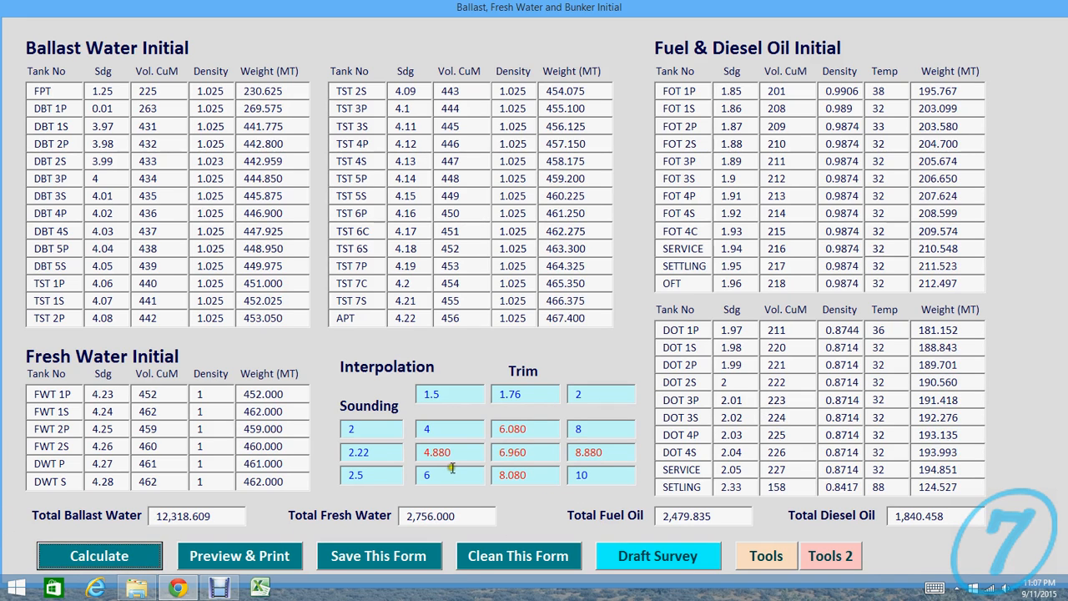
mouse_move(375, 504)
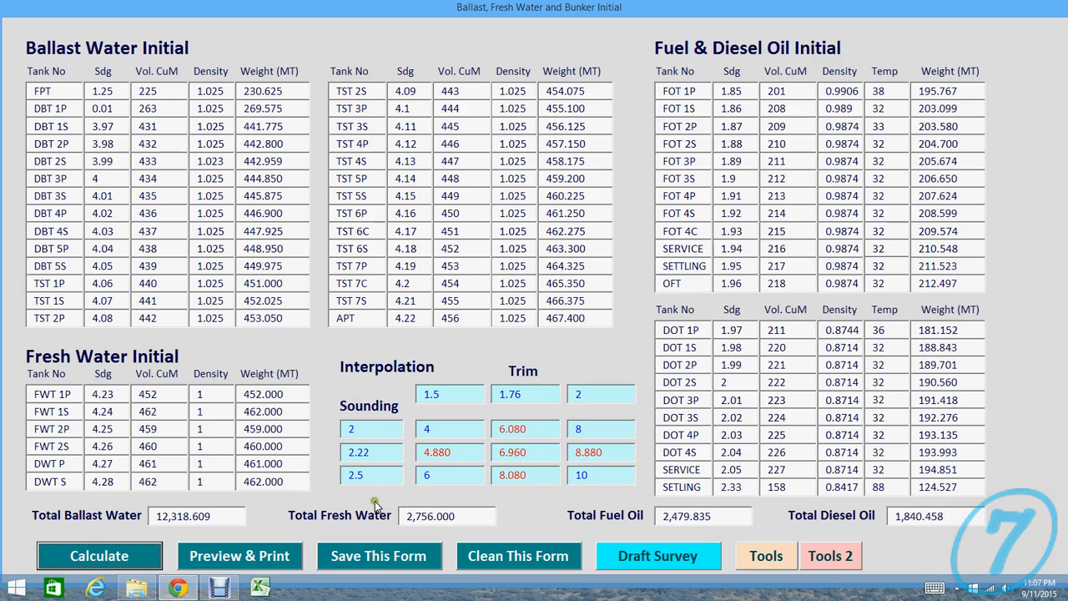
mouse_move(505, 344)
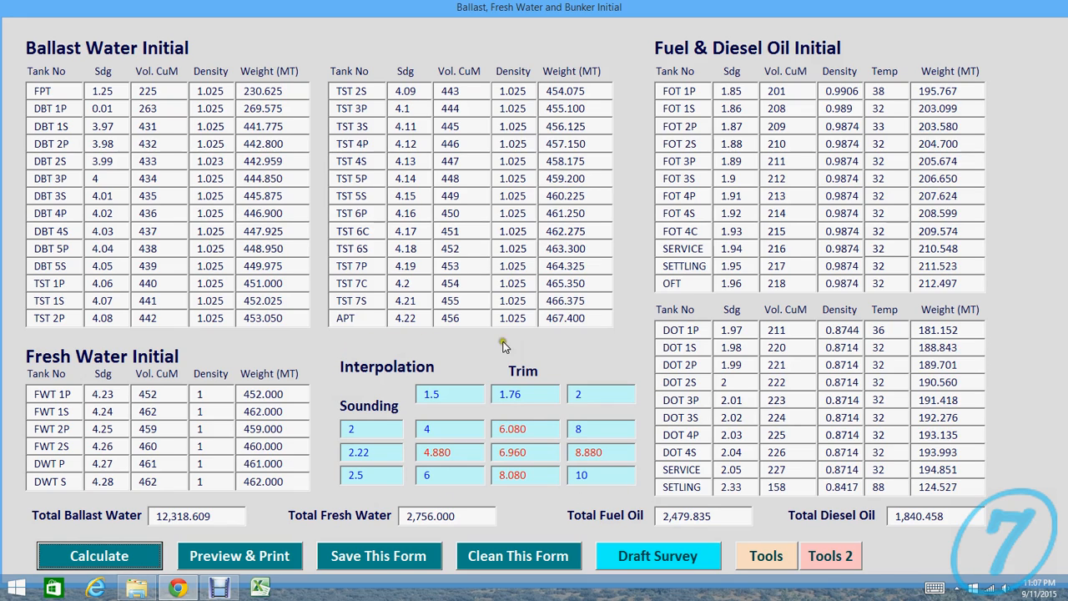
mouse_move(404, 501)
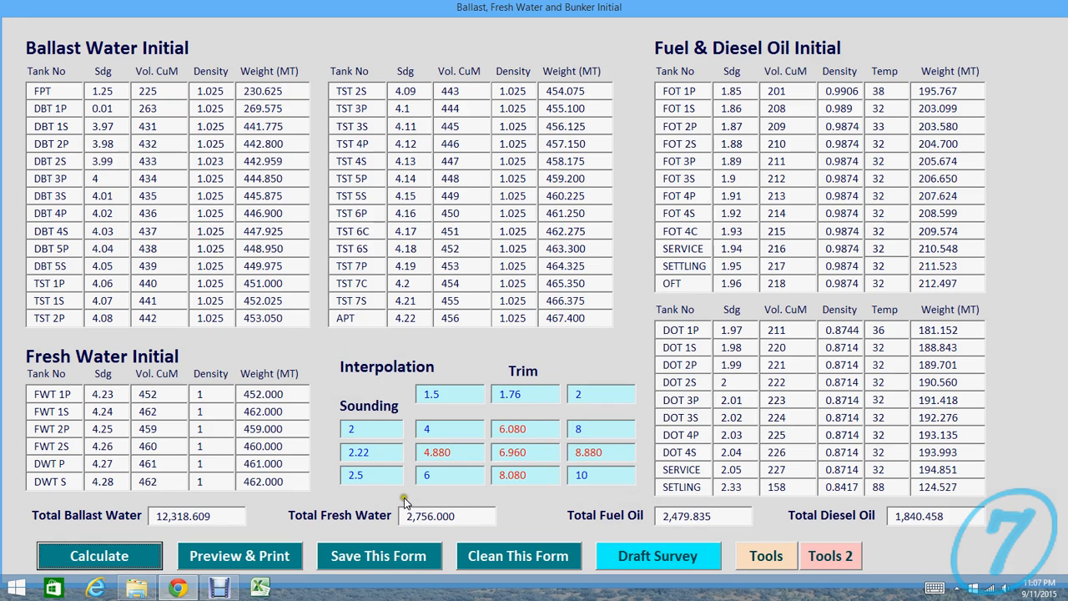
mouse_move(380, 381)
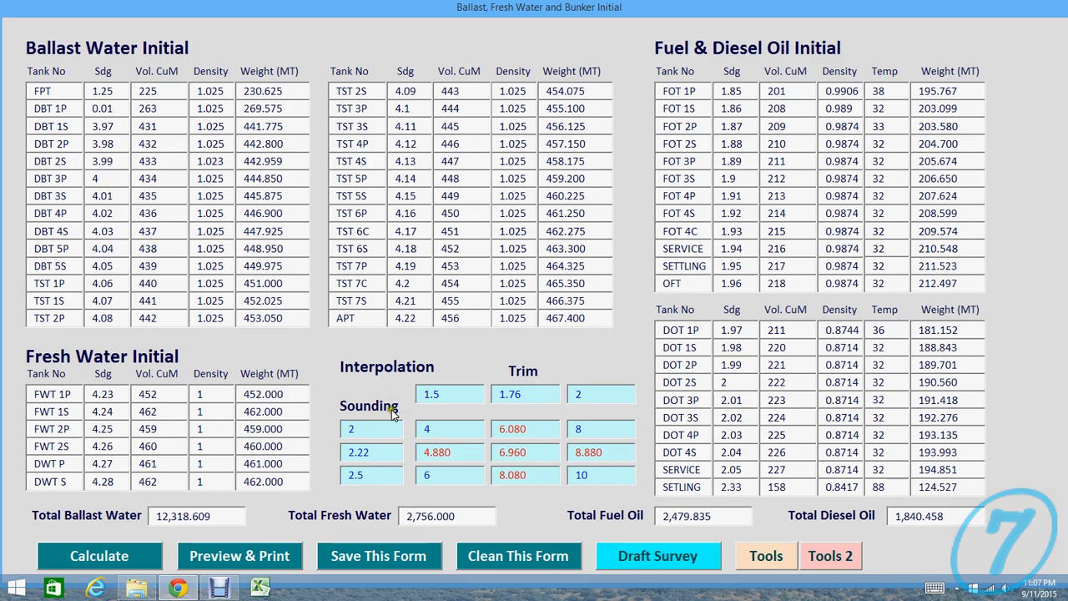
click(370, 429)
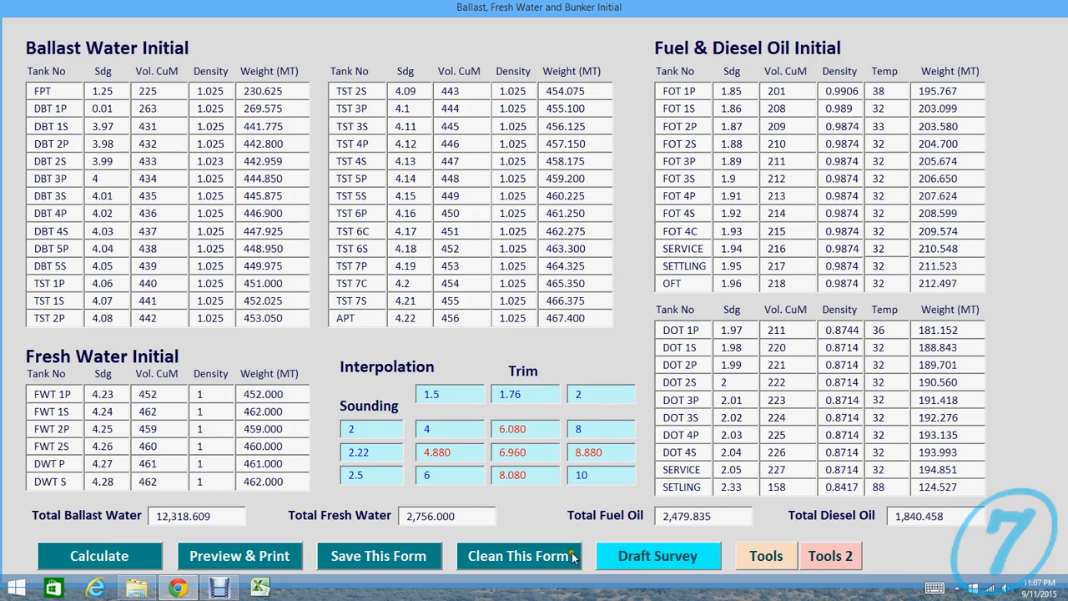
mouse_move(259, 564)
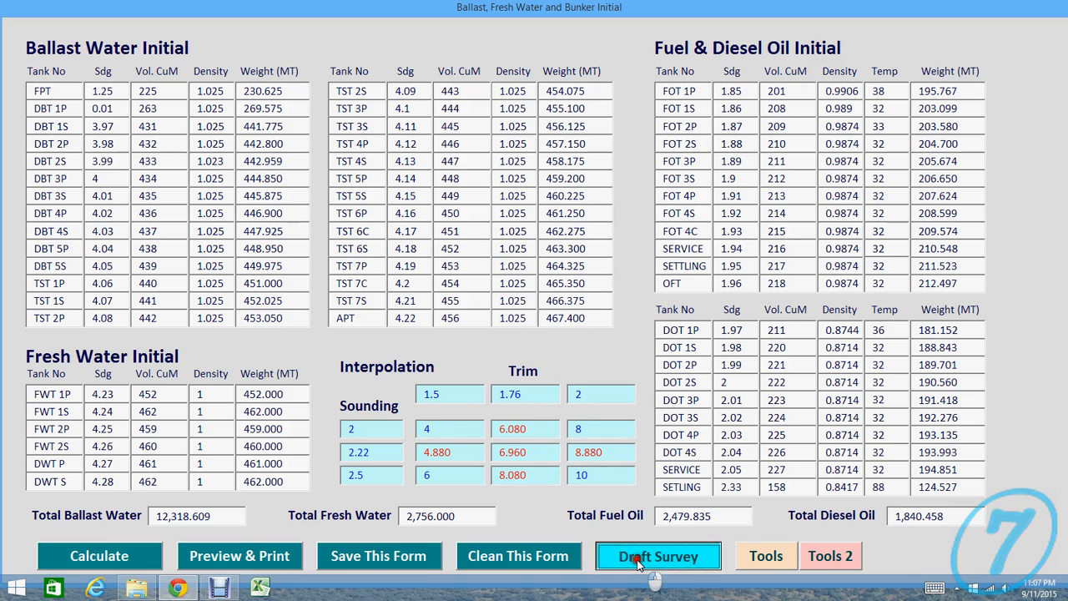
Step: Calculate the final tank weights, giving 15,291.804 ballast and 419 fresh water
click(657, 555)
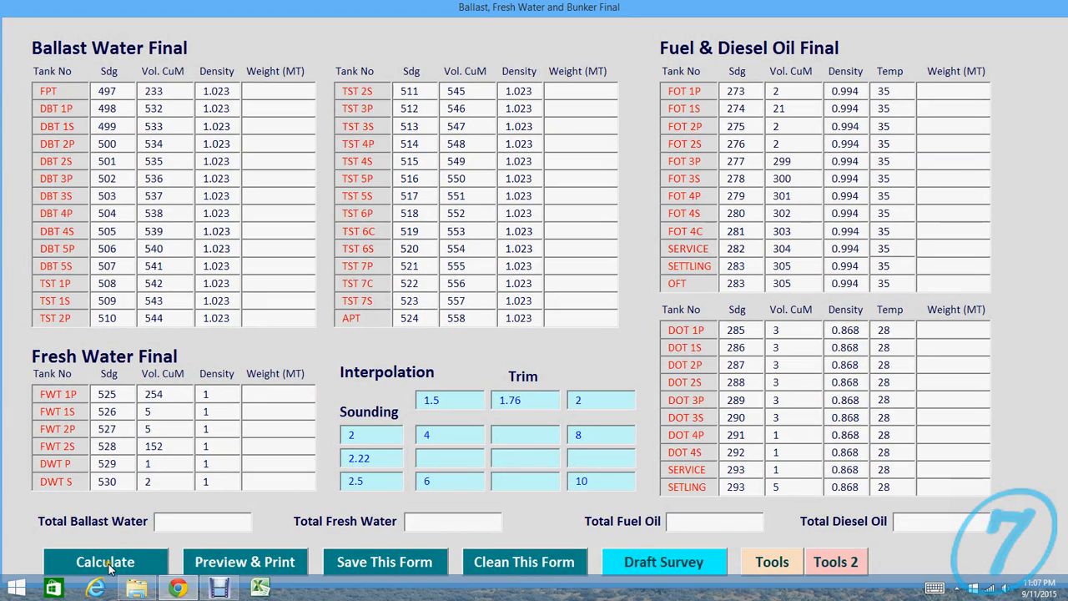
click(105, 561)
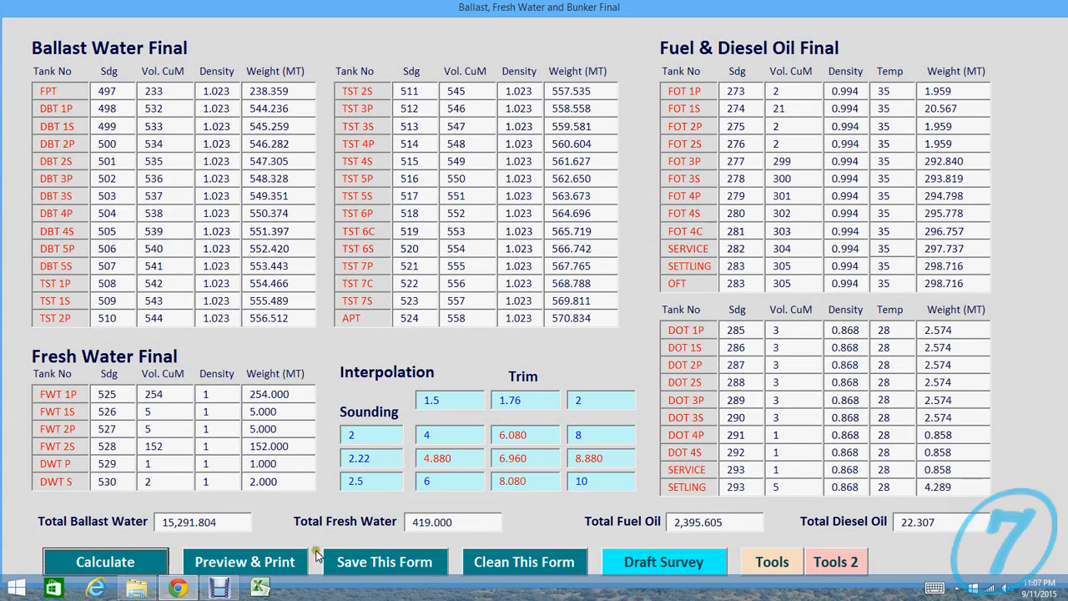
mouse_move(641, 409)
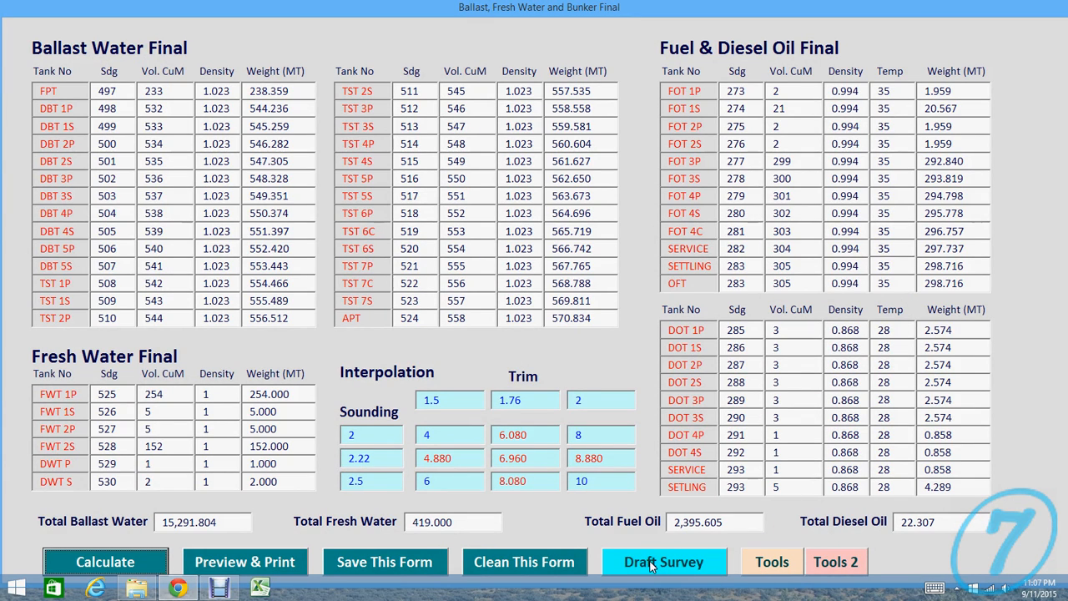
Step: Return to the Draft Survey form with the manual table mode still set
click(665, 561)
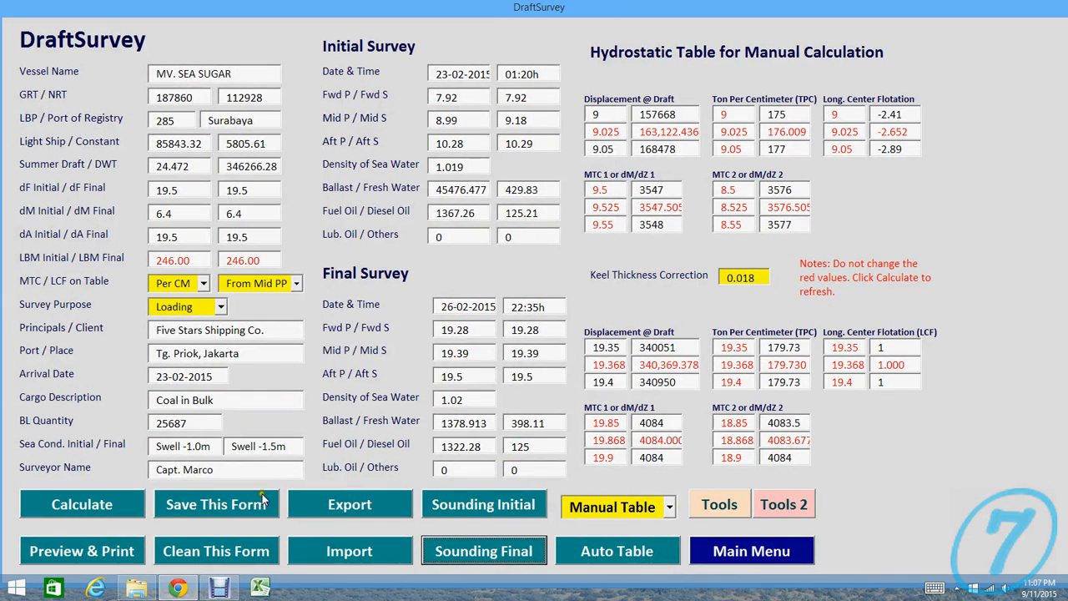
mouse_move(374, 166)
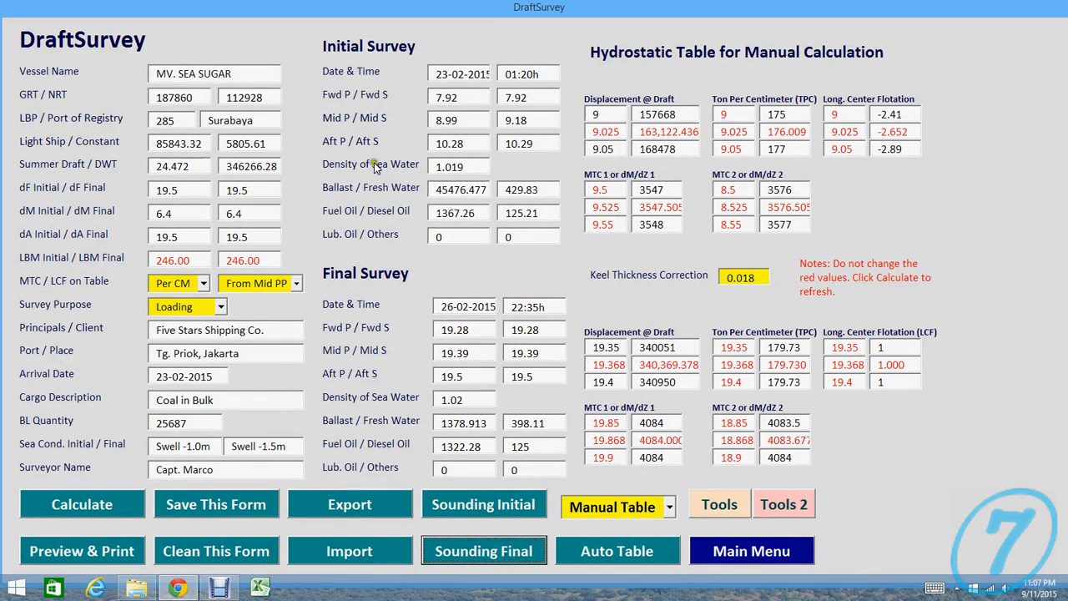
mouse_move(374, 166)
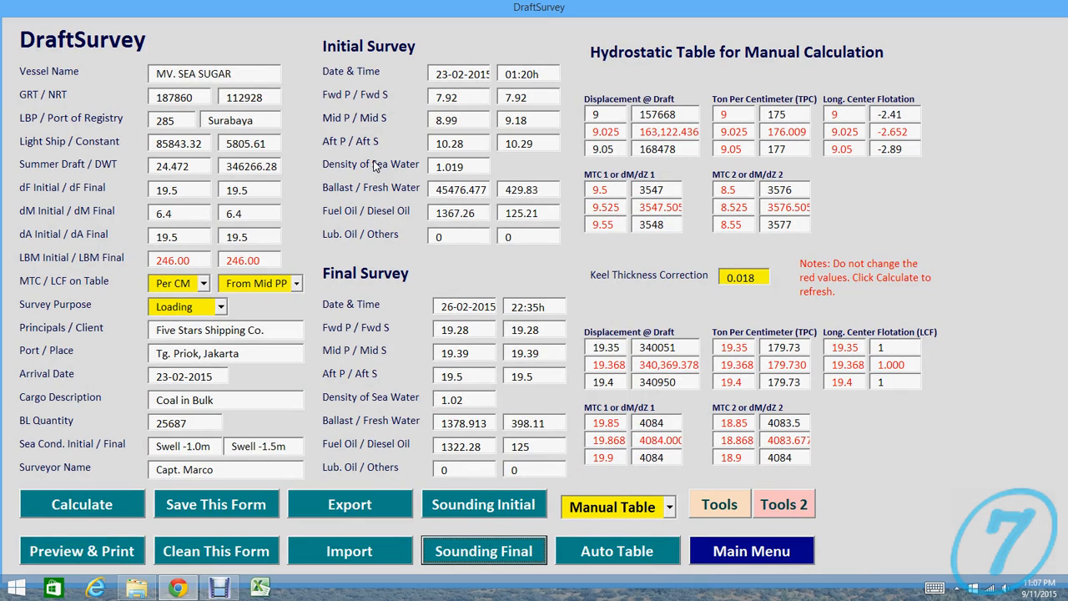
mouse_move(337, 504)
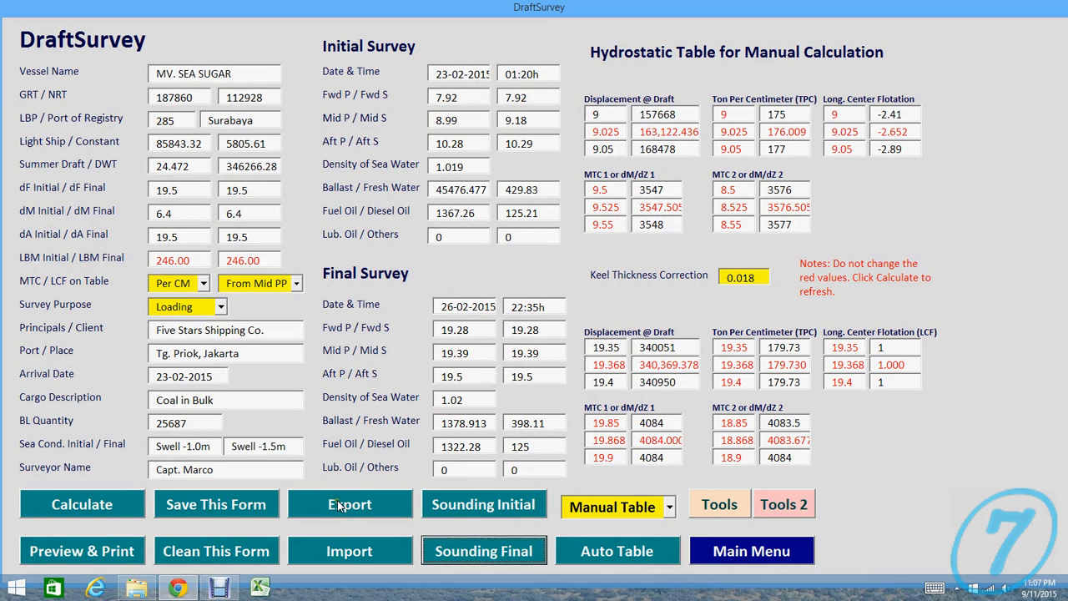
mouse_move(368, 565)
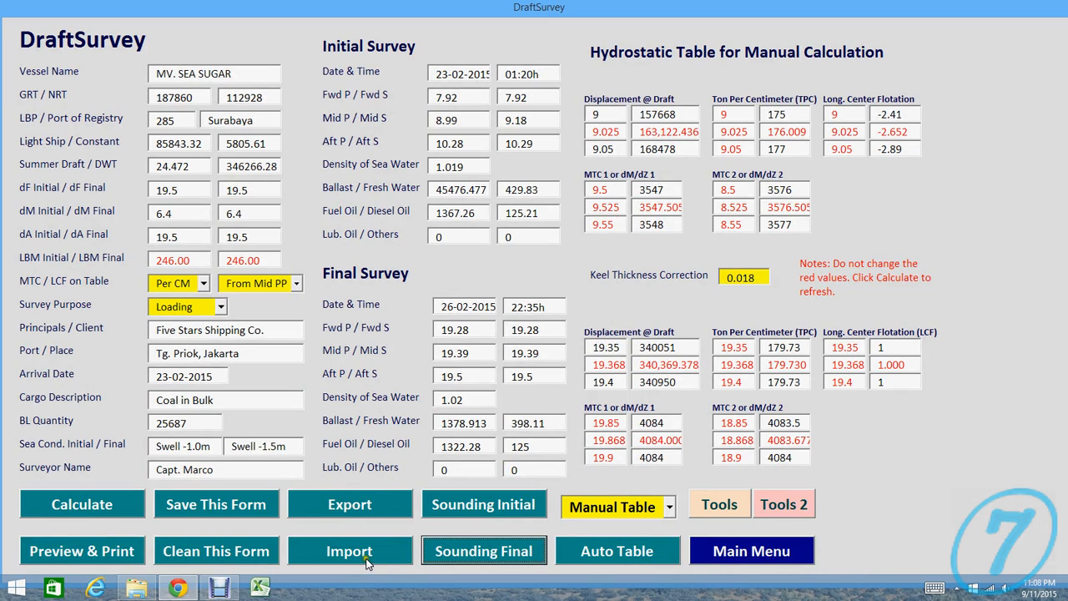
mouse_move(351, 504)
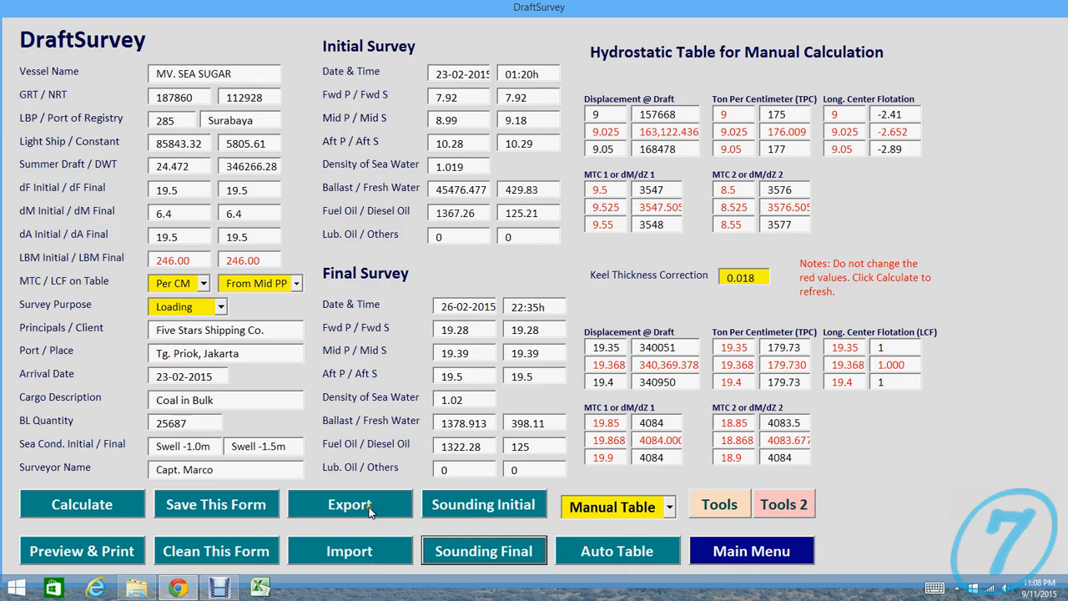
mouse_move(383, 137)
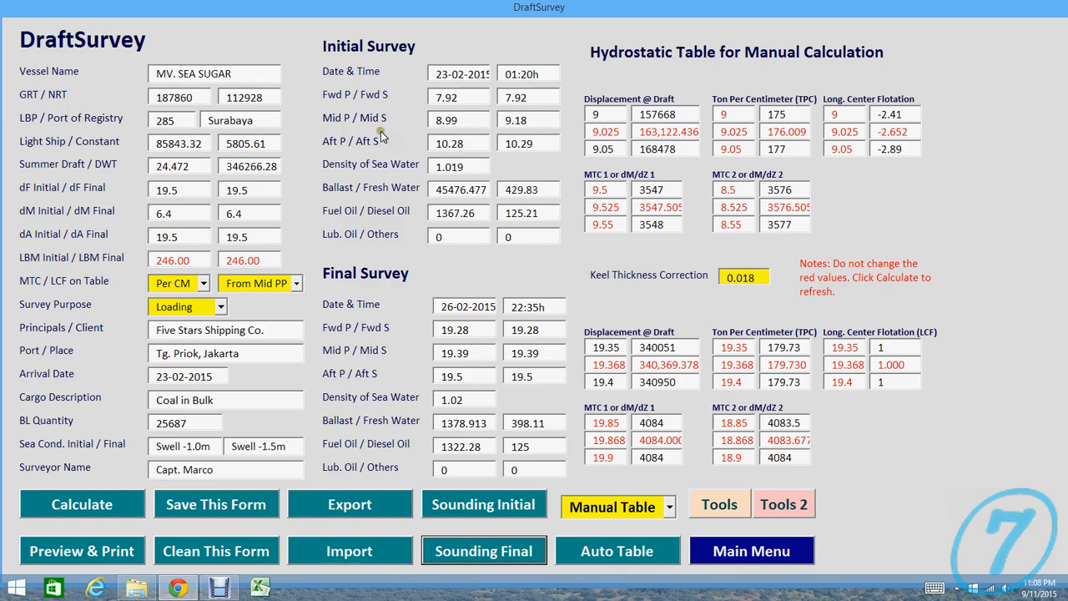
mouse_move(376, 247)
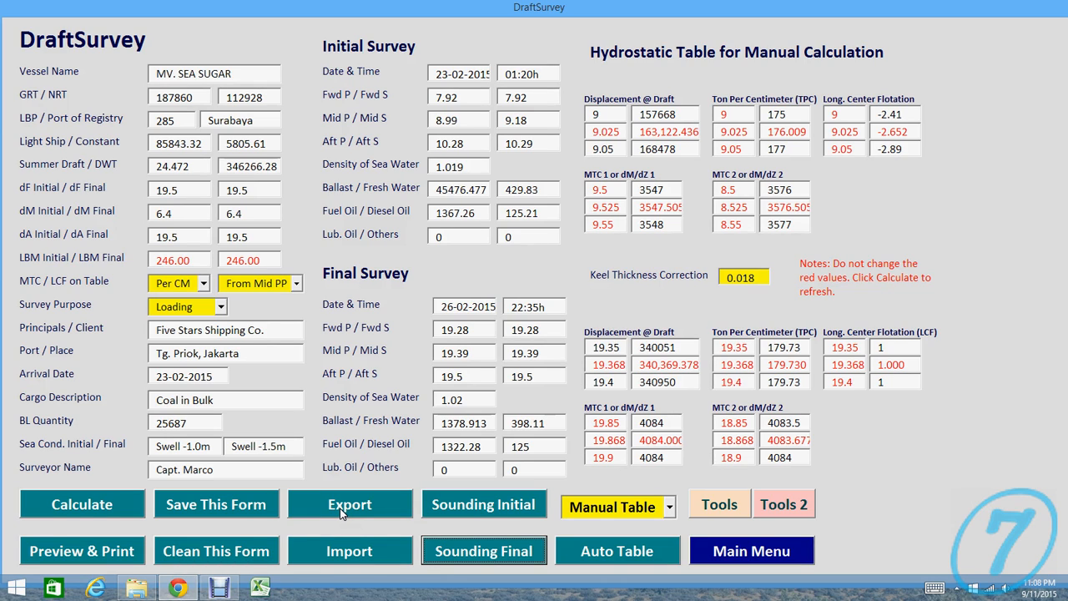
Step: Export the draft survey to the Desktop as a text file named 'mv. sea sugar'
click(348, 504)
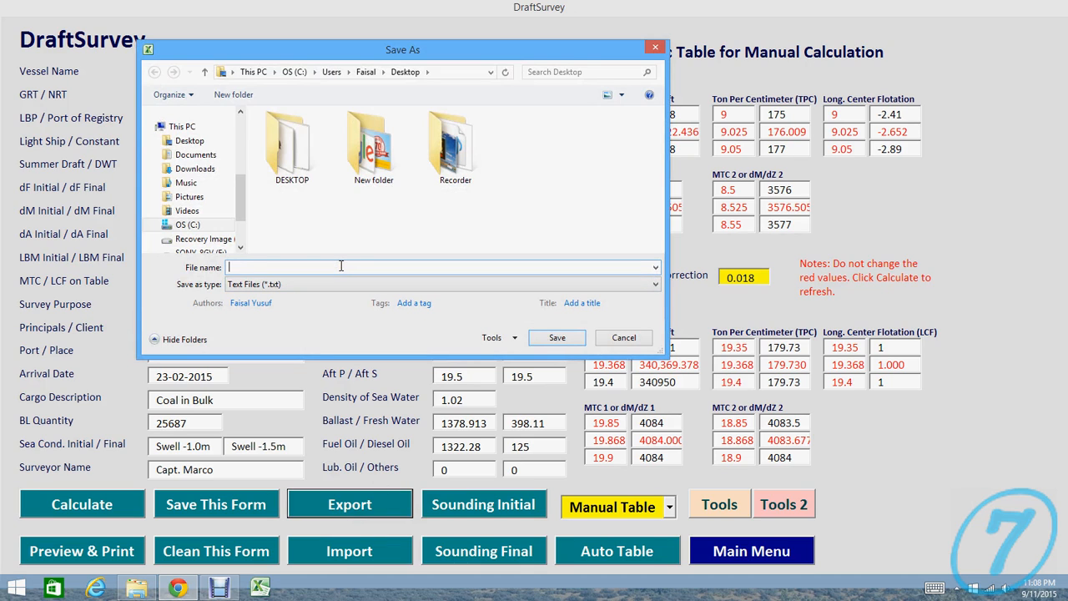
text(mv. sea sugar)
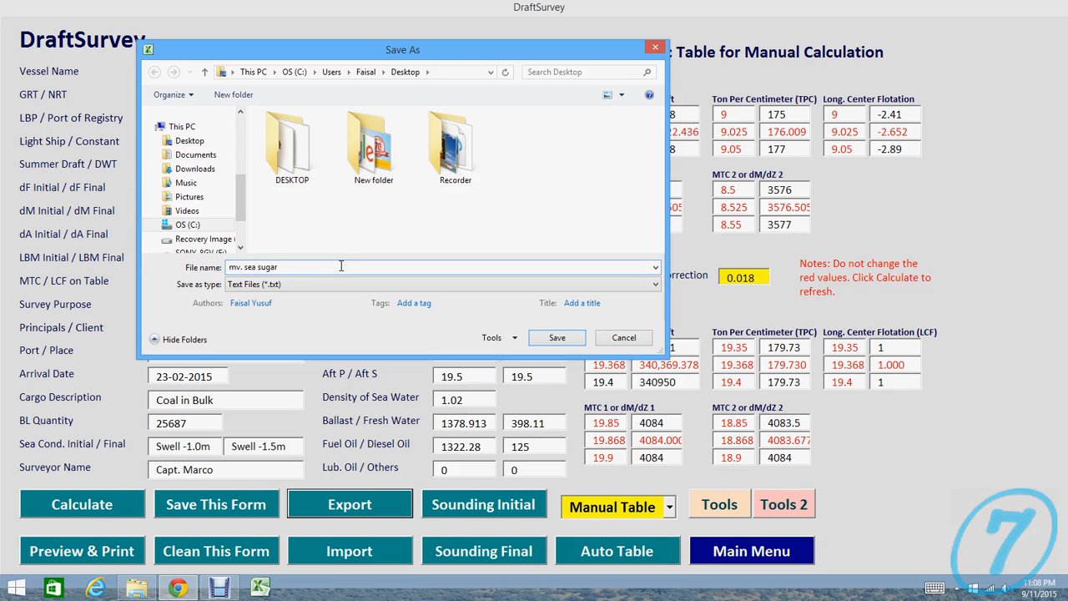
click(190, 140)
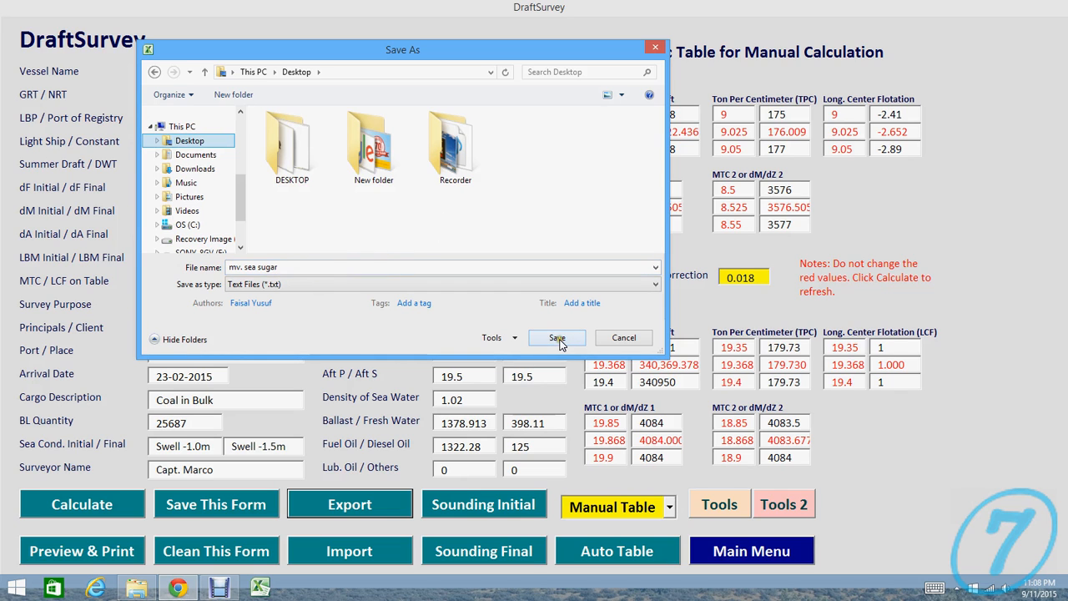
click(557, 337)
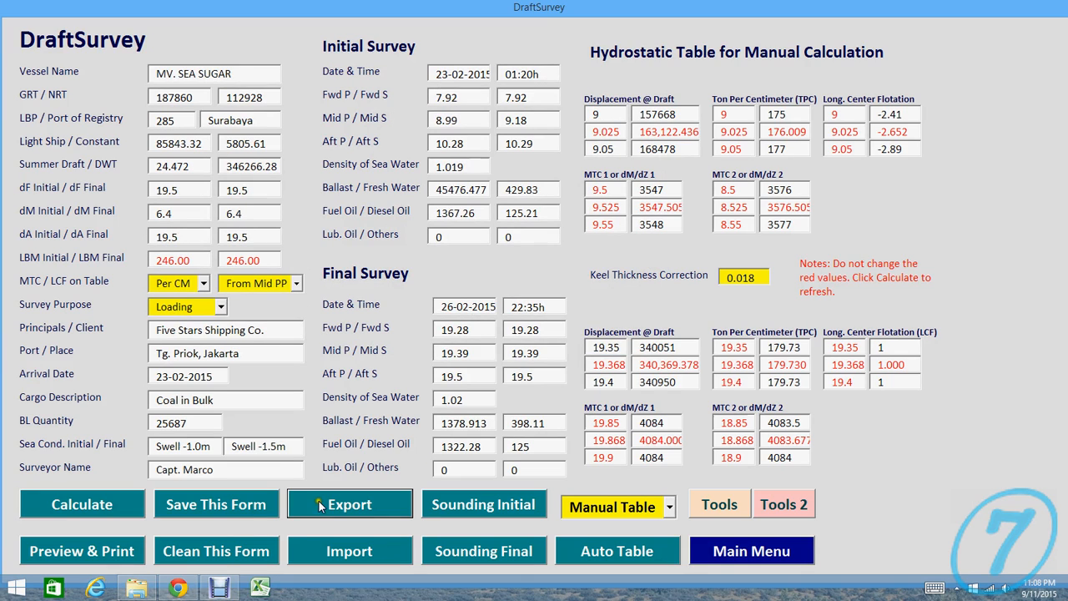
mouse_move(417, 300)
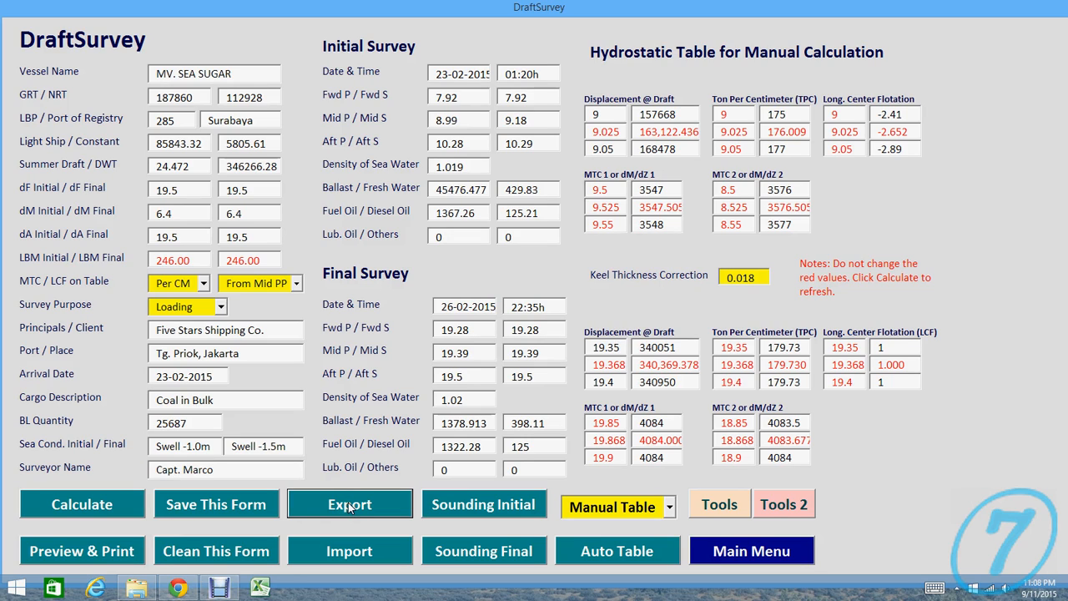
mouse_move(215, 52)
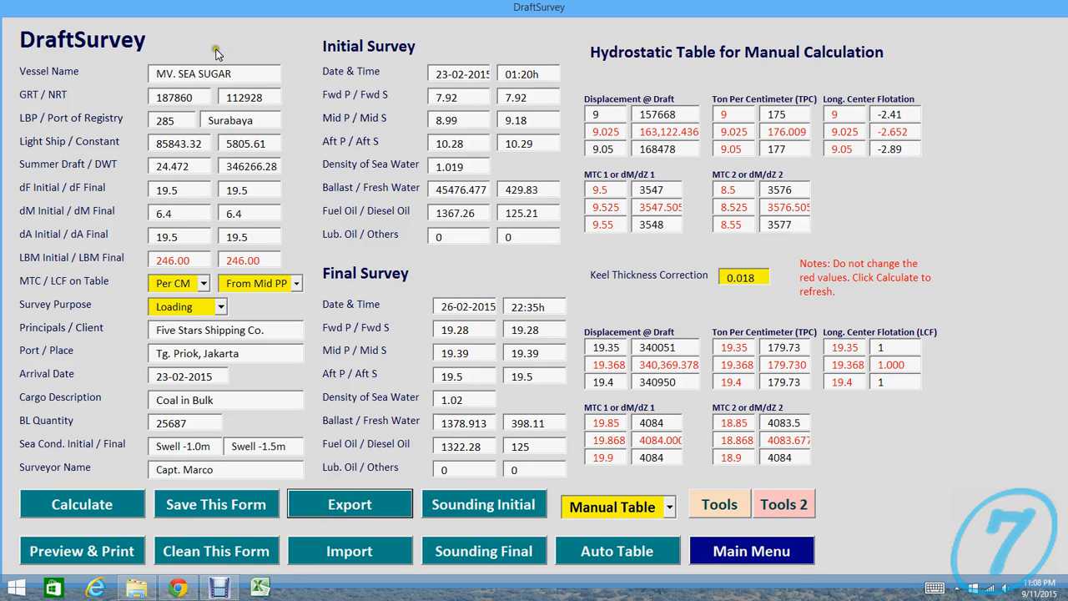
mouse_move(338, 60)
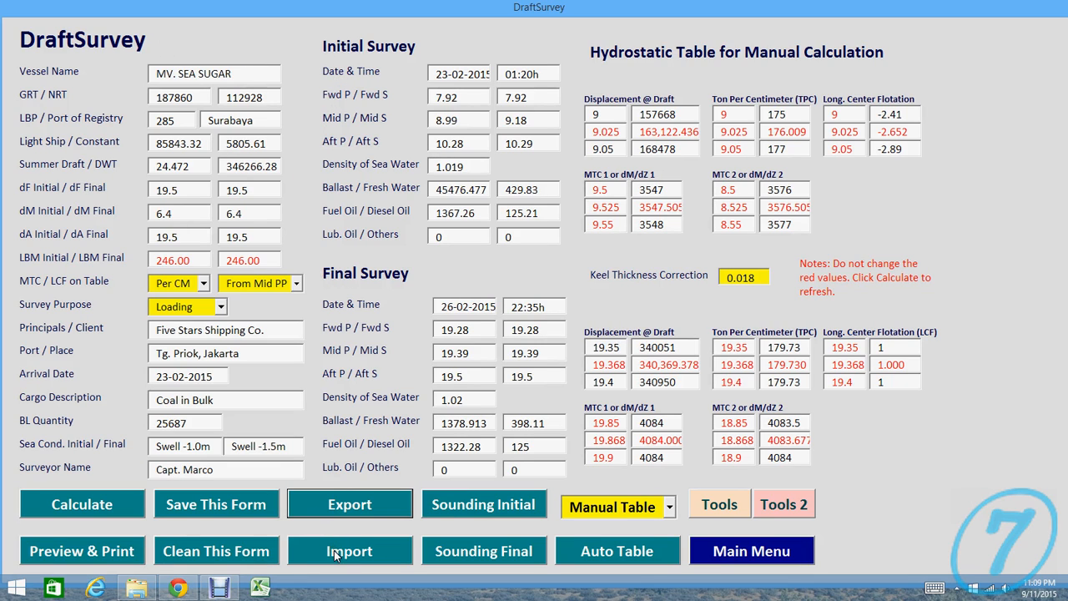
Step: Import mv. sea sugar.txt from the Desktop back into the draft survey form
click(349, 551)
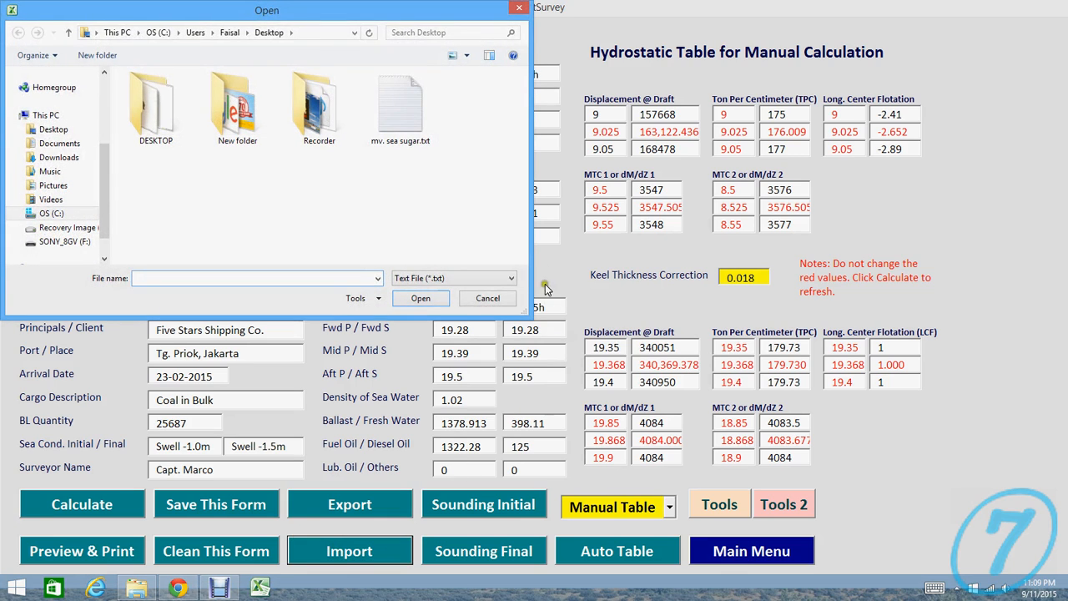
click(401, 104)
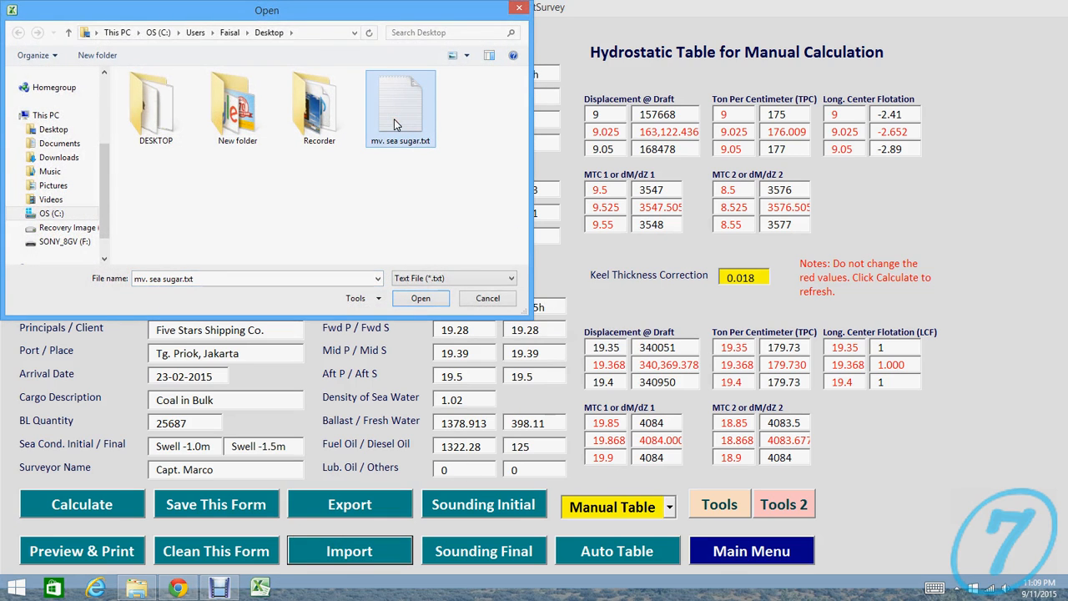
click(421, 298)
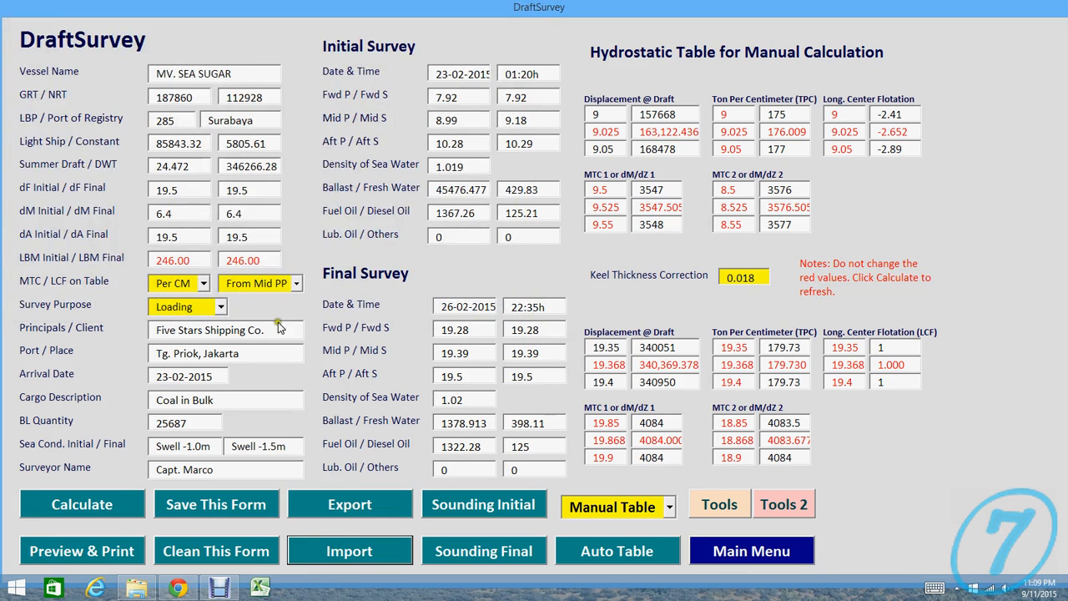
mouse_move(368, 375)
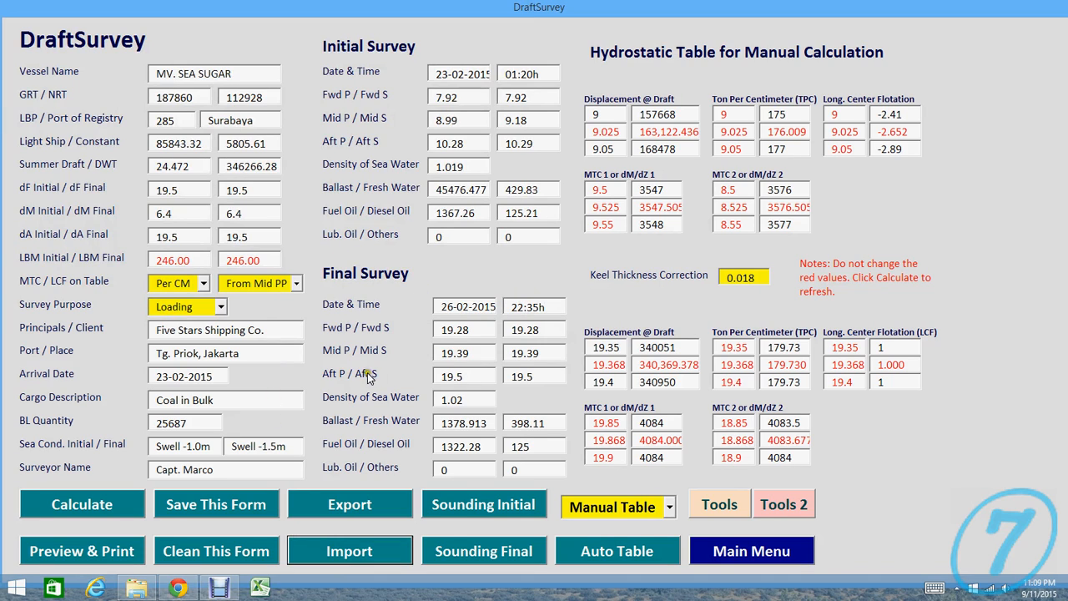
mouse_move(350, 324)
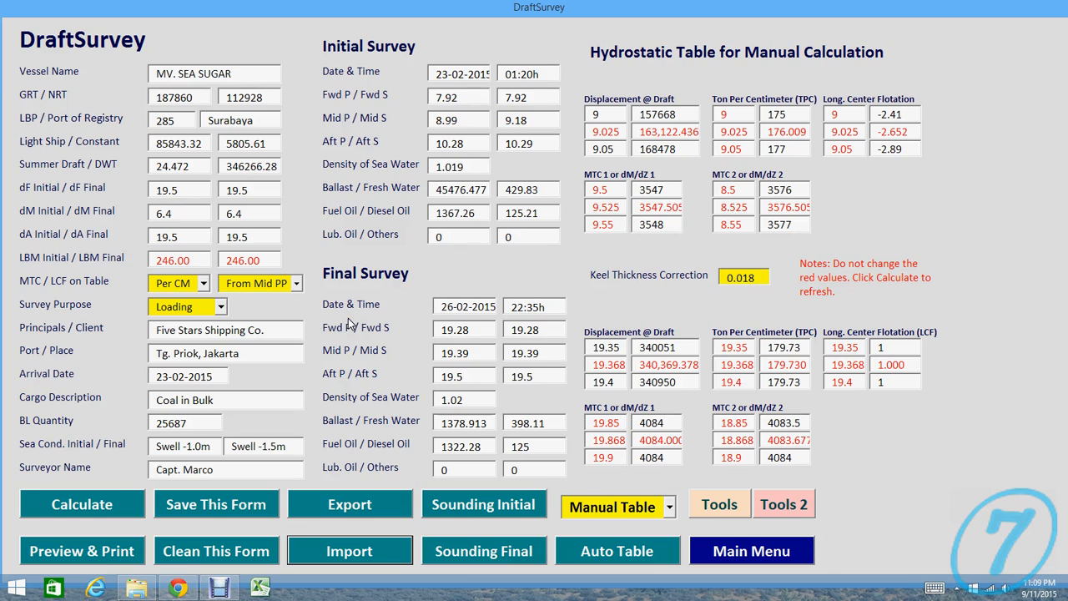
mouse_move(351, 508)
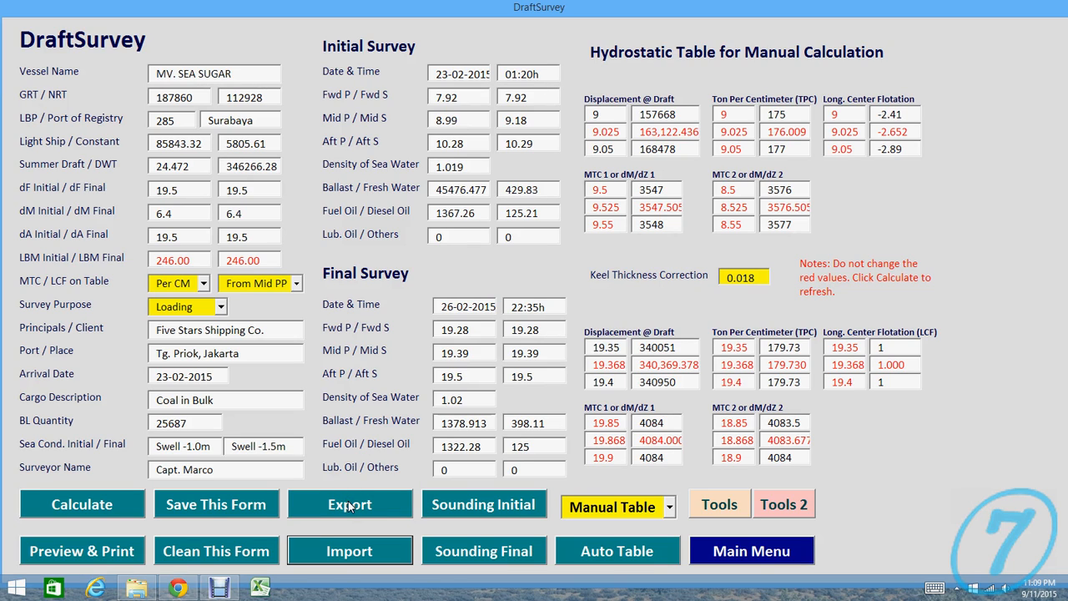
mouse_move(359, 534)
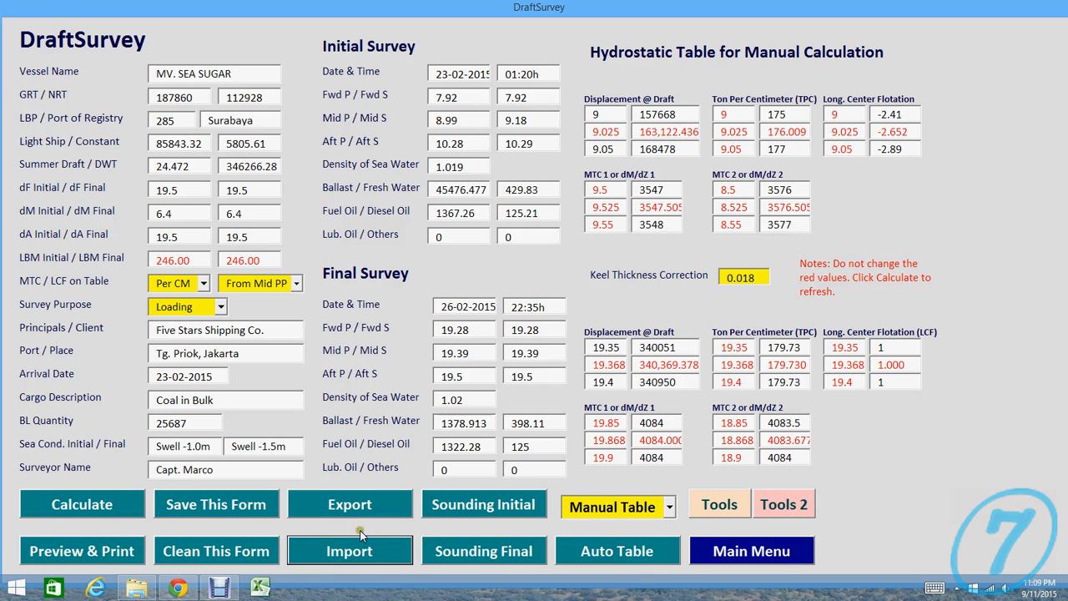
click(216, 551)
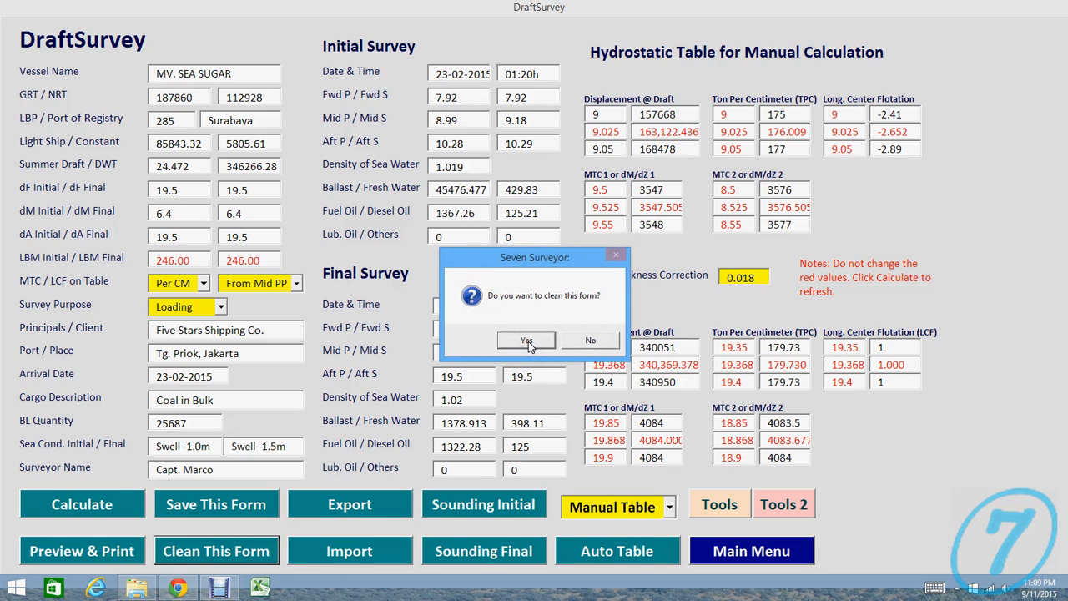
click(526, 341)
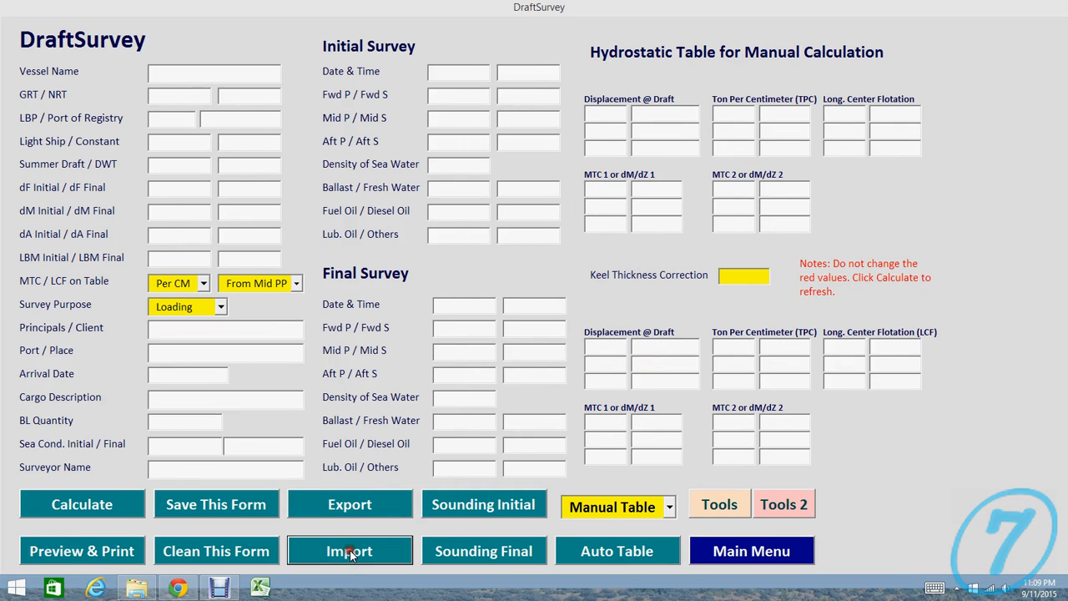
click(349, 551)
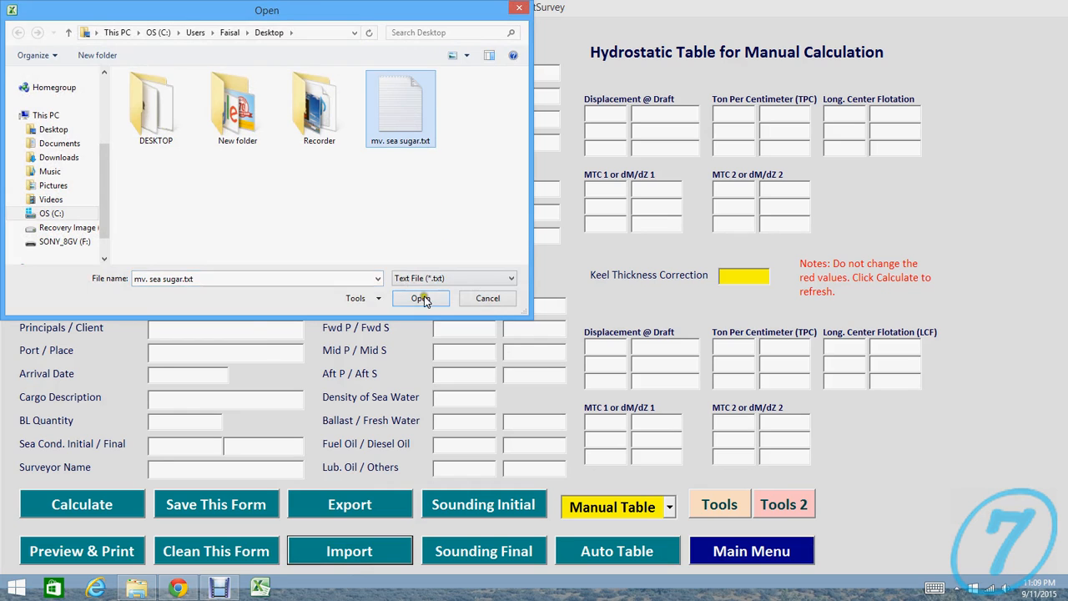
click(417, 297)
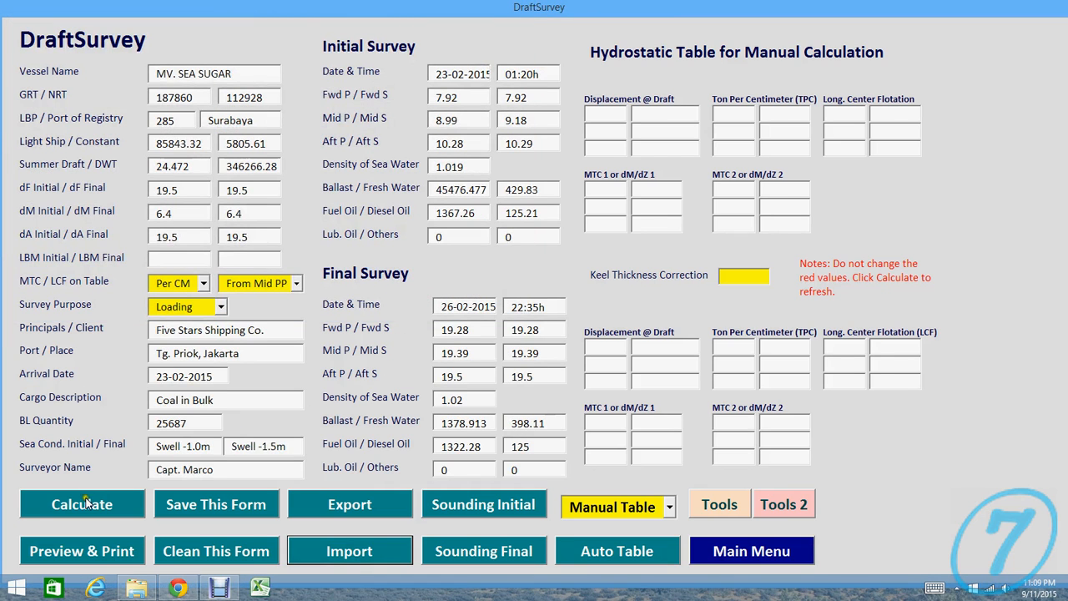
Step: Calculate the reloaded draft survey, refilling hydrostatic tables, LBM values and keel correction 0.018
click(82, 504)
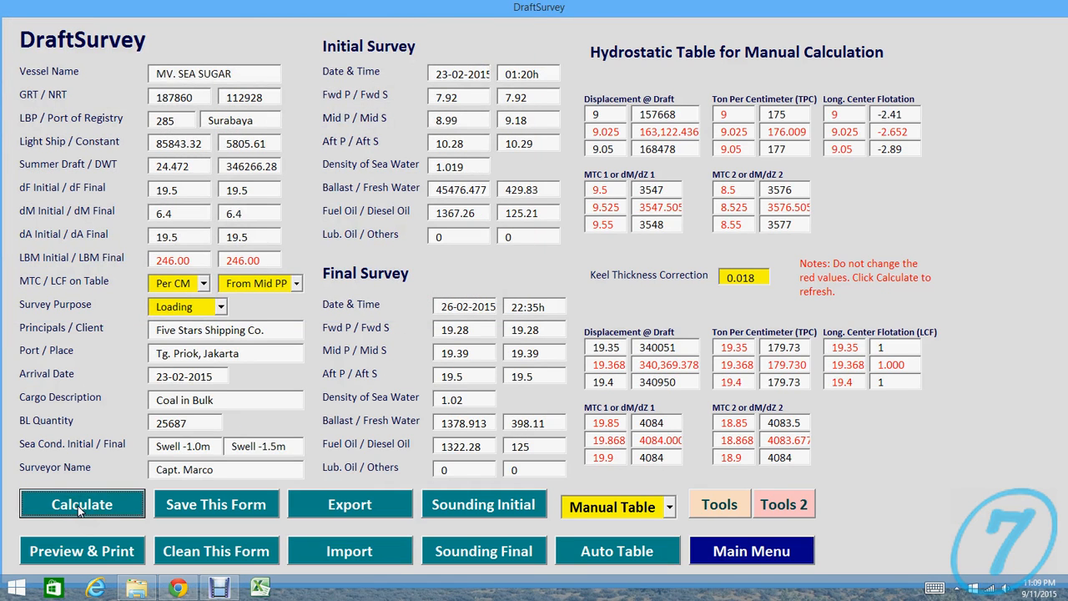
mouse_move(501, 280)
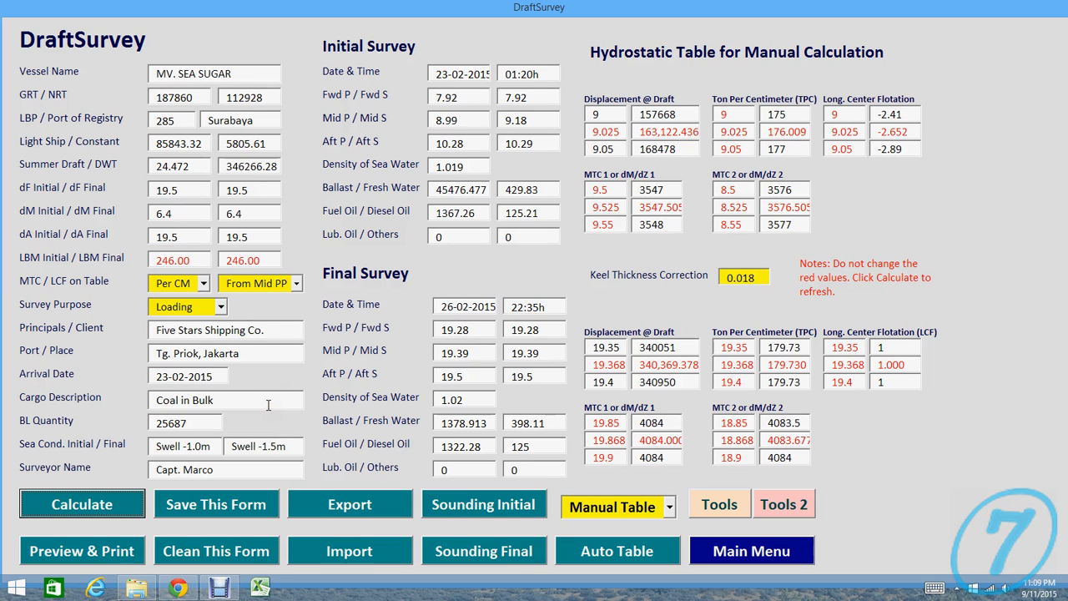
mouse_move(347, 534)
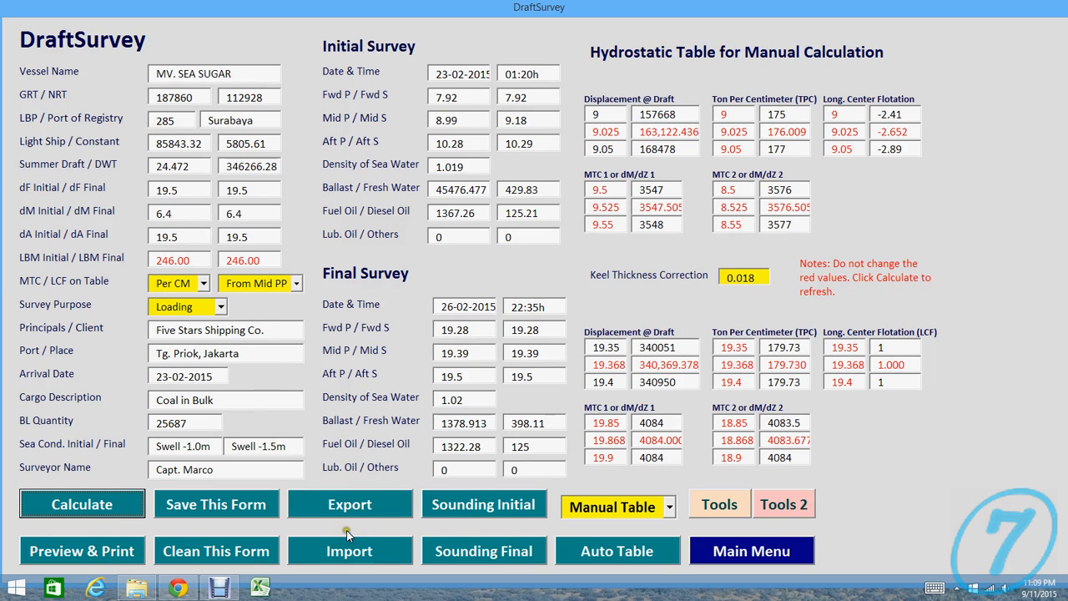
mouse_move(617, 551)
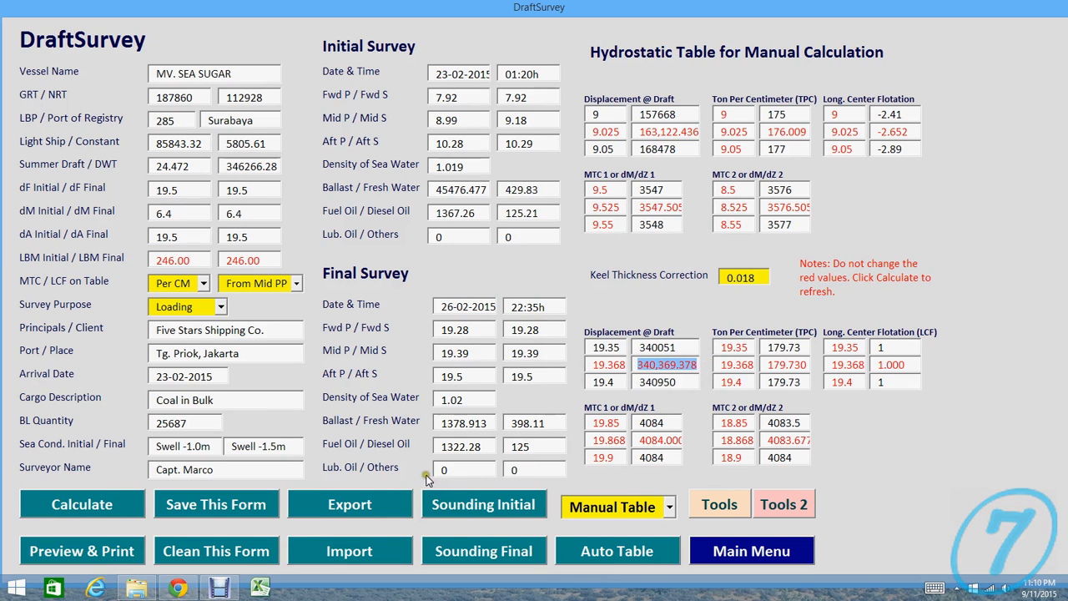
mouse_move(94, 554)
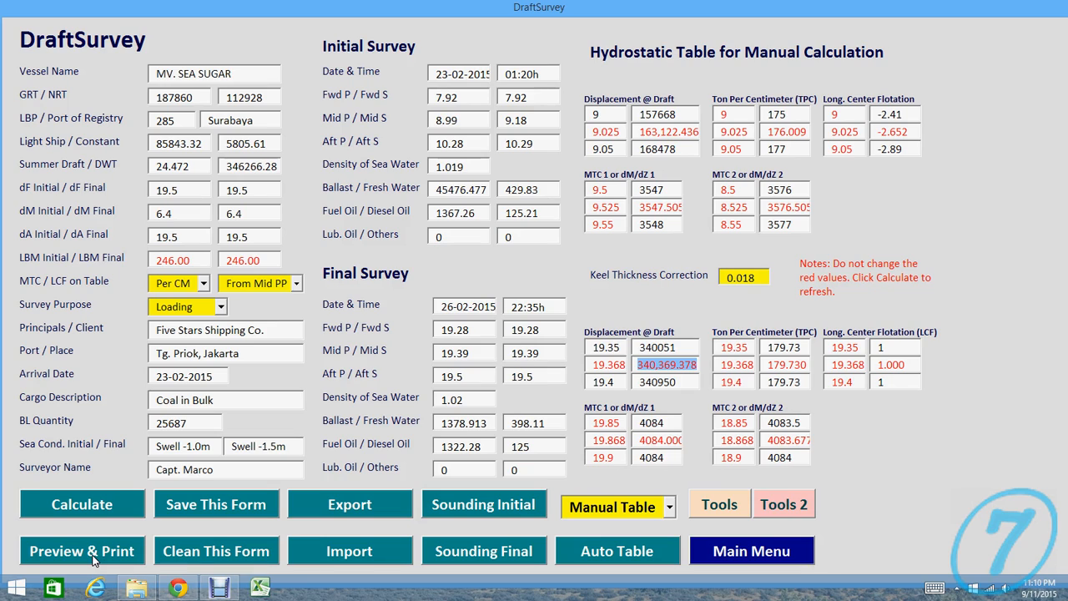
Step: Tick Certificate of Weight and Fuel and Diesel Oil Tank with the other forms and preview all four
click(82, 551)
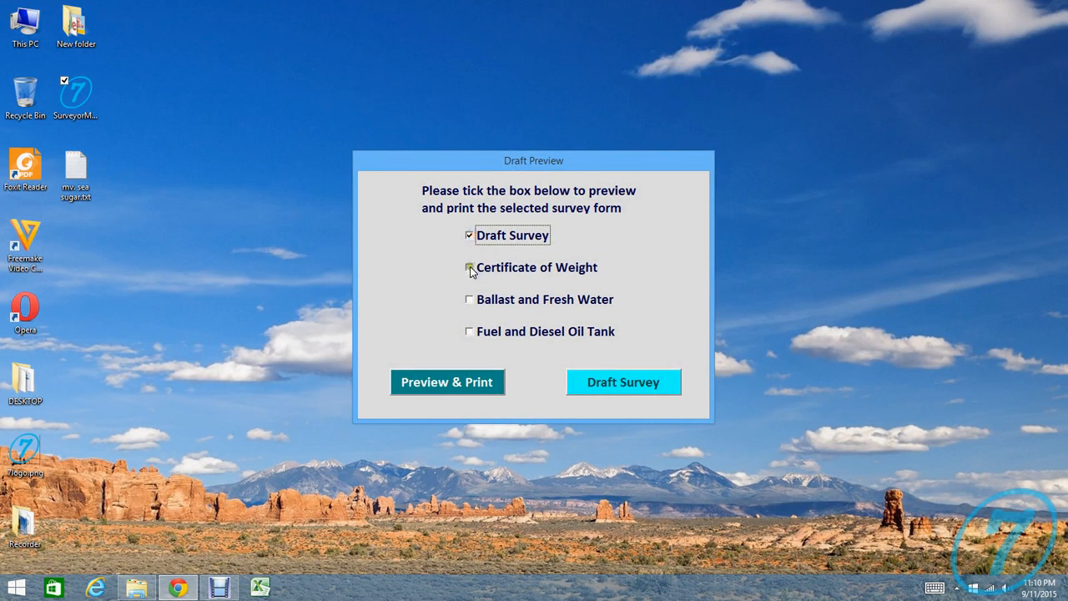
click(469, 330)
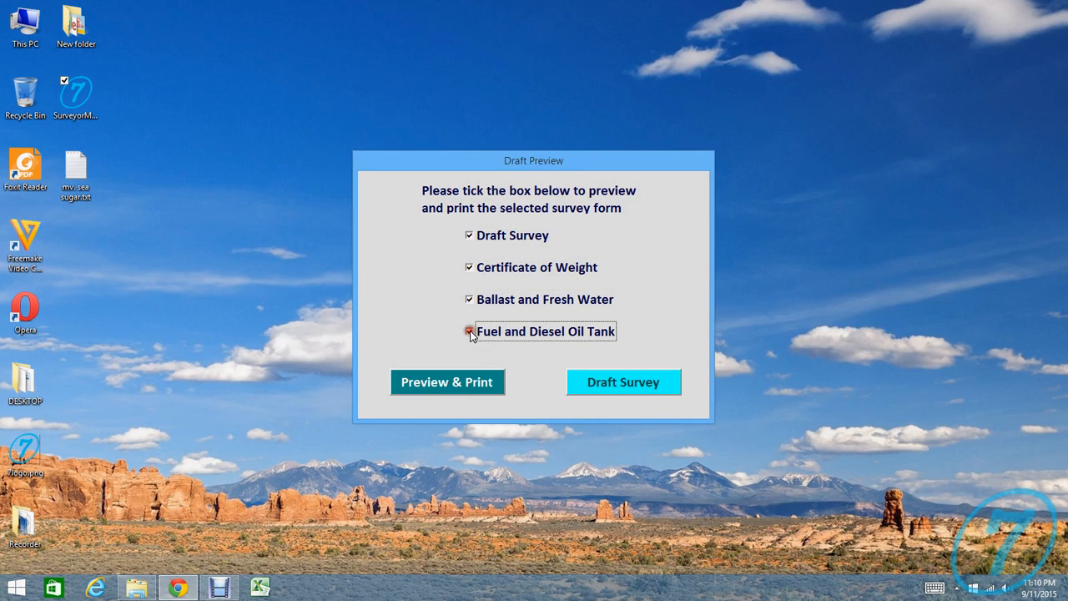
click(469, 331)
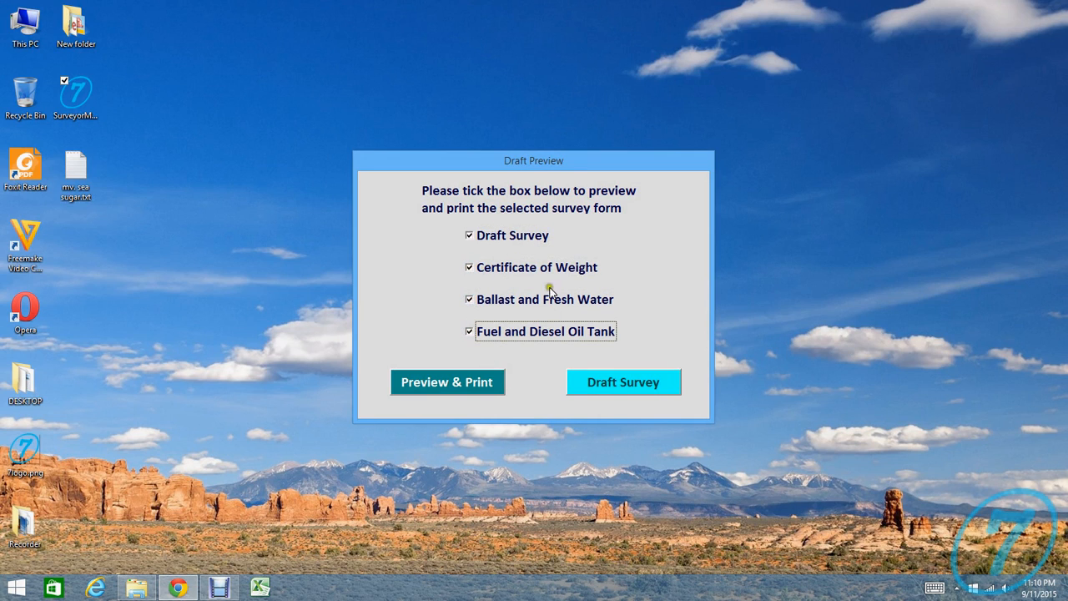
mouse_move(495, 222)
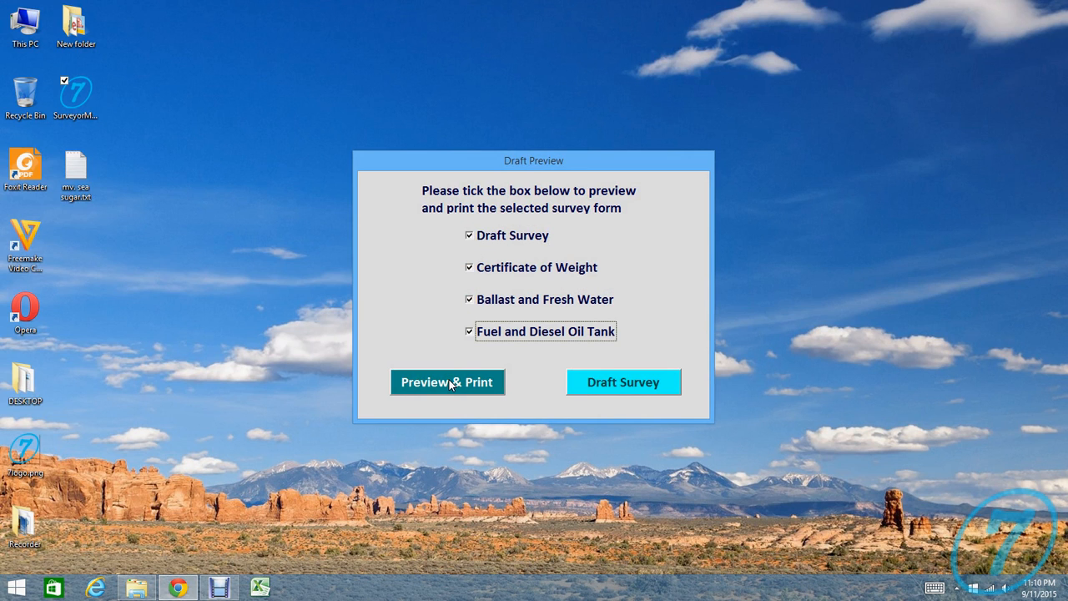
click(448, 380)
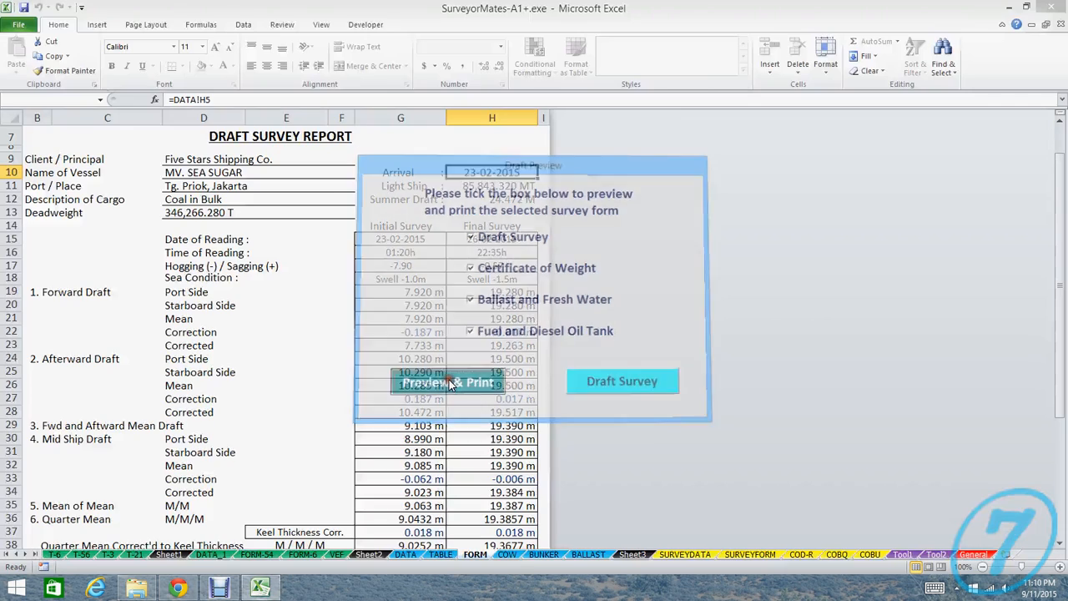
Step: Scroll through the Draft Survey Report preview's draft and displacement figures for MV. SEA SUGAR
click(447, 381)
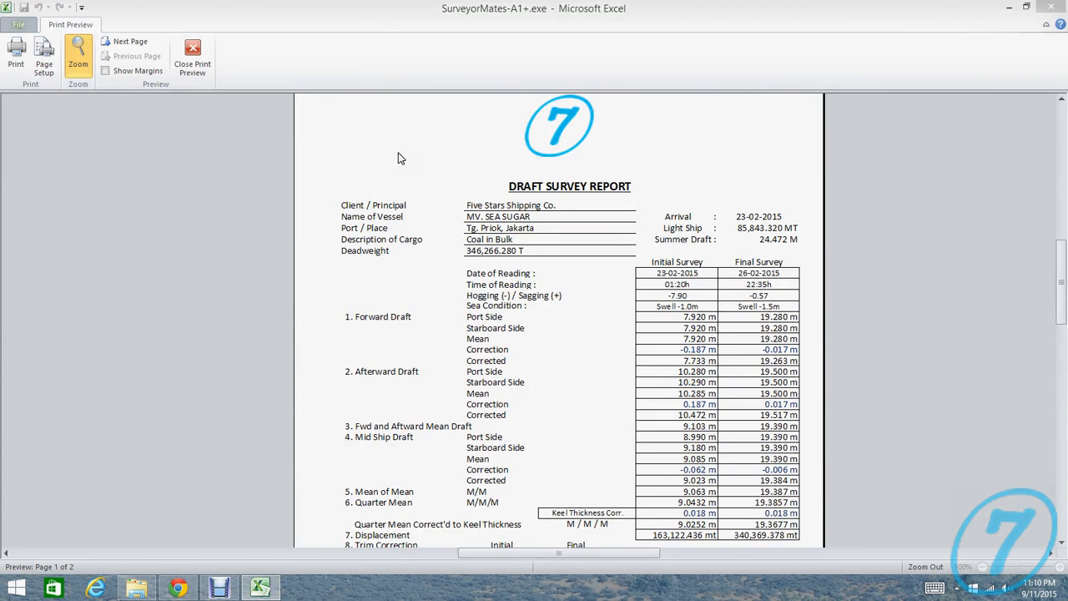
scroll(down, 3)
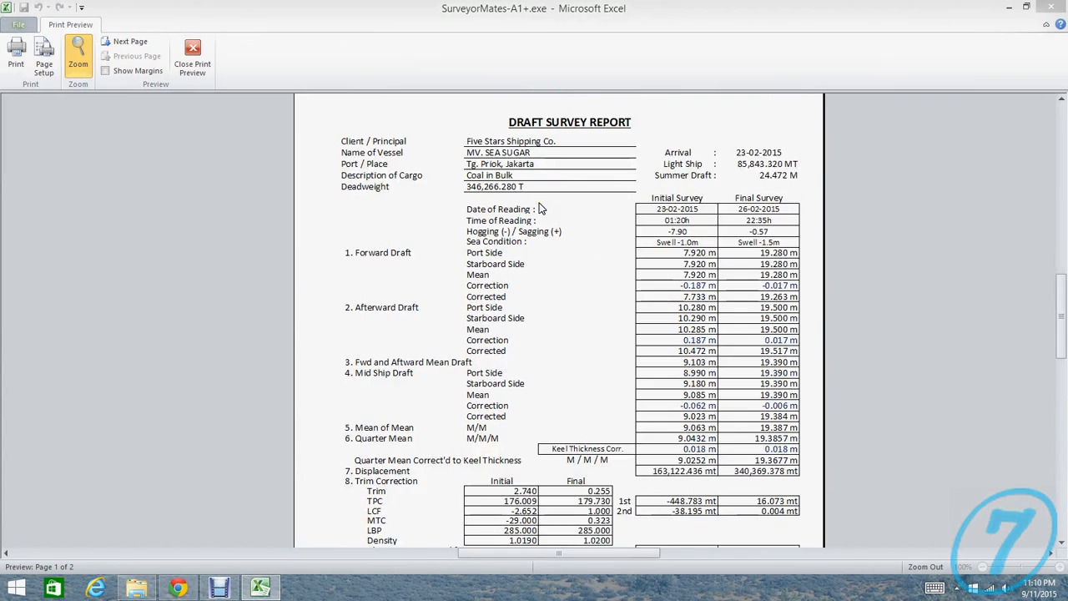
scroll(down, 3)
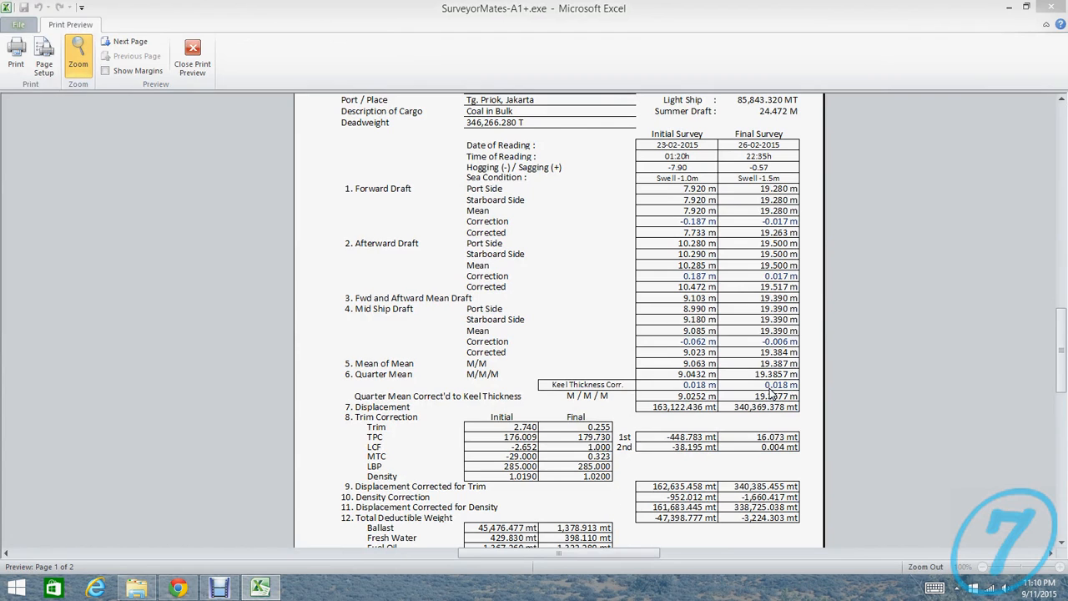
scroll(down, 3)
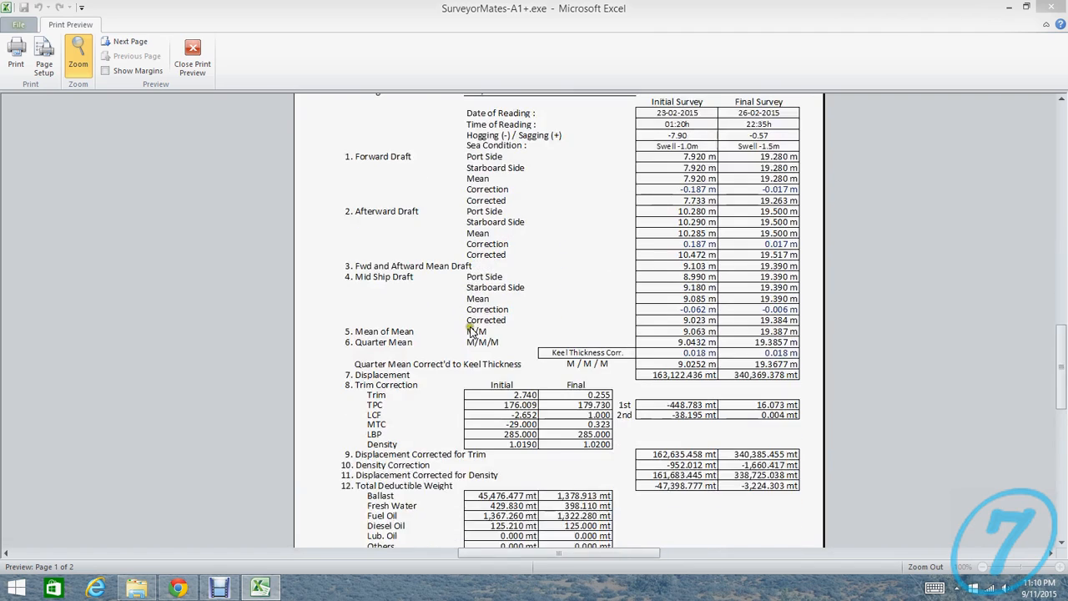
scroll(down, 3)
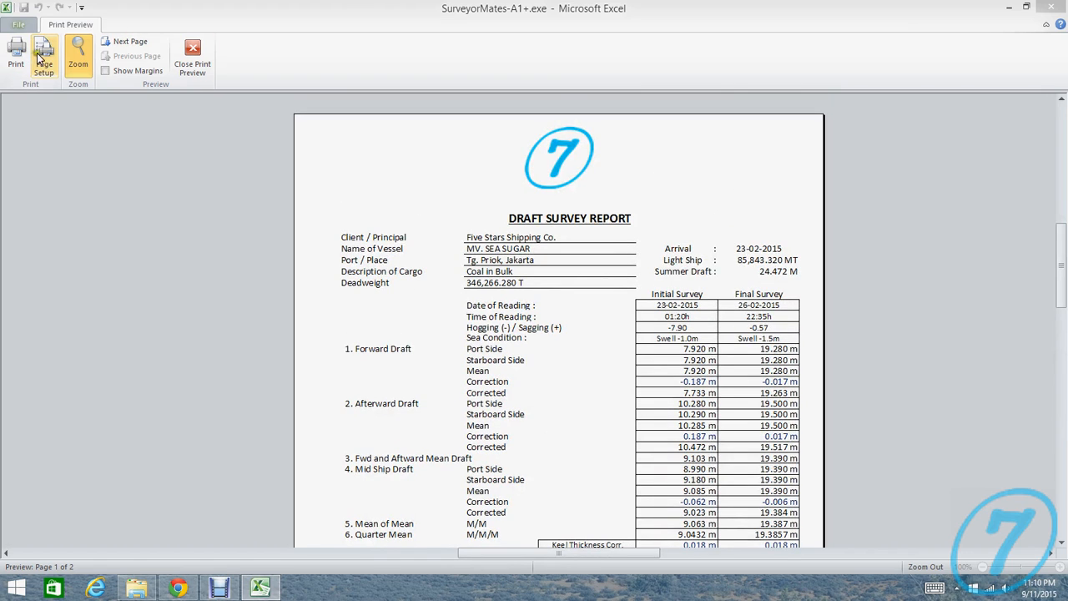
click(43, 57)
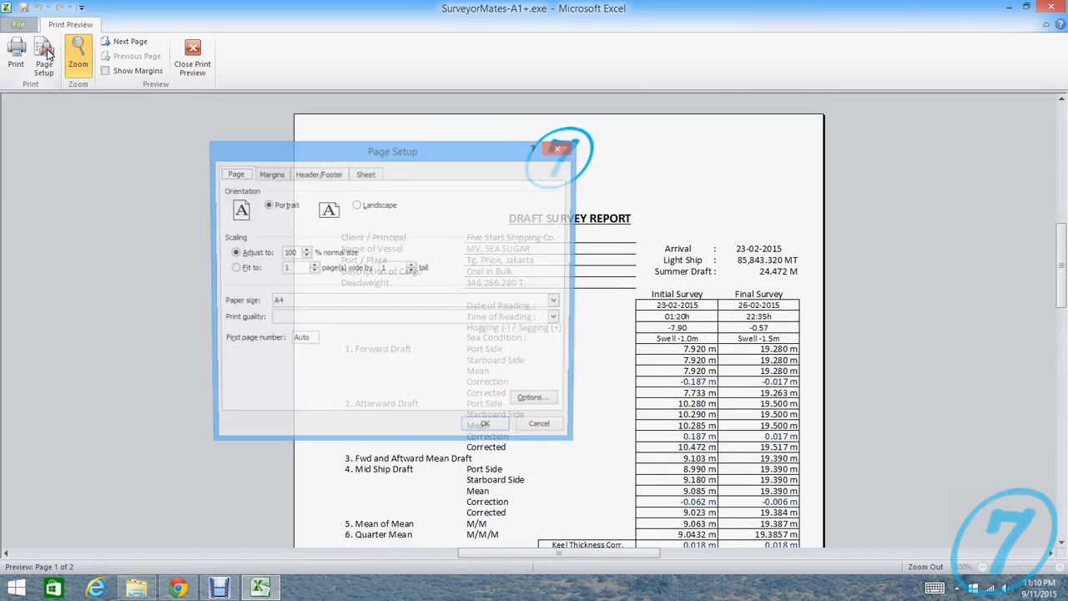
click(270, 173)
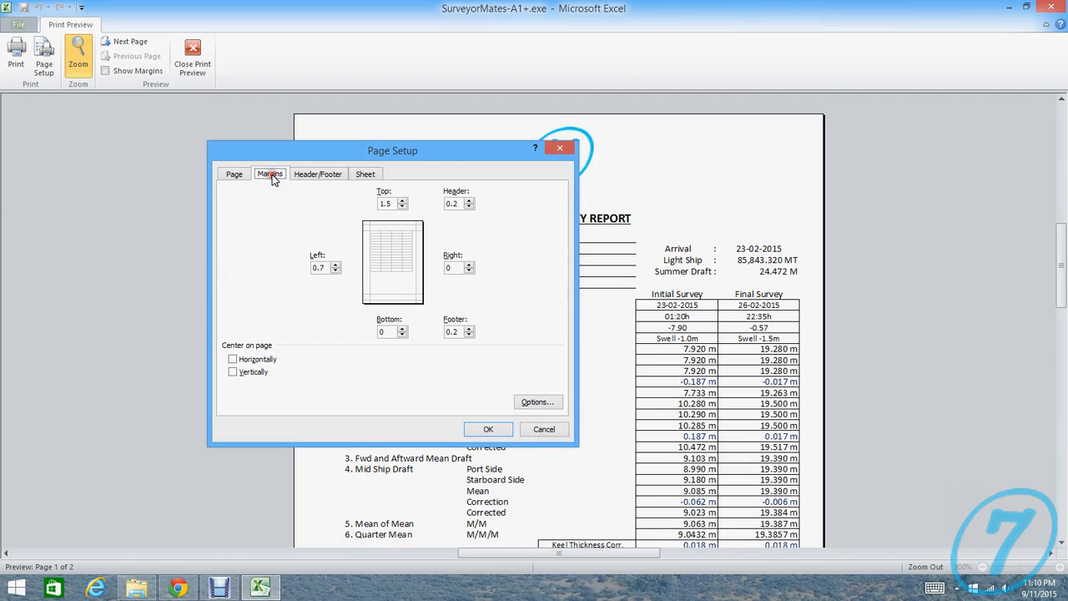
click(317, 174)
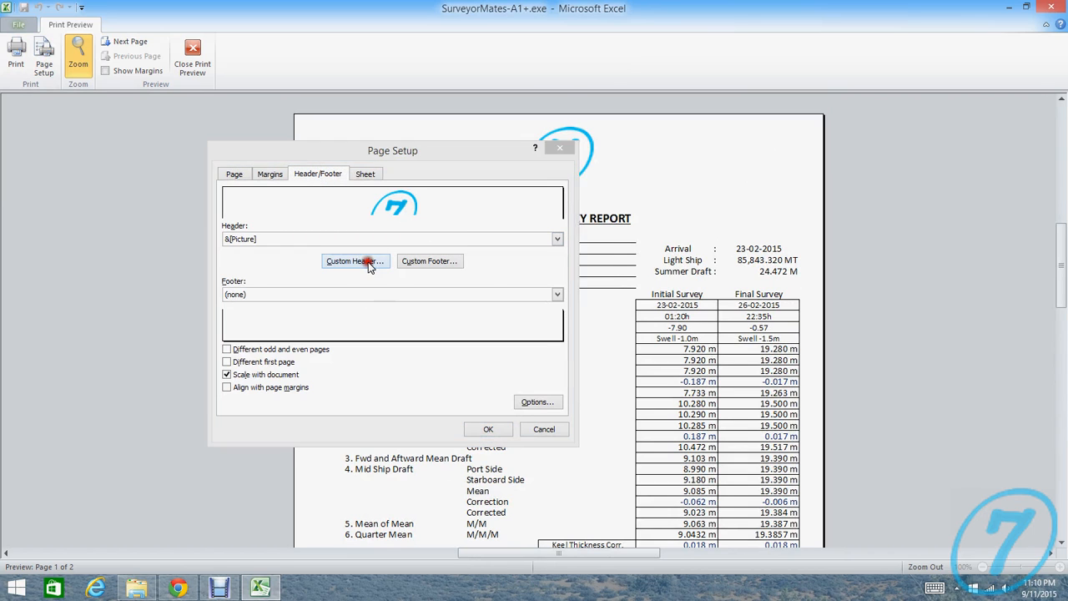
click(354, 261)
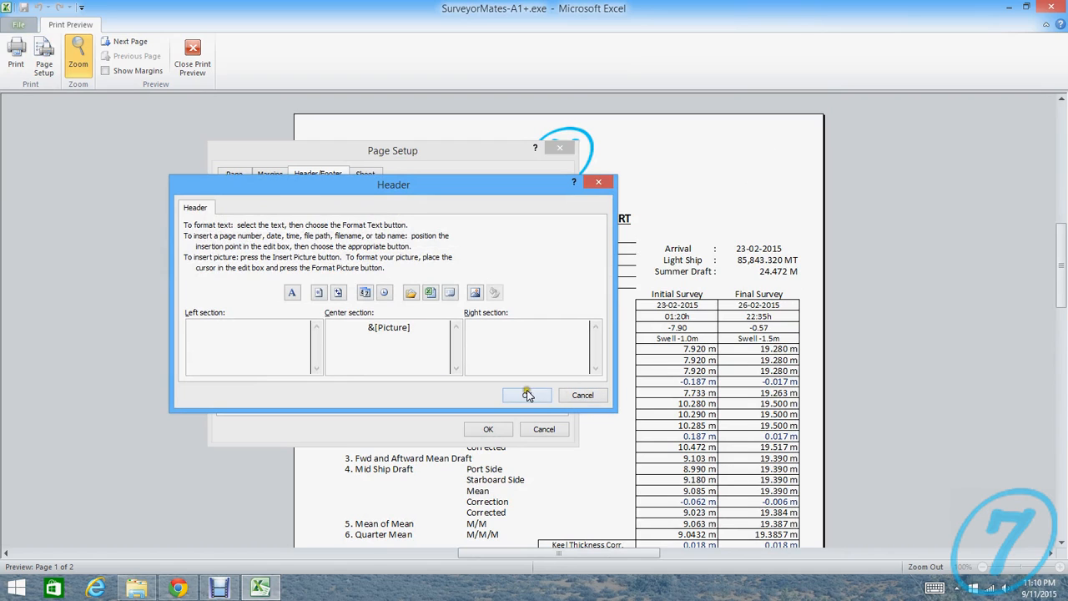
click(527, 394)
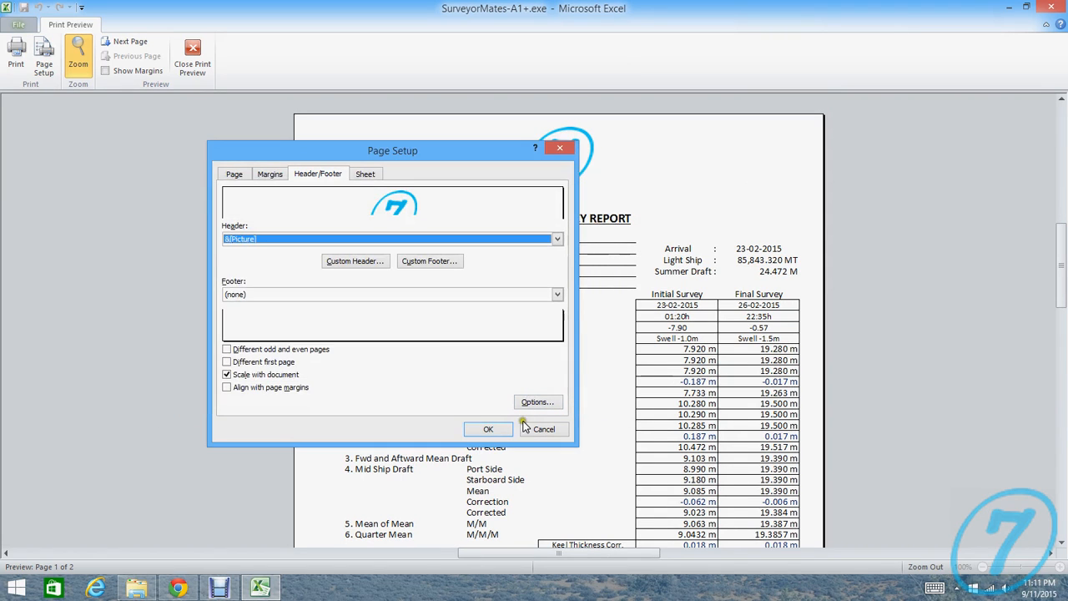
mouse_move(544, 429)
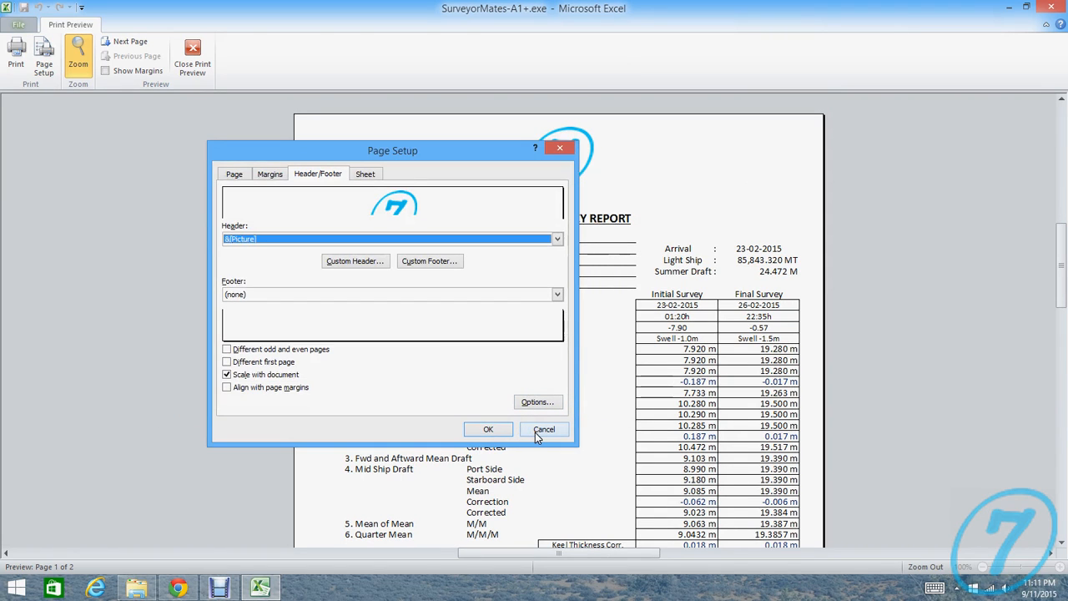
click(544, 429)
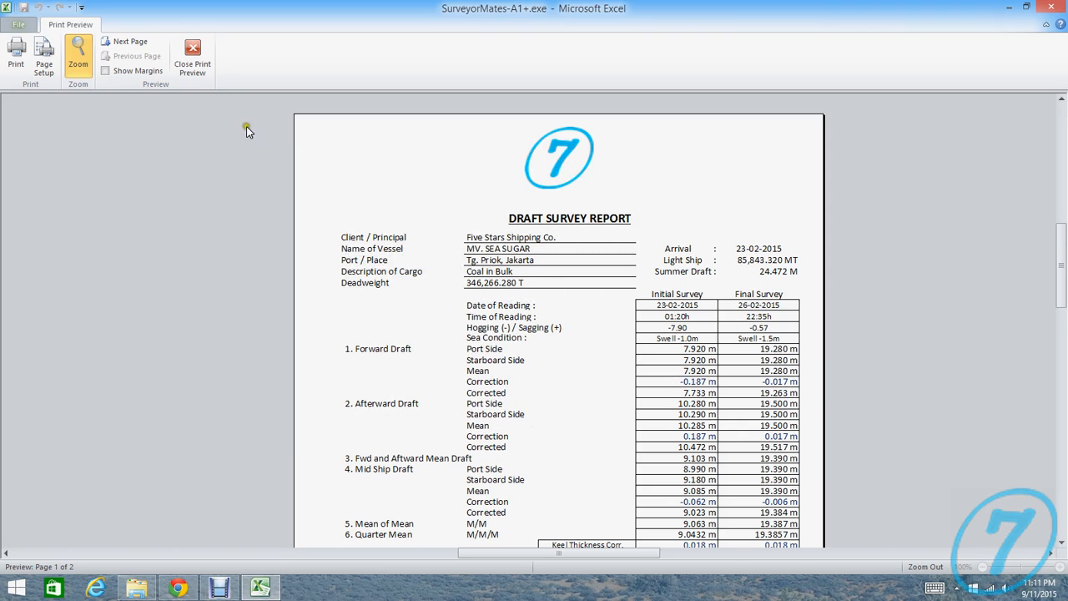
mouse_move(192, 54)
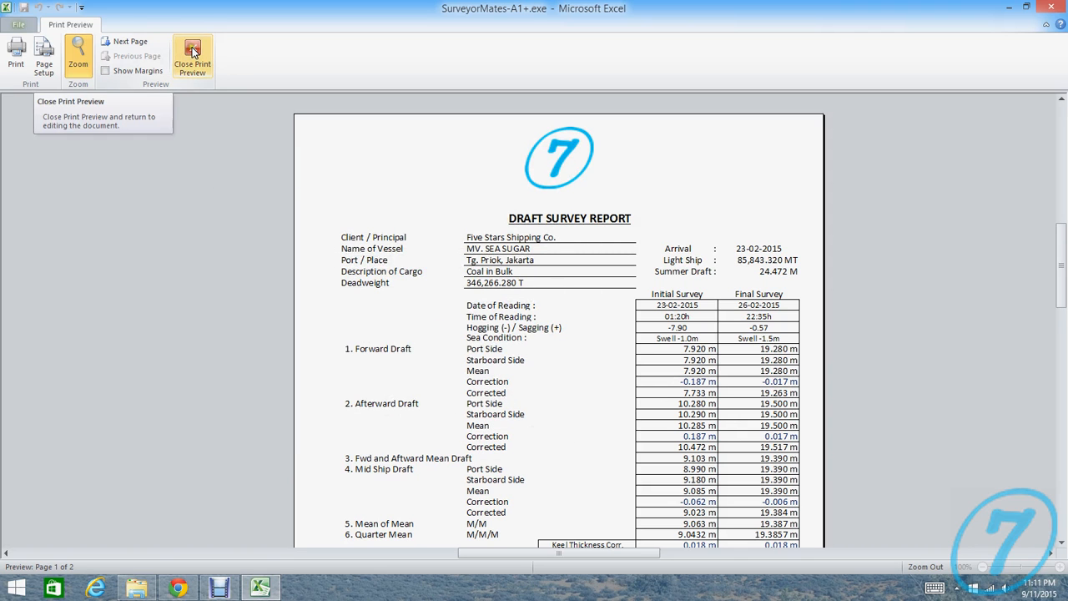
Step: Page to the Ballast & Fresh Water Tank report and scroll on toward the Fuel & Diesel Oil Tank page
click(130, 41)
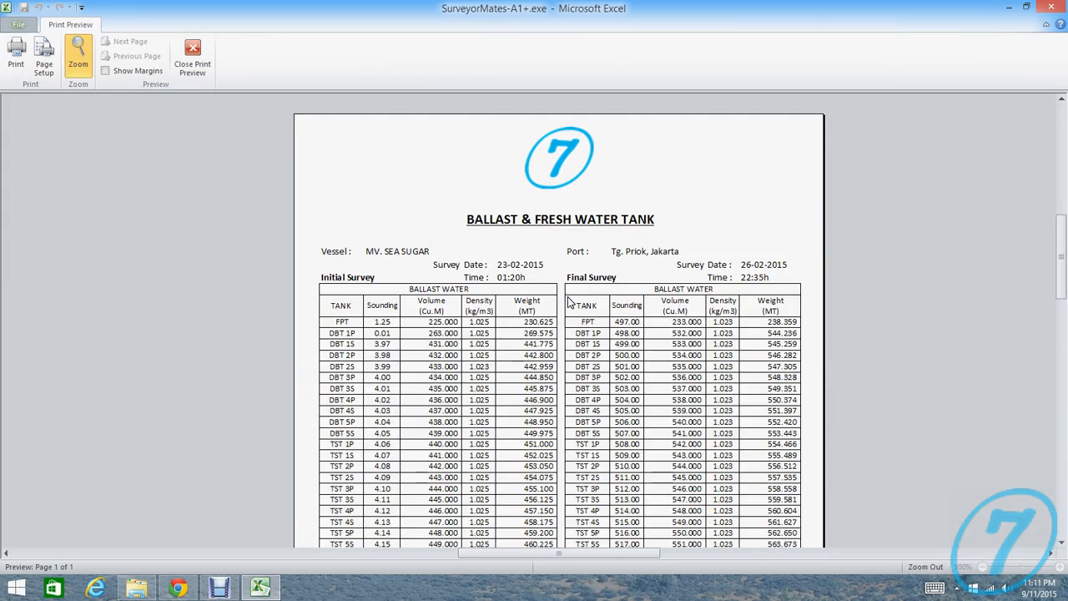
scroll(down, 3)
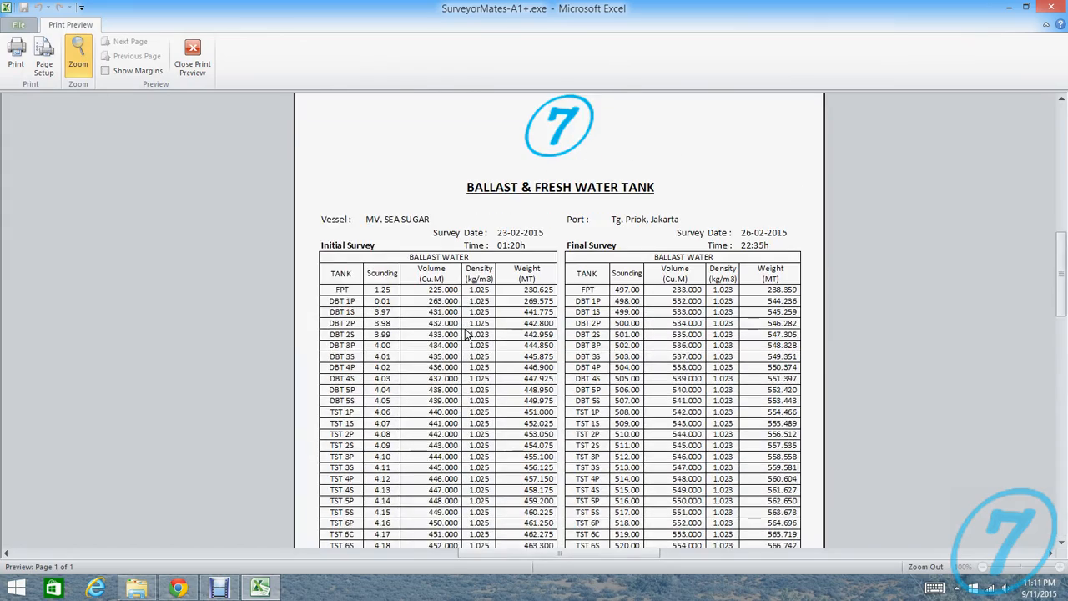
mouse_move(626, 254)
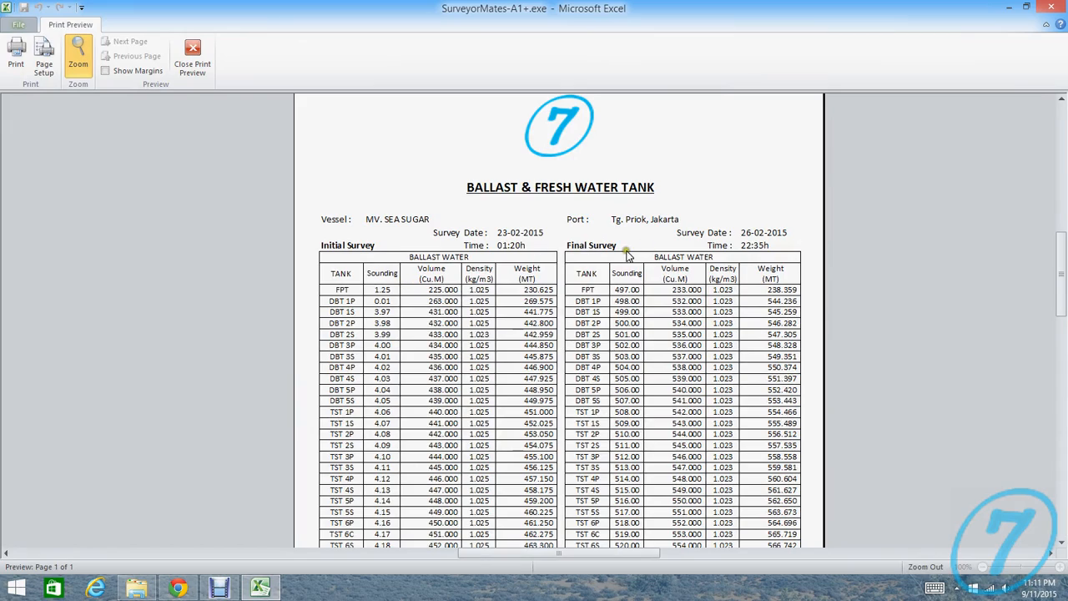
scroll(down, 3)
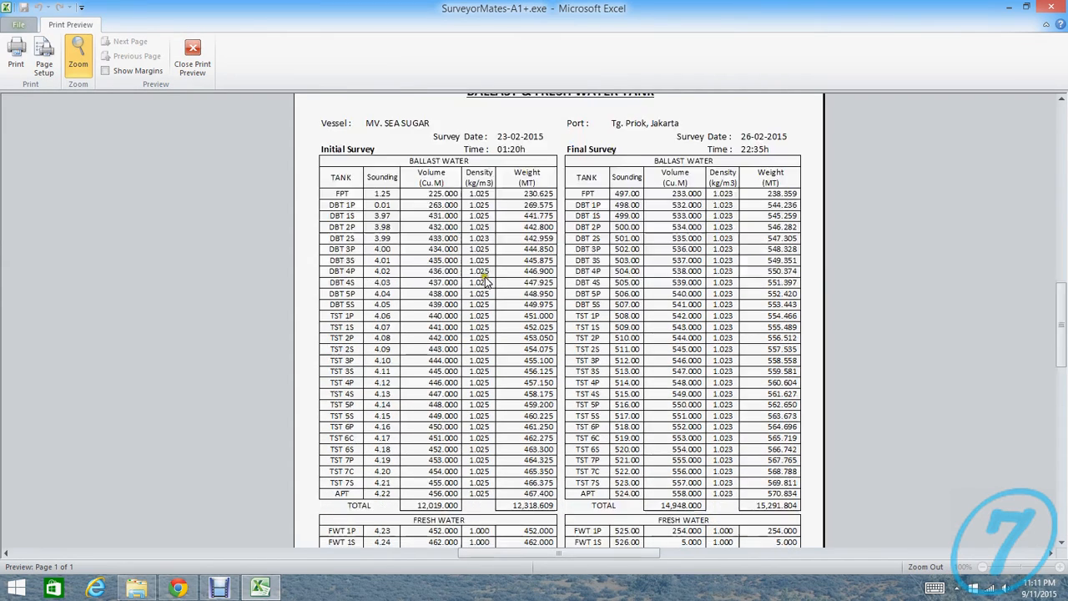
scroll(down, 3)
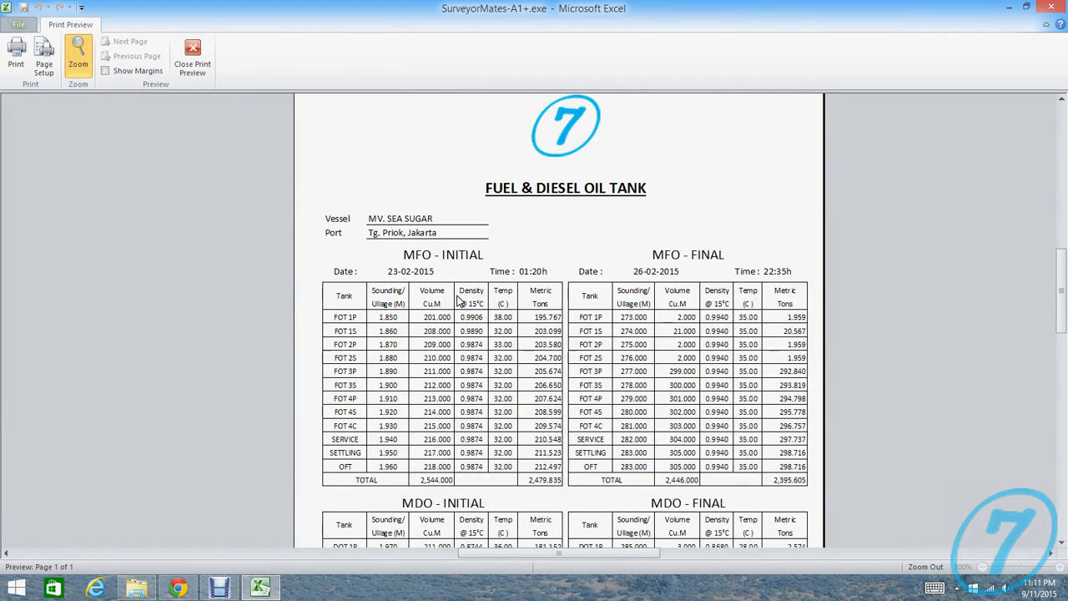
Step: Scroll through the Fuel & Diesel Oil Tank figures down to the Certificate of Weight page for MV. SEA SUGAR
scroll(down, 3)
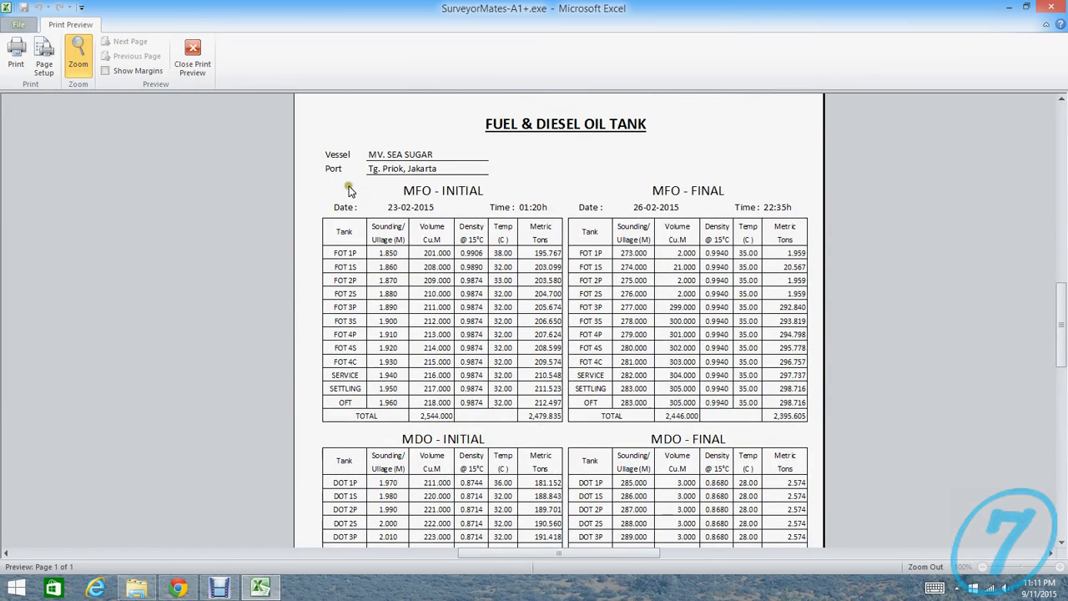
mouse_move(441, 319)
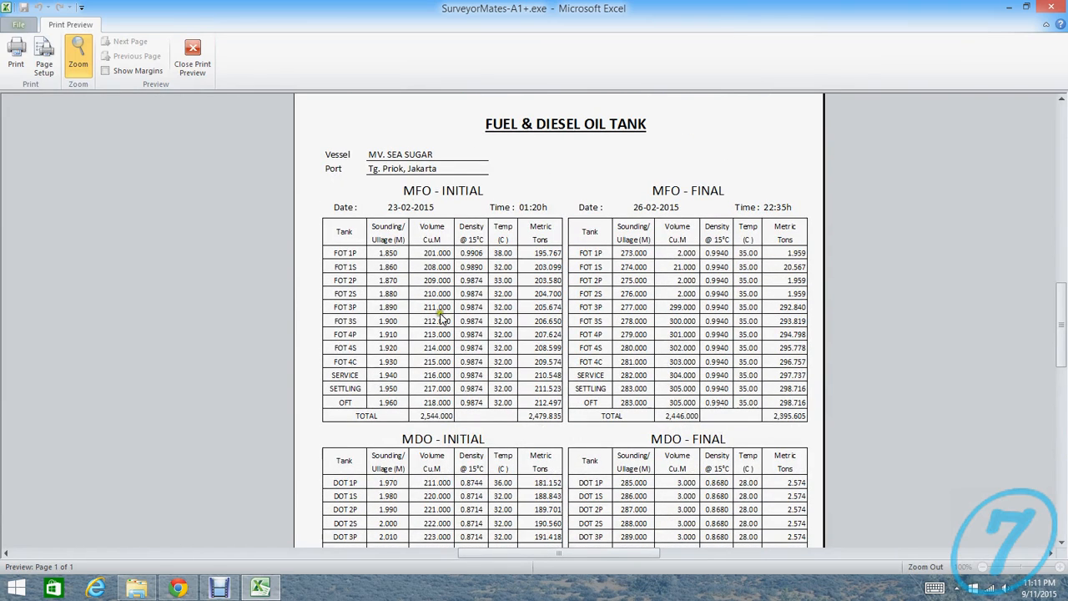
scroll(down, 3)
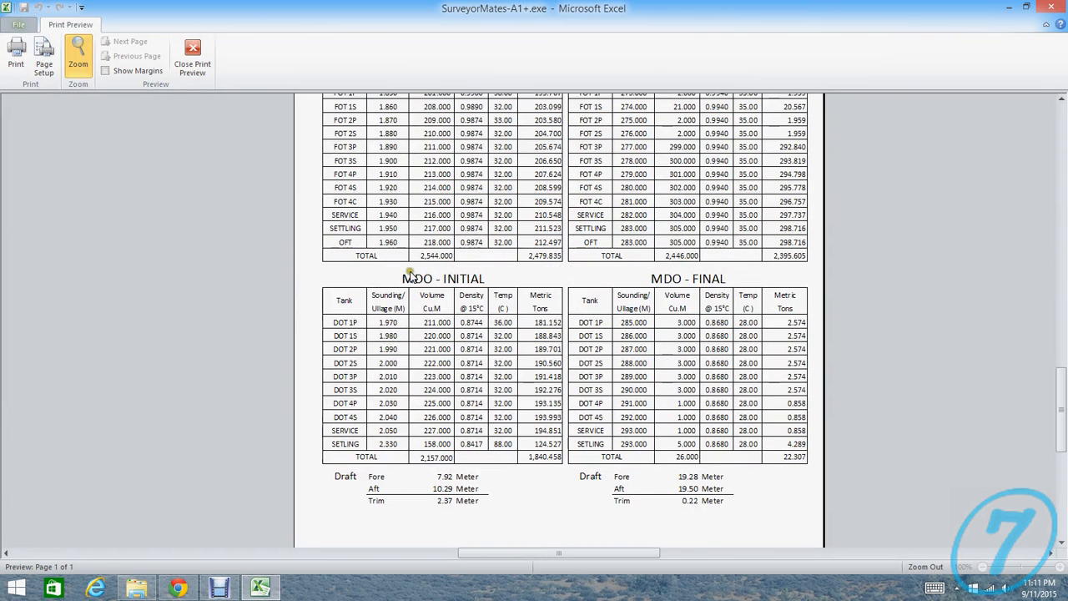
mouse_move(591, 415)
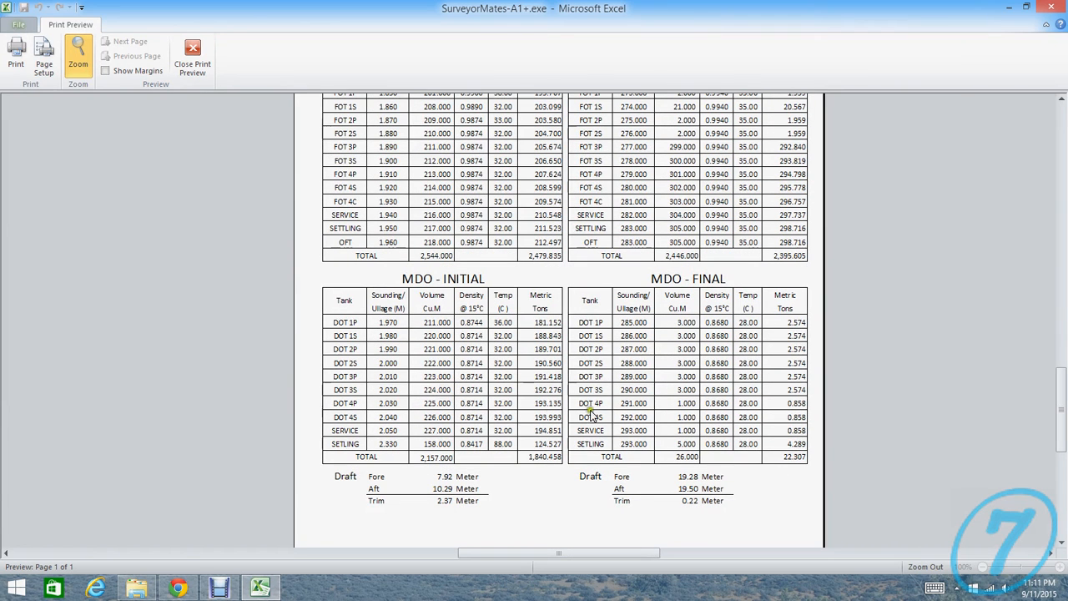
scroll(up, 3)
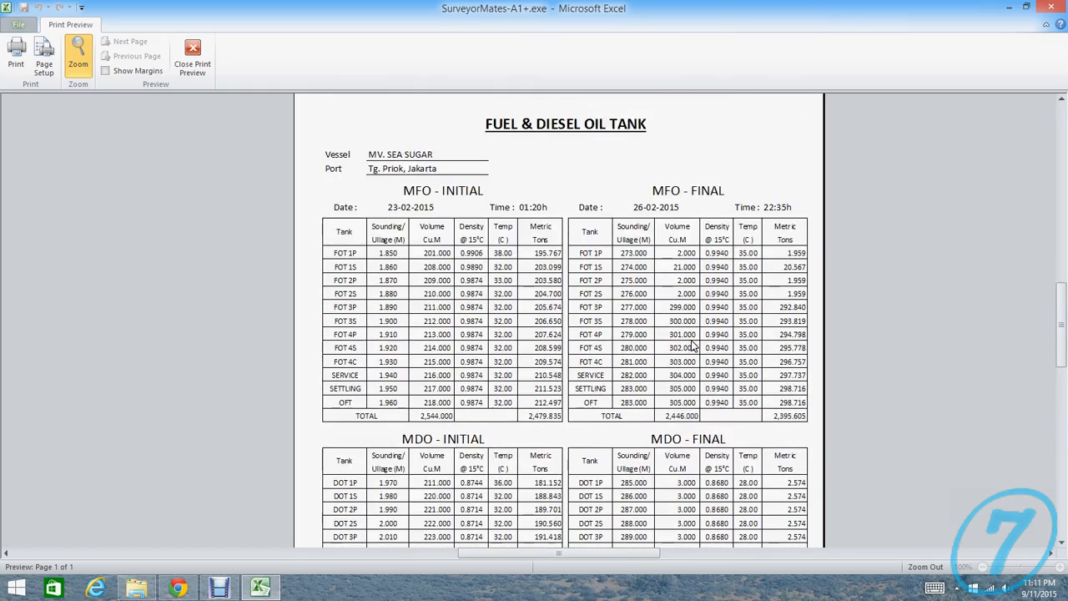
scroll(down, 3)
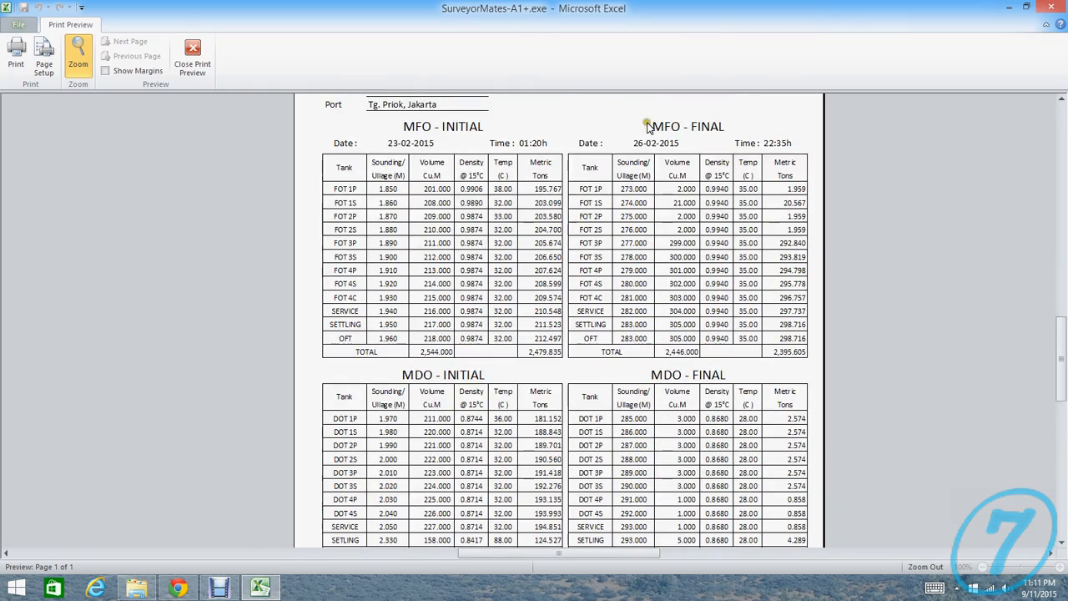
scroll(down, 3)
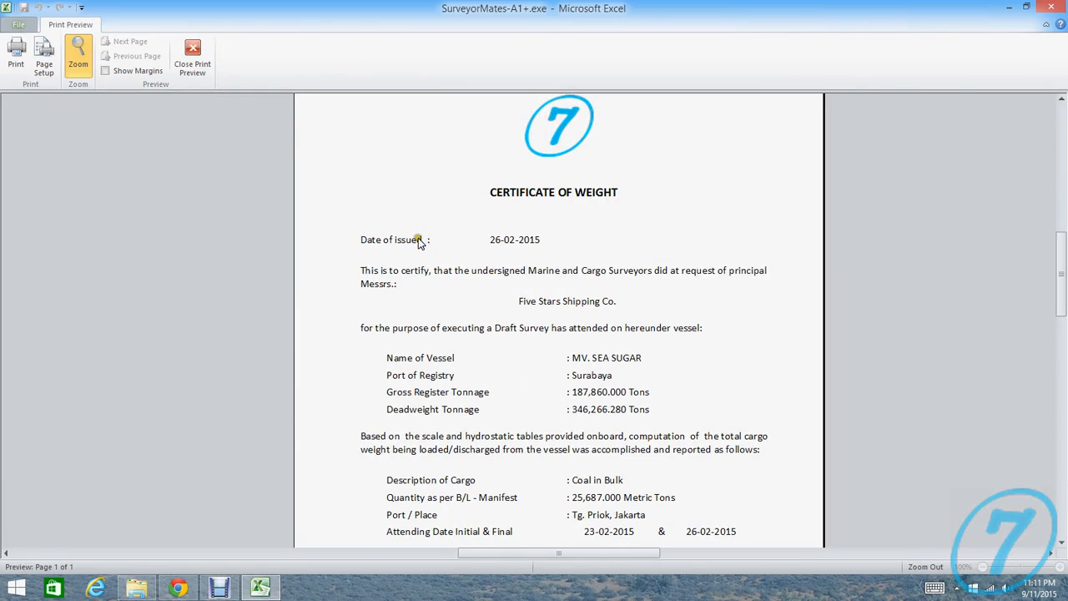
Step: Scroll down the Certificate of Weight to its 221,216.066 MT cargo total before closing the preview
scroll(down, 3)
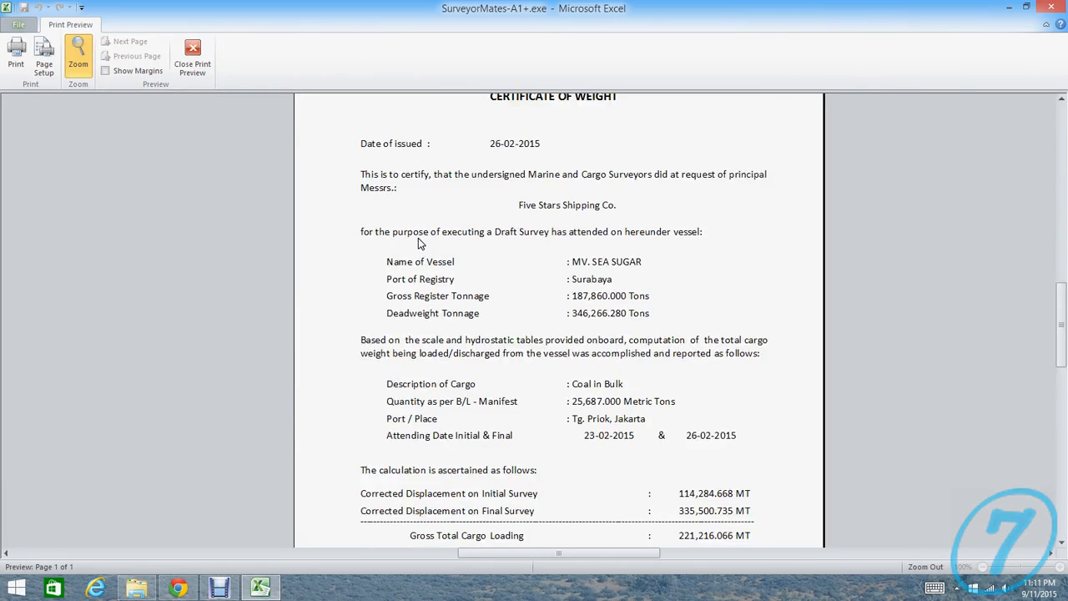
scroll(down, 3)
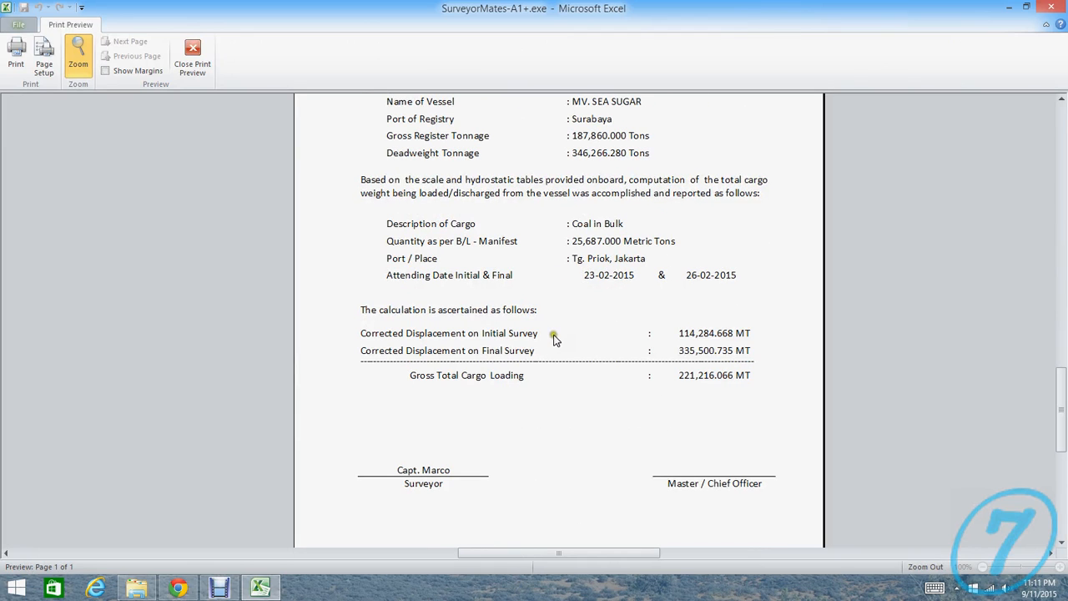
scroll(down, 3)
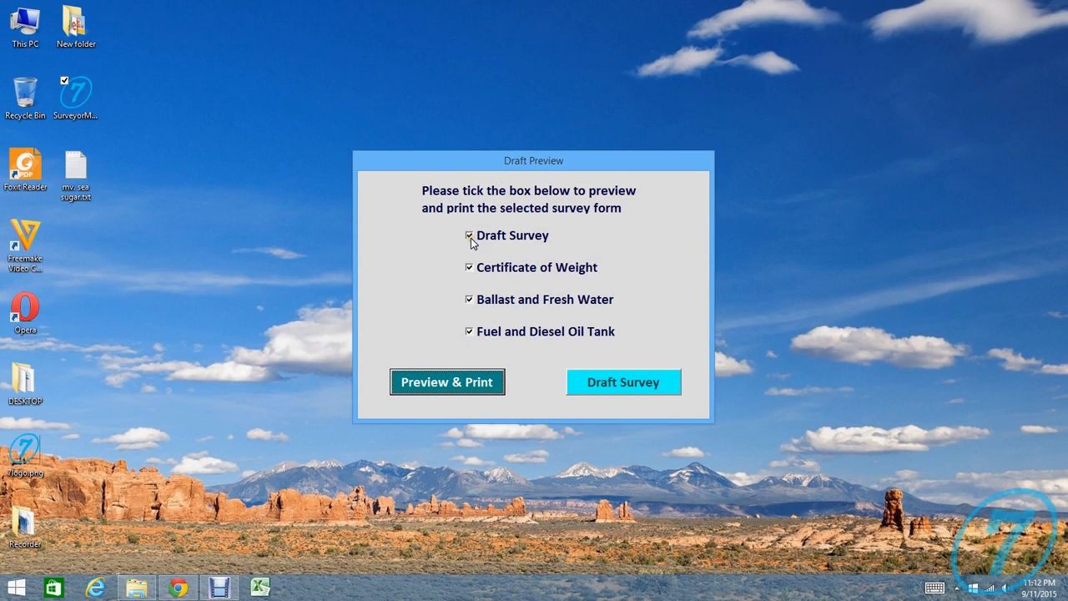
Step: Preview the Certificate of Weight alone in Excel, close it, then untick it so no forms remain selected
click(470, 267)
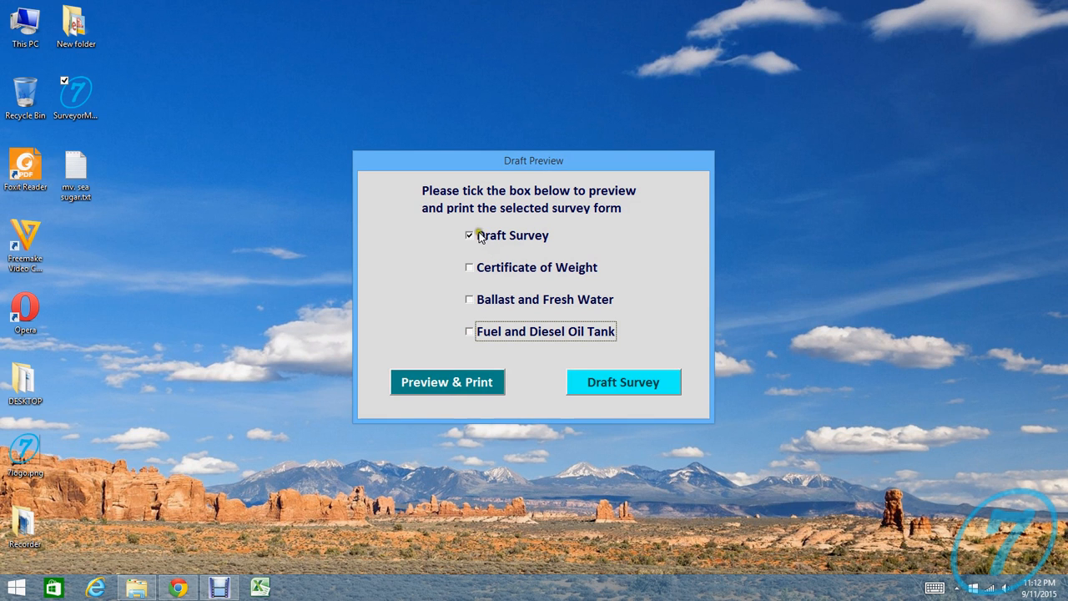
click(469, 267)
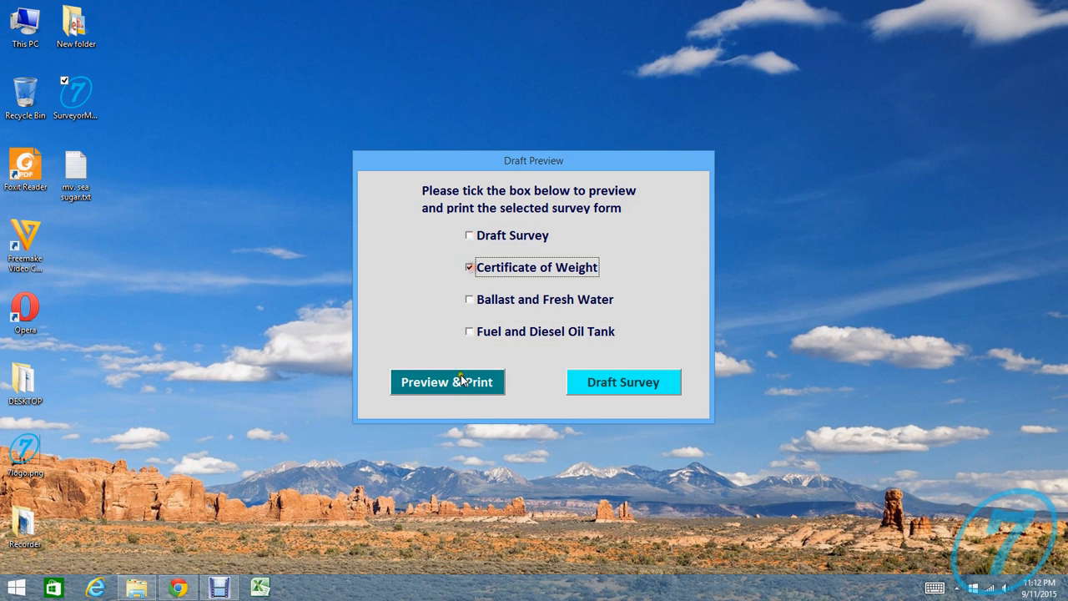
click(448, 381)
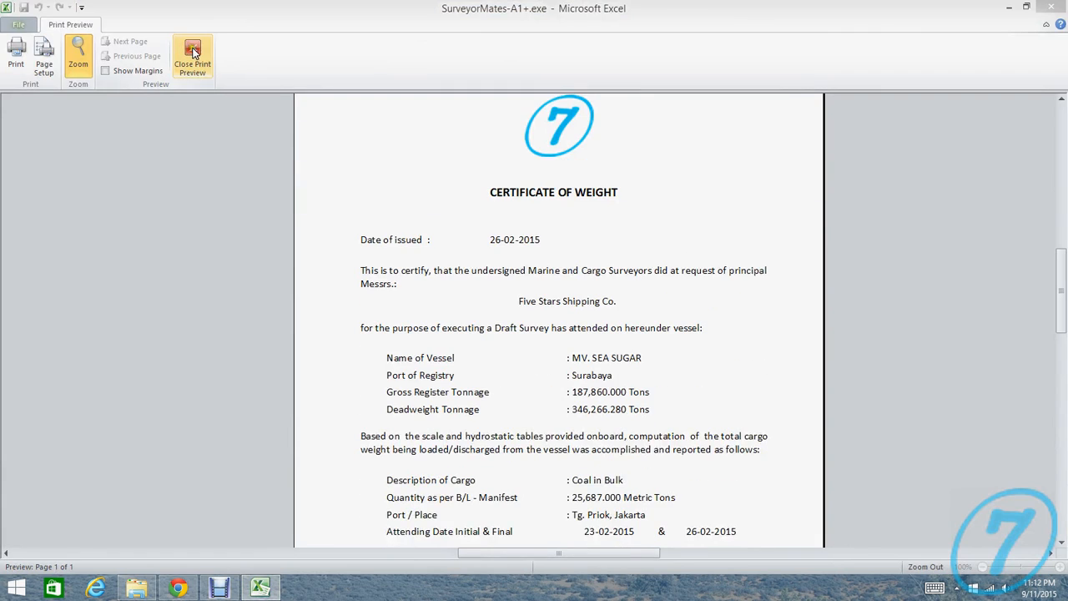
click(192, 59)
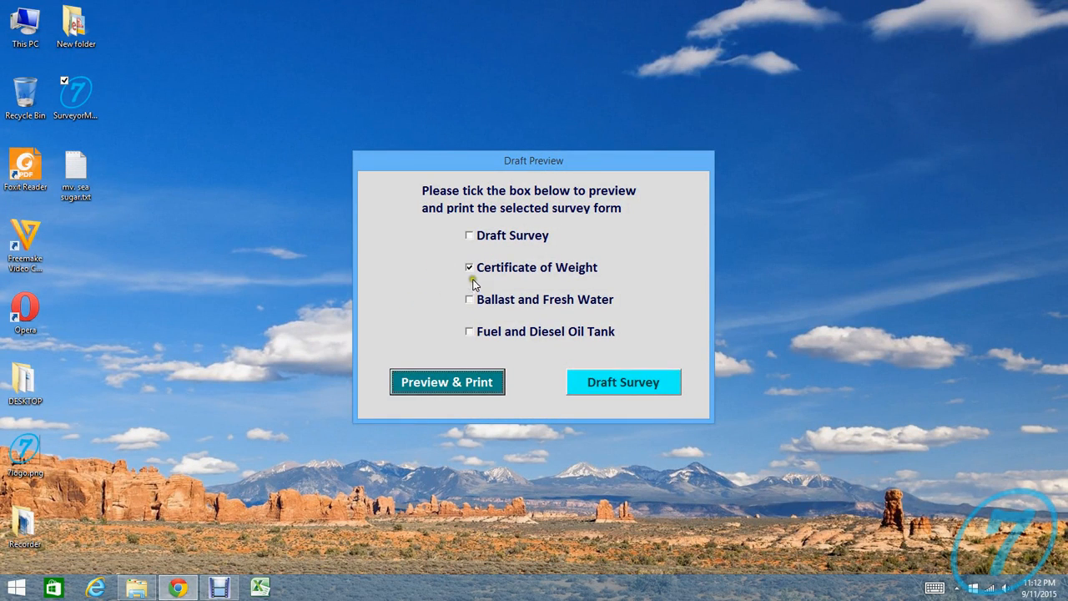
click(469, 267)
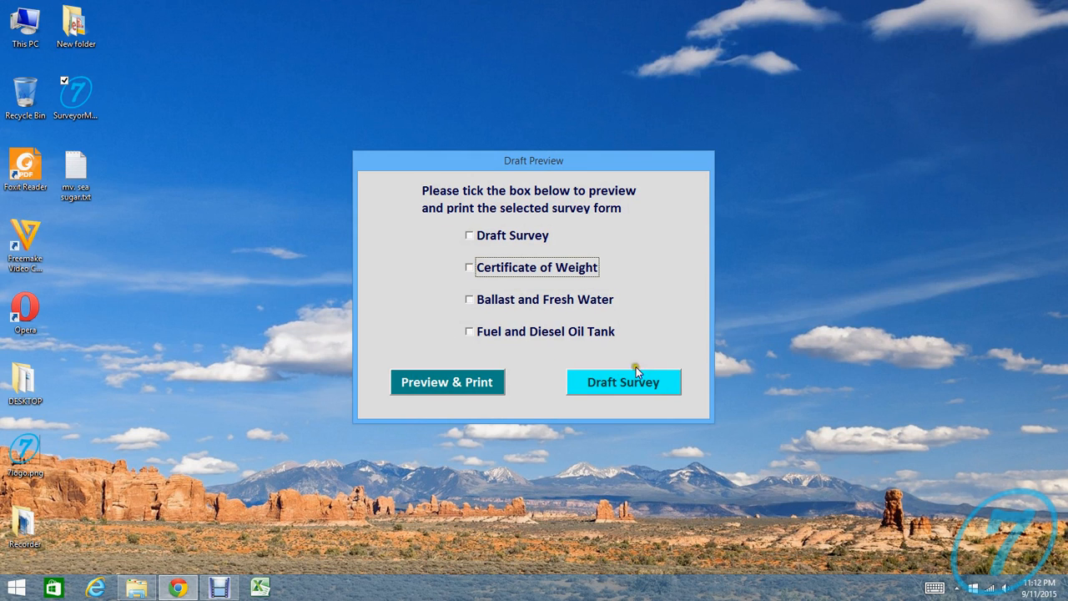
Step: Back on the Draft Survey form, switch the hydrostatic table mode from Manual Table to Auto Table
click(625, 380)
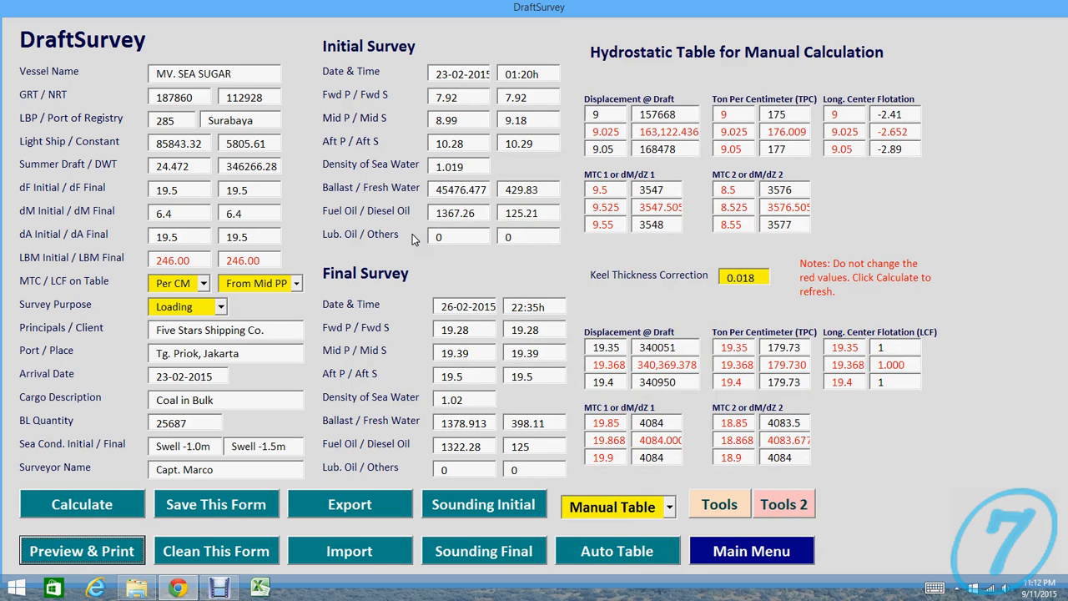
mouse_move(253, 551)
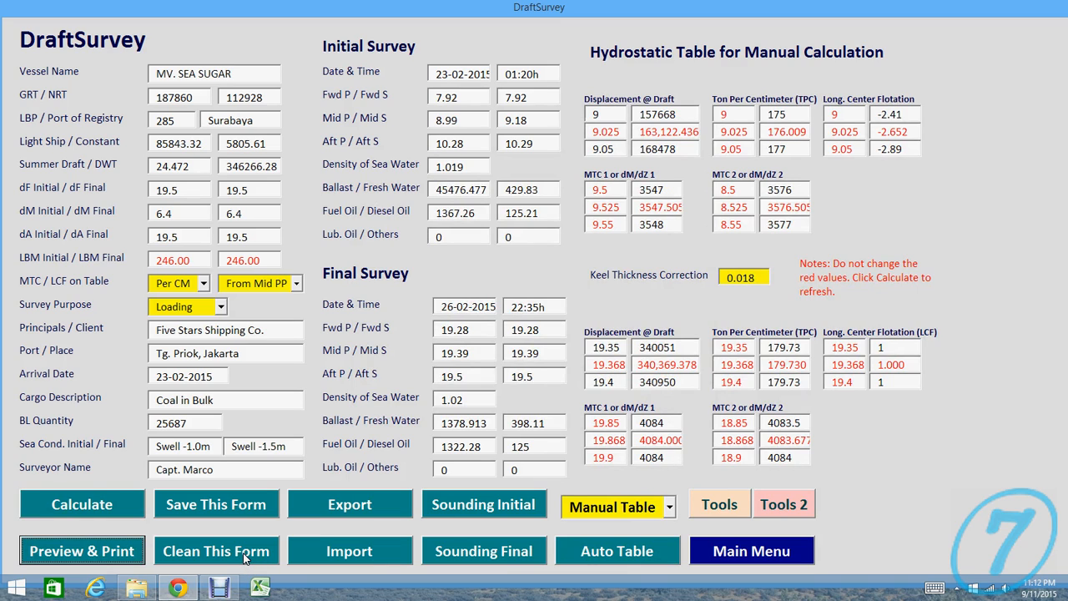
mouse_move(349, 504)
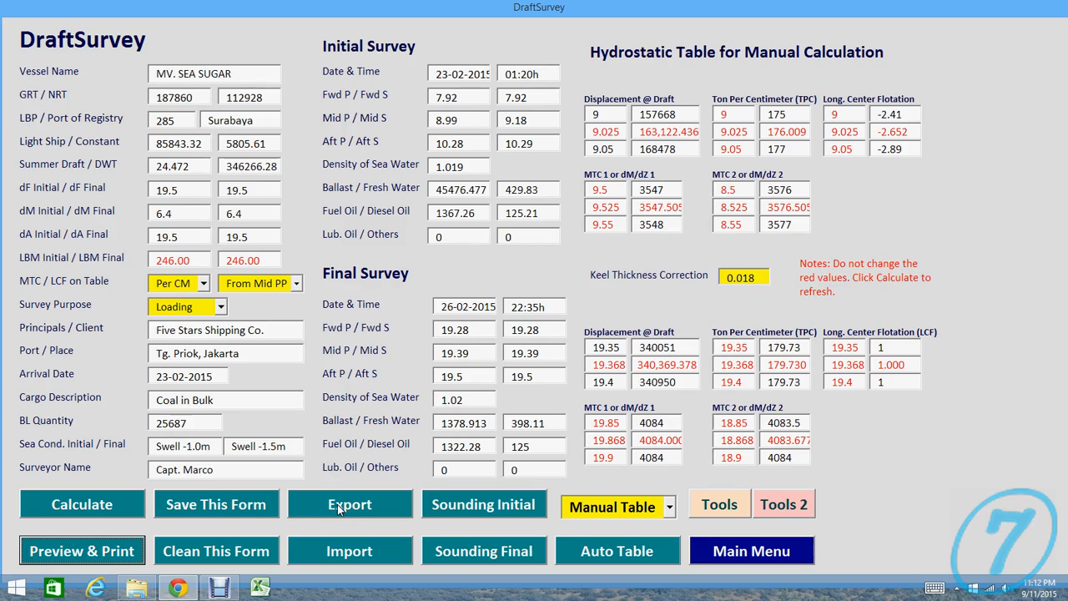
mouse_move(399, 488)
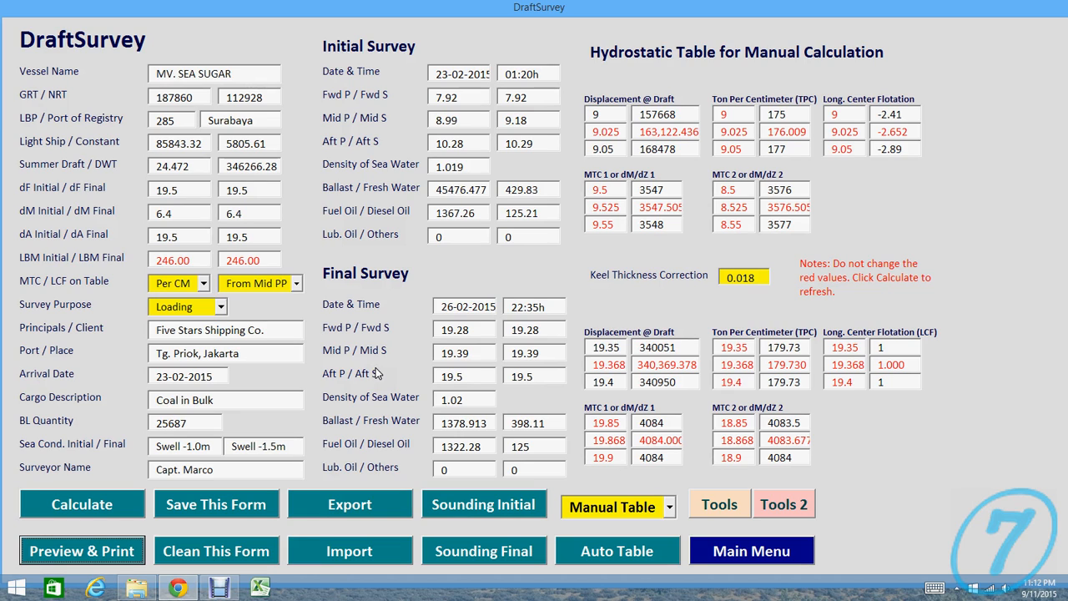
click(670, 507)
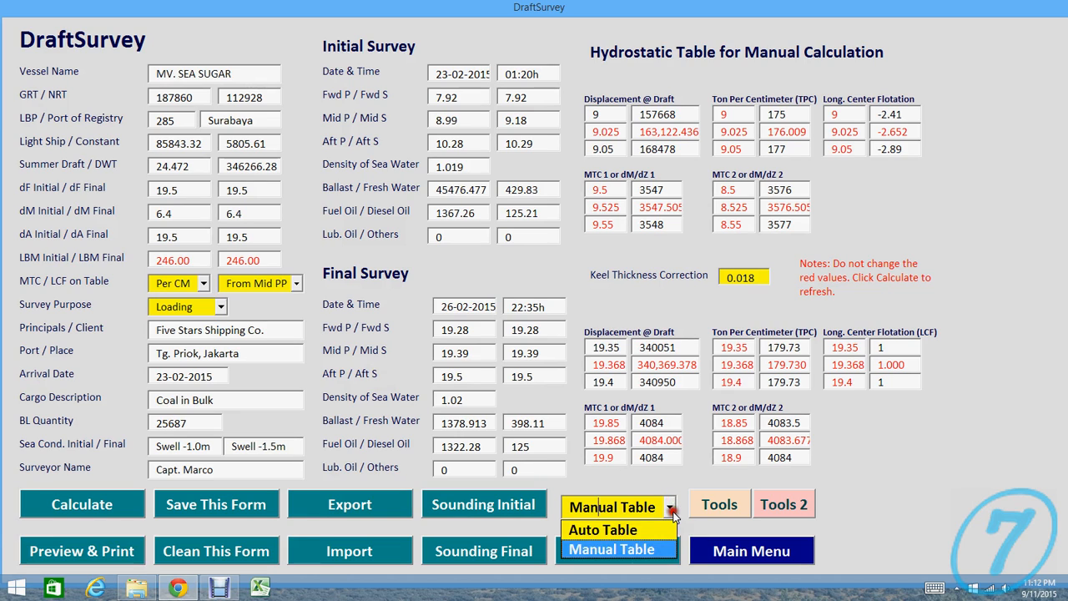
click(603, 529)
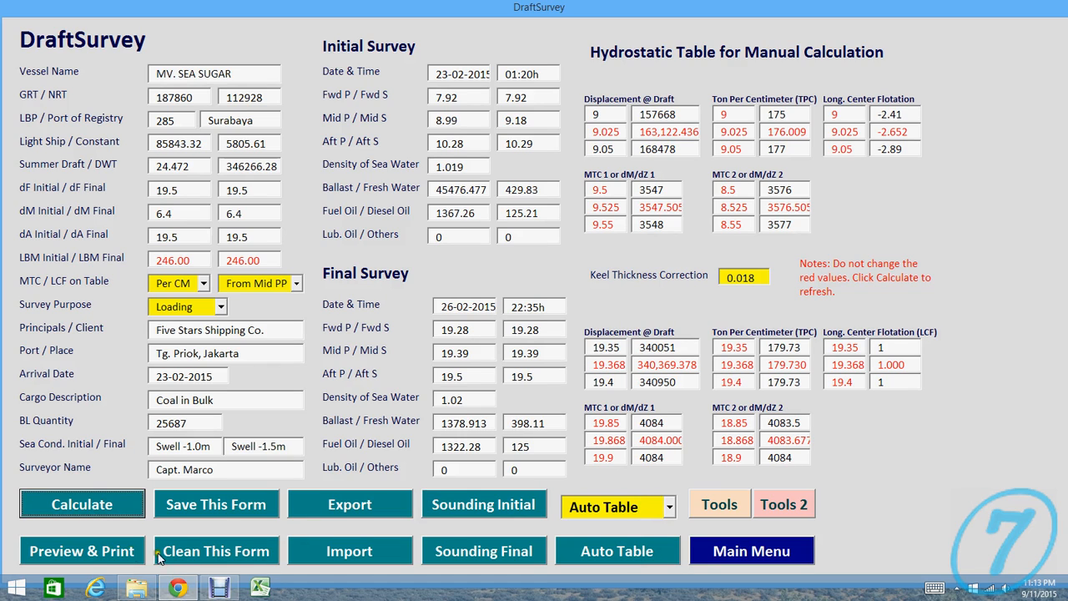
click(81, 551)
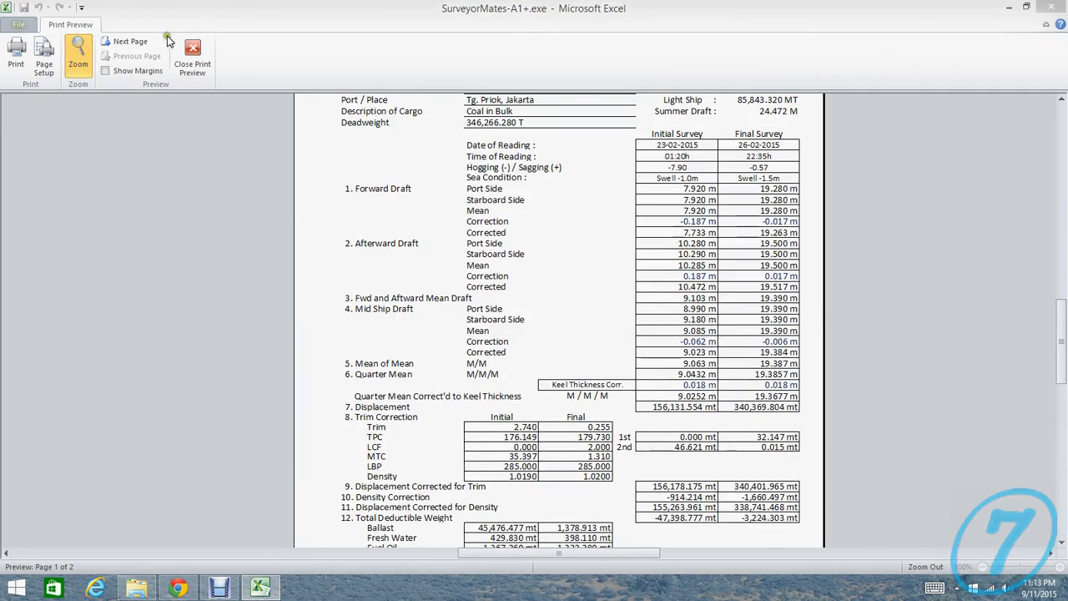
click(194, 55)
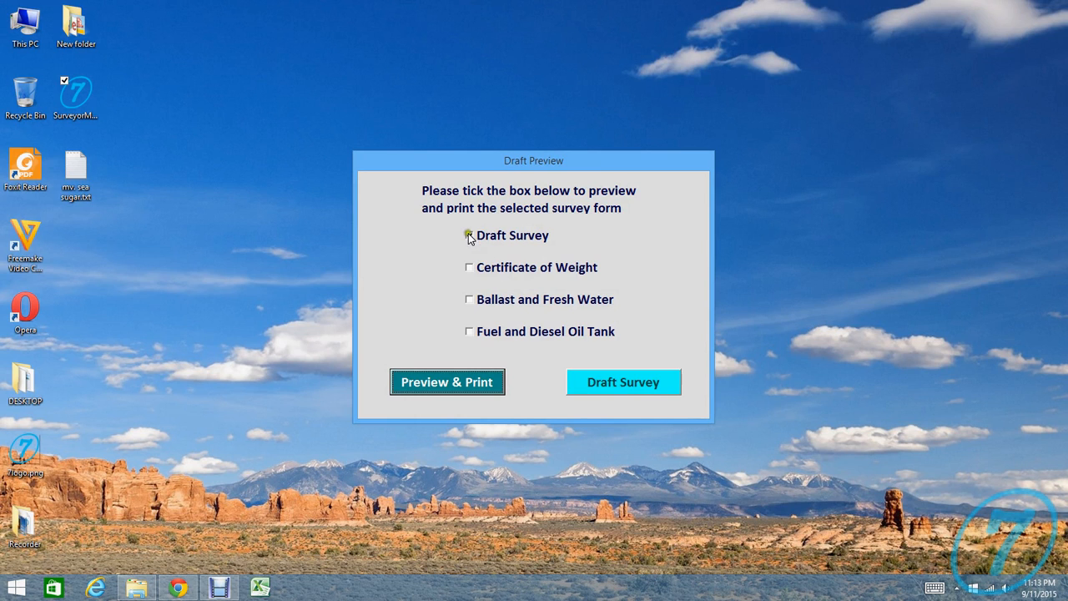
click(624, 381)
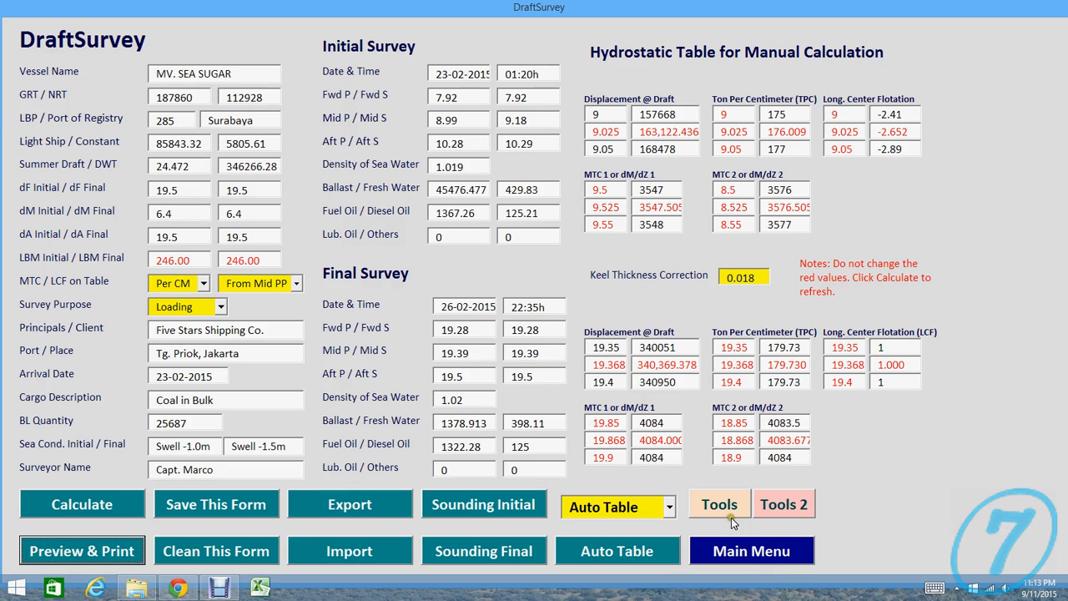
click(717, 504)
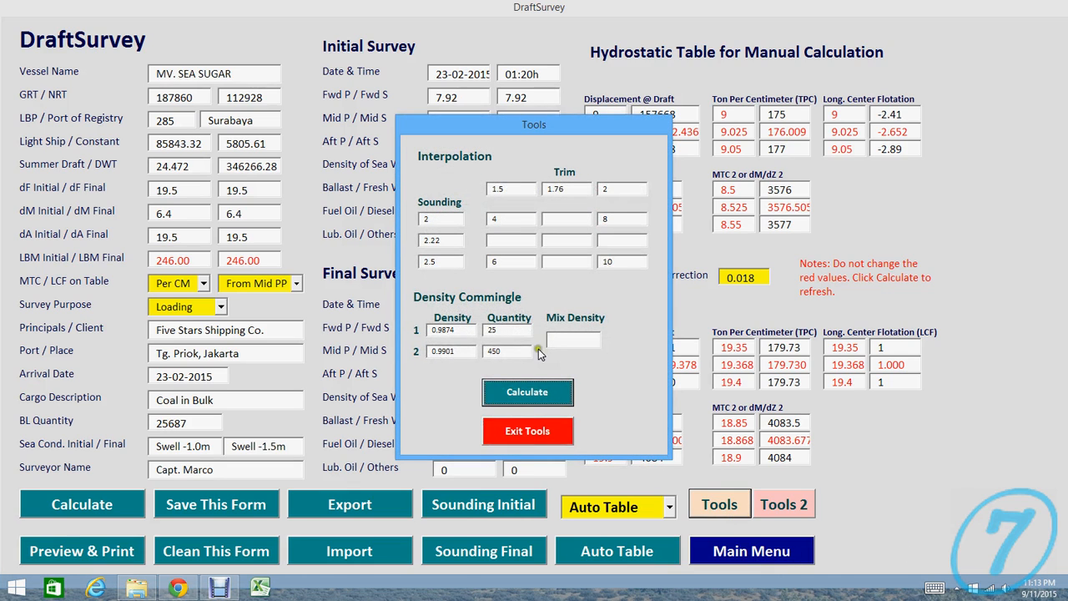
mouse_move(528, 357)
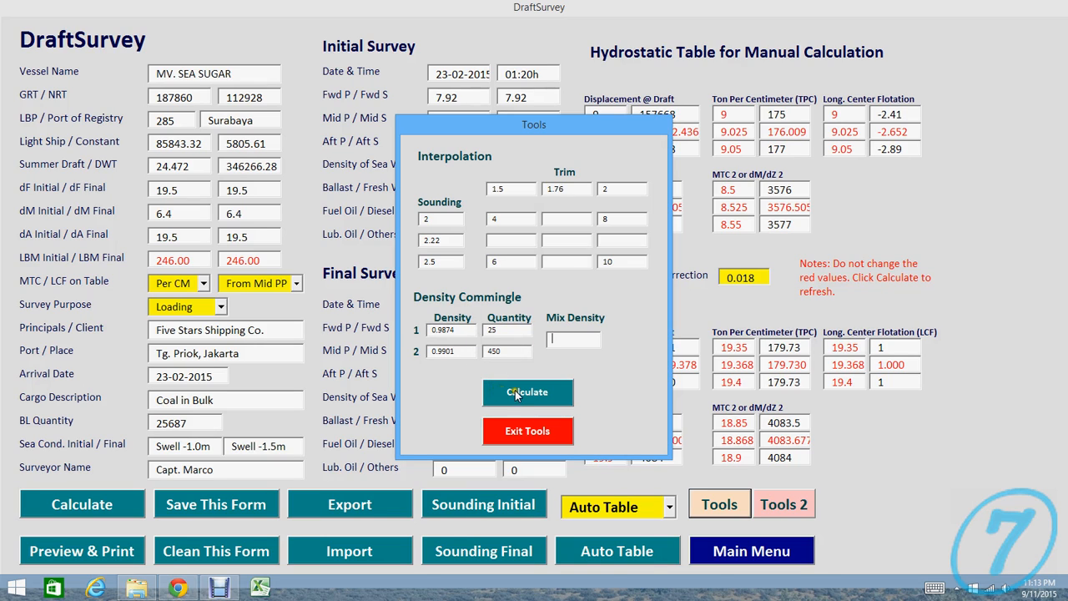
click(528, 392)
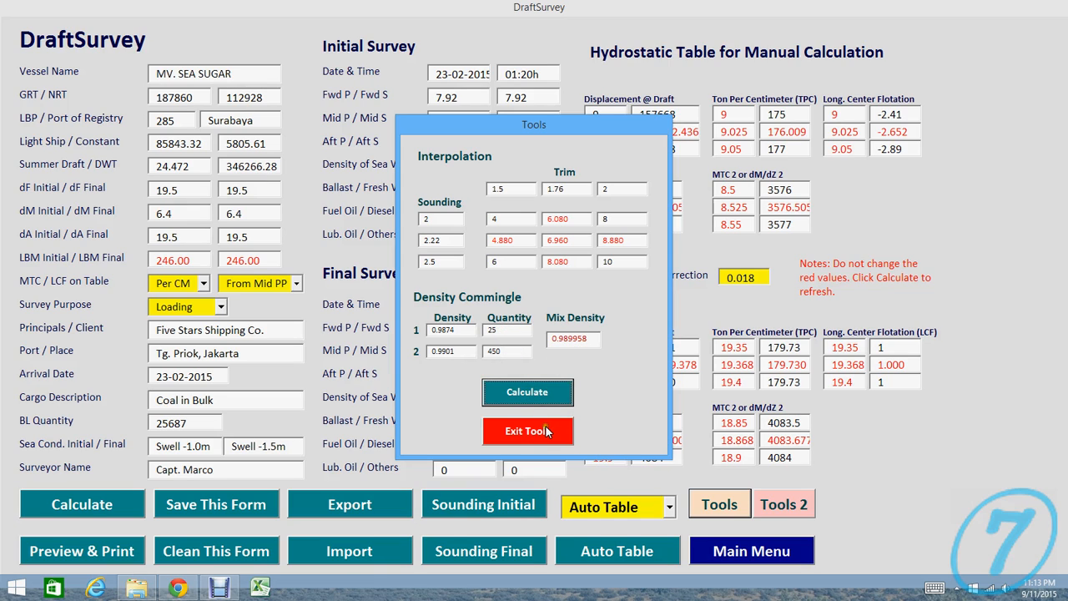
click(528, 431)
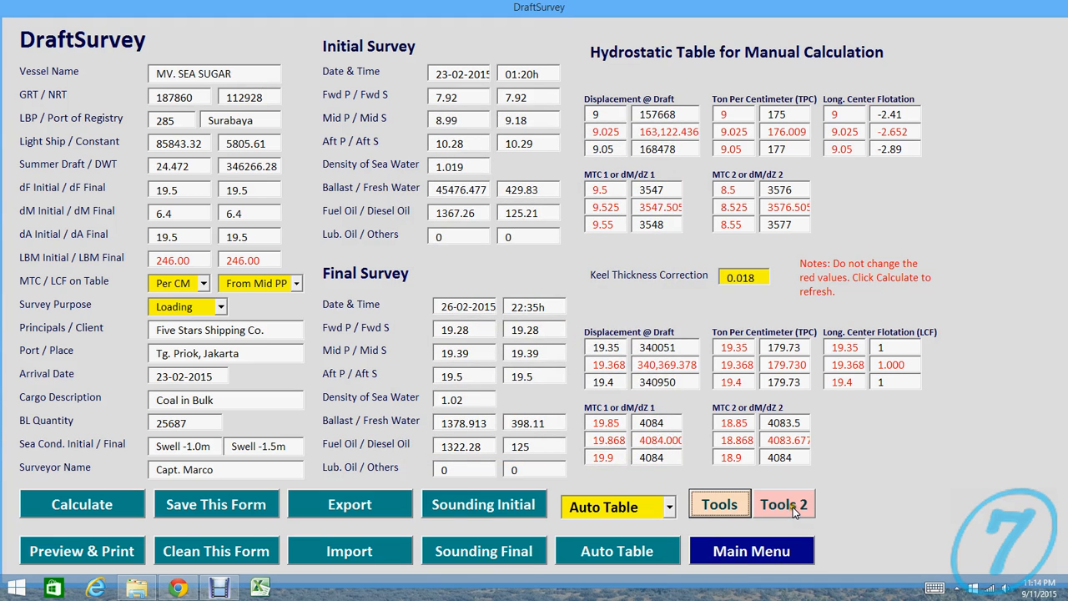
click(785, 504)
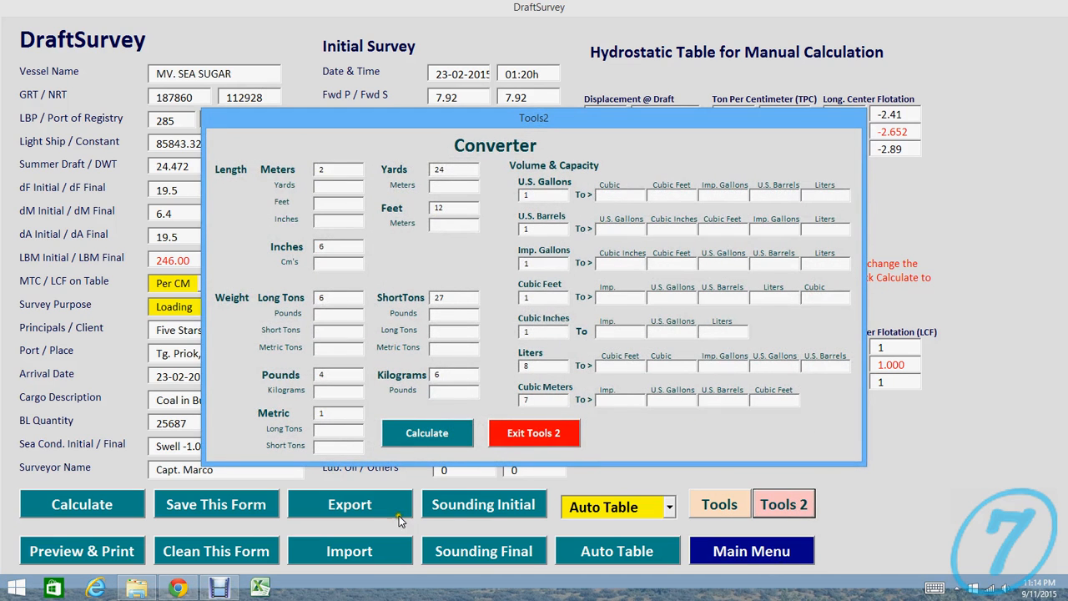
click(427, 433)
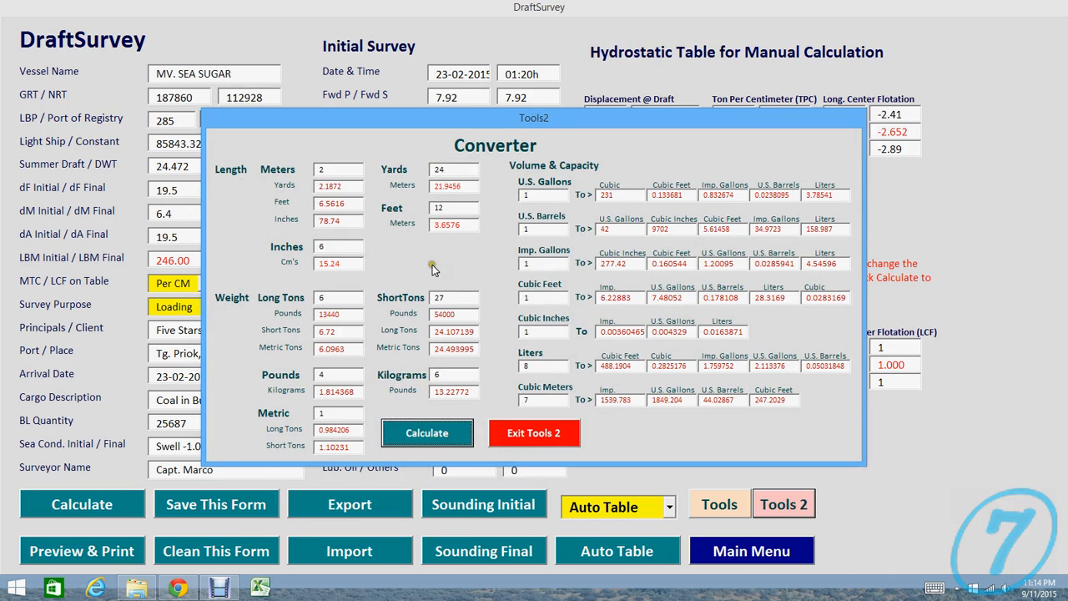
mouse_move(292, 185)
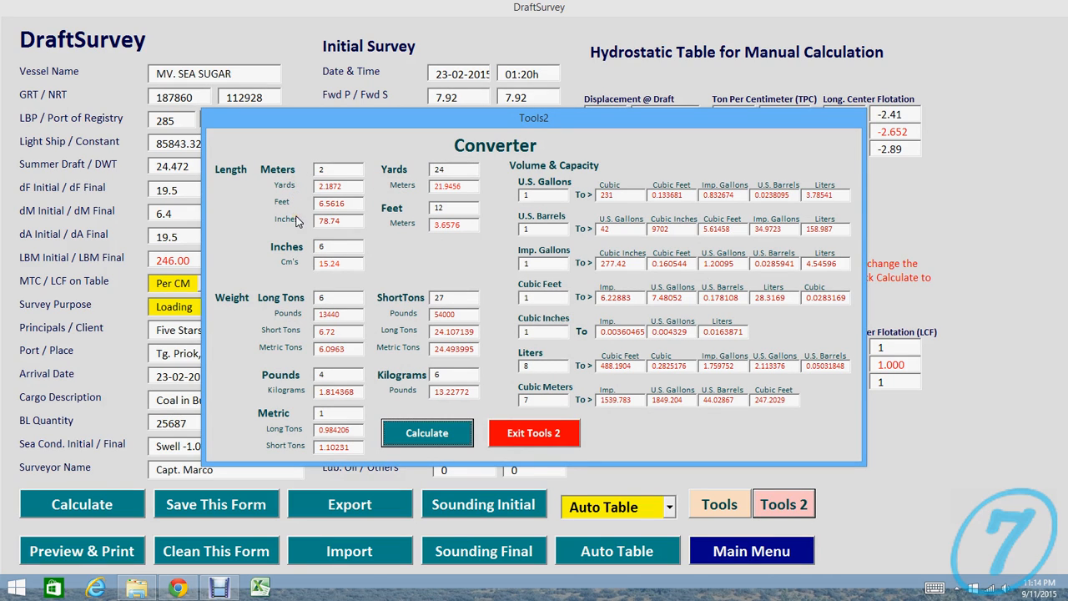
mouse_move(574, 276)
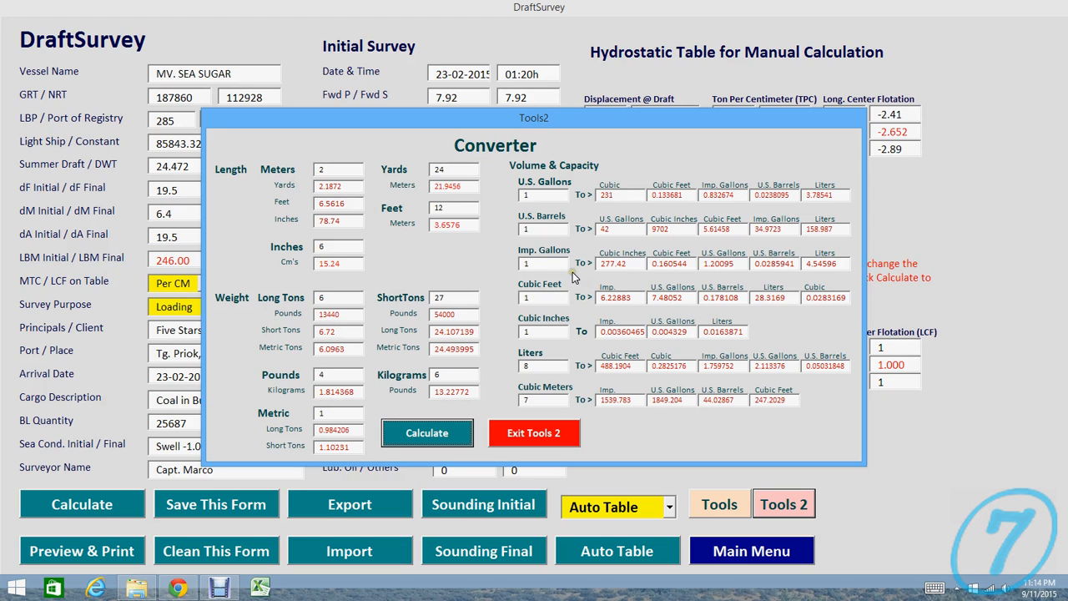
click(543, 194)
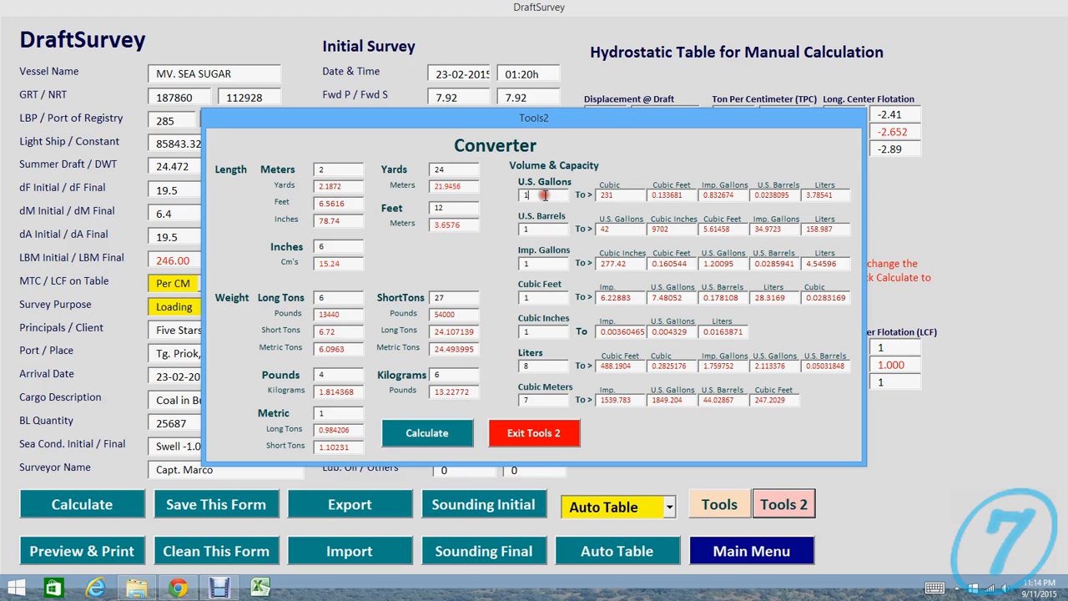
text(12)
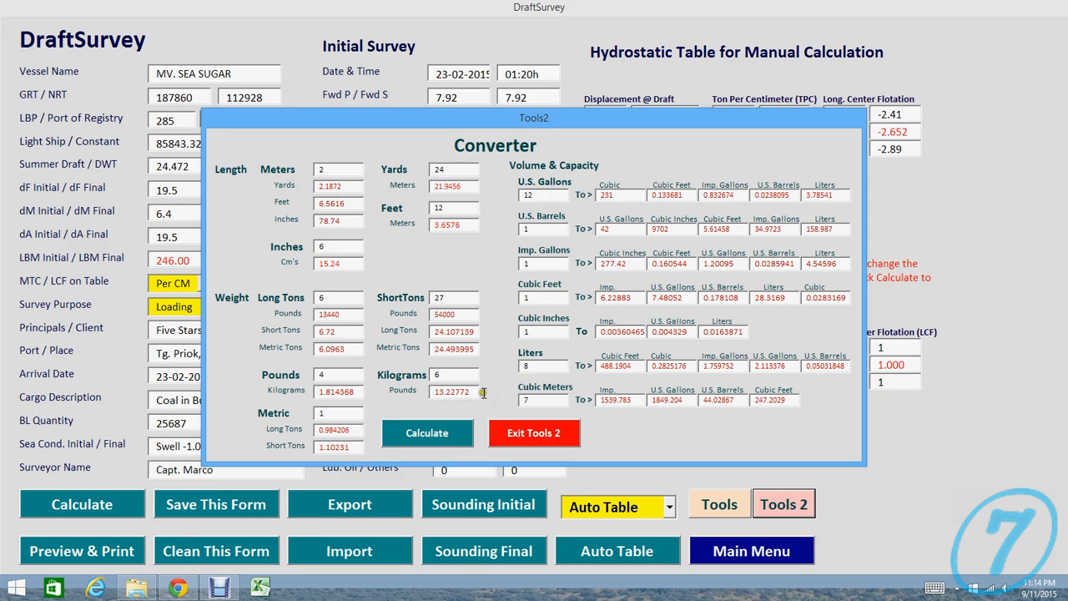
click(428, 432)
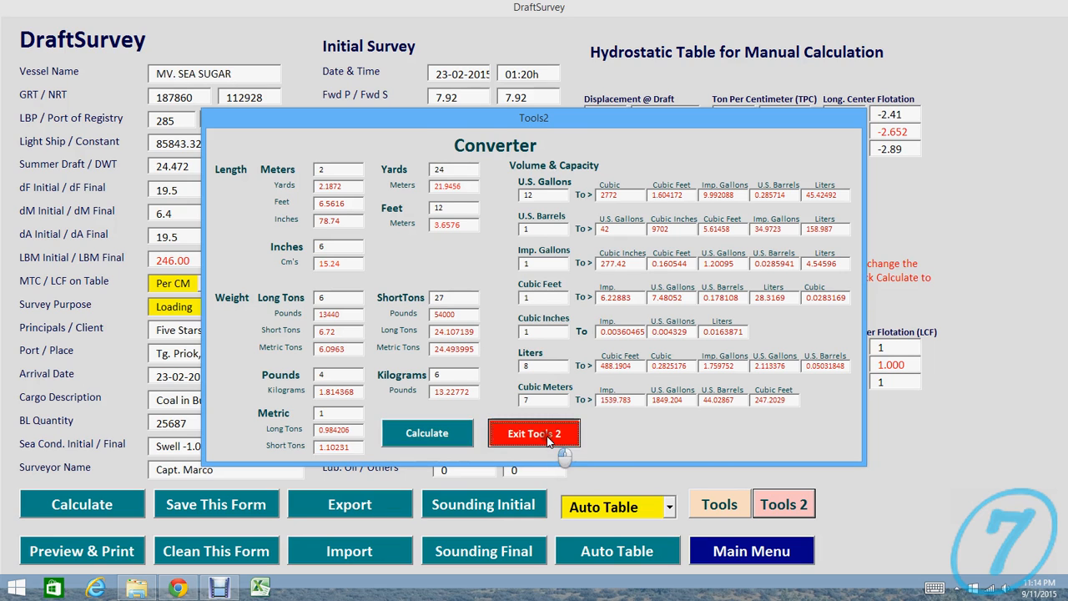
click(534, 434)
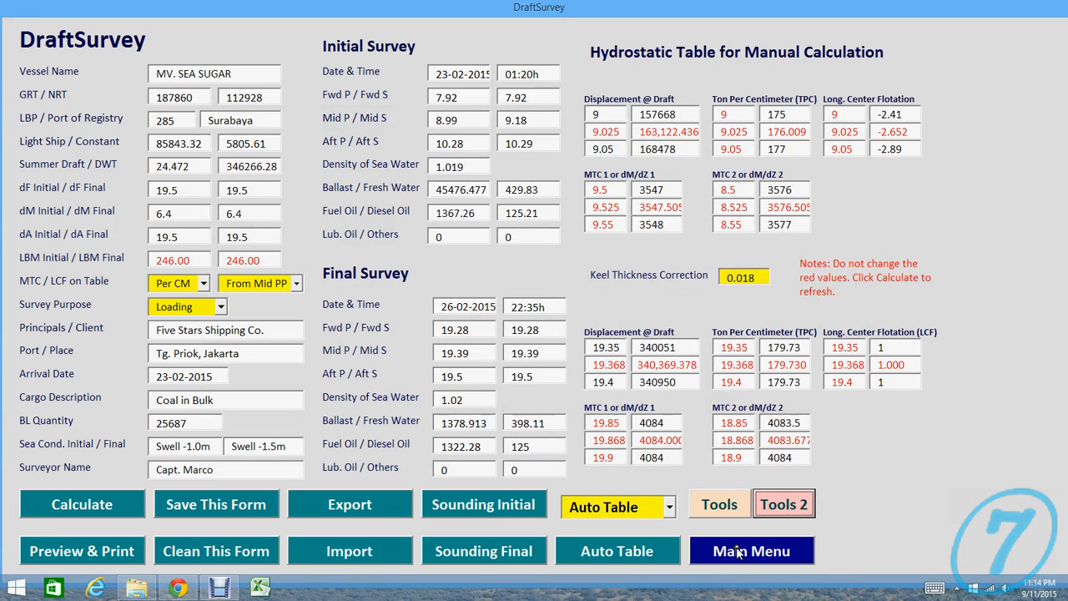
Step: Leave the Draft Survey form for the SurveyorMates main menu
click(751, 550)
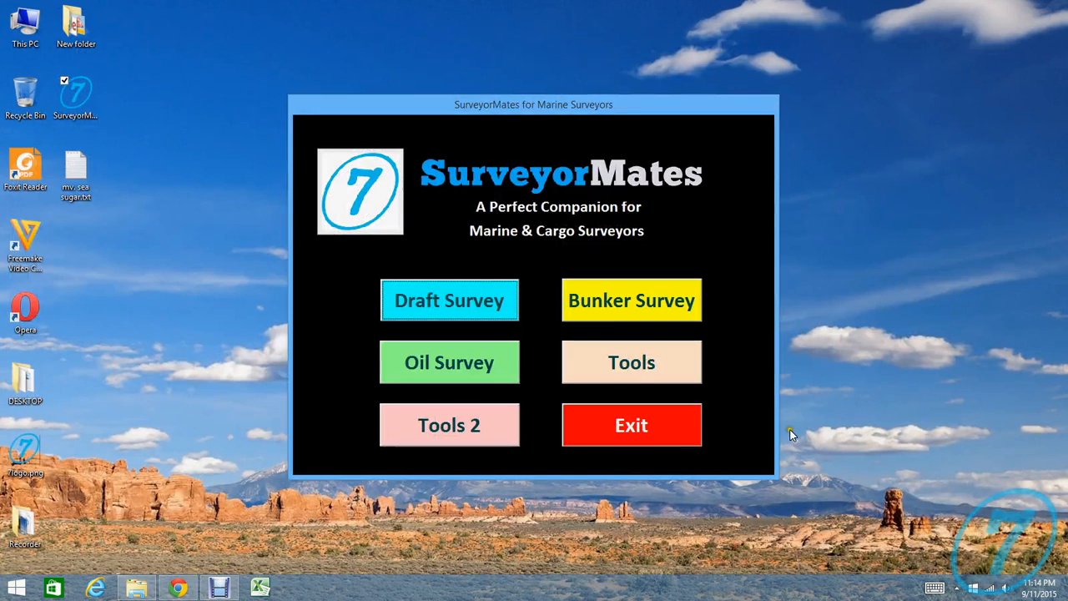
mouse_move(561, 158)
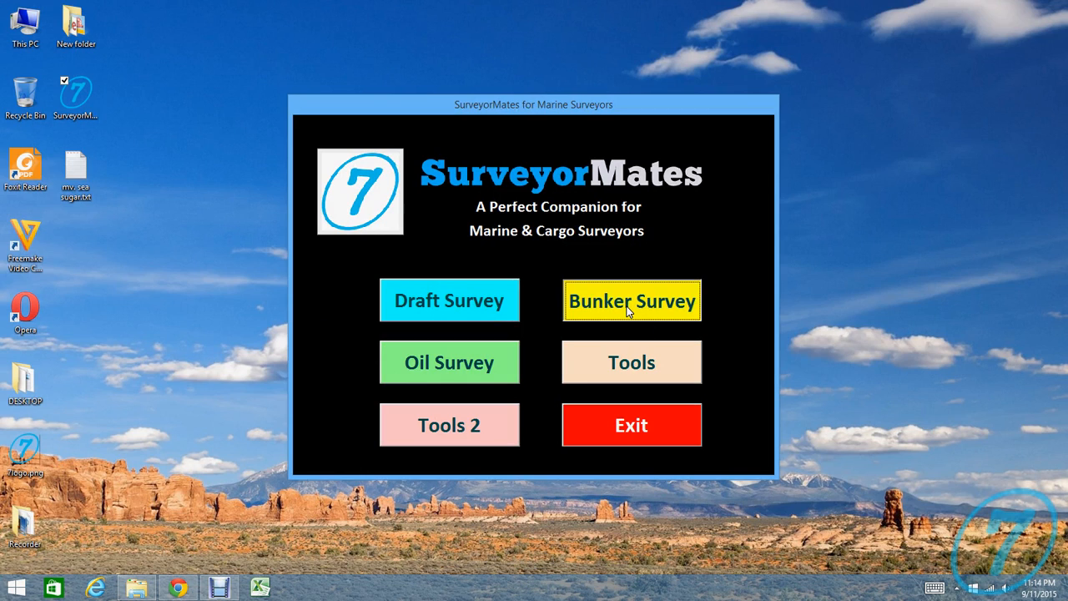
Step: Calculate the Bunker Survey for MV. SEA SPRINTER: fuel oil 1,185.105 and diesel oil 520.765 metric tons
click(631, 301)
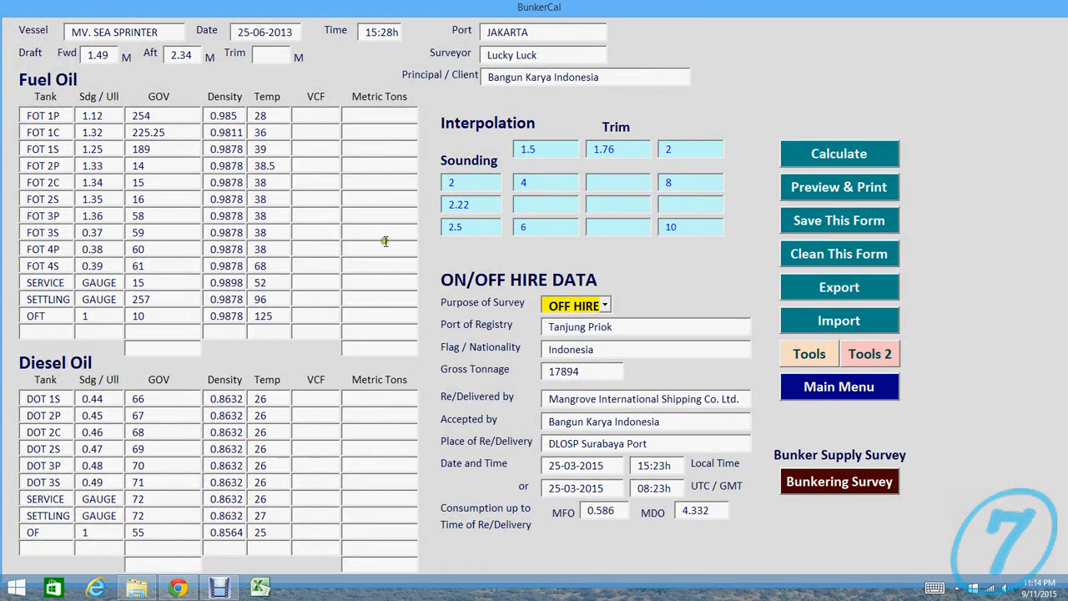
mouse_move(3, 16)
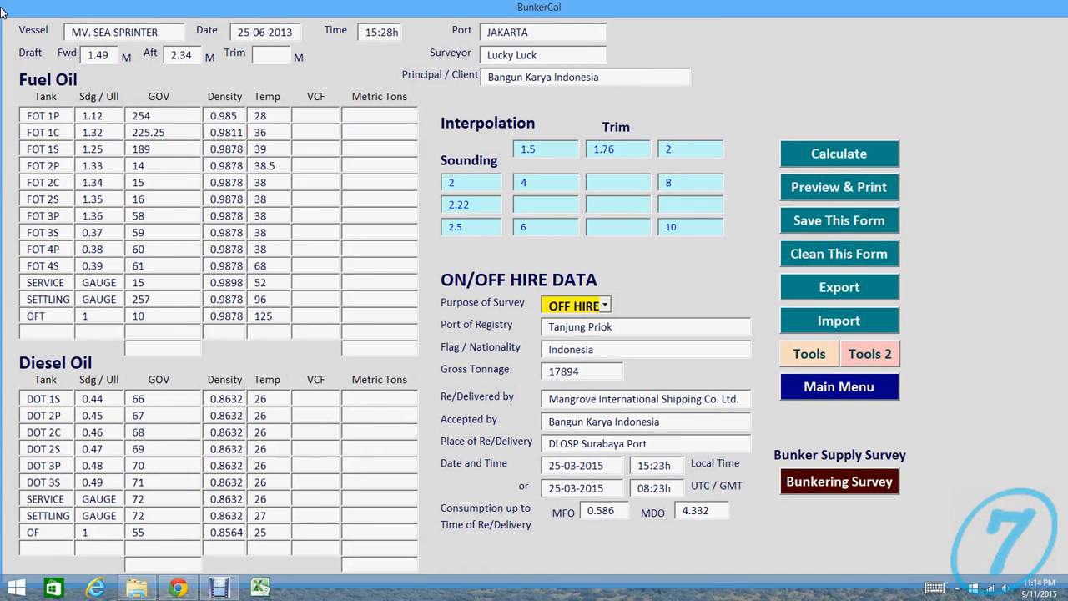
mouse_move(433, 76)
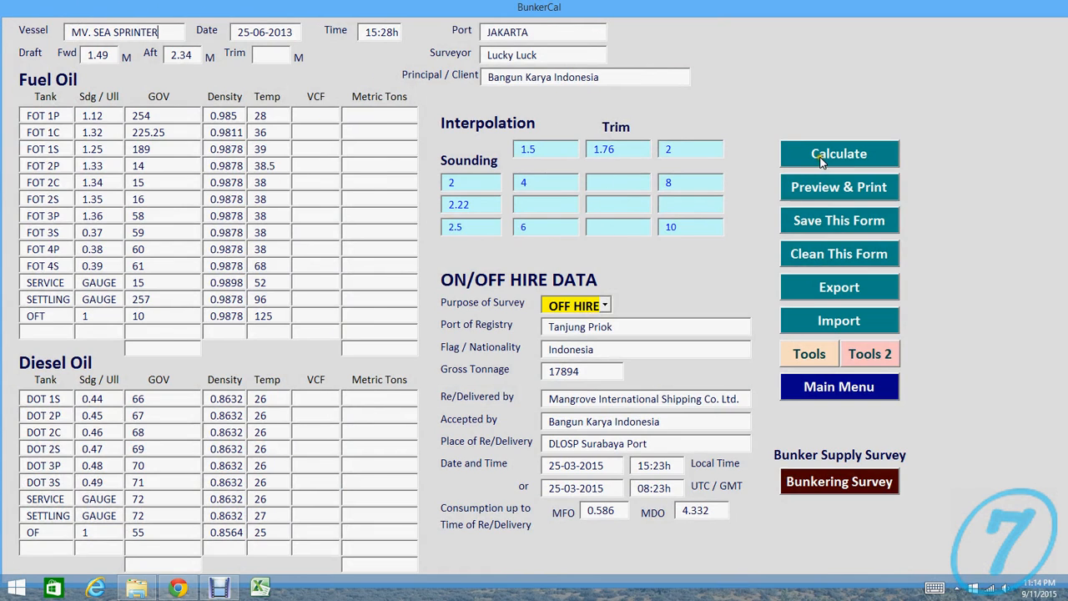
click(838, 154)
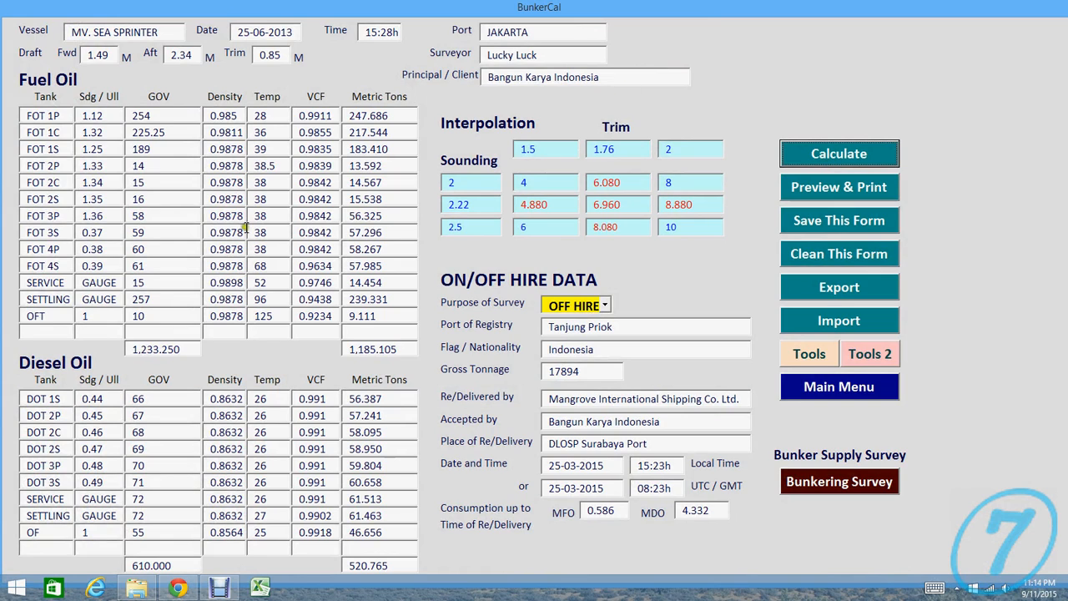
mouse_move(290, 230)
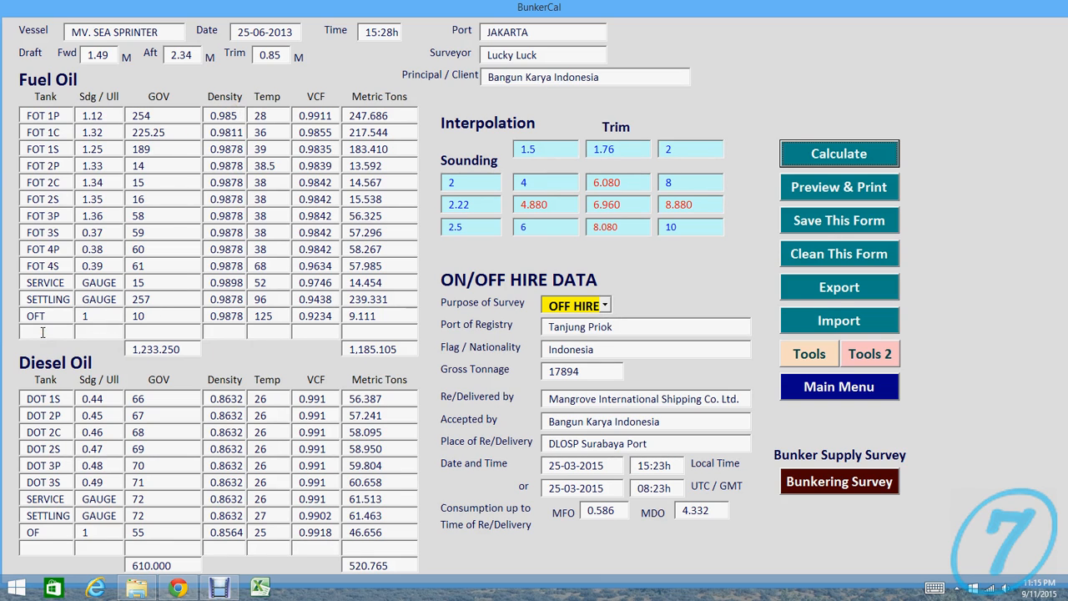
mouse_move(257, 120)
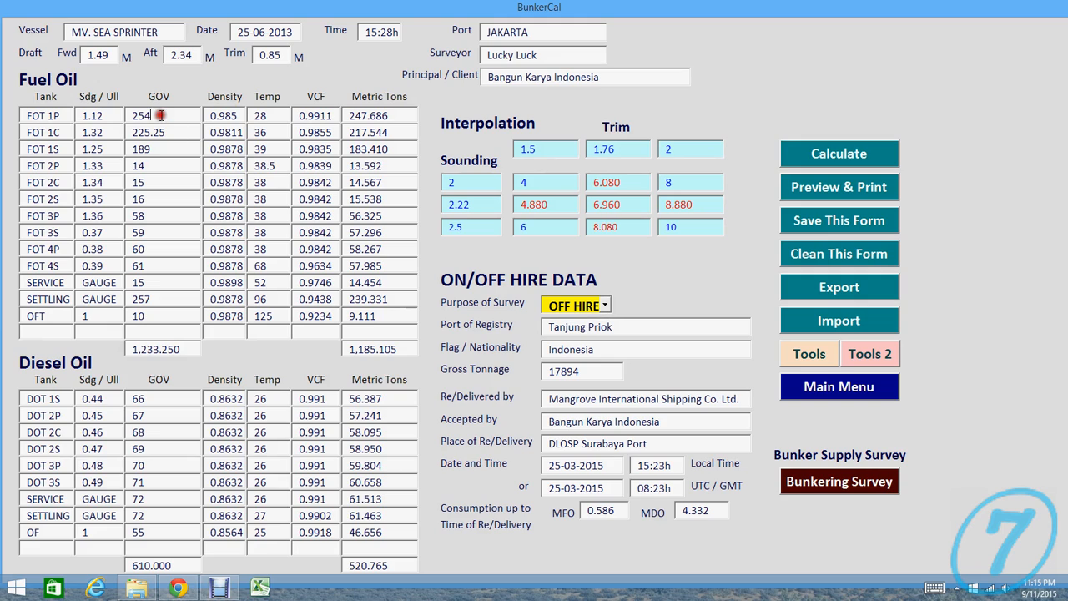
mouse_move(194, 120)
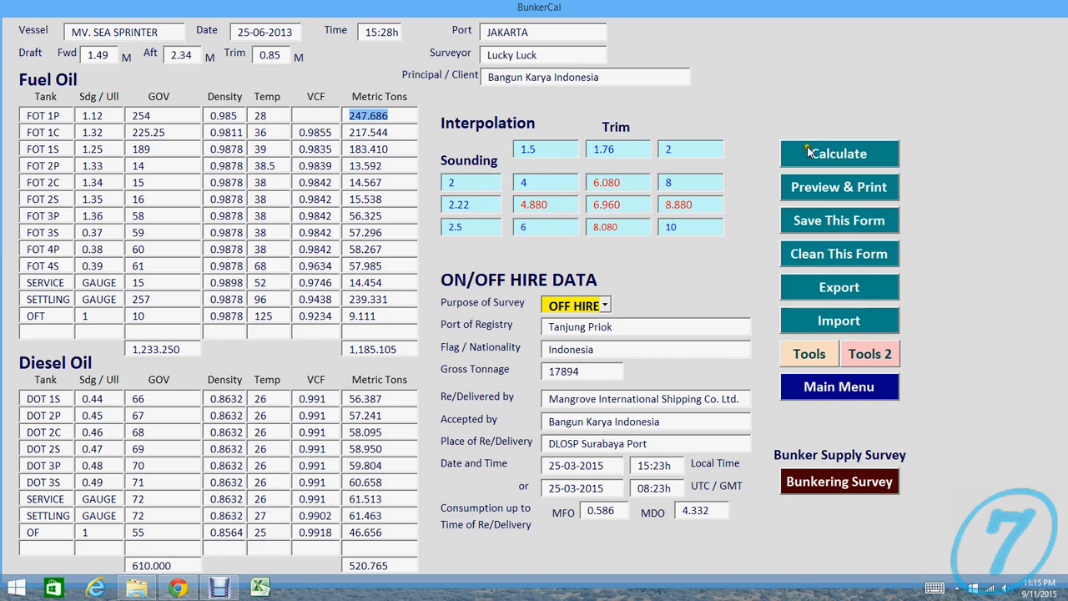
click(838, 154)
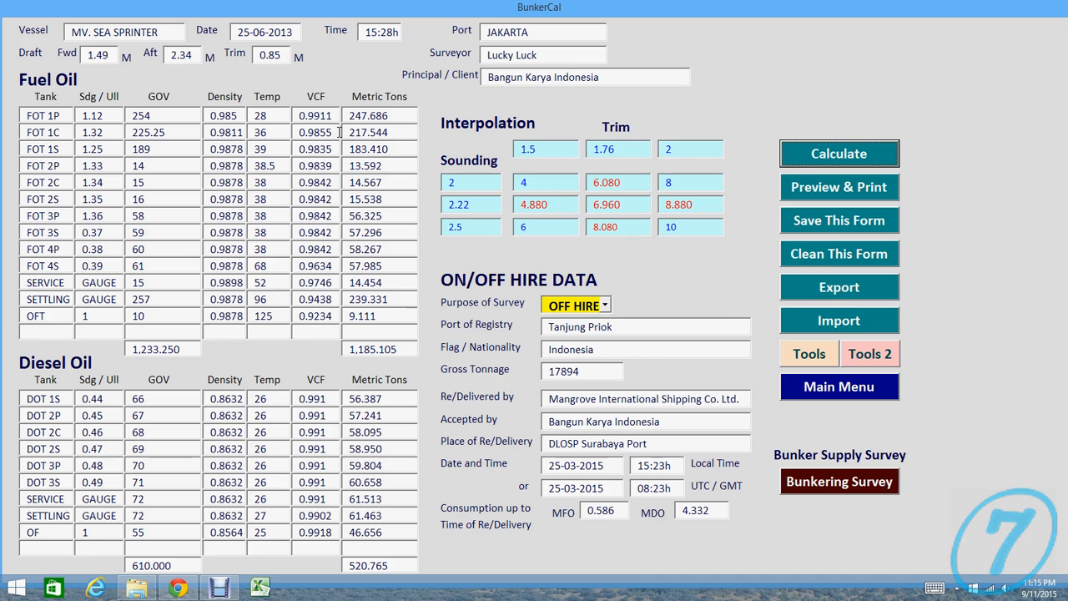
mouse_move(833, 190)
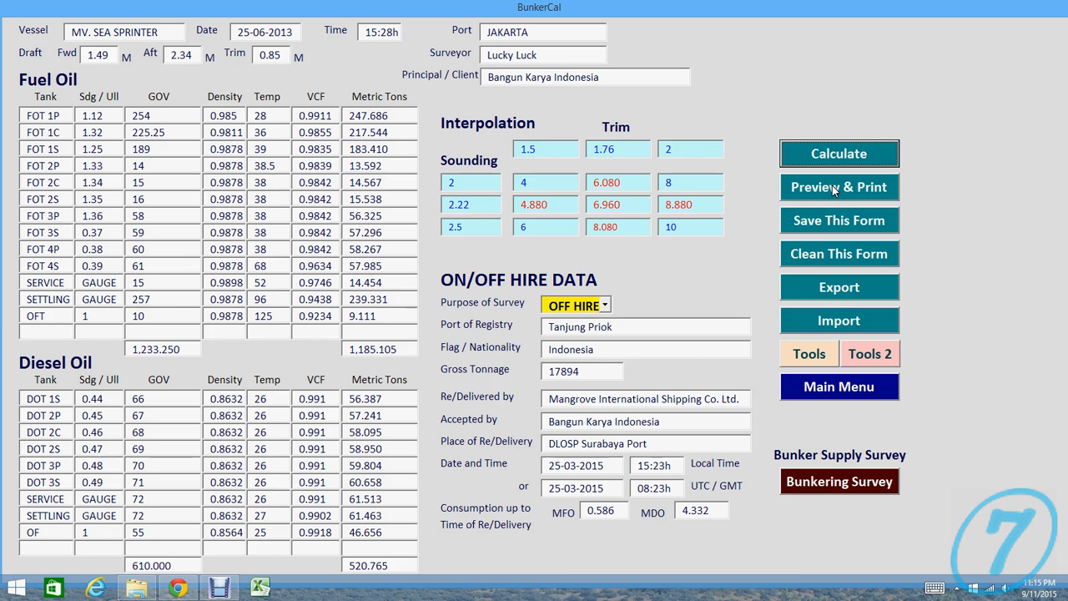
Step: Preview the Tank Sounding report in Excel, fuel oil tanks totalling 1,185.105 MT, then close it
click(838, 187)
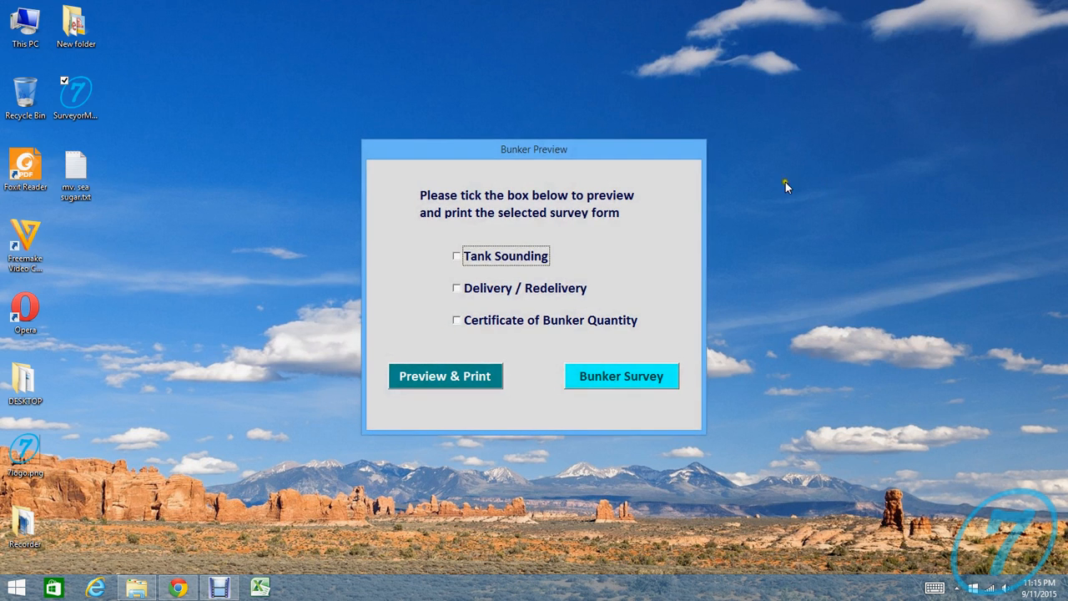
click(457, 256)
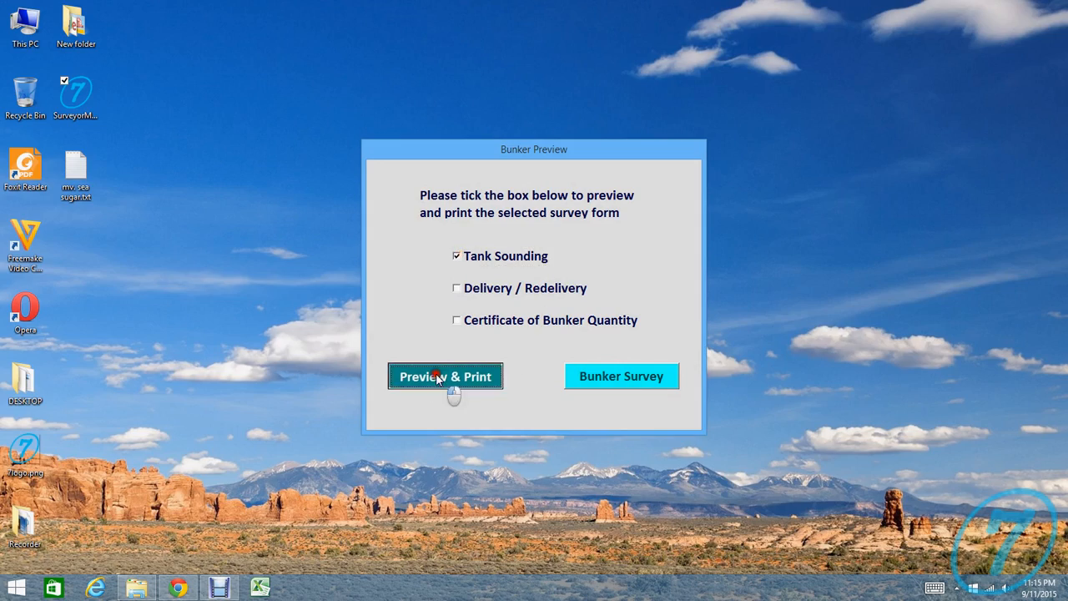
click(444, 378)
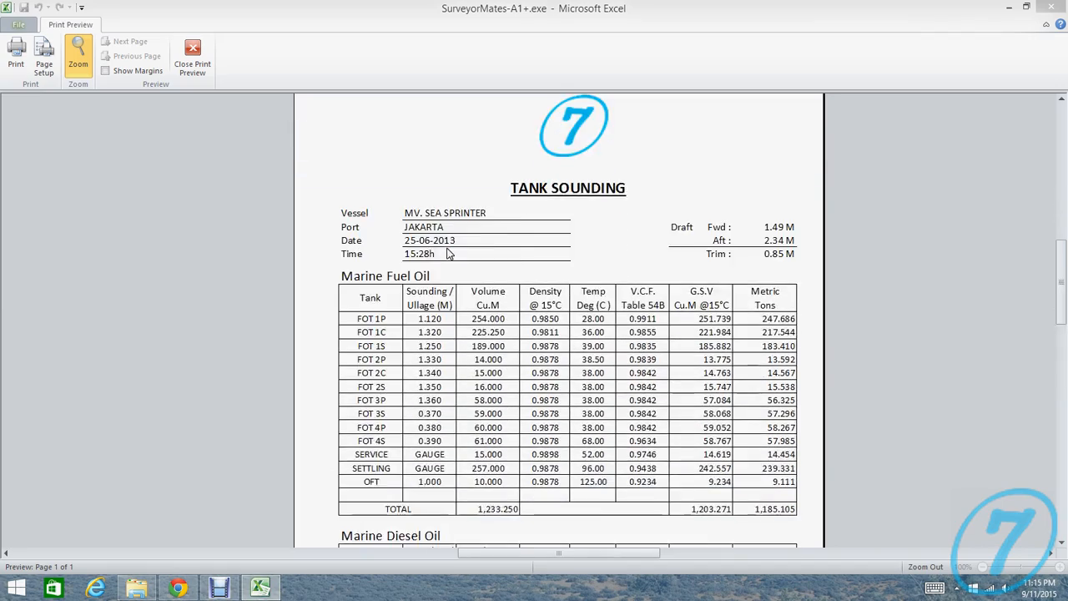
scroll(down, 3)
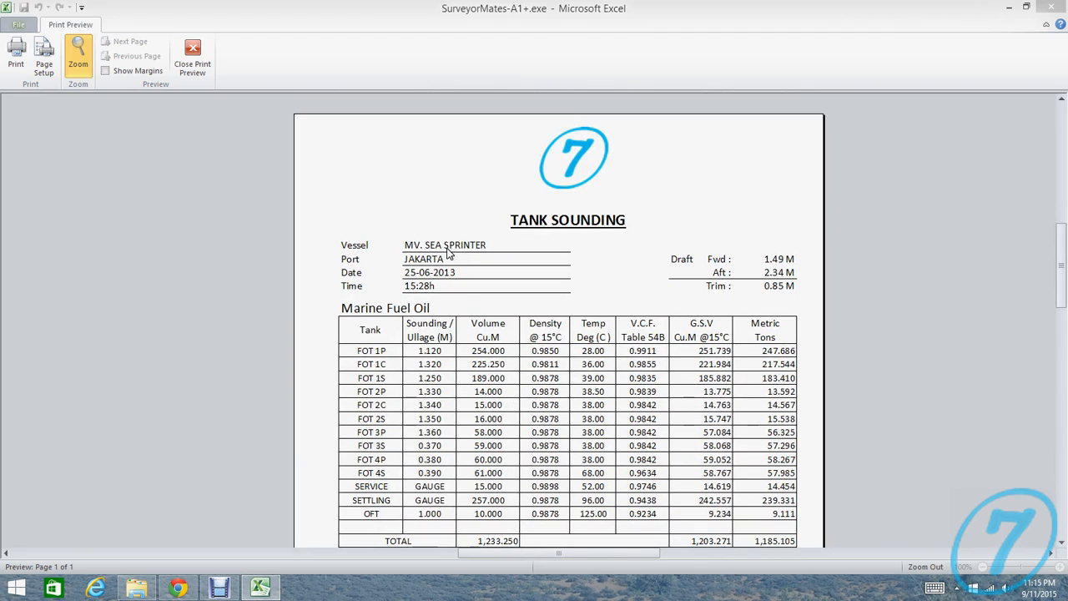
scroll(down, 3)
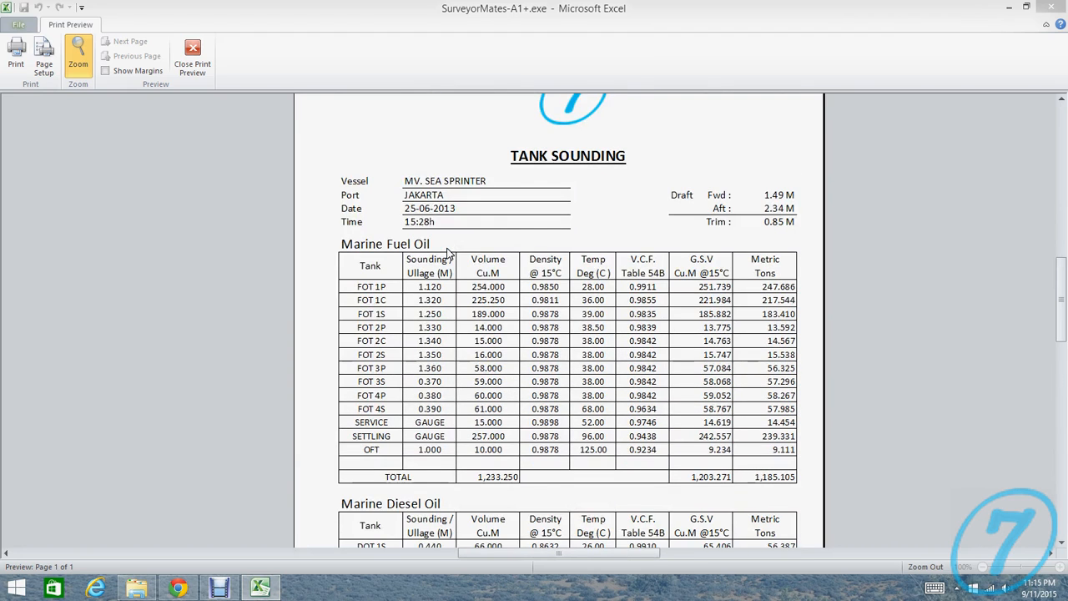
click(194, 59)
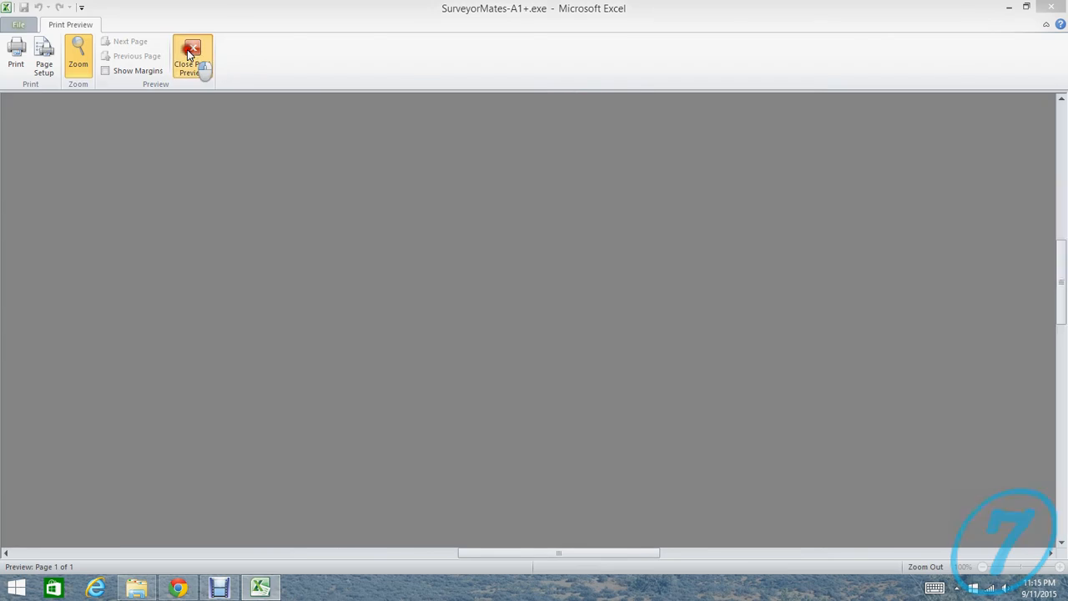
Step: Back on BunkerCal, try ON HIRE as the purpose of survey, then set it back to OFF HIRE
click(192, 58)
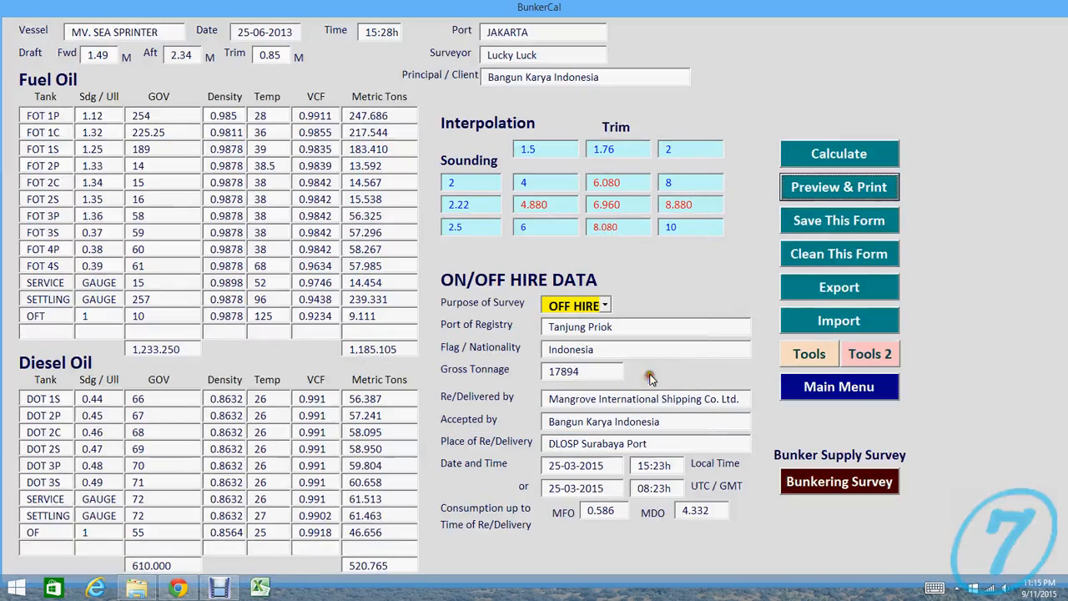
click(603, 306)
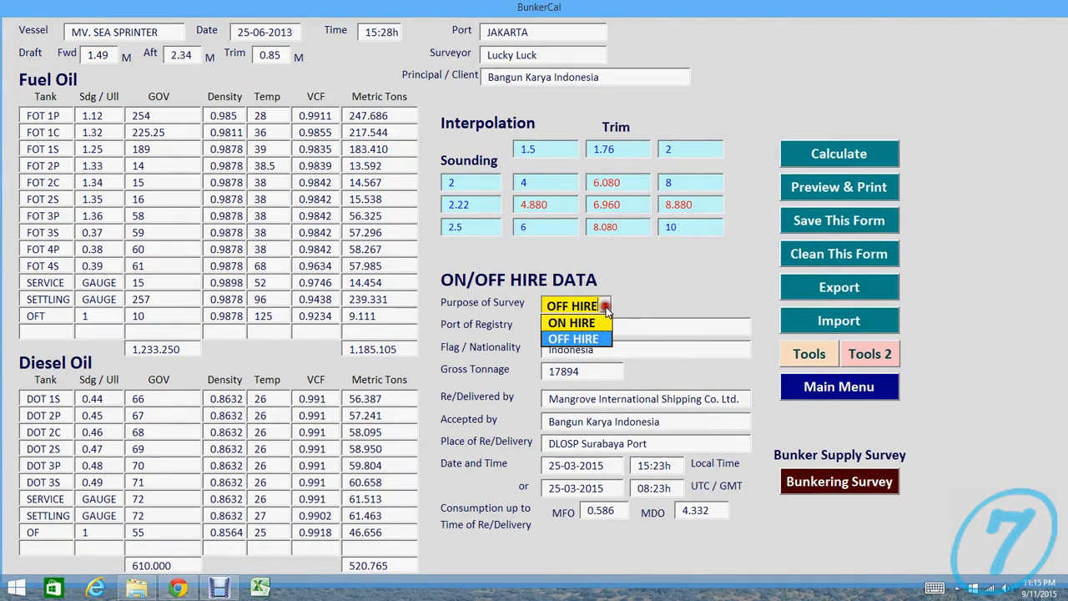
click(571, 323)
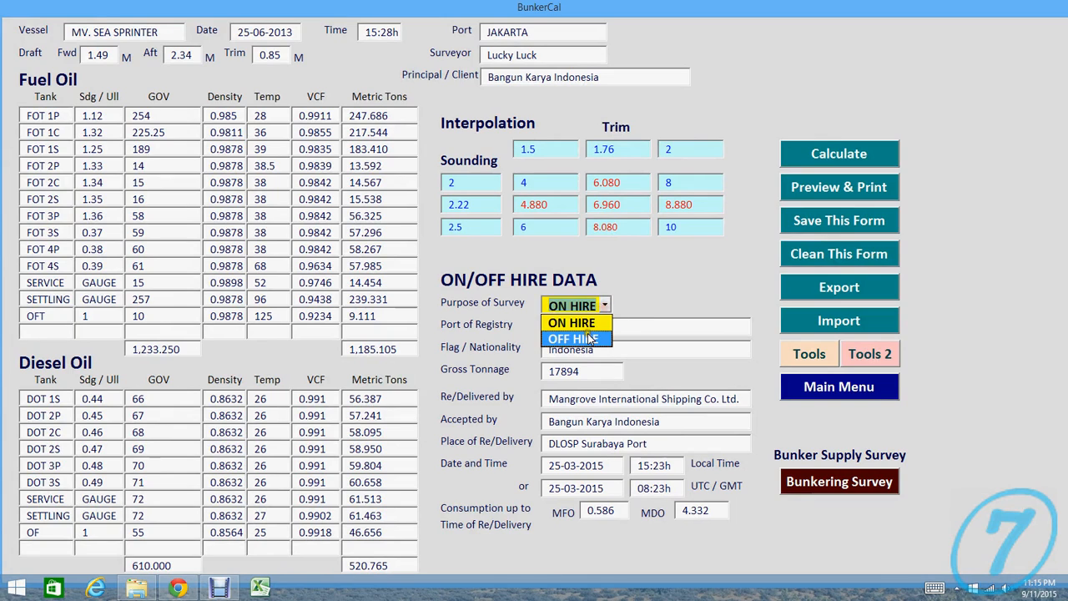
click(574, 337)
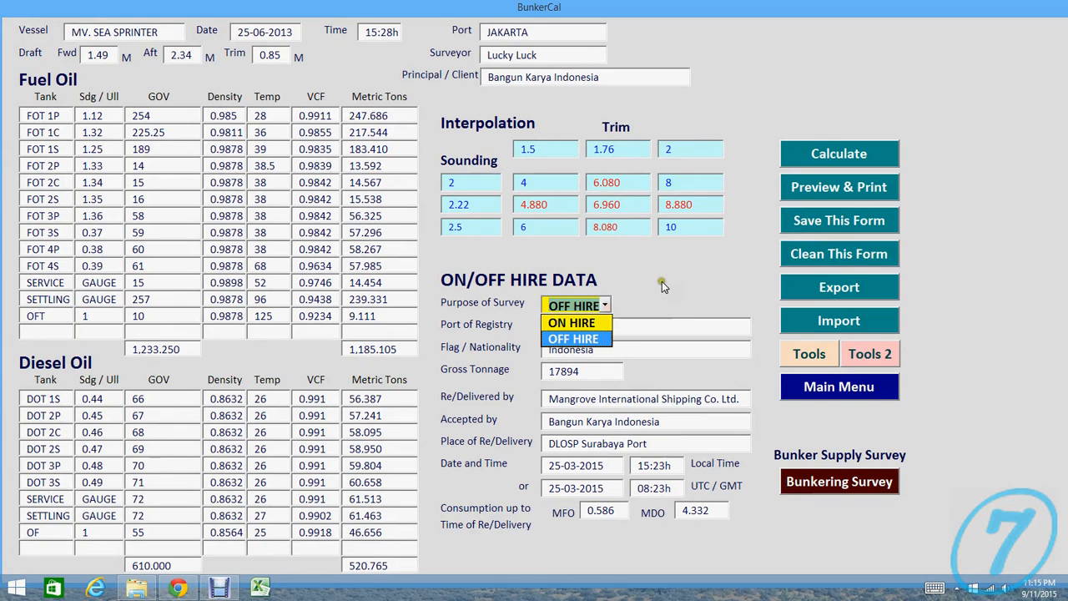
mouse_move(668, 294)
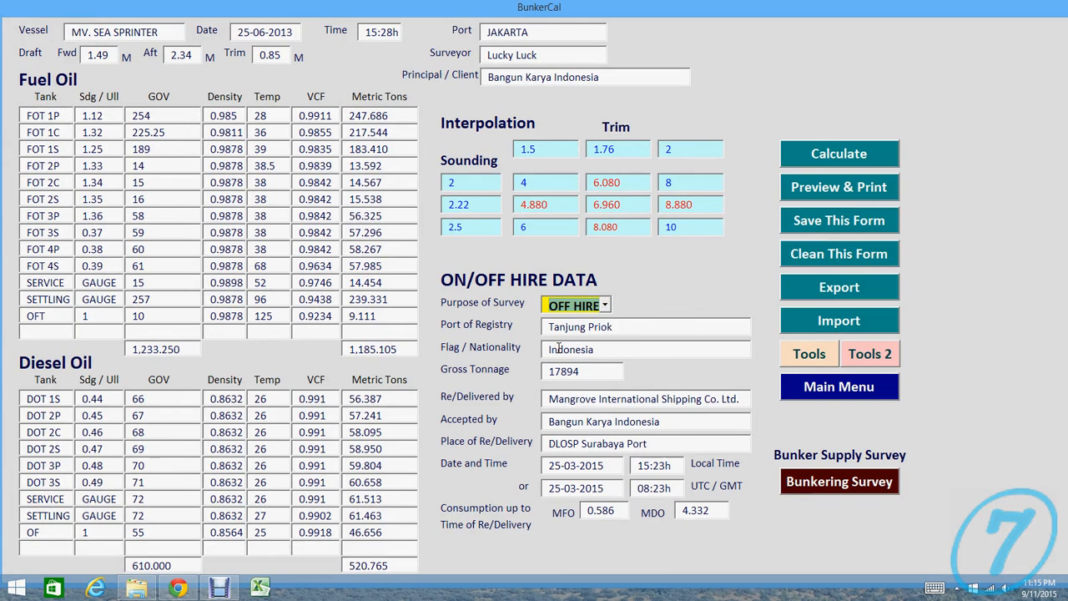
Step: Inspect the port of registry and other hire data fields without changing them
double_click(579, 326)
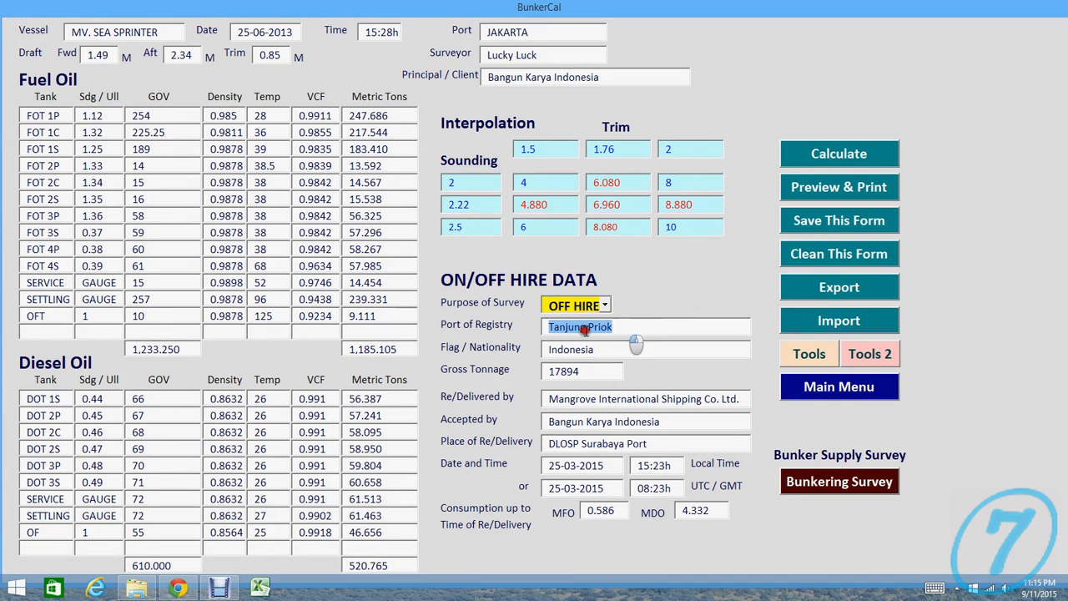
mouse_move(638, 342)
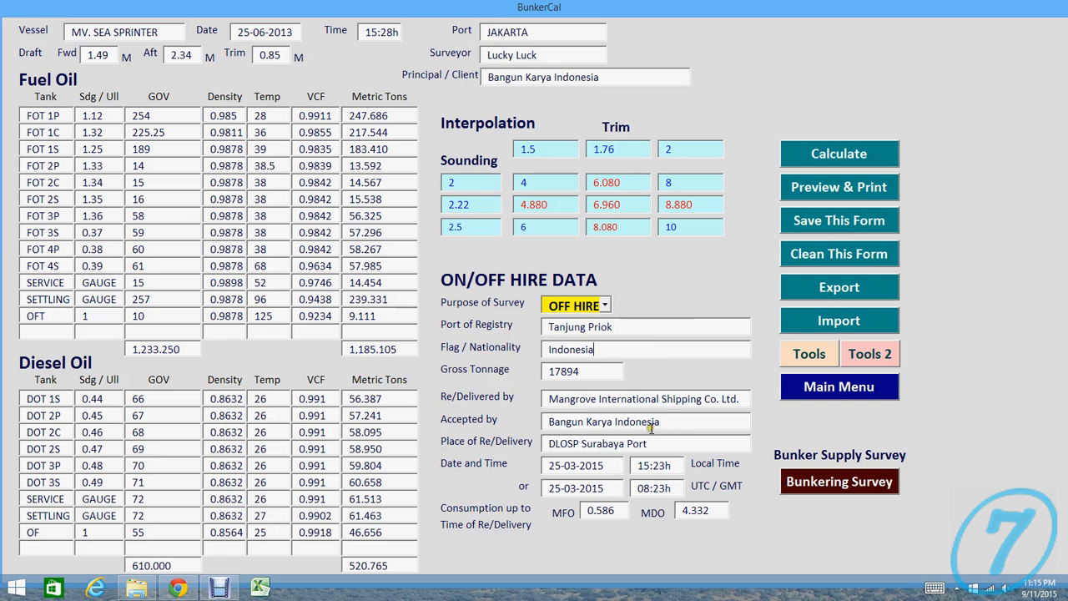
mouse_move(558, 414)
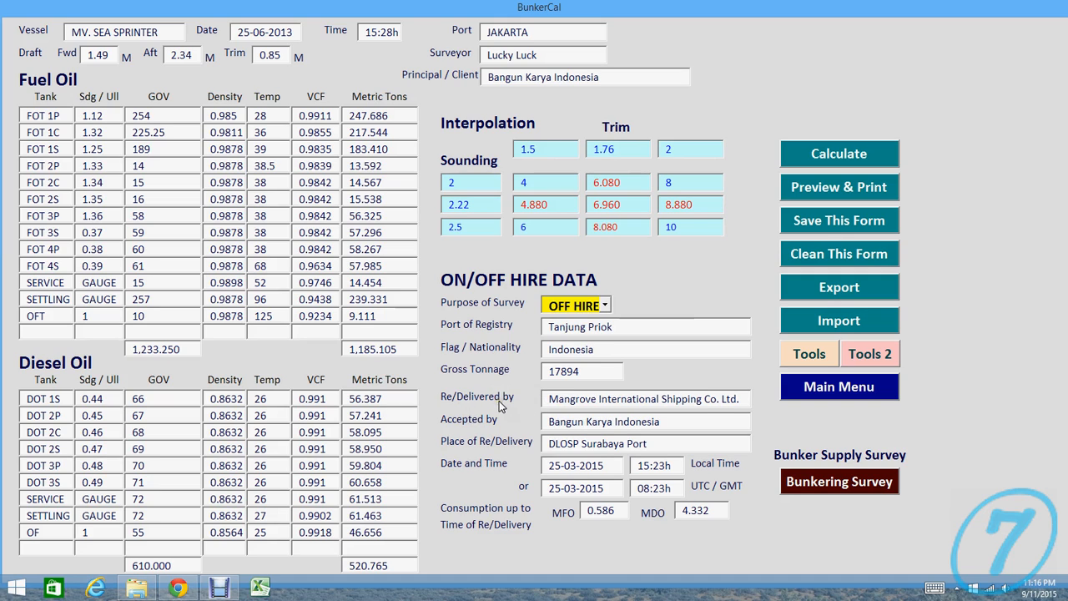
triple_click(644, 397)
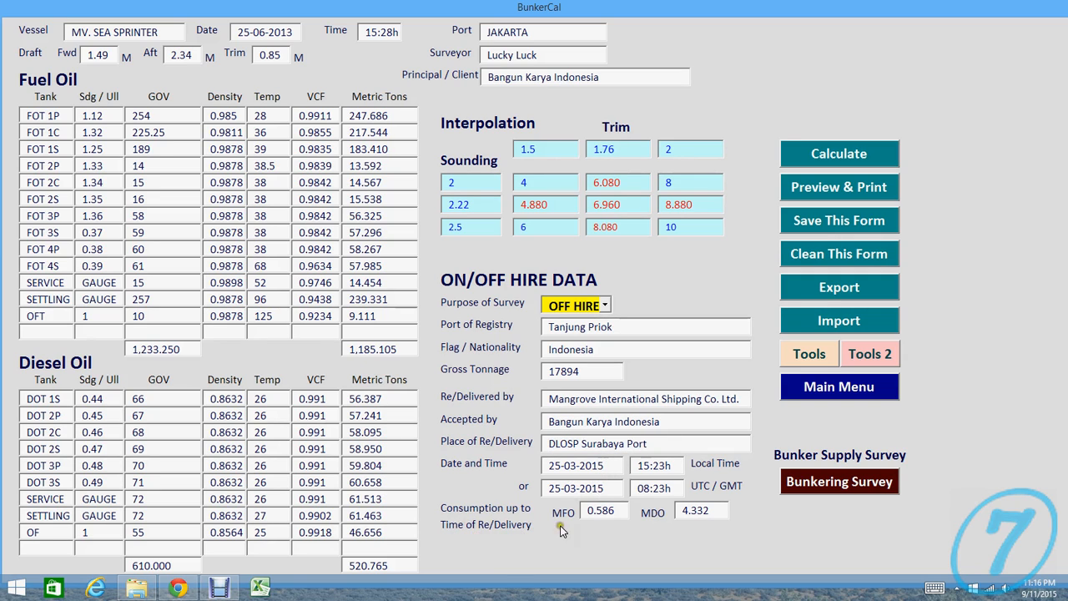
click(703, 511)
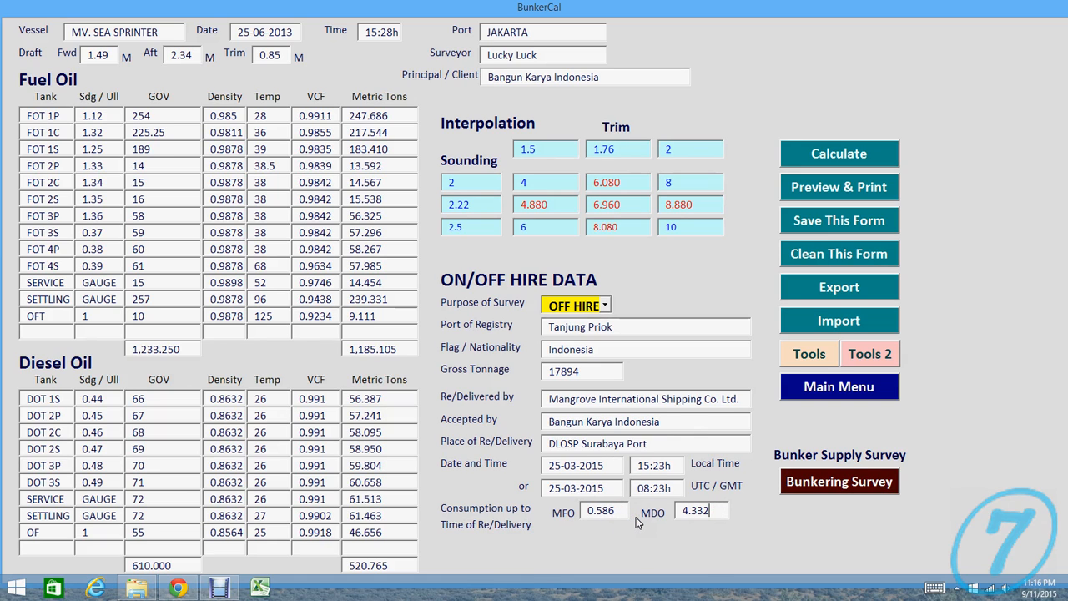
mouse_move(718, 376)
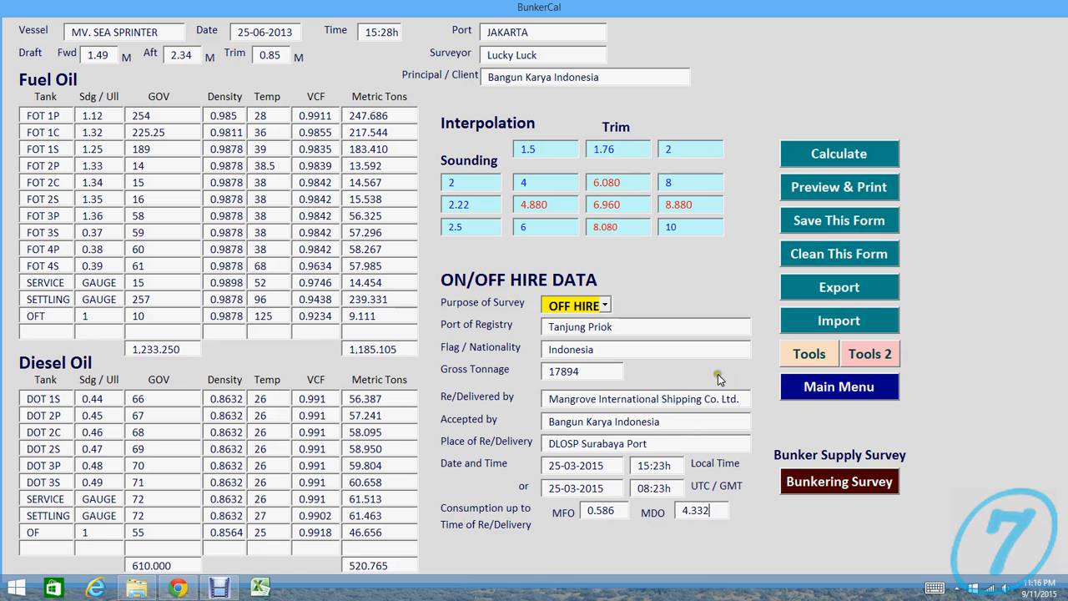
mouse_move(842, 392)
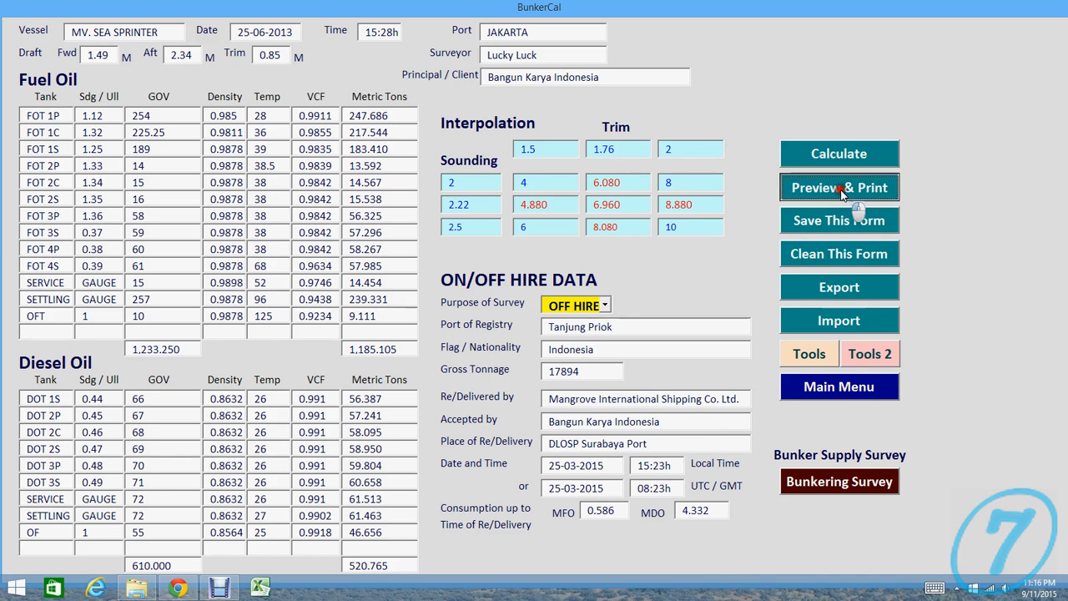
Step: Tick Delivery / Redelivery in Bunker Preview and request its Excel print preview
click(838, 187)
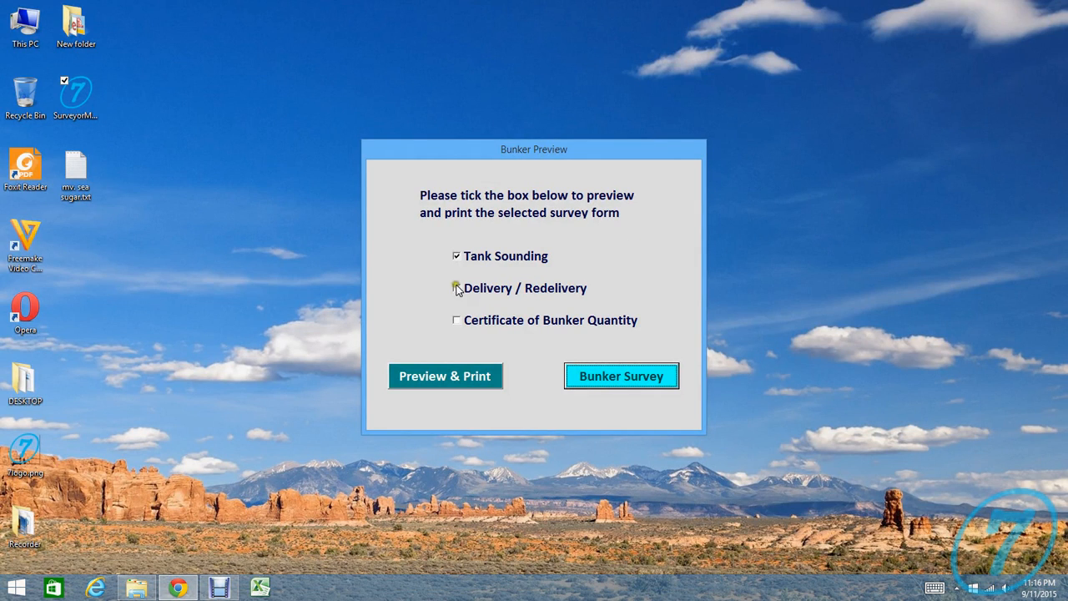
click(457, 287)
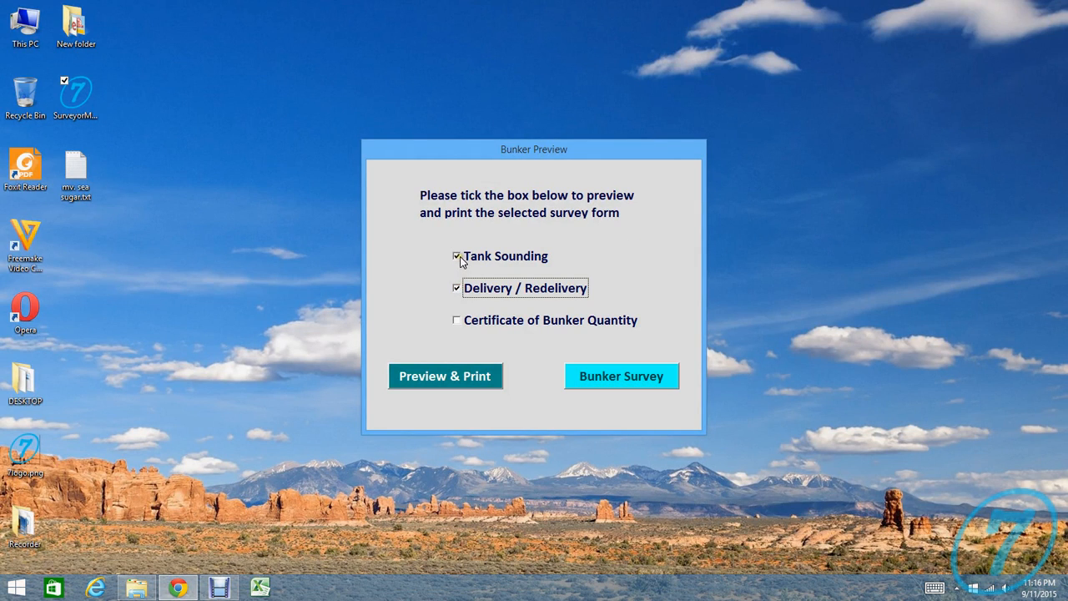
click(458, 257)
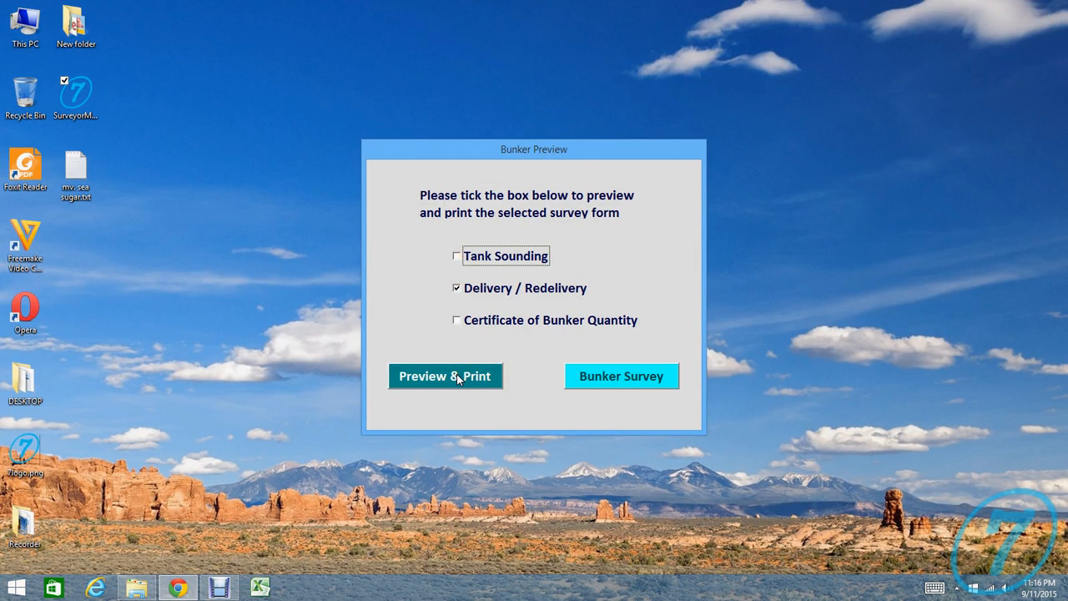
click(444, 375)
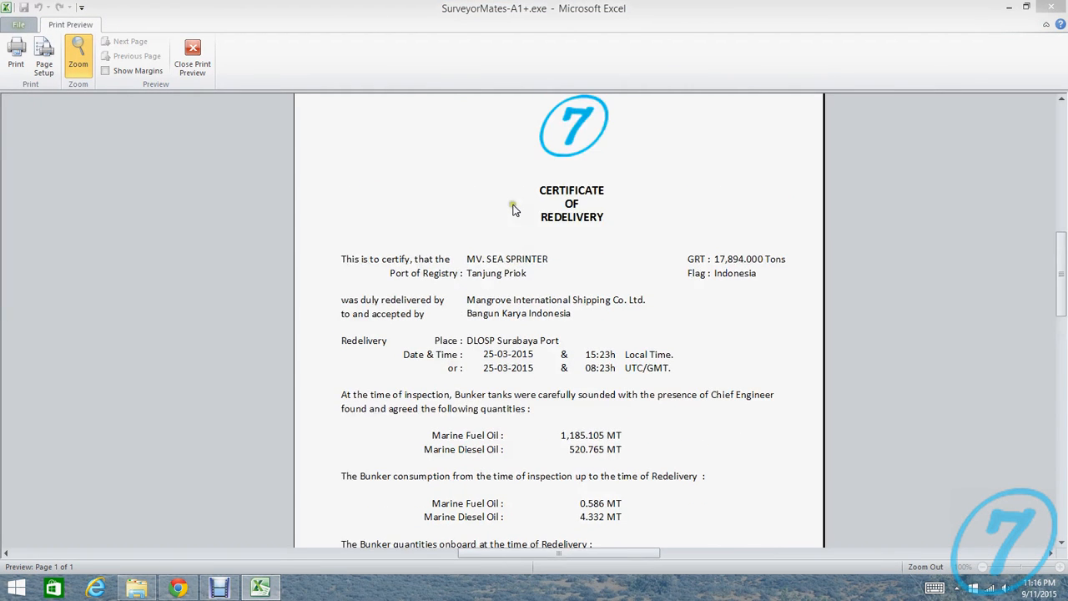
Step: Scroll through the Certificate of Redelivery showing 1,185.105 MT fuel and 520.765 MT diesel, then close it
scroll(down, 3)
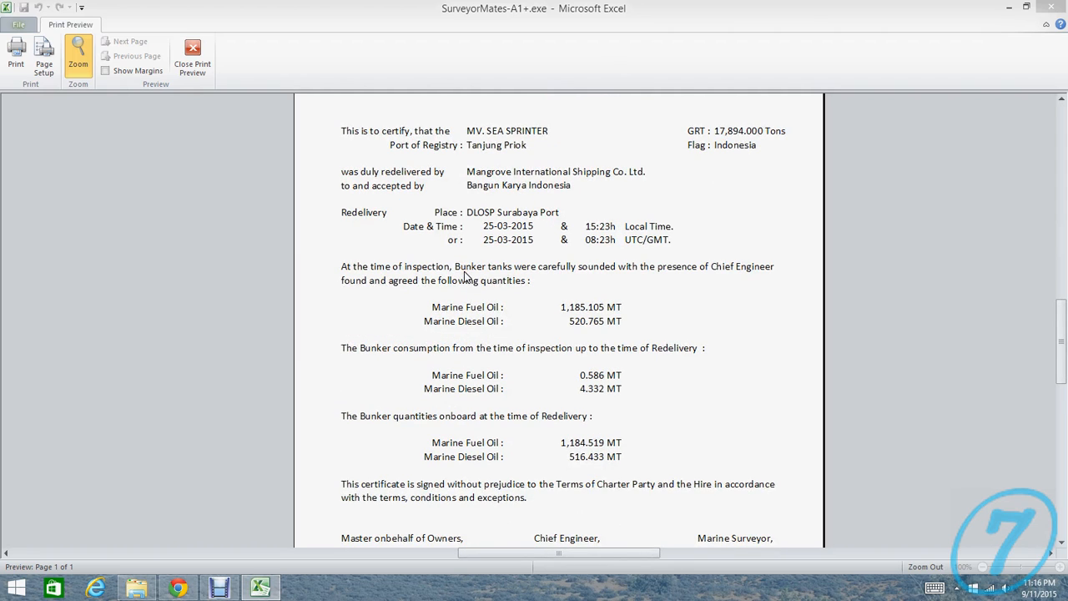
mouse_move(481, 220)
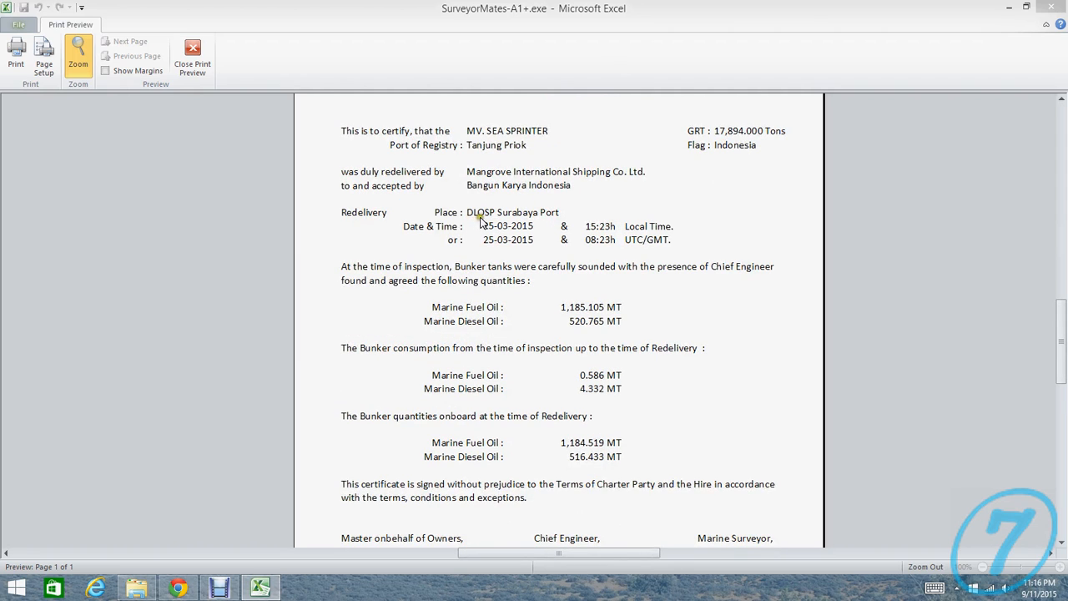
mouse_move(518, 277)
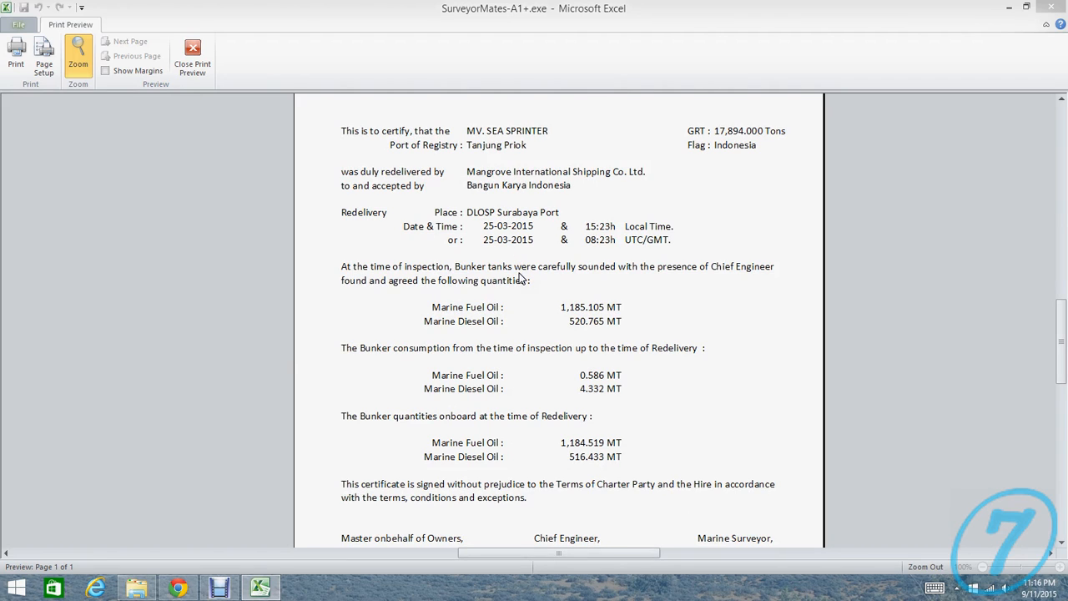
mouse_move(701, 251)
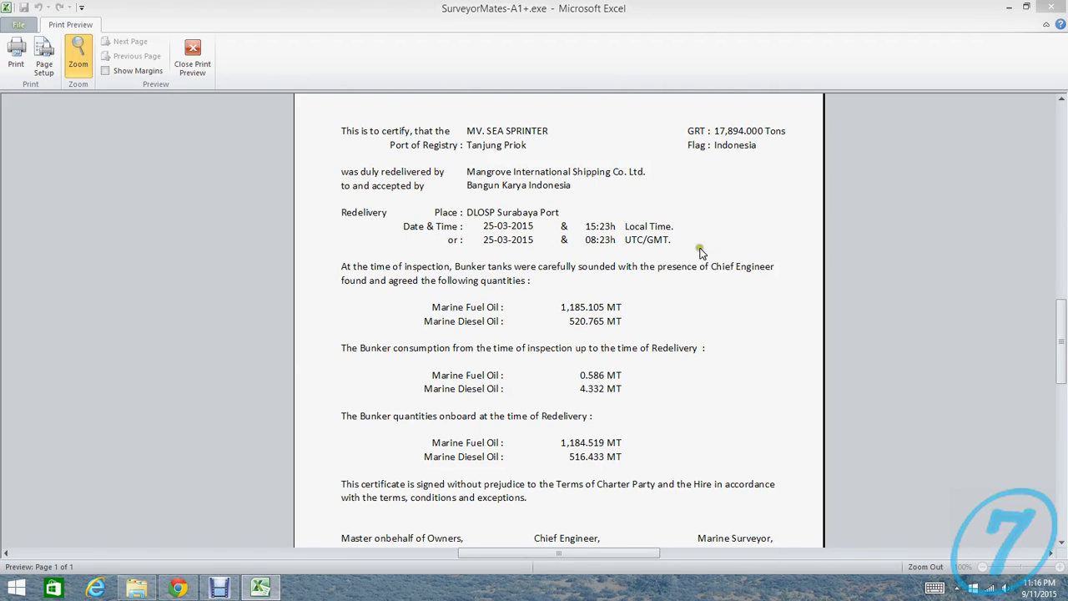
mouse_move(603, 248)
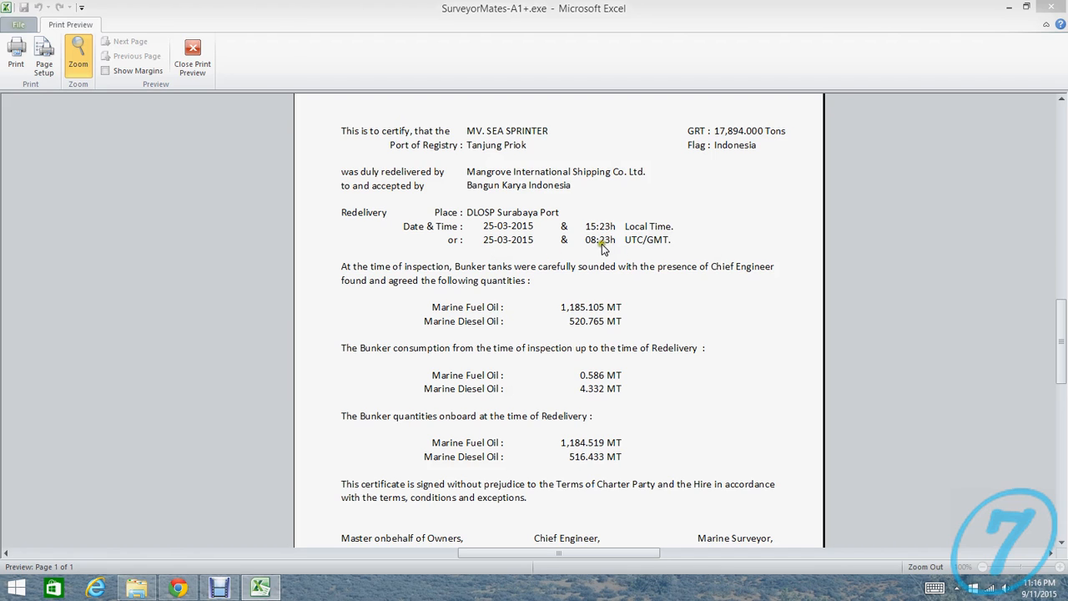
mouse_move(604, 291)
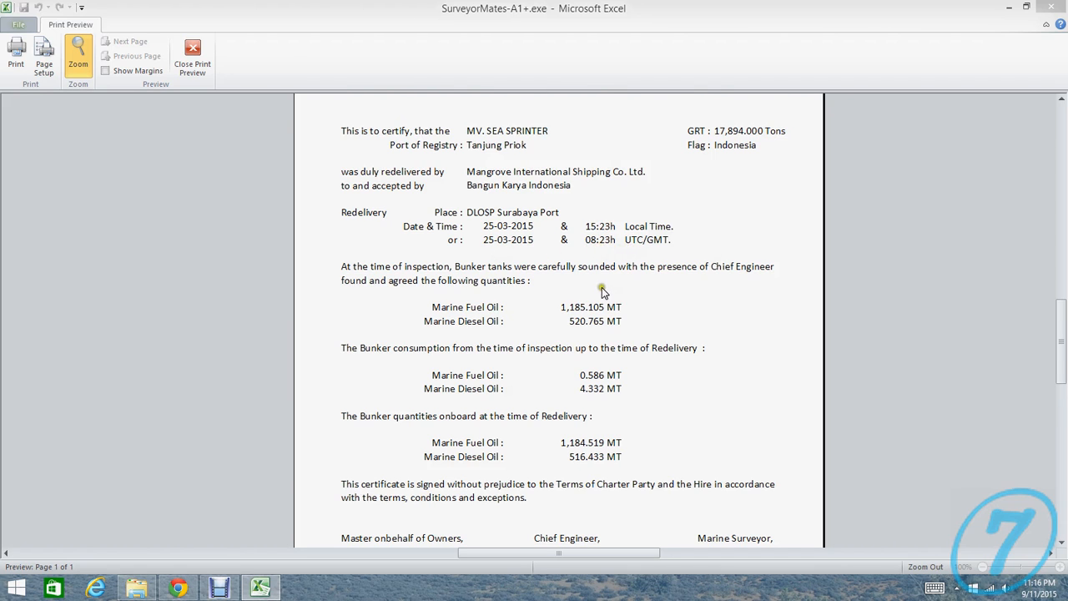
scroll(down, 3)
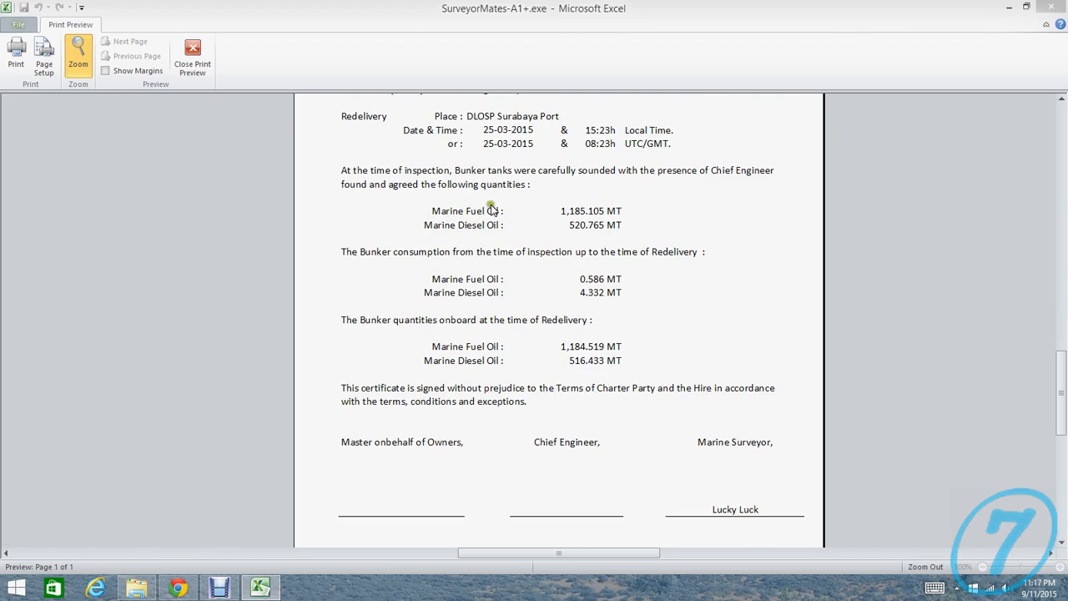
mouse_move(611, 210)
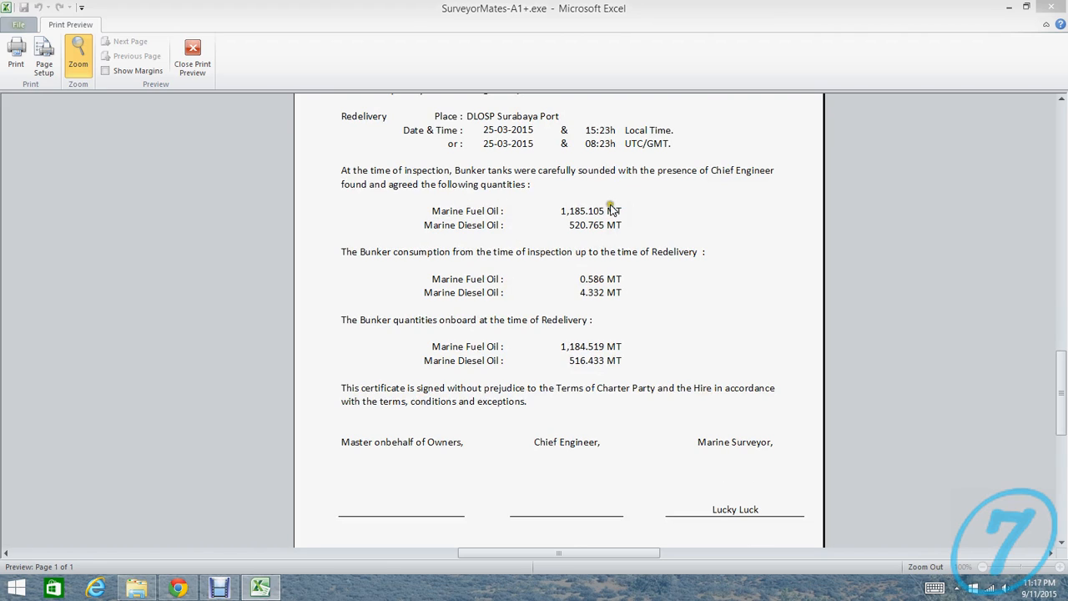
mouse_move(541, 191)
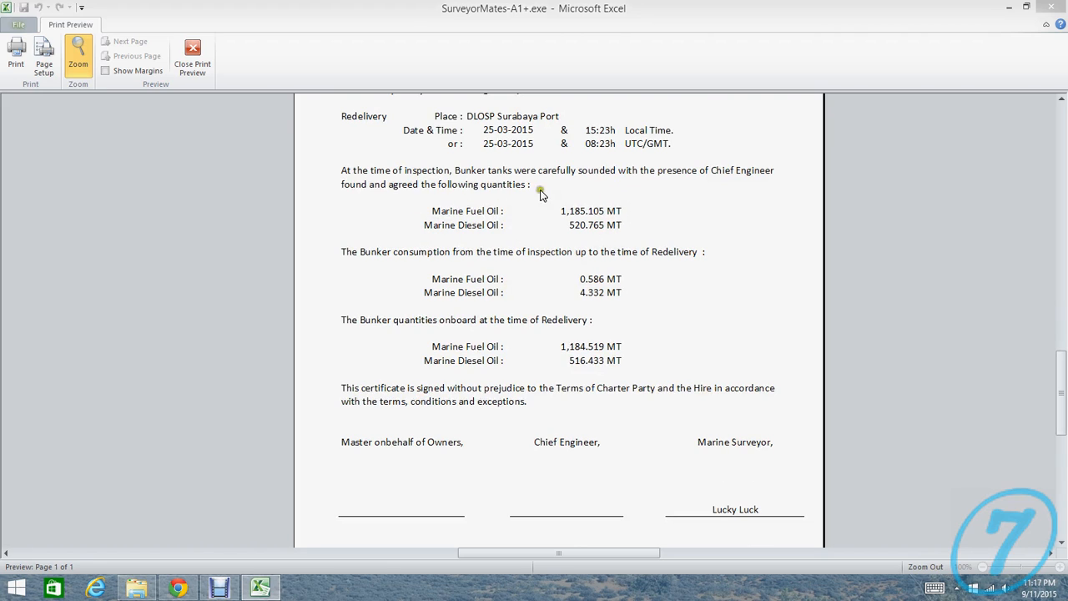
mouse_move(557, 194)
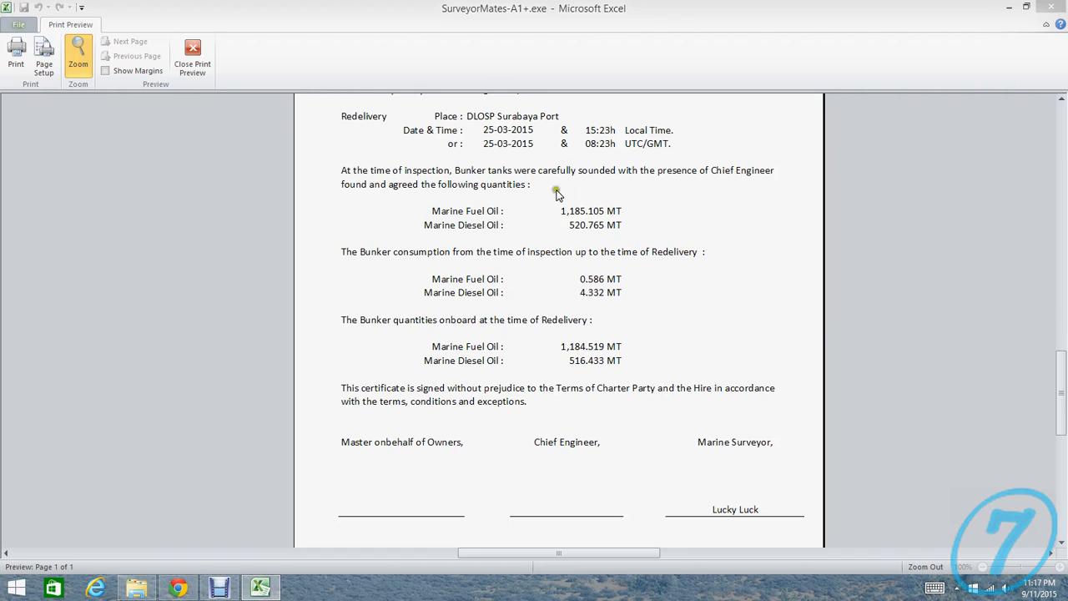
mouse_move(459, 326)
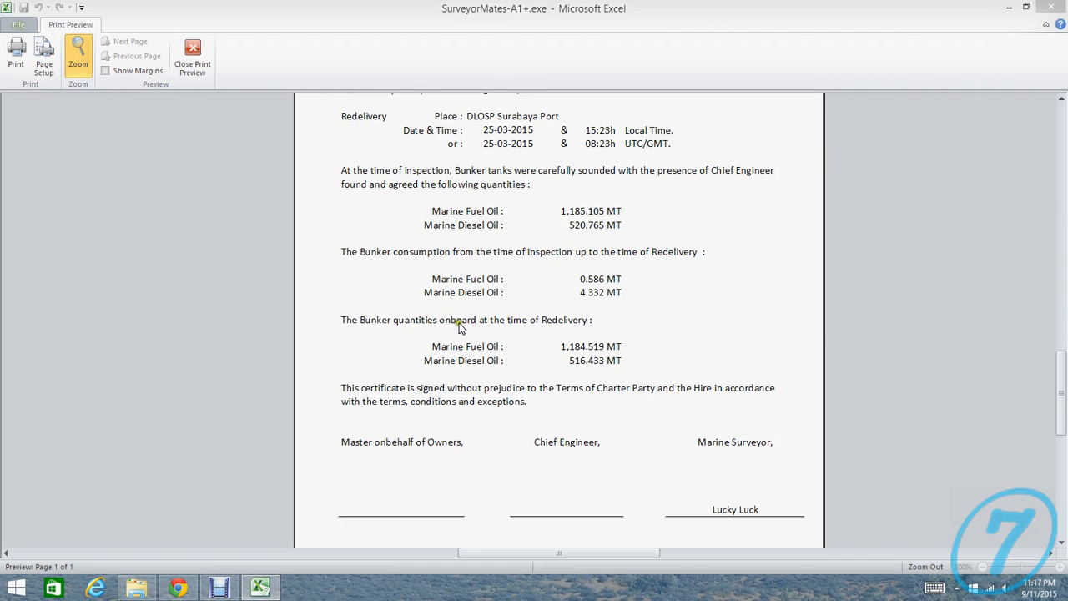
mouse_move(518, 321)
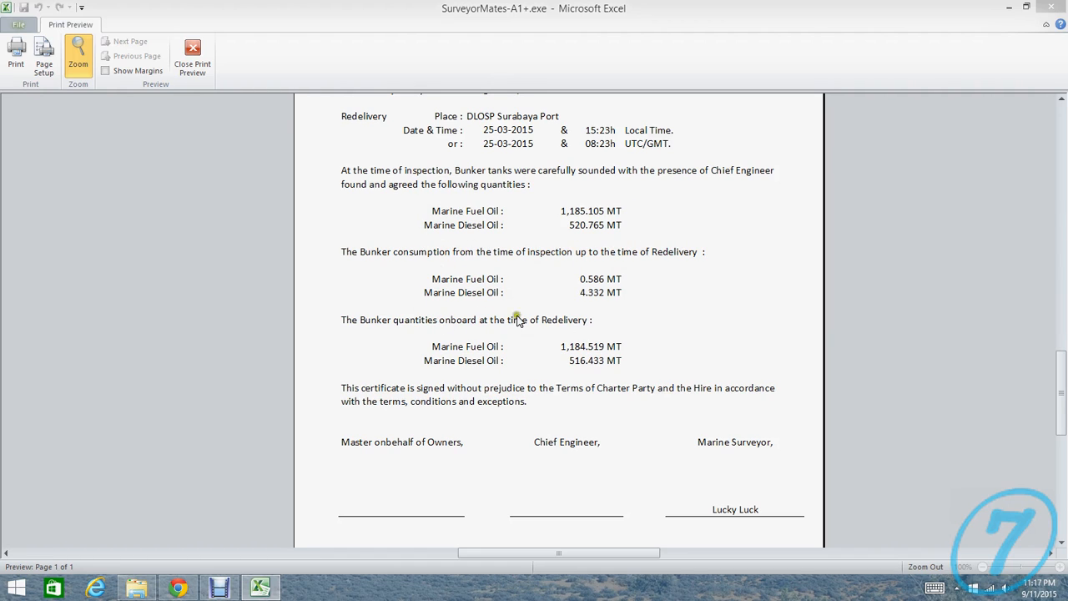
mouse_move(554, 266)
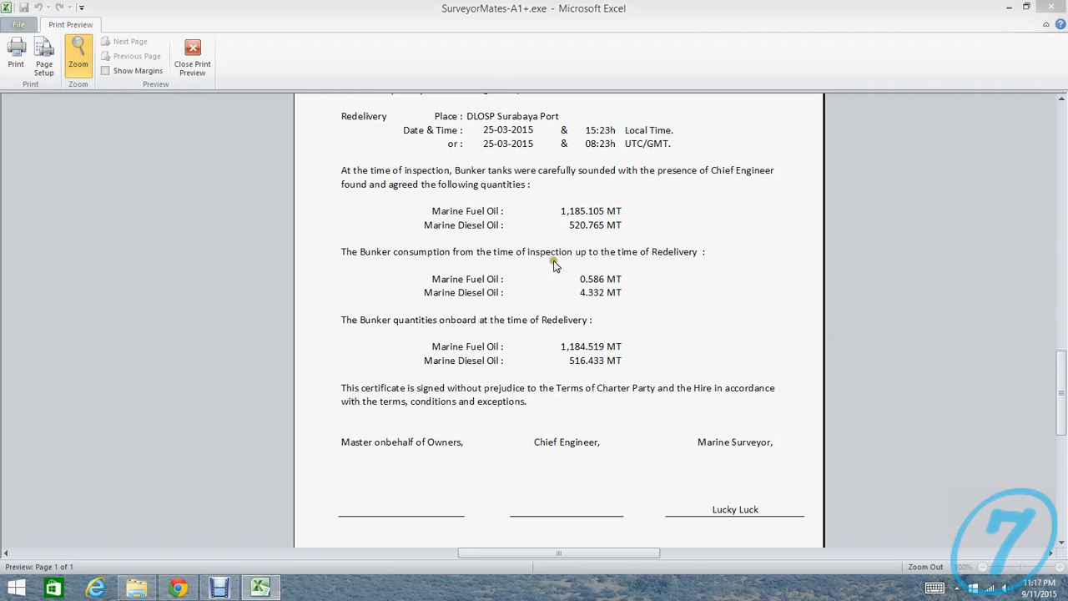
mouse_move(594, 334)
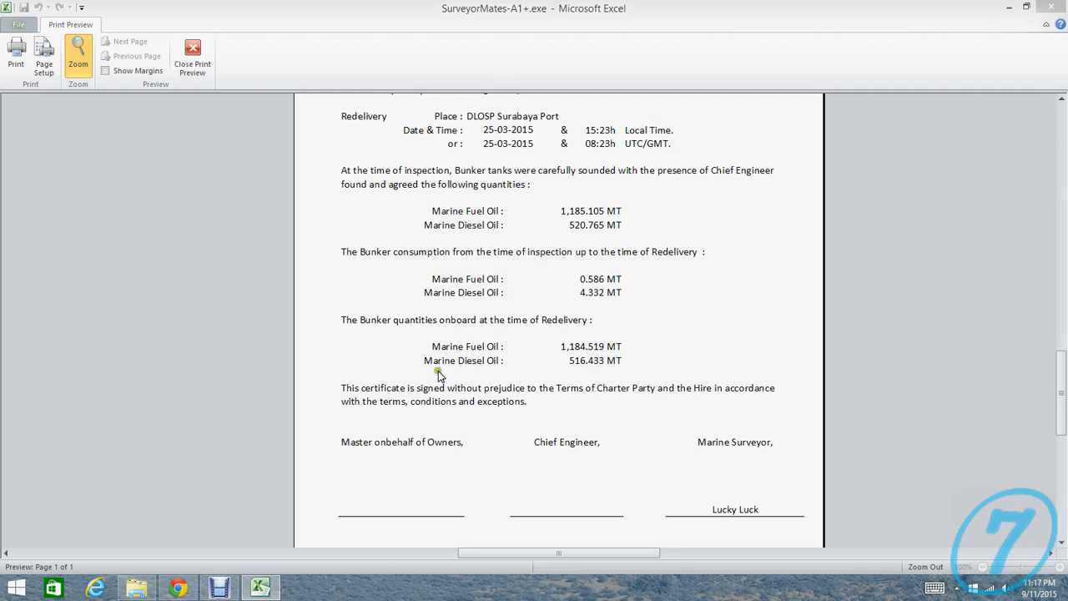
scroll(down, 3)
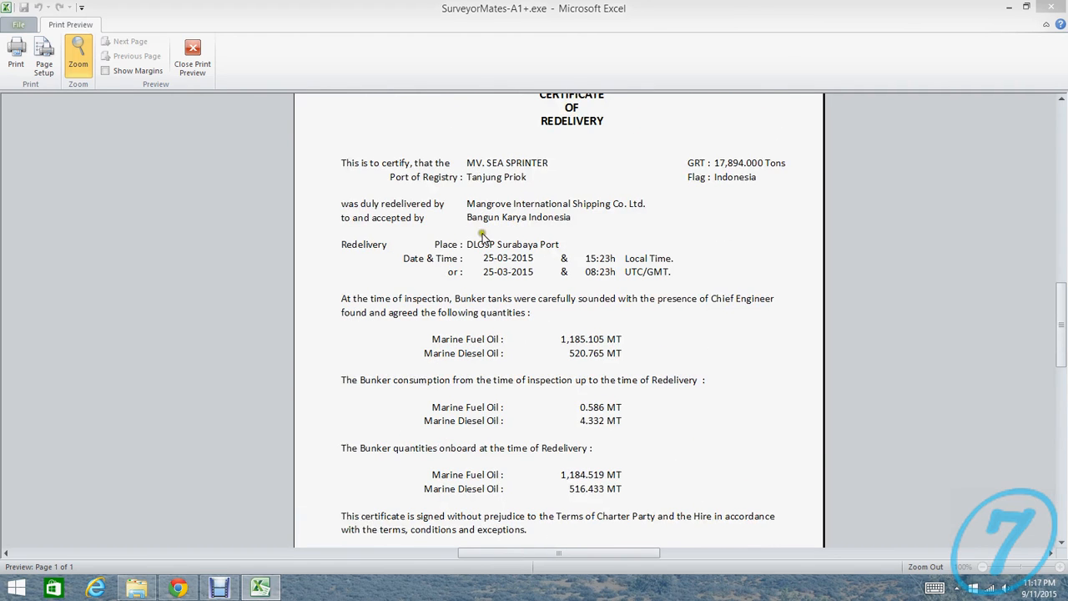
mouse_move(654, 207)
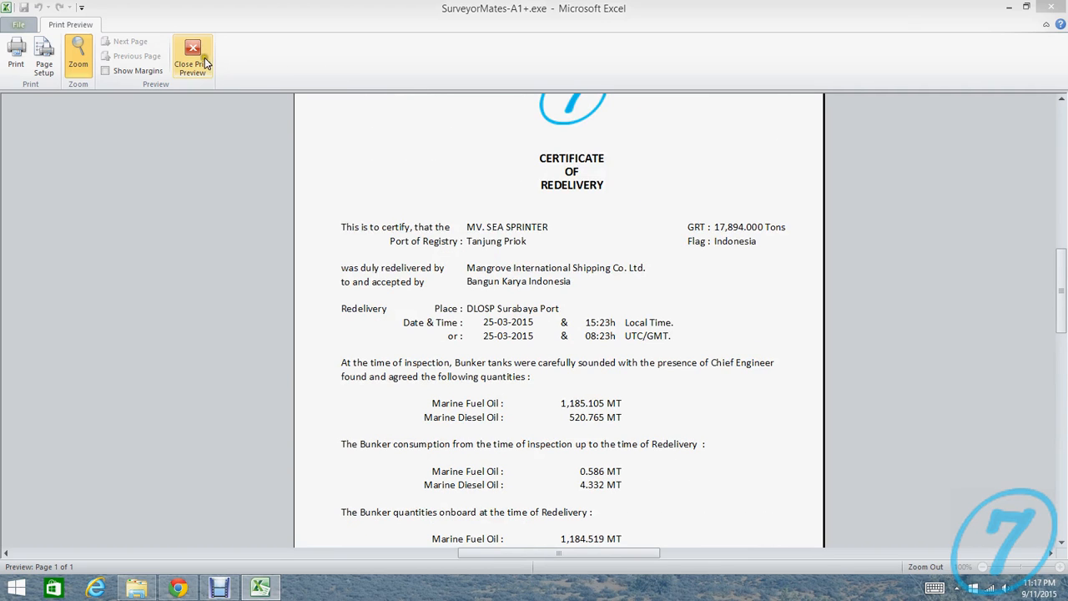
click(194, 54)
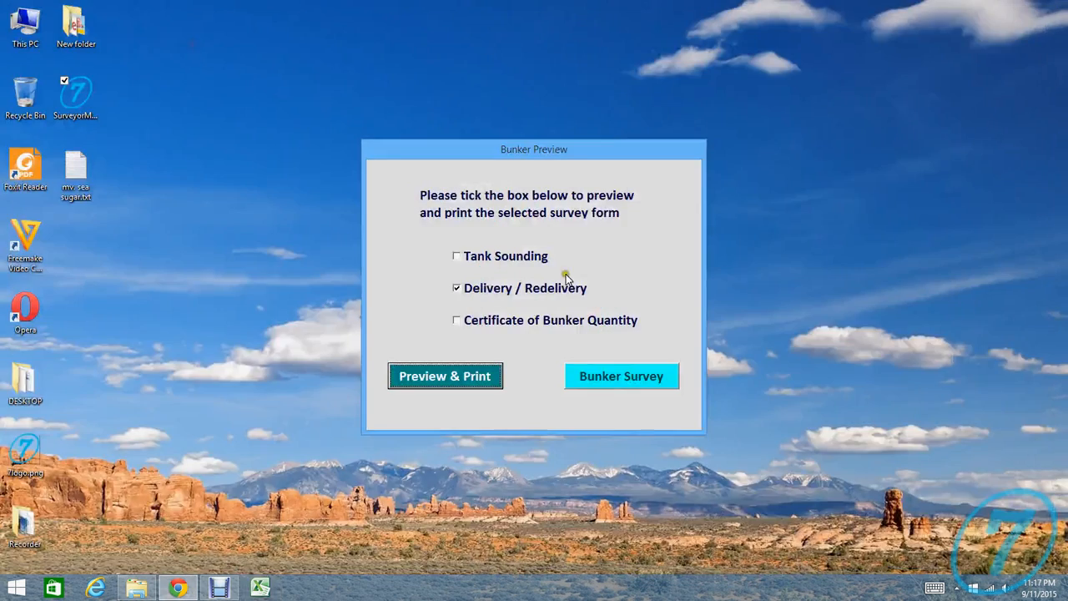
Step: Calculate the Barge Kincir 15 bunkering survey, giving 107.985 MT of diesel oil discharged
click(458, 287)
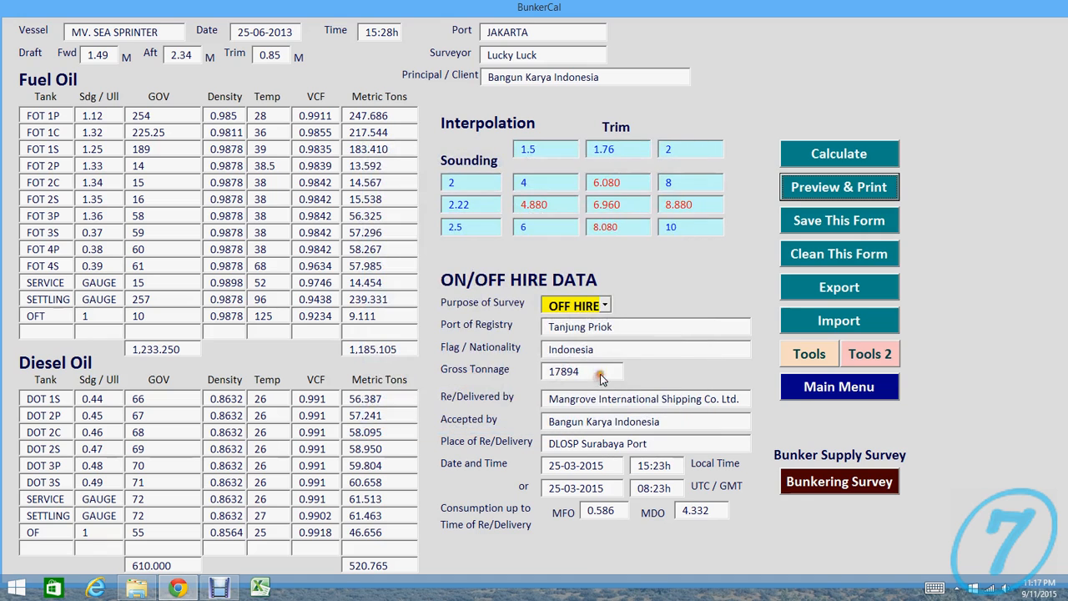
click(838, 480)
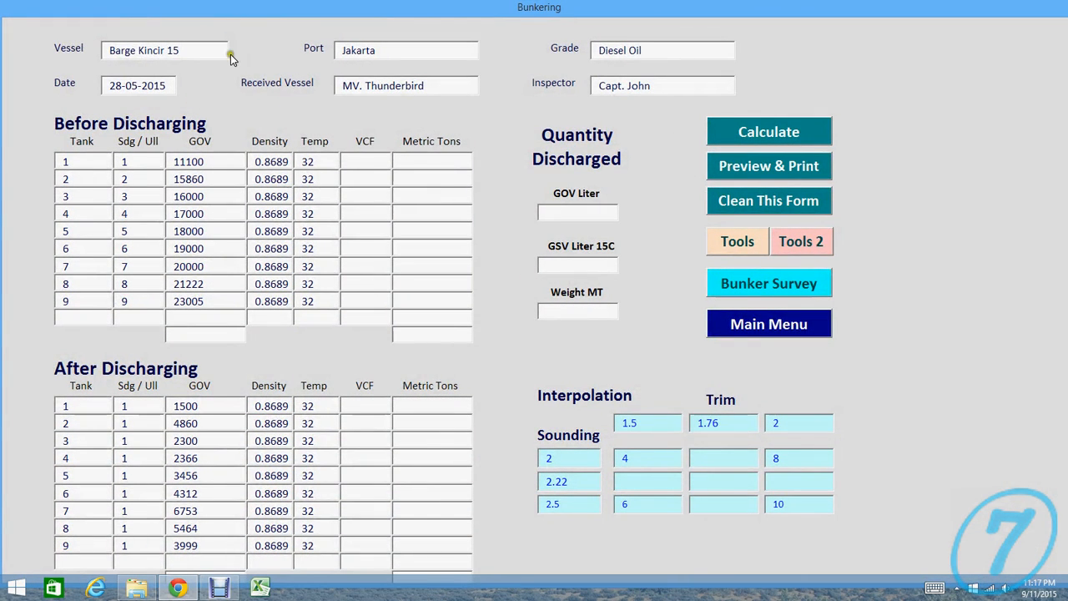
click(768, 130)
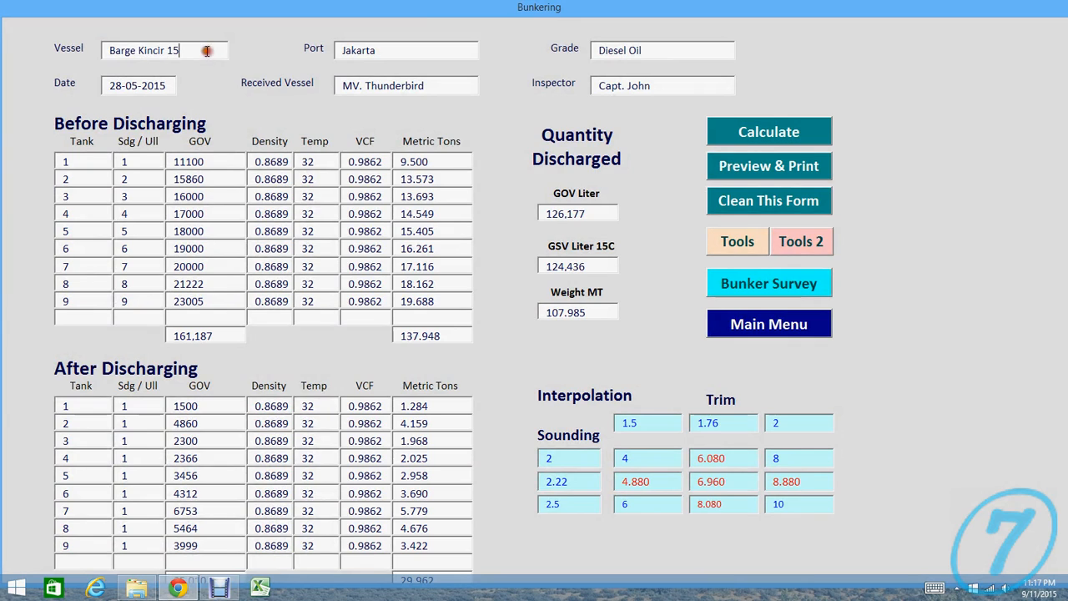
mouse_move(248, 122)
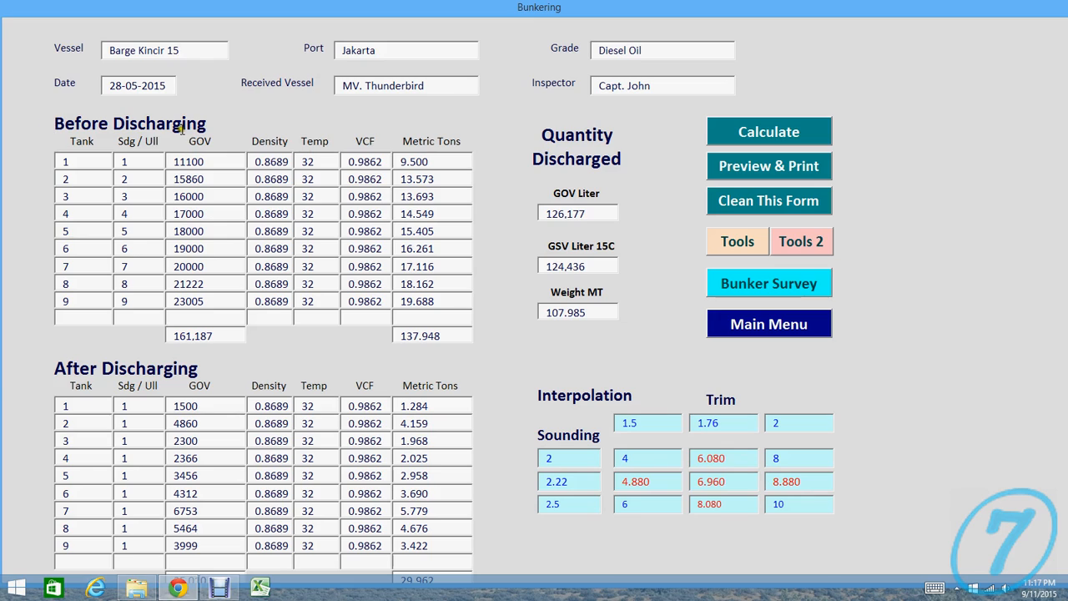
mouse_move(430, 497)
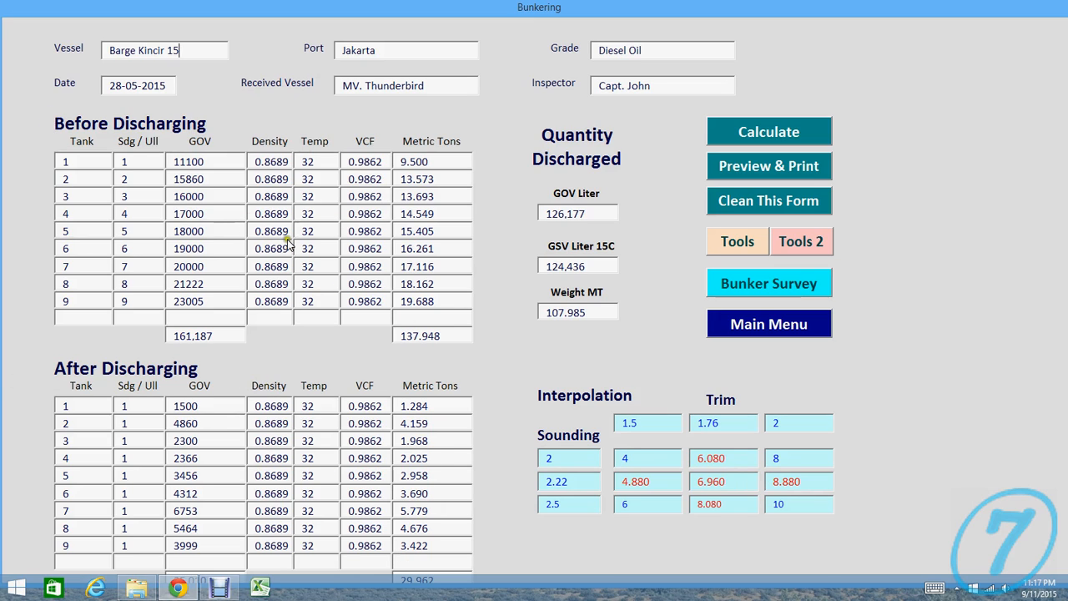
mouse_move(287, 244)
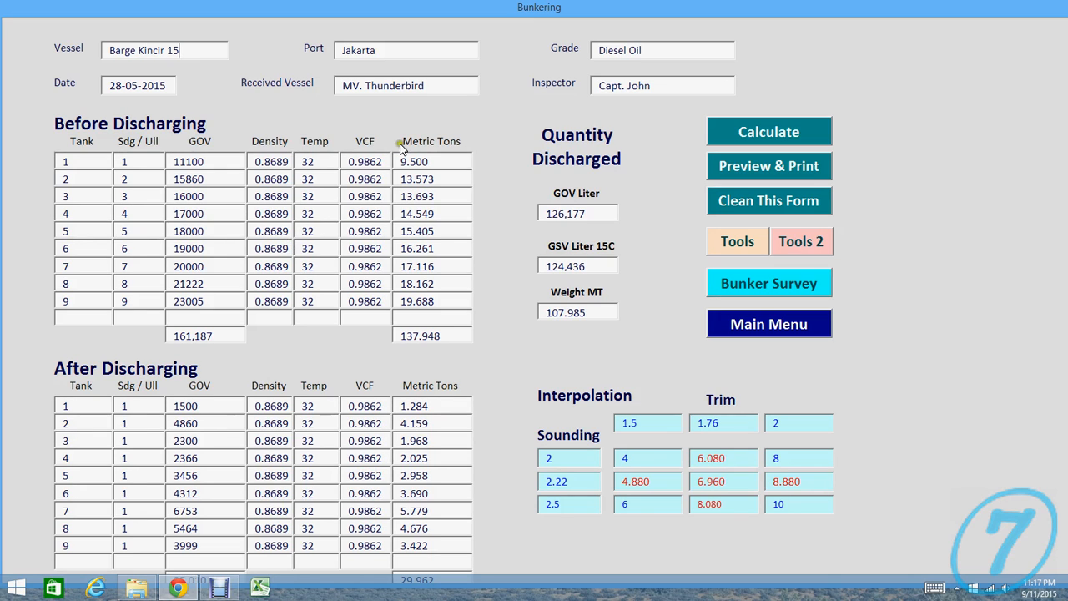
mouse_move(512, 441)
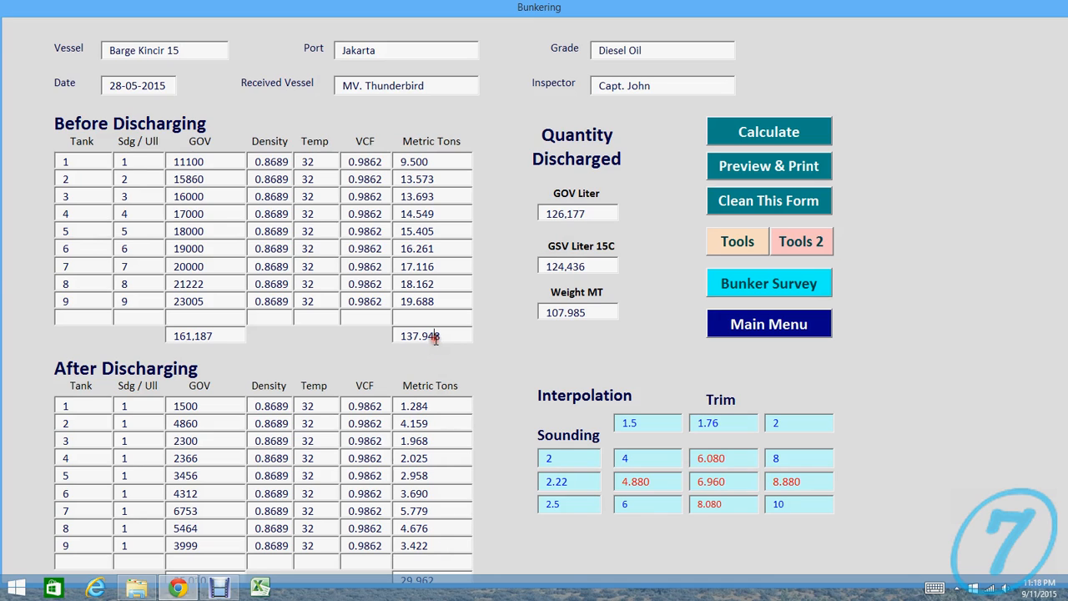
mouse_move(443, 574)
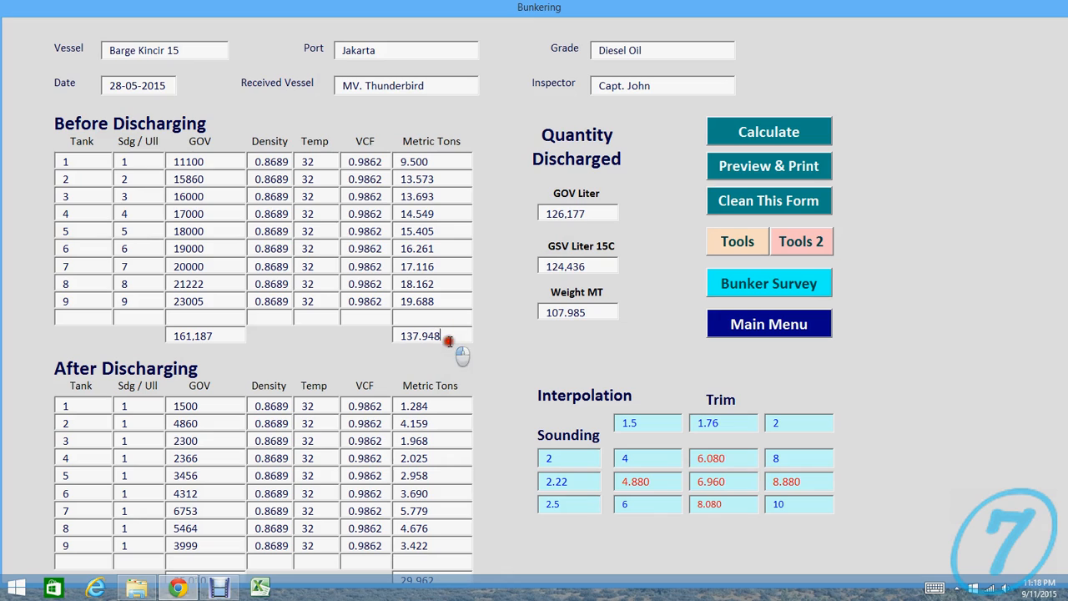
mouse_move(593, 225)
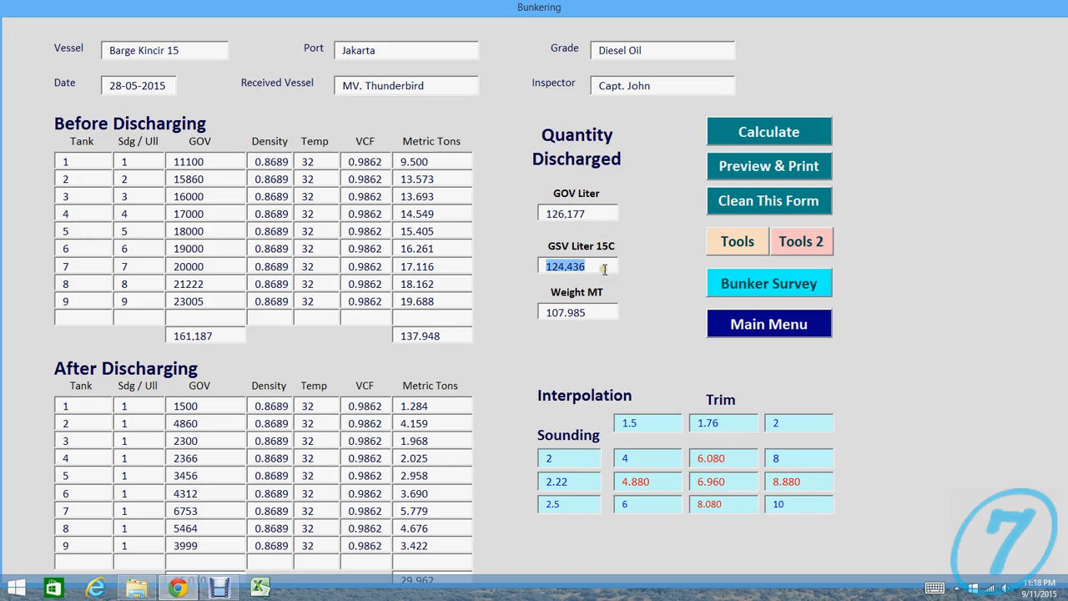
mouse_move(572, 312)
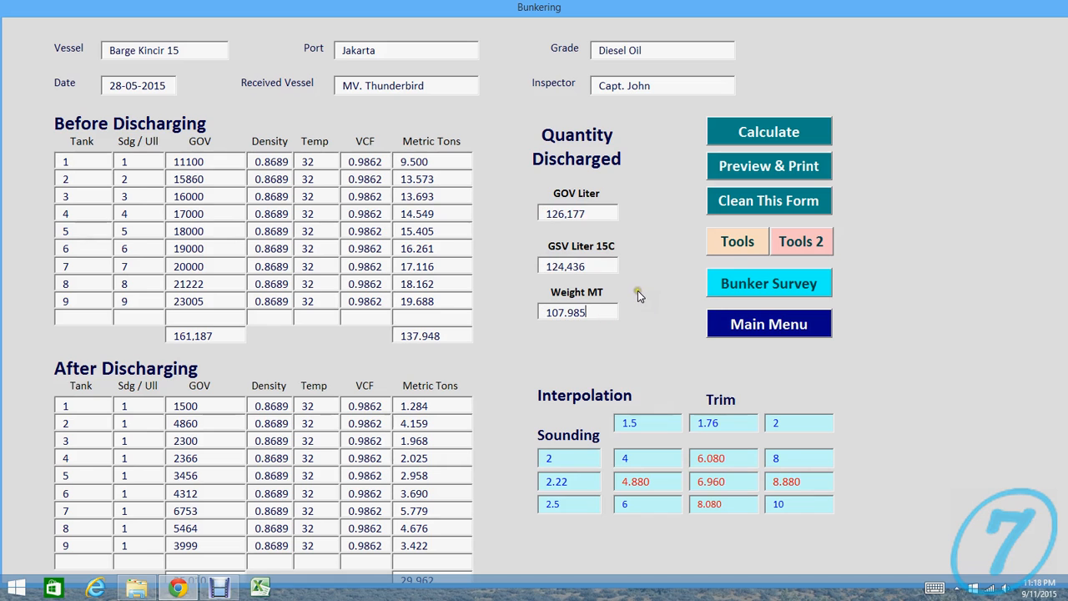
mouse_move(775, 165)
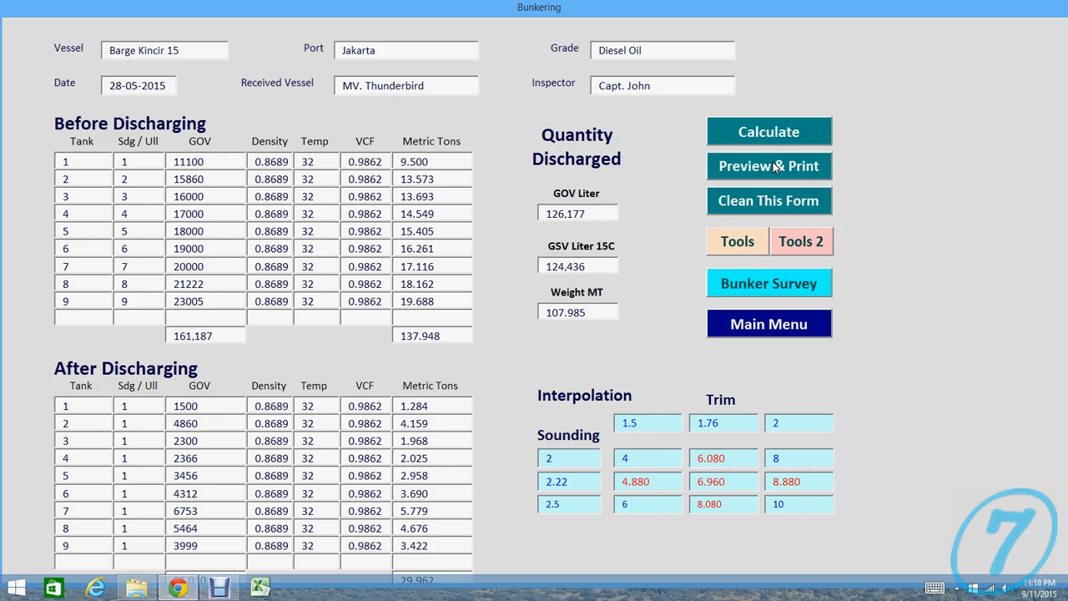
Step: Preview the Certificate of Quantity Discharged down to the 107.985 MT delivered total and inspector line
click(768, 165)
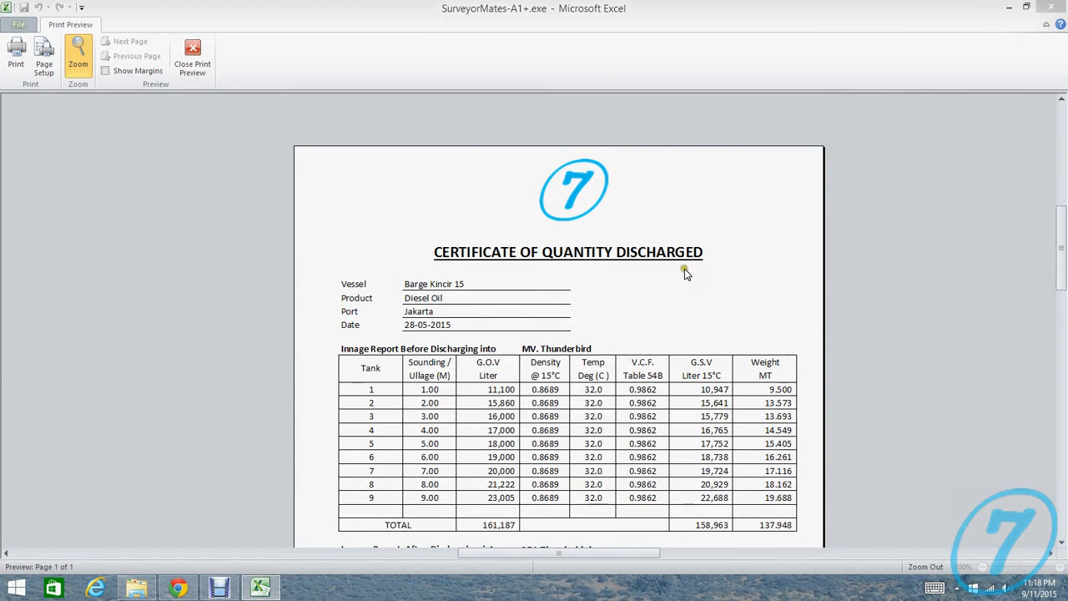
scroll(down, 3)
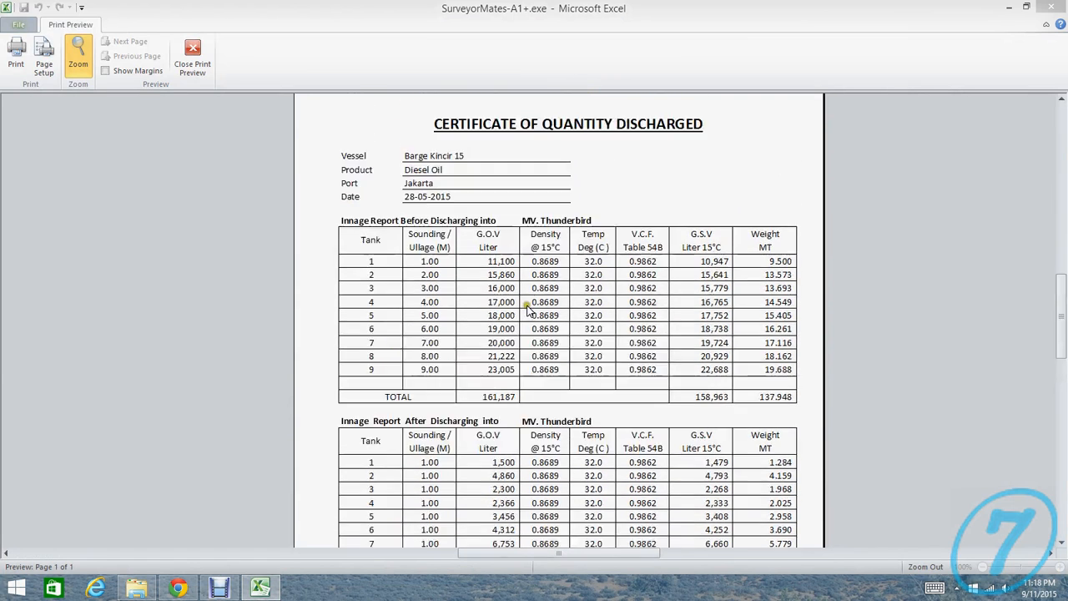
mouse_move(480, 254)
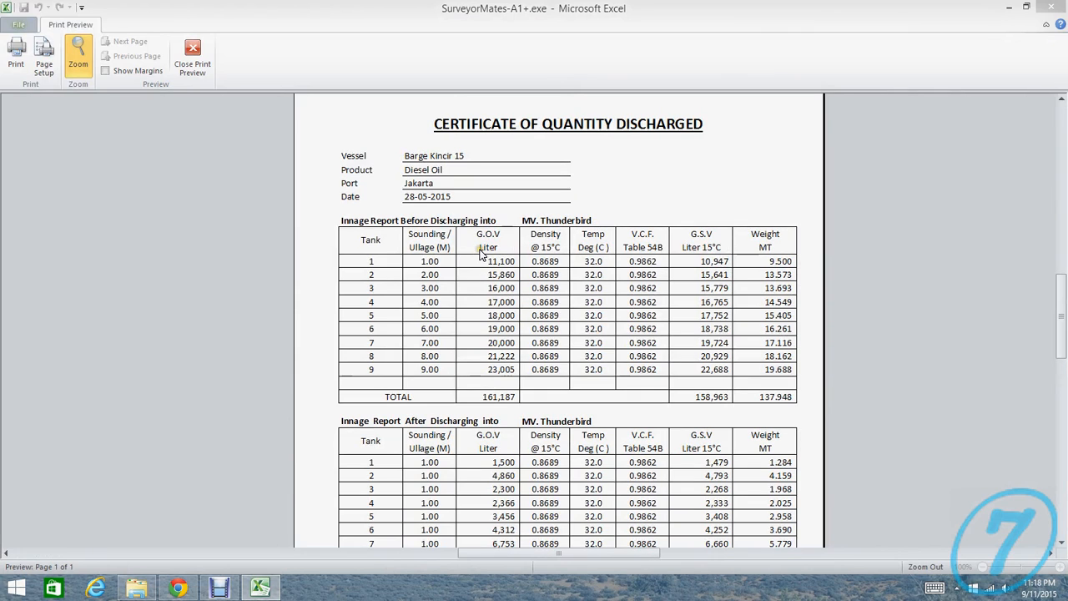
scroll(down, 3)
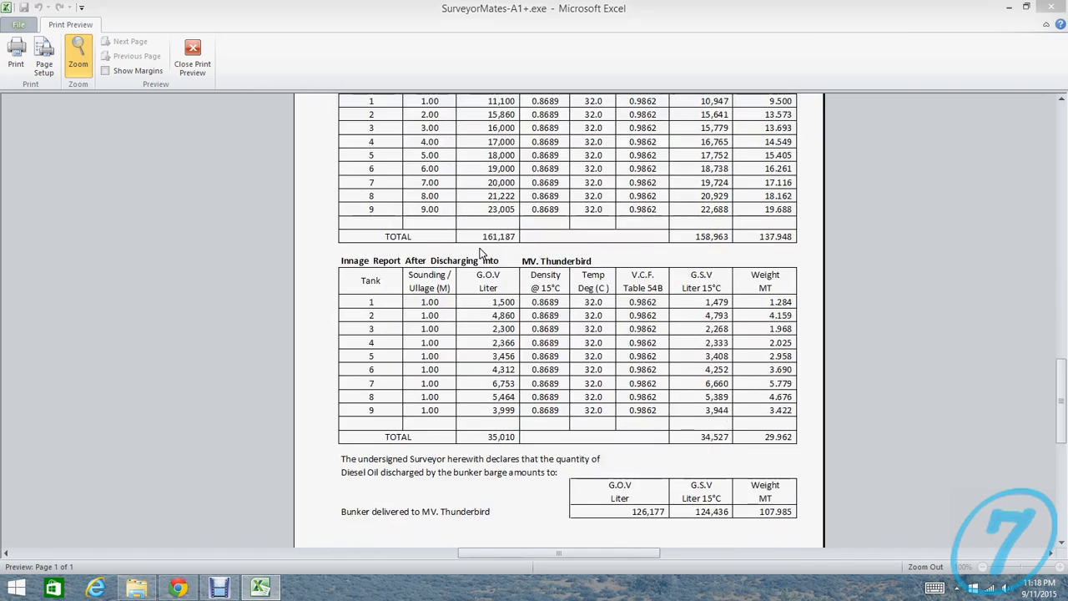
scroll(down, 3)
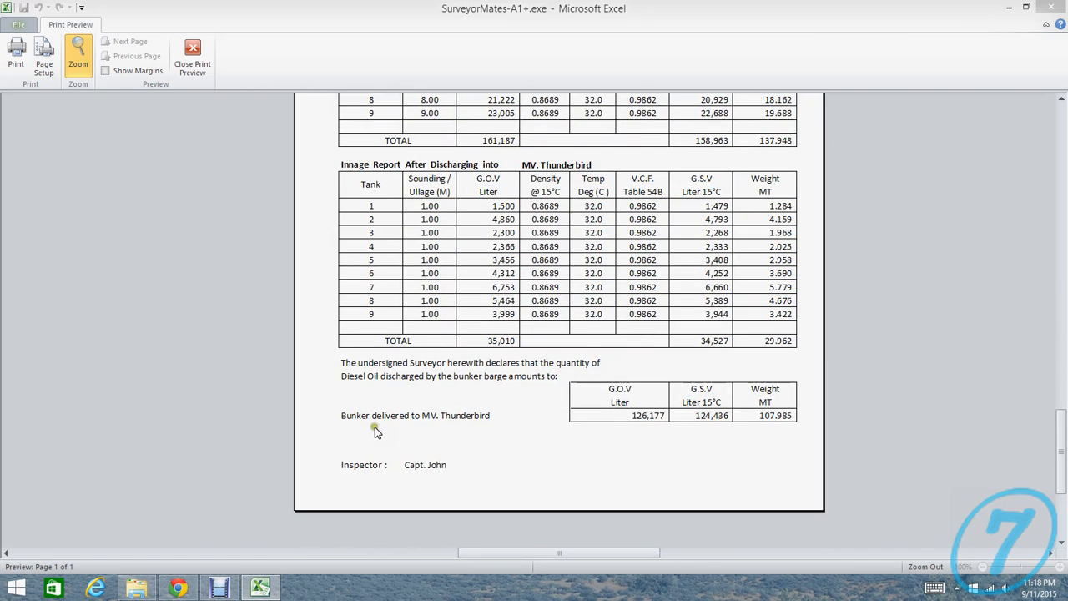
scroll(down, 3)
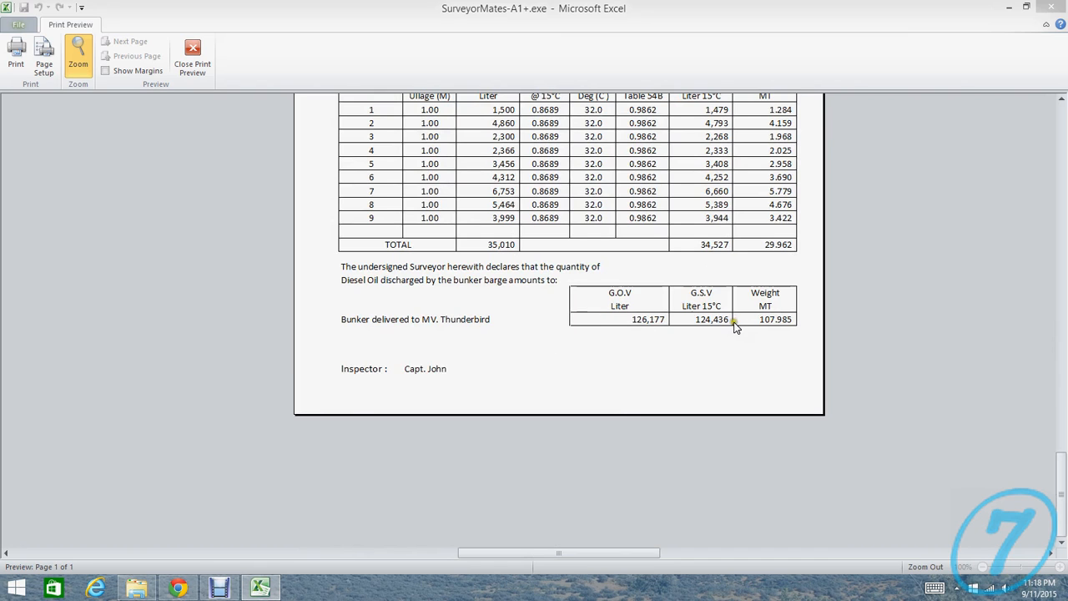
mouse_move(643, 297)
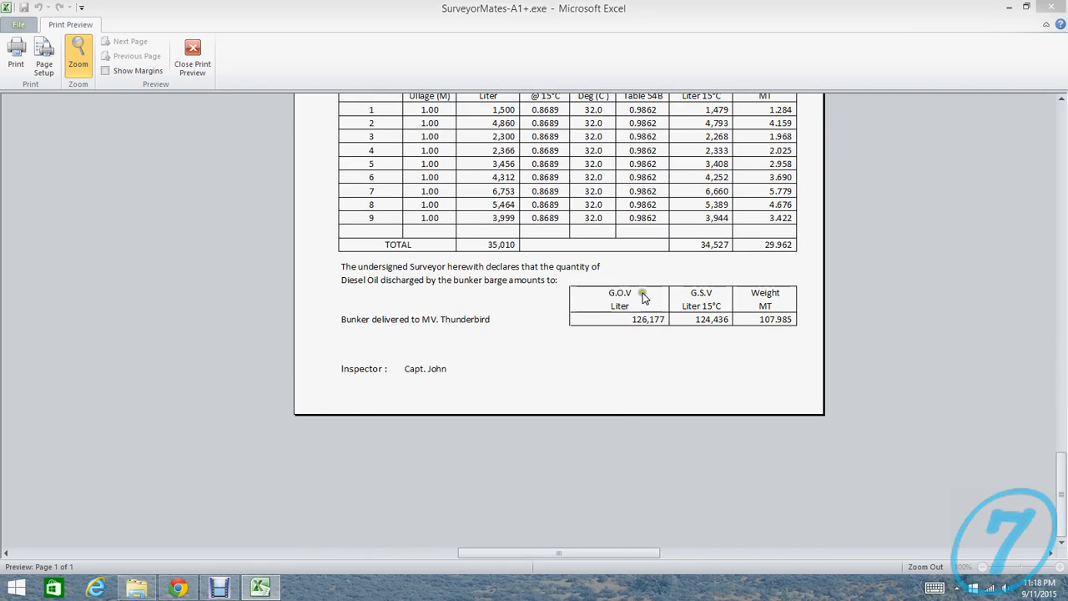
scroll(up, 3)
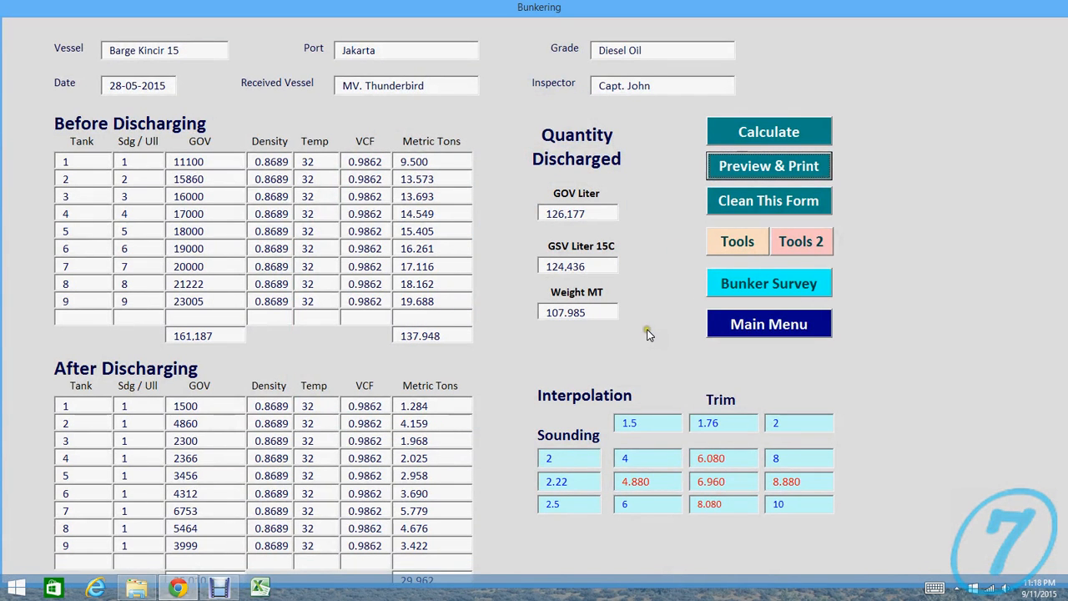
mouse_move(683, 234)
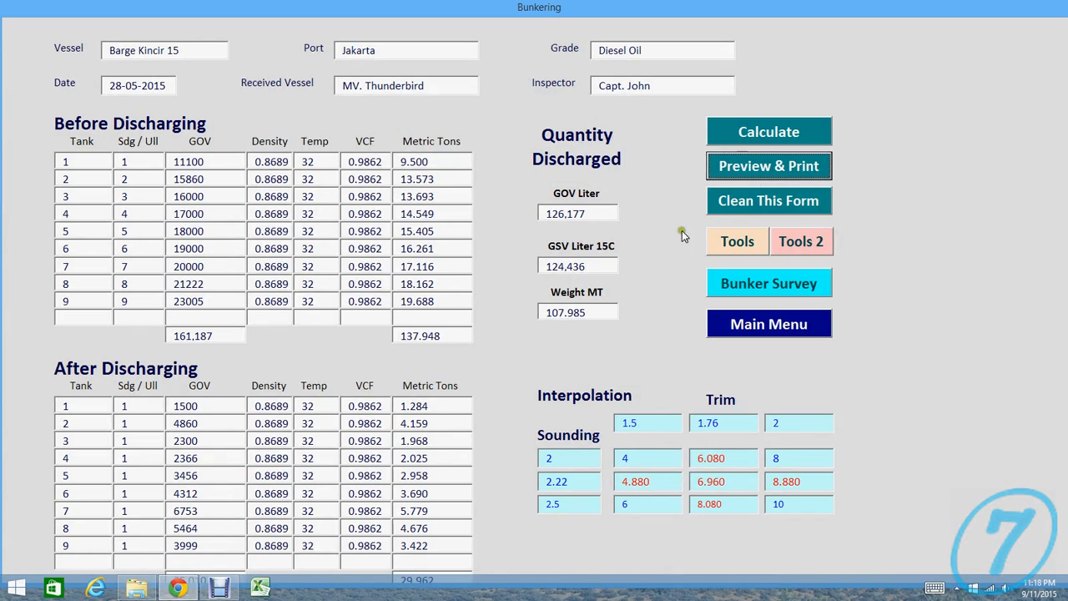
mouse_move(717, 384)
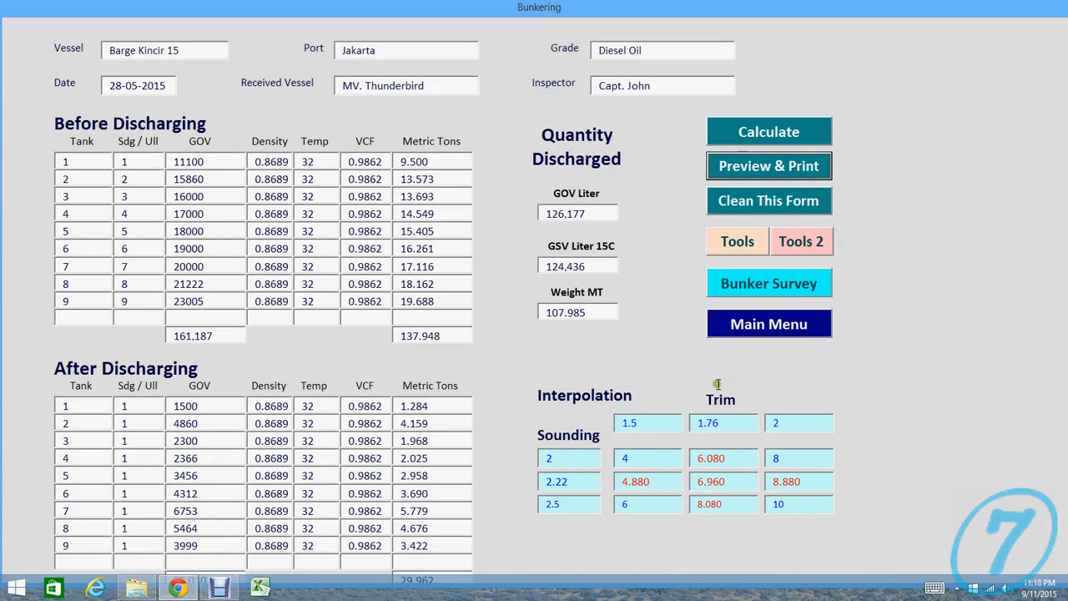
mouse_move(661, 361)
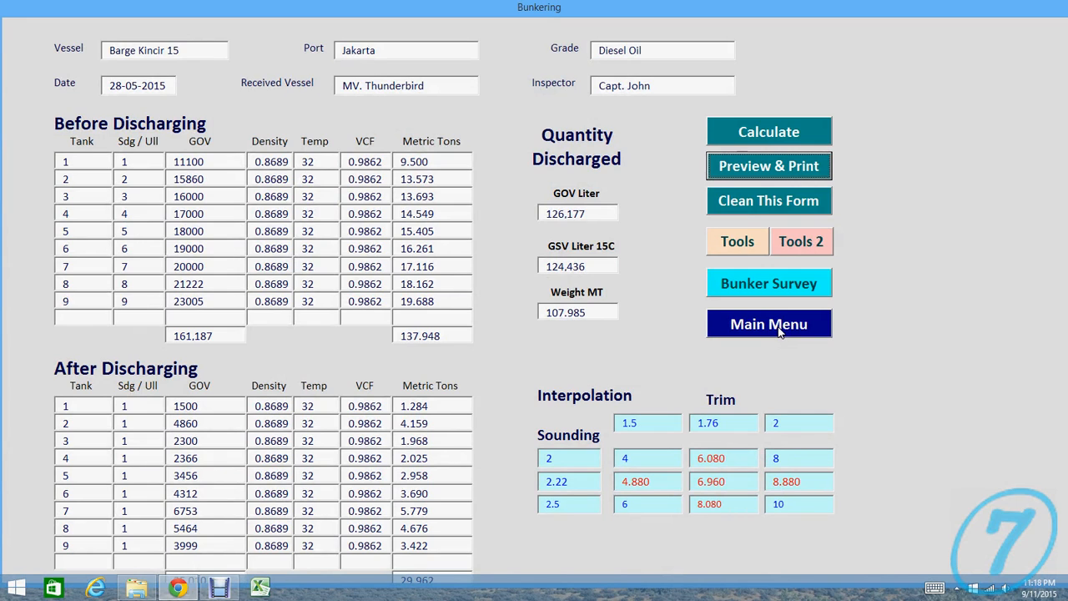
Step: Return to the main menu and start the Oil Survey for MV. SABRANG LDR
click(768, 323)
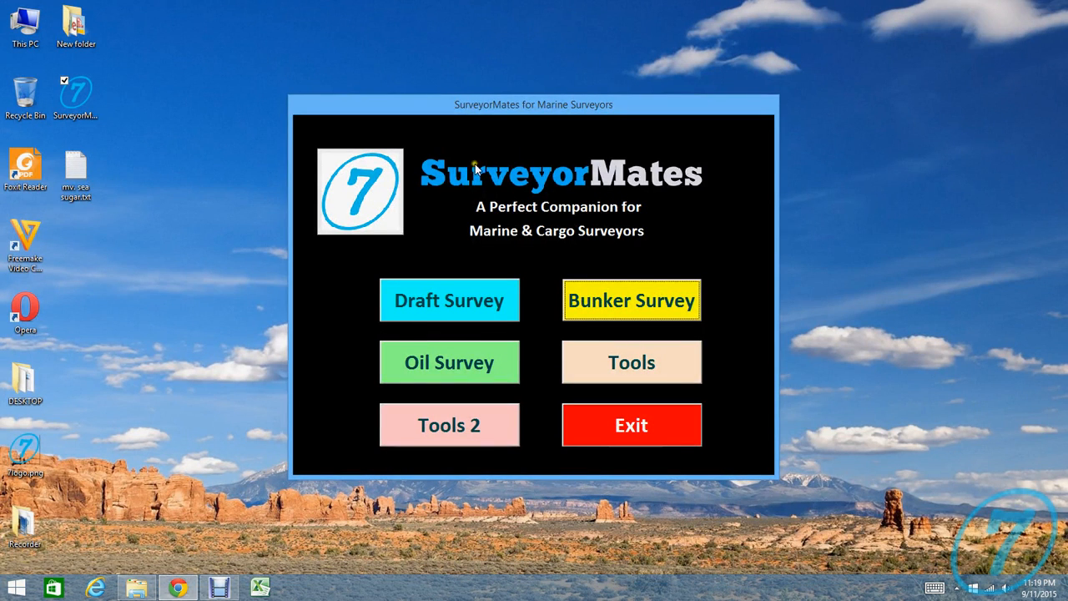
mouse_move(559, 330)
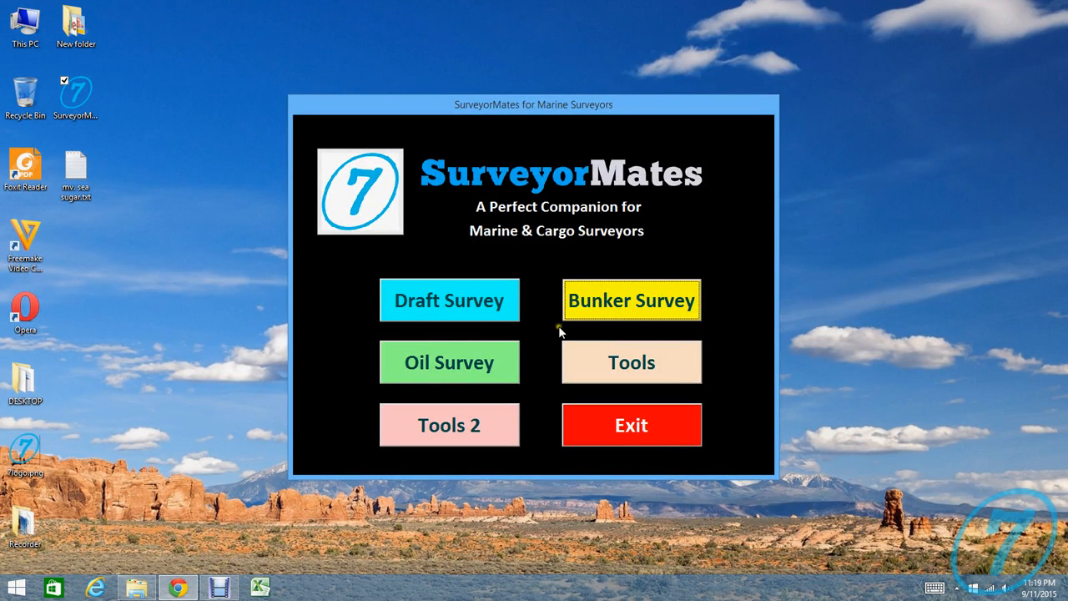
click(449, 360)
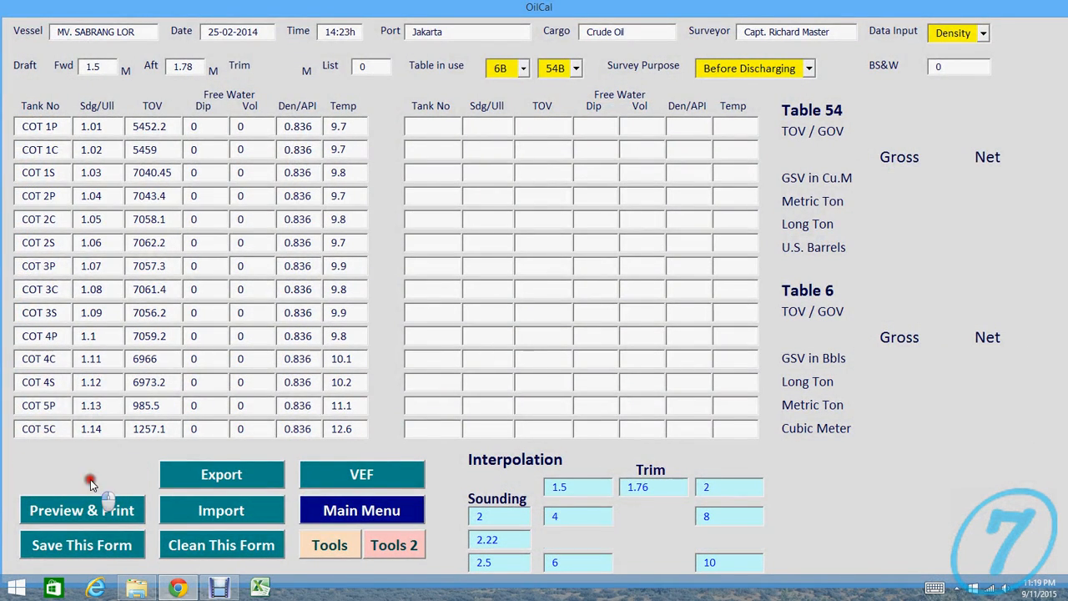
Step: Calculate the oil survey, giving Table 54 TOV 83,531.250 and 70,041.674 metric tons
click(82, 474)
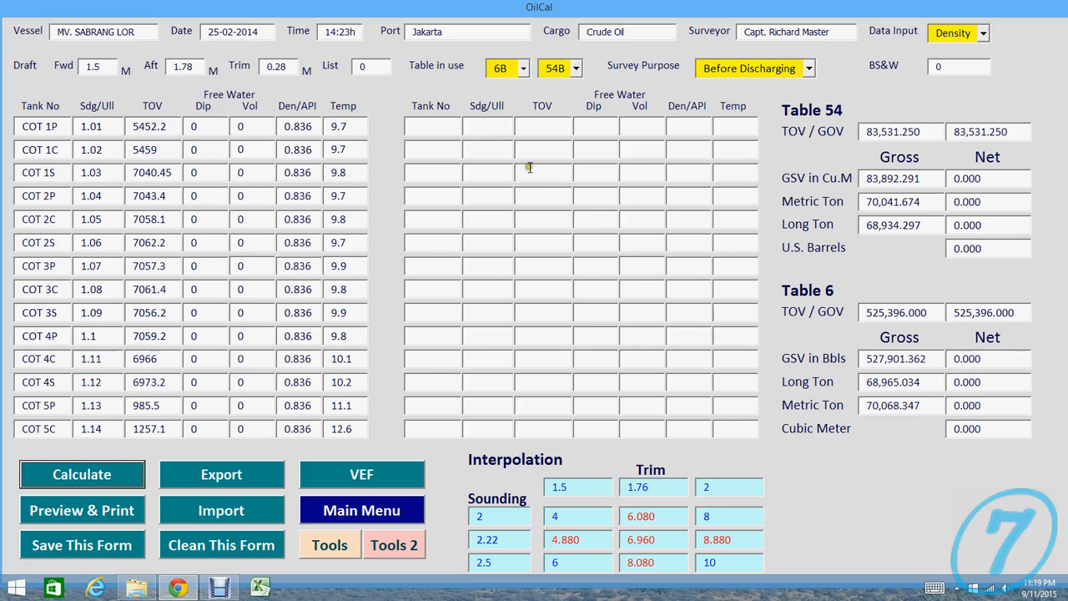
mouse_move(391, 182)
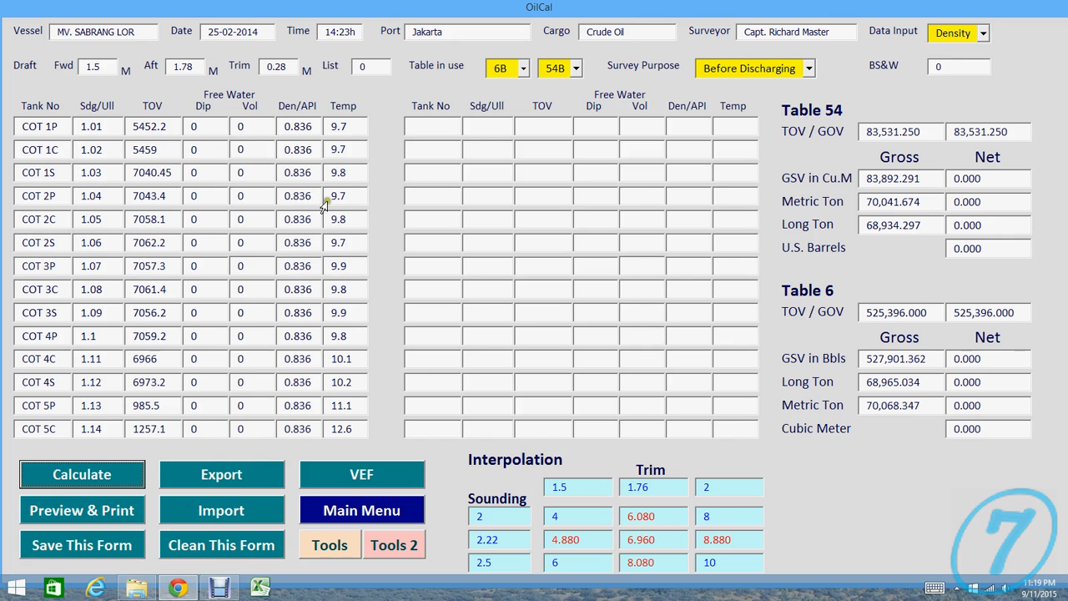
Step: Calculate the vessel experience factor of 0.99978 for the two voyages and return to the survey
click(360, 474)
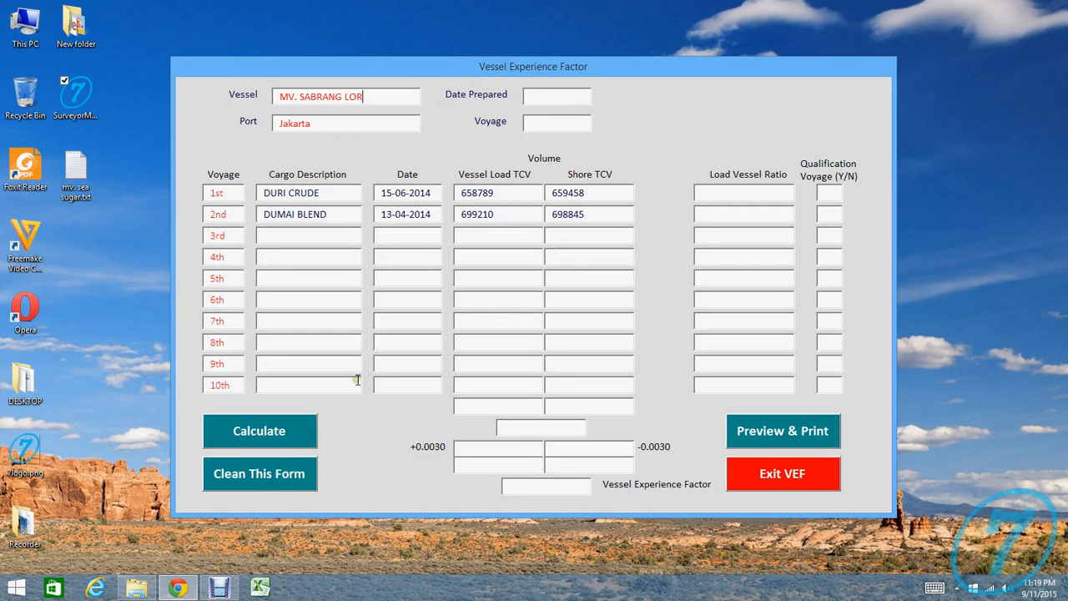
click(258, 430)
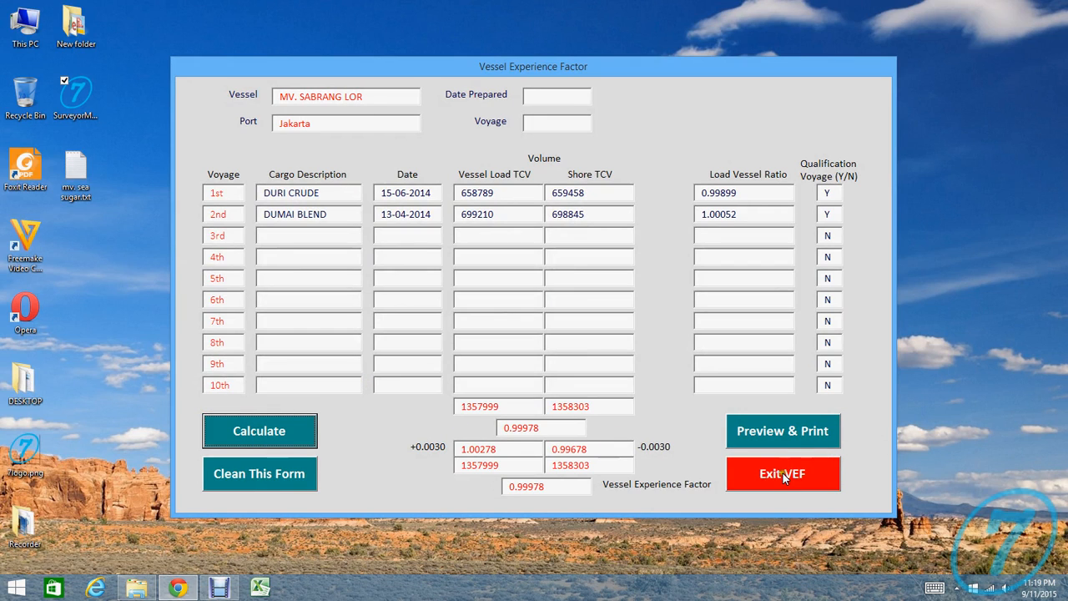
click(782, 474)
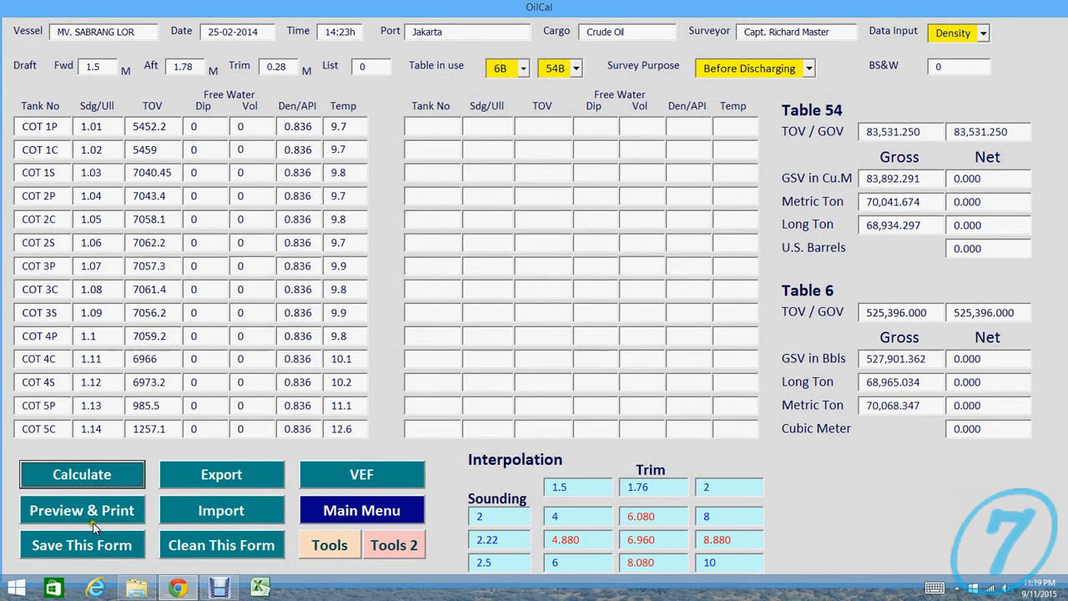
mouse_move(765, 110)
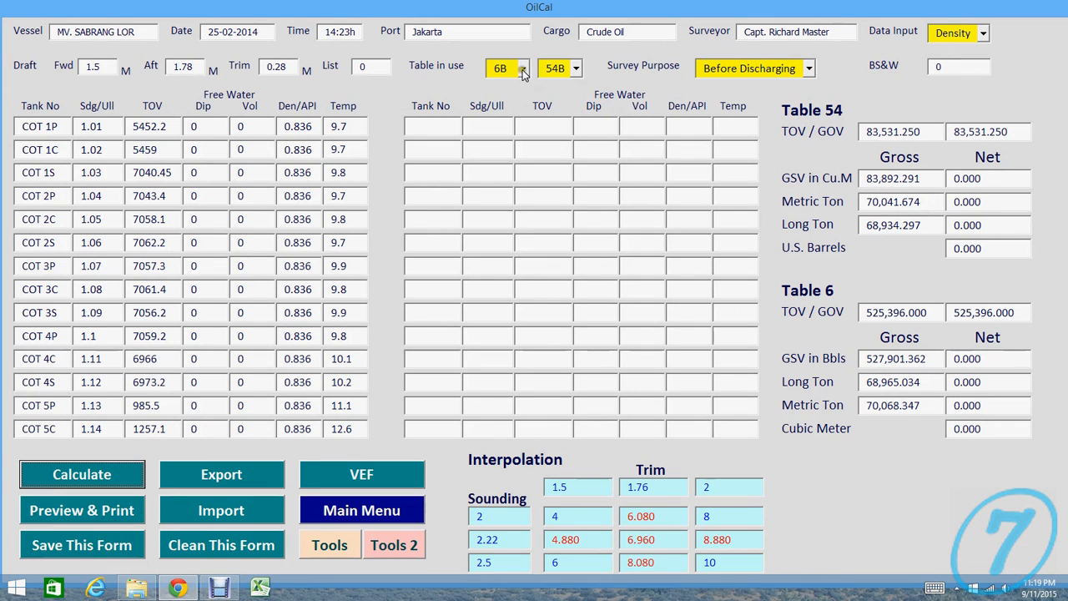
Step: Review the Table 54 and Table 6 choices, keeping 6B as the table in use
click(575, 67)
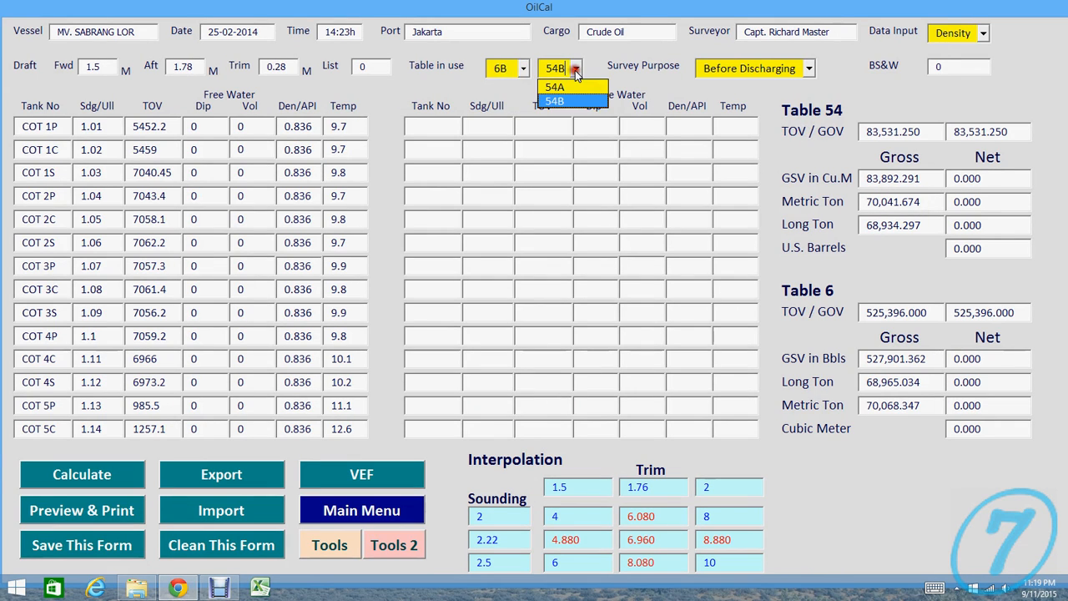
click(526, 67)
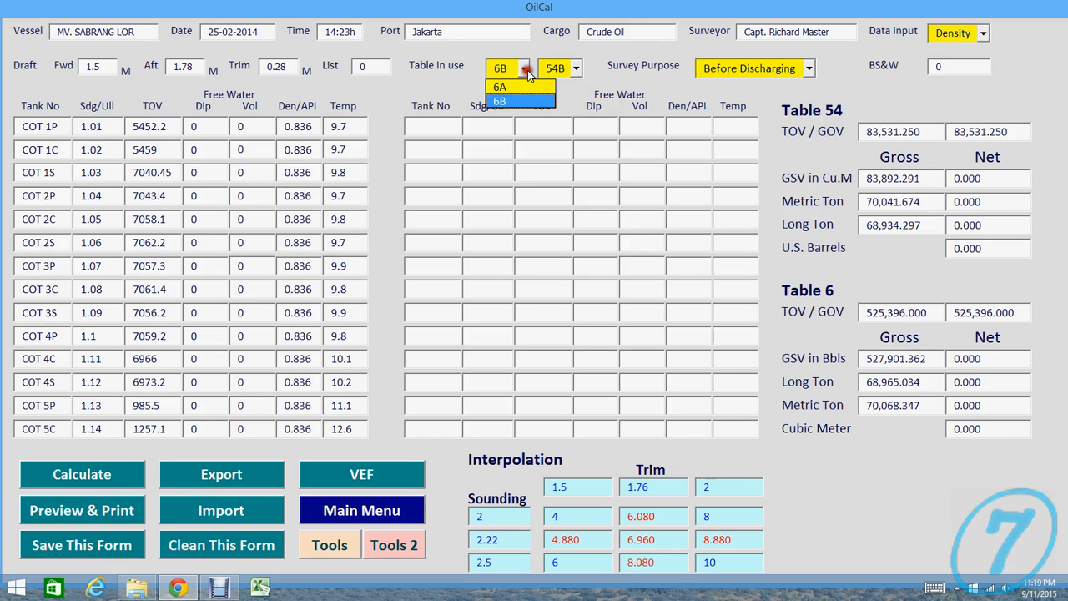
click(501, 87)
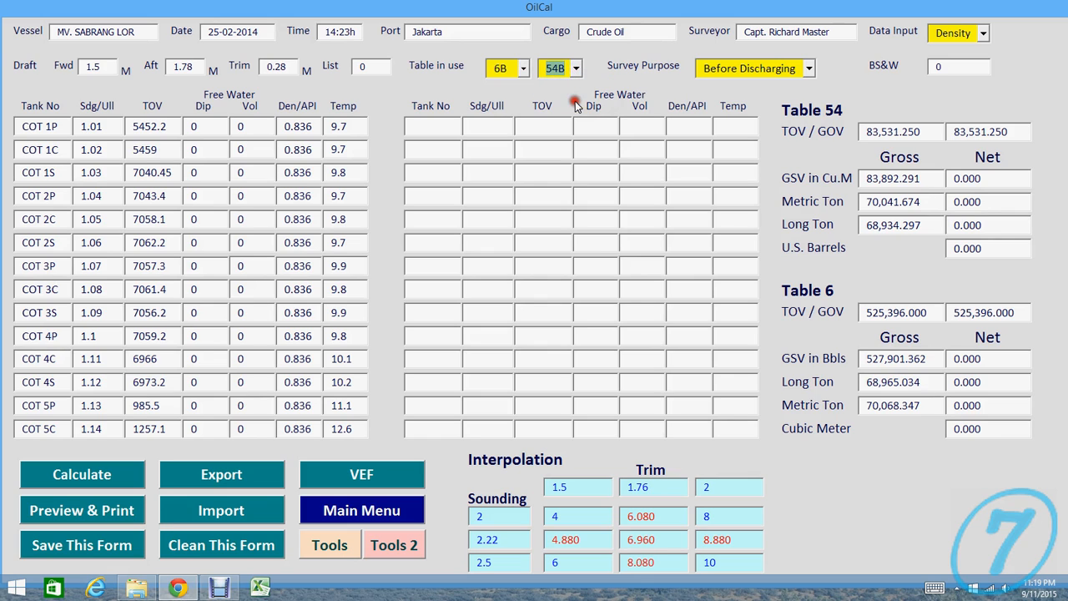
Step: Change the survey purpose from Before Discharging to After Loading
click(806, 69)
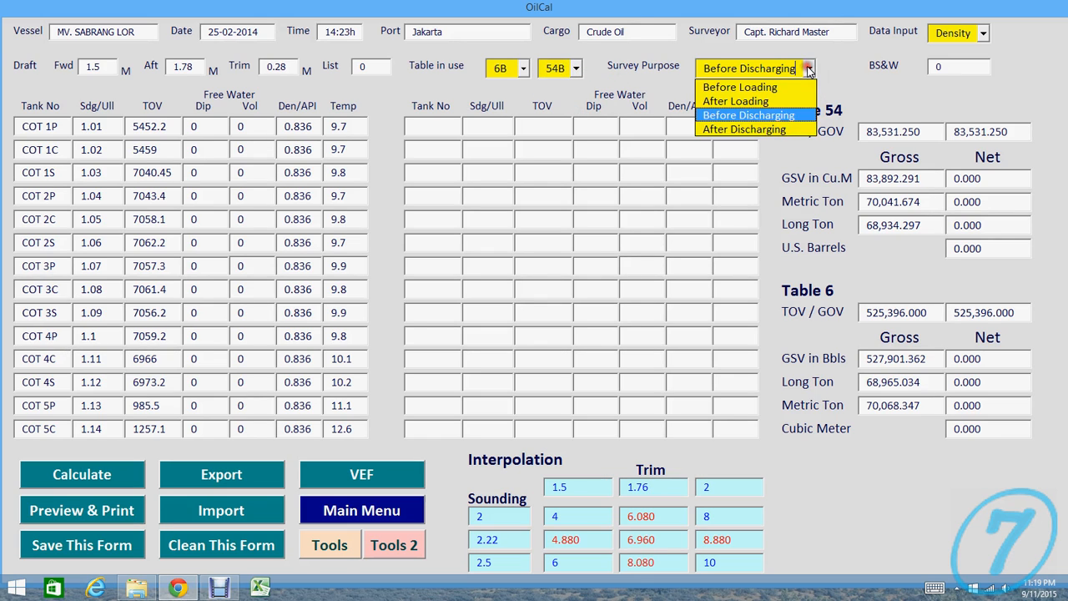
mouse_move(745, 129)
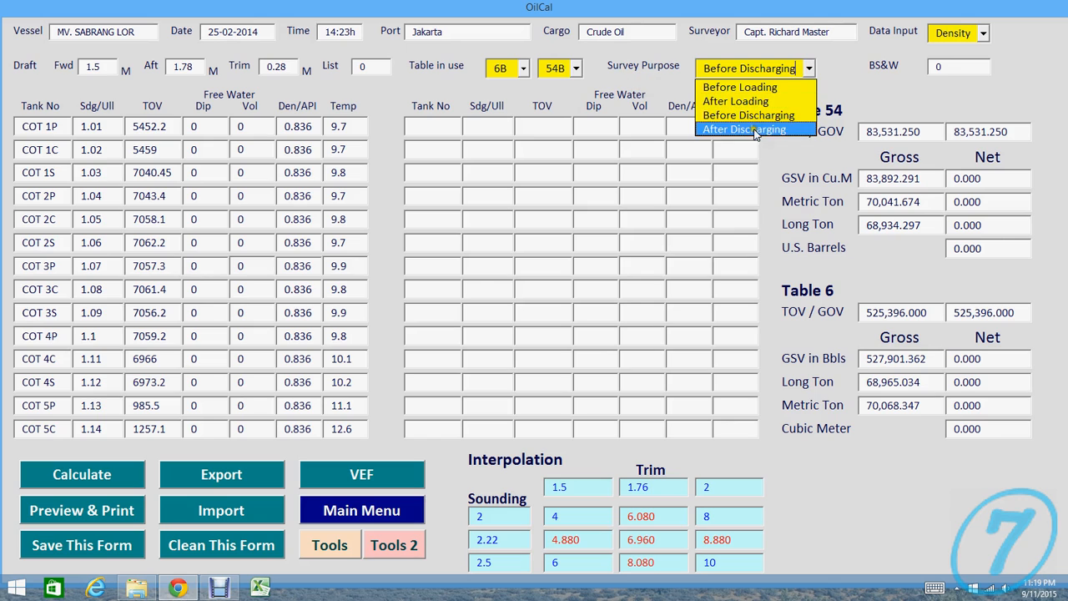
click(743, 129)
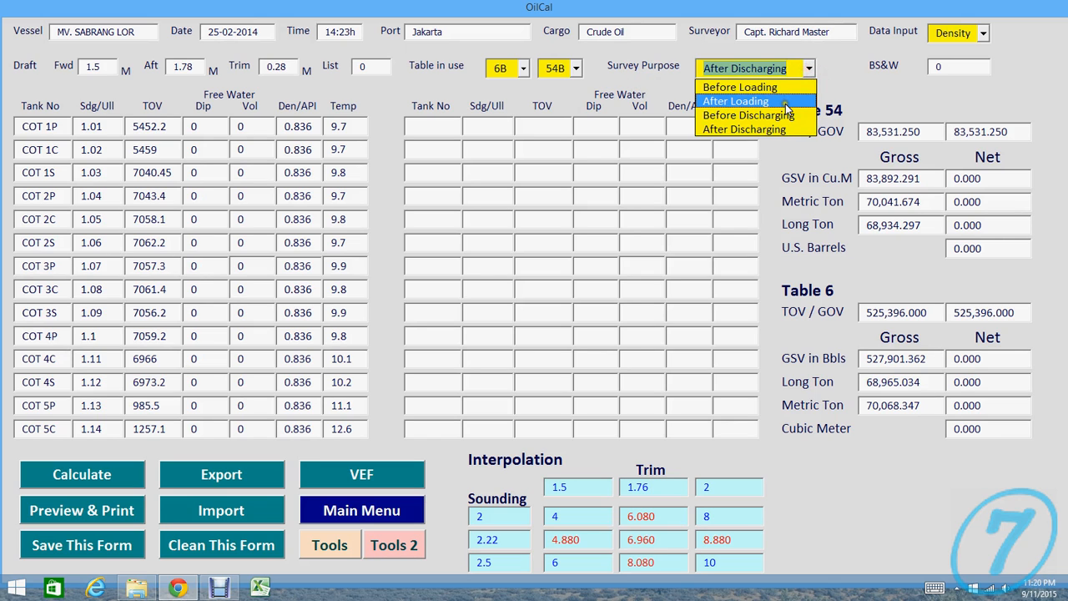
click(737, 101)
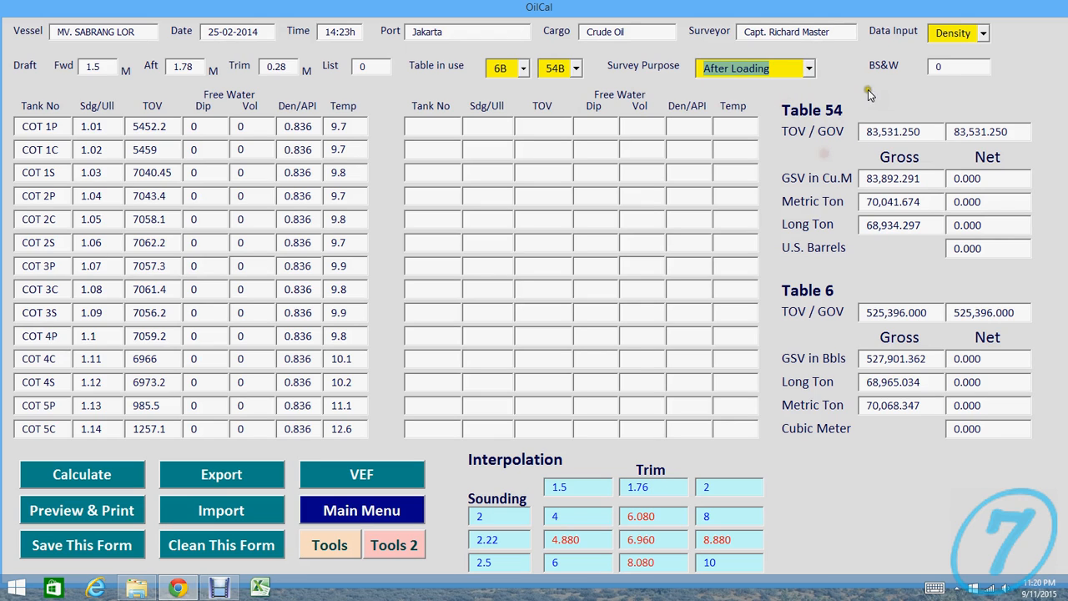
click(959, 67)
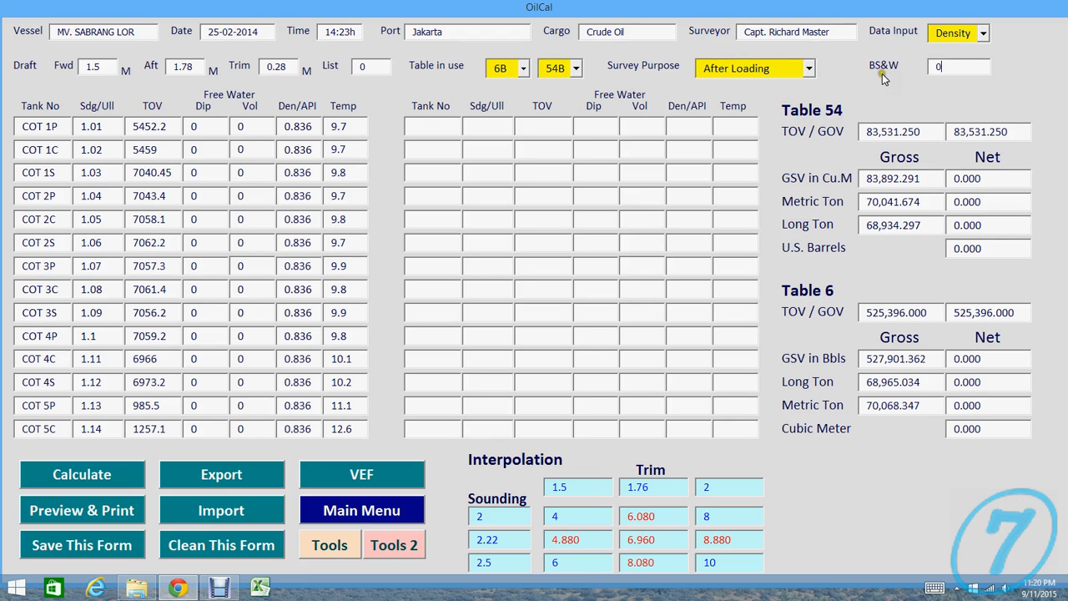
mouse_move(899, 73)
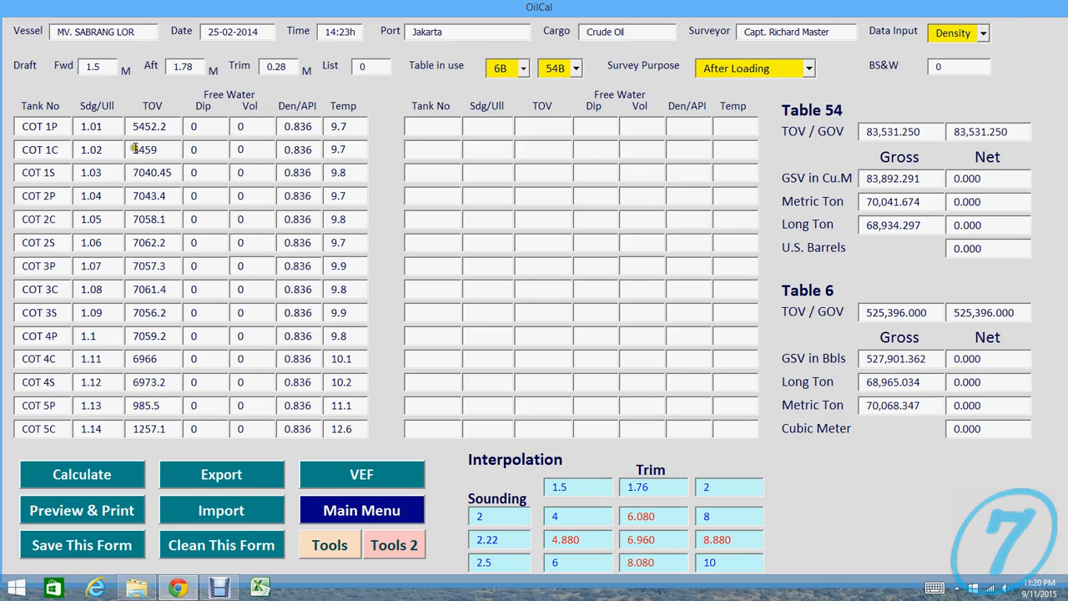
click(297, 127)
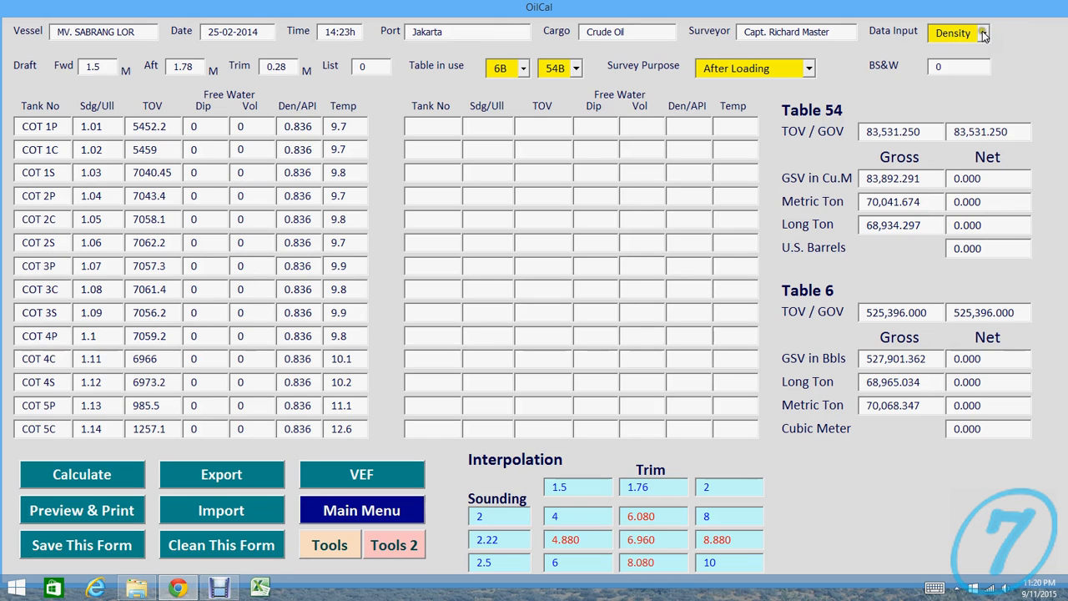
click(983, 33)
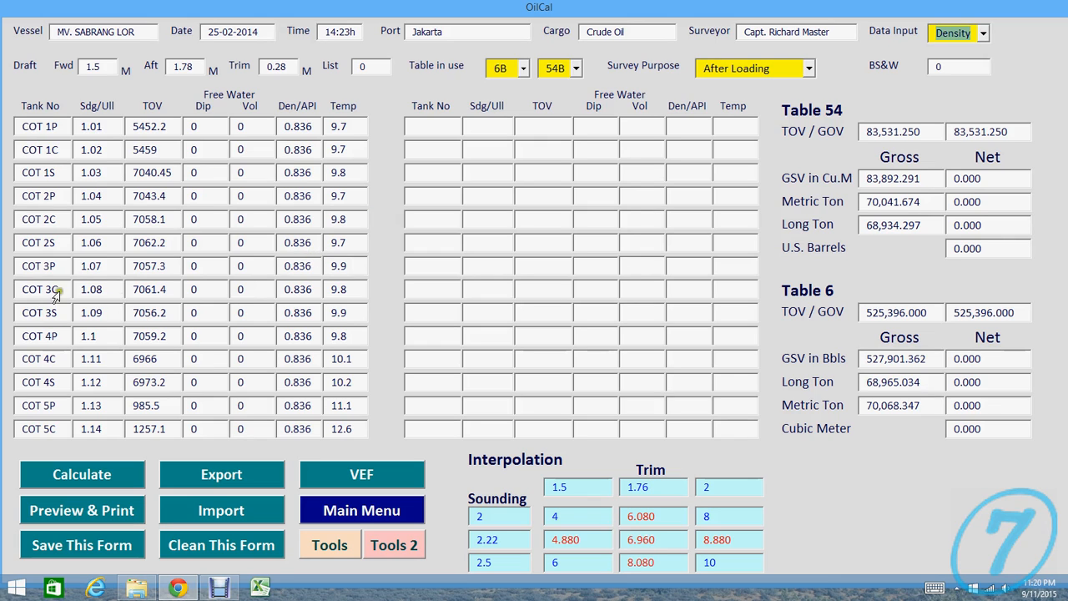
mouse_move(843, 310)
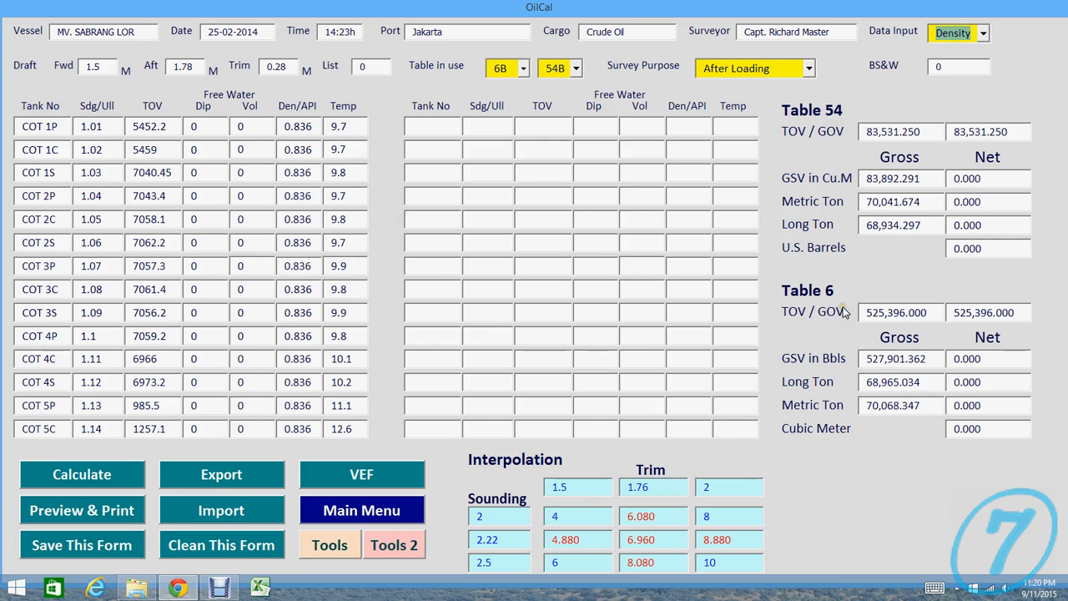
mouse_move(979, 92)
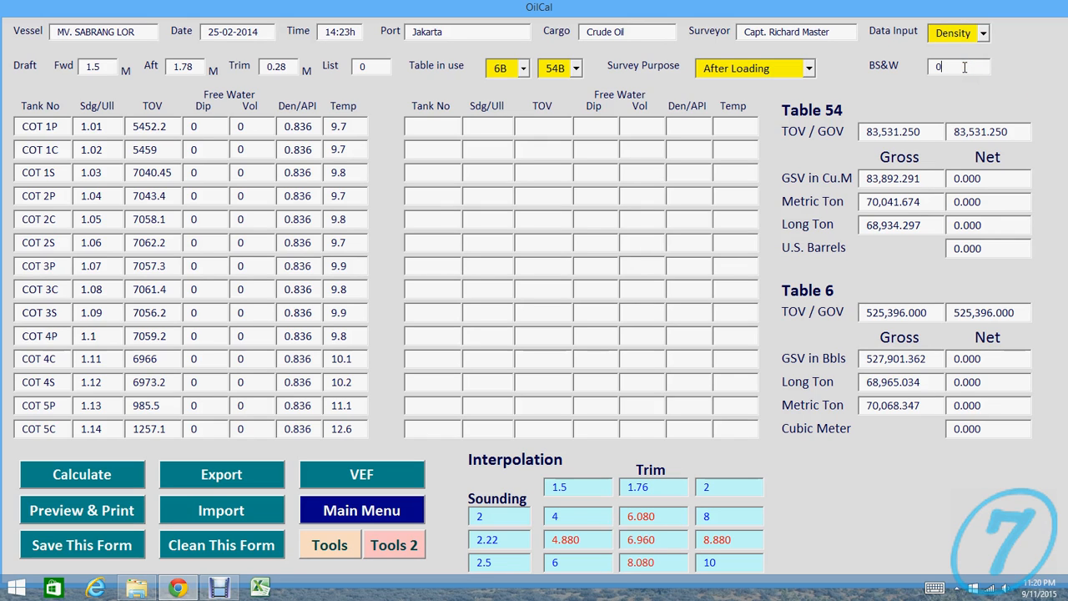
Step: Try a BS&W of 0.987, then recalculate the oil survey with BS&W back at 0
text(.987)
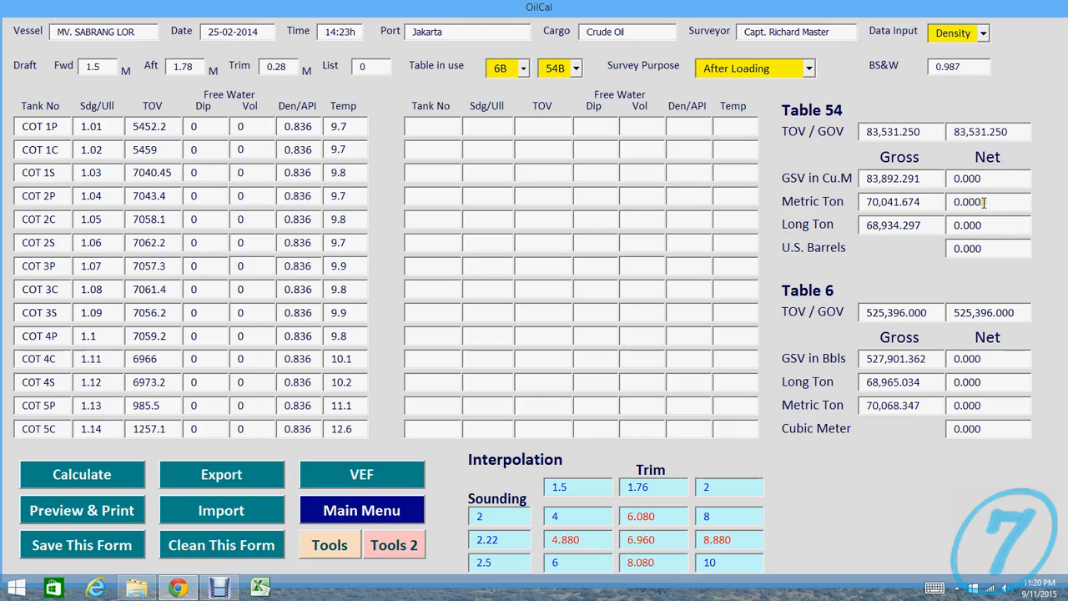
click(82, 474)
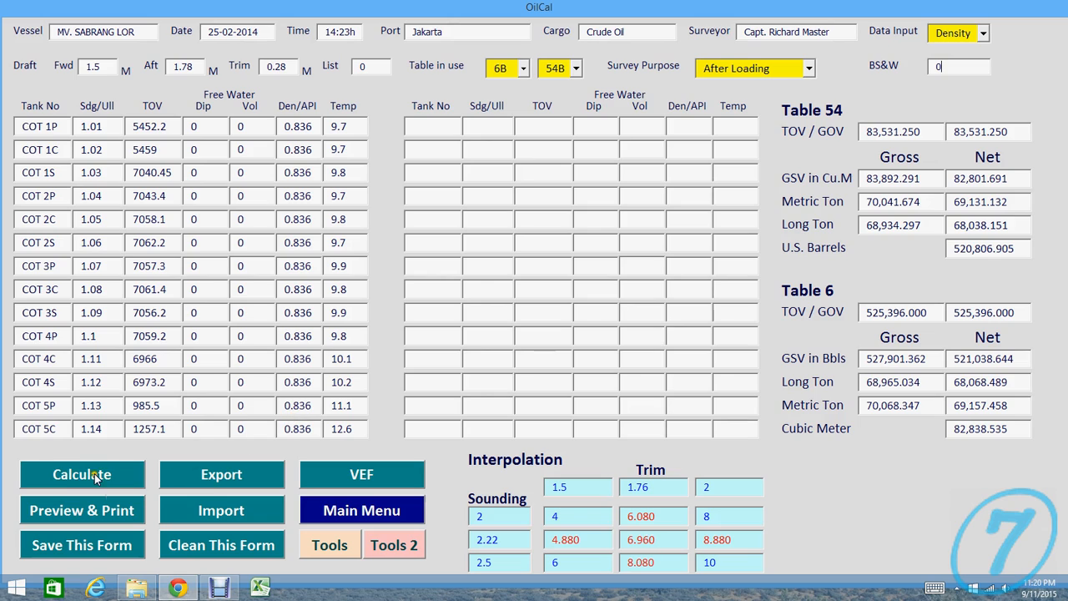
click(80, 475)
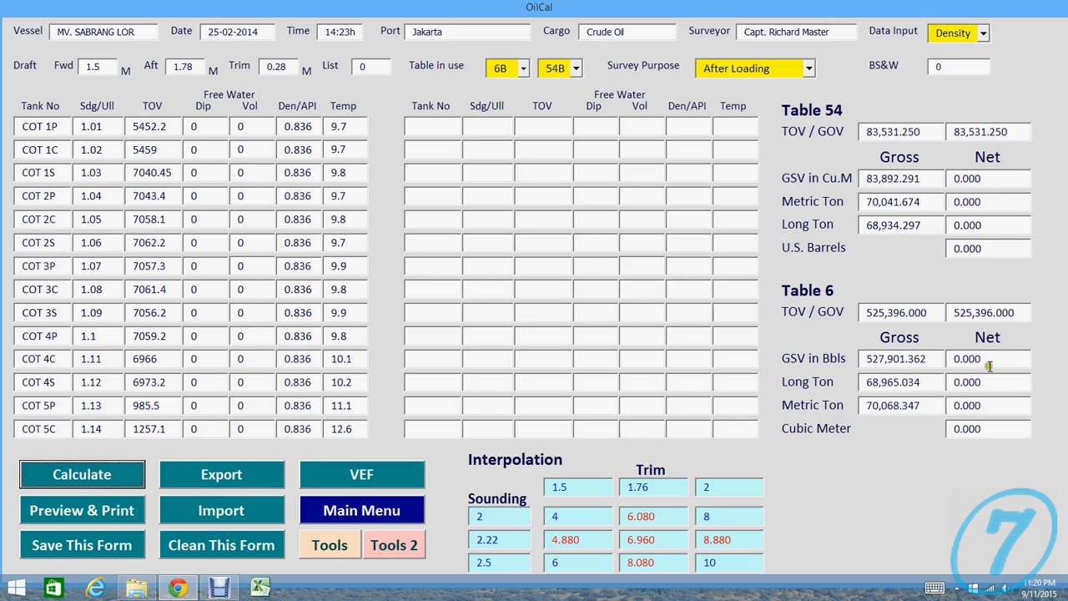
mouse_move(996, 387)
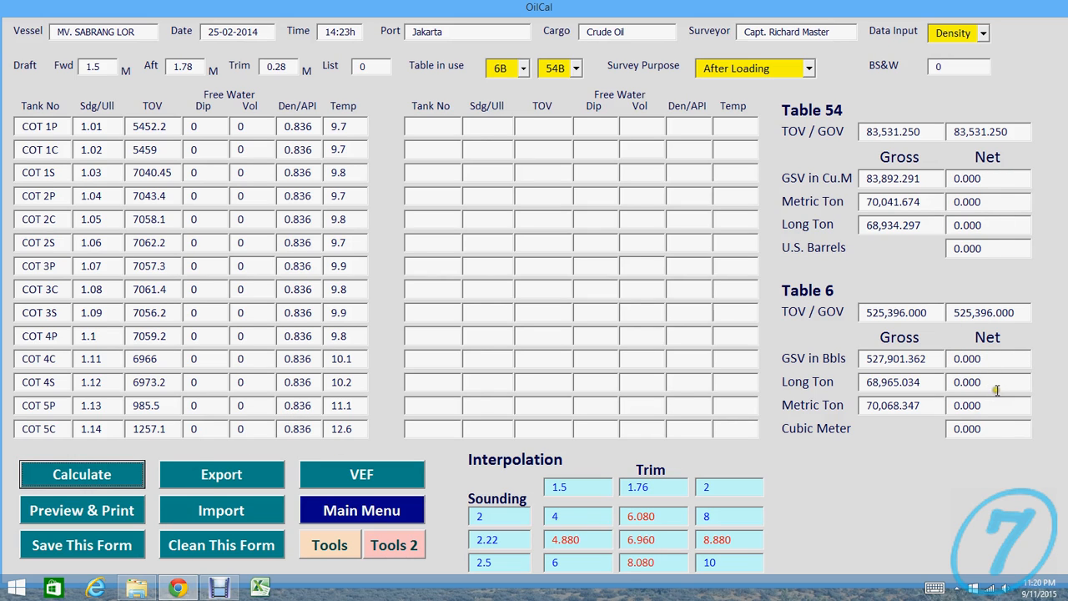
mouse_move(998, 384)
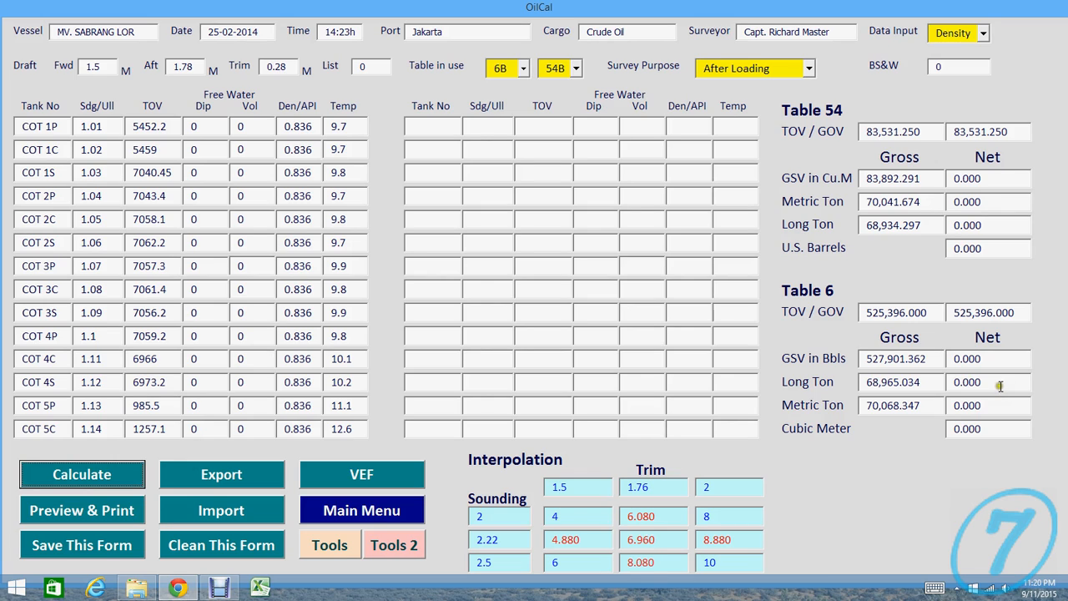
mouse_move(955, 359)
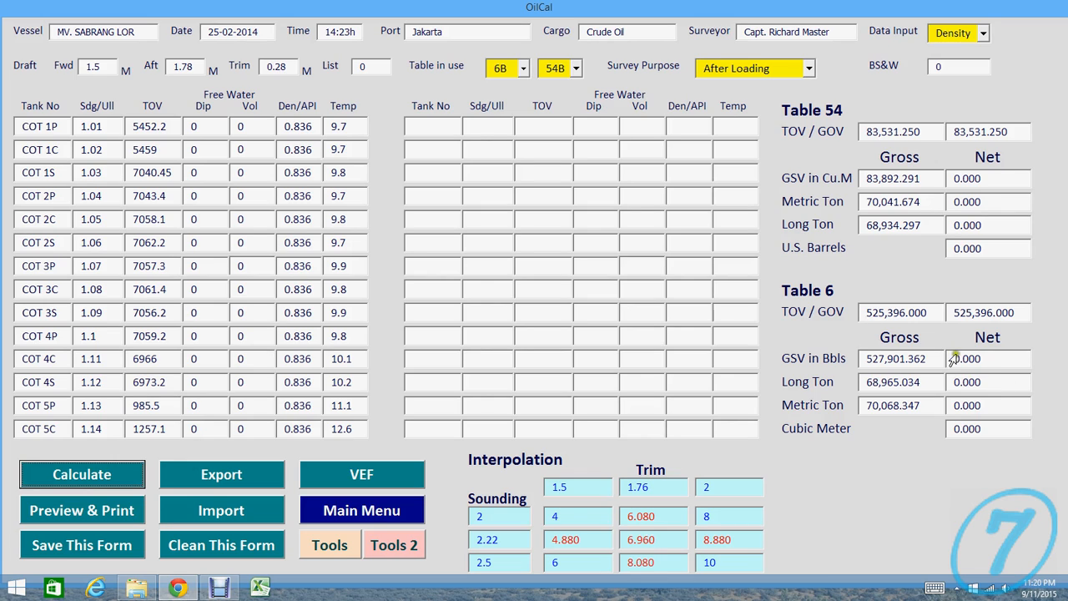
mouse_move(925, 447)
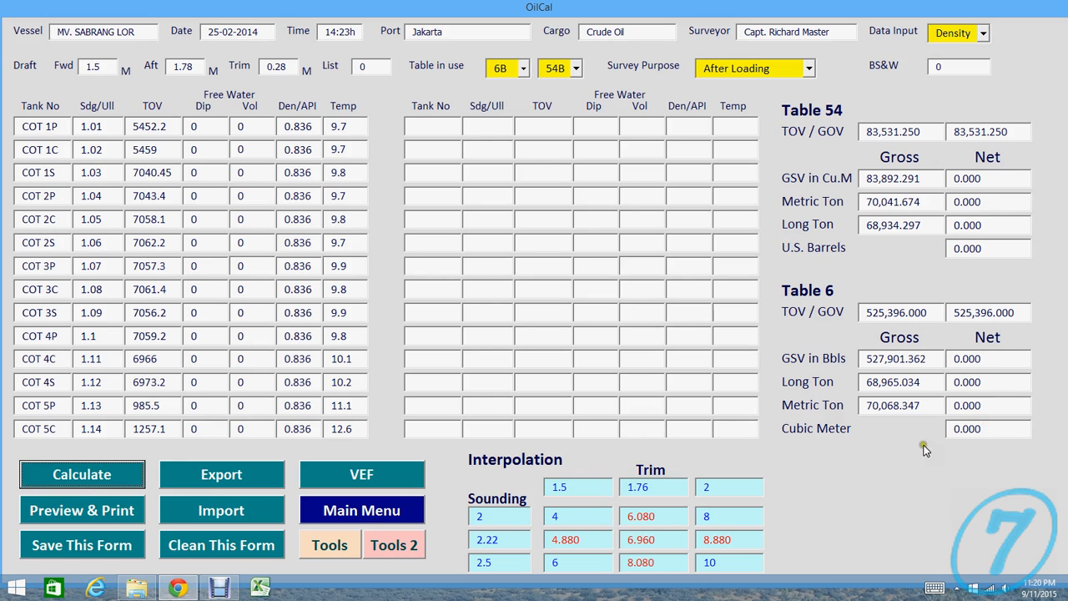
mouse_move(203, 543)
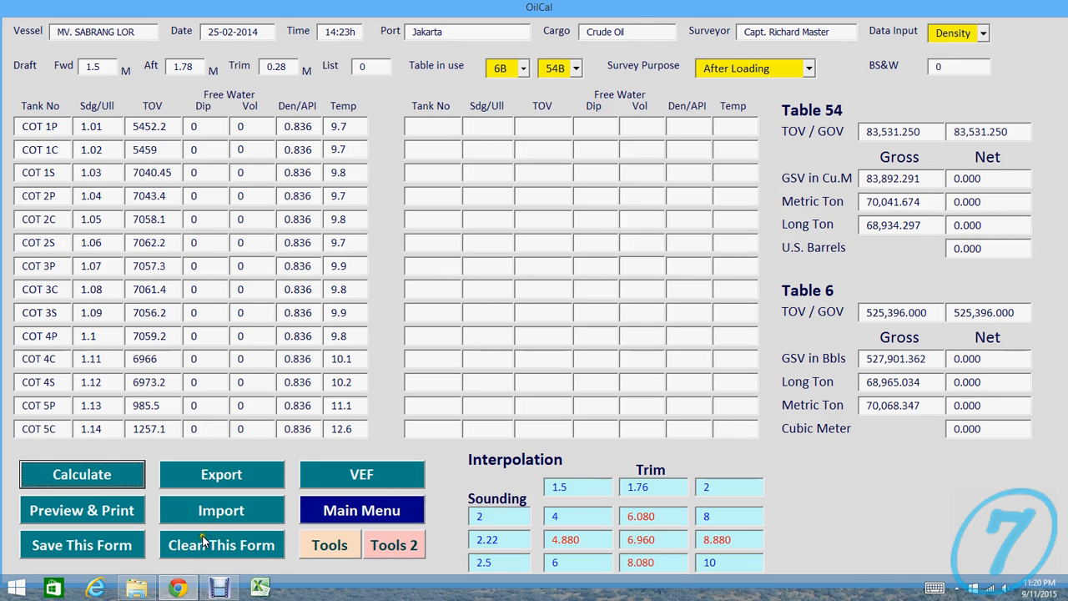
mouse_move(129, 559)
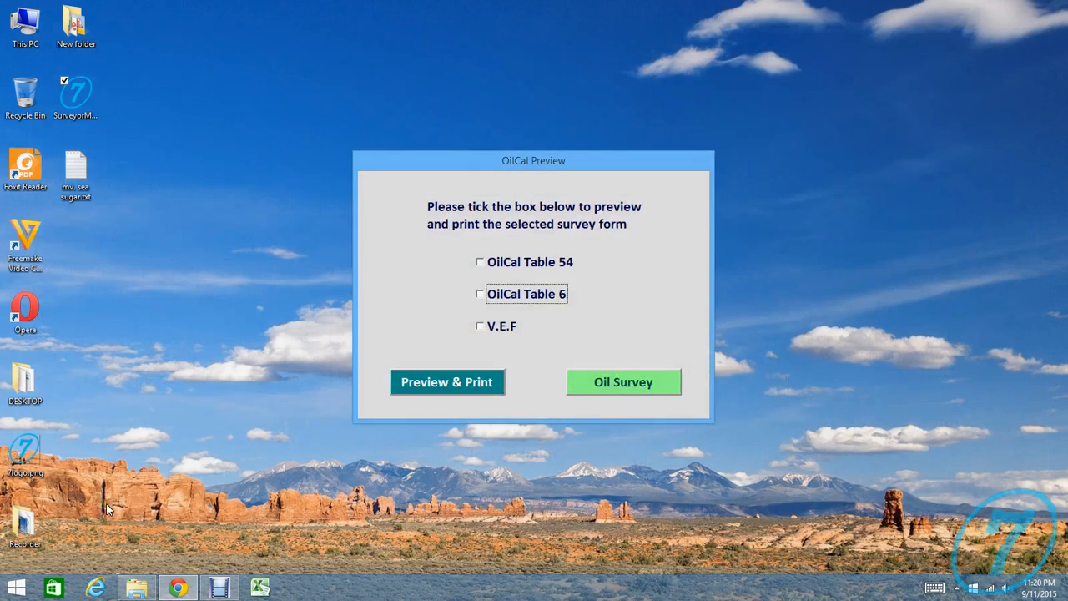
Step: Preview the OilCal Table 54, OilCal Table 6 and V.E.F reports in Excel
click(481, 263)
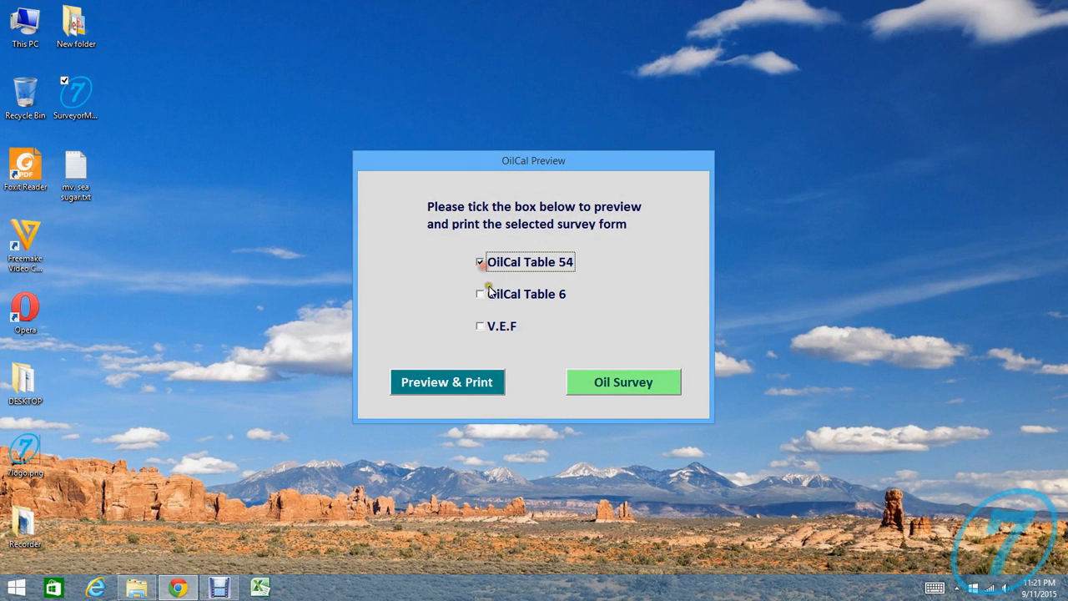
click(481, 294)
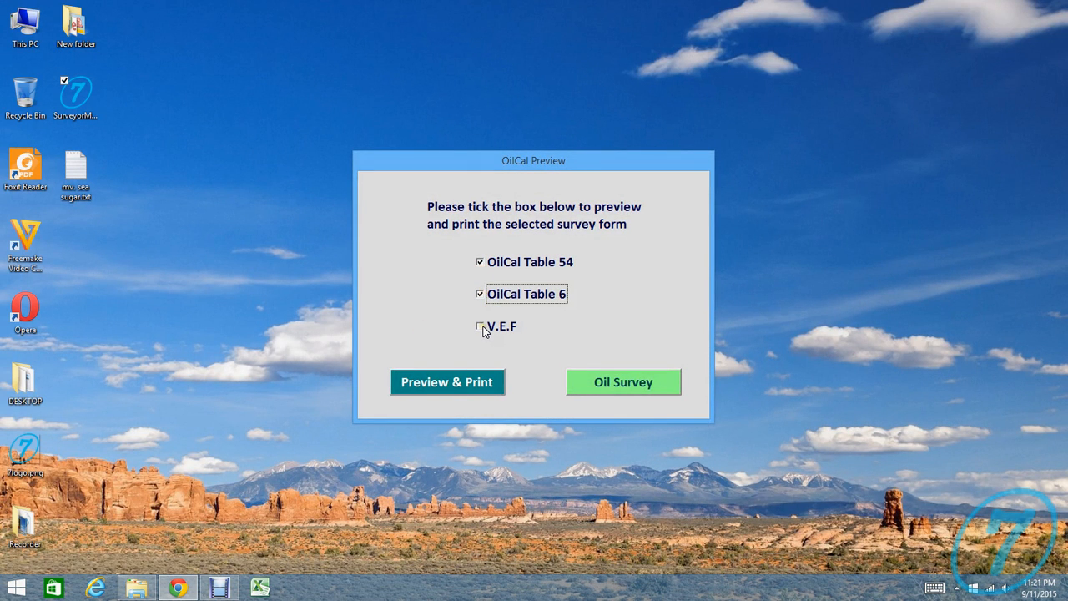
click(481, 325)
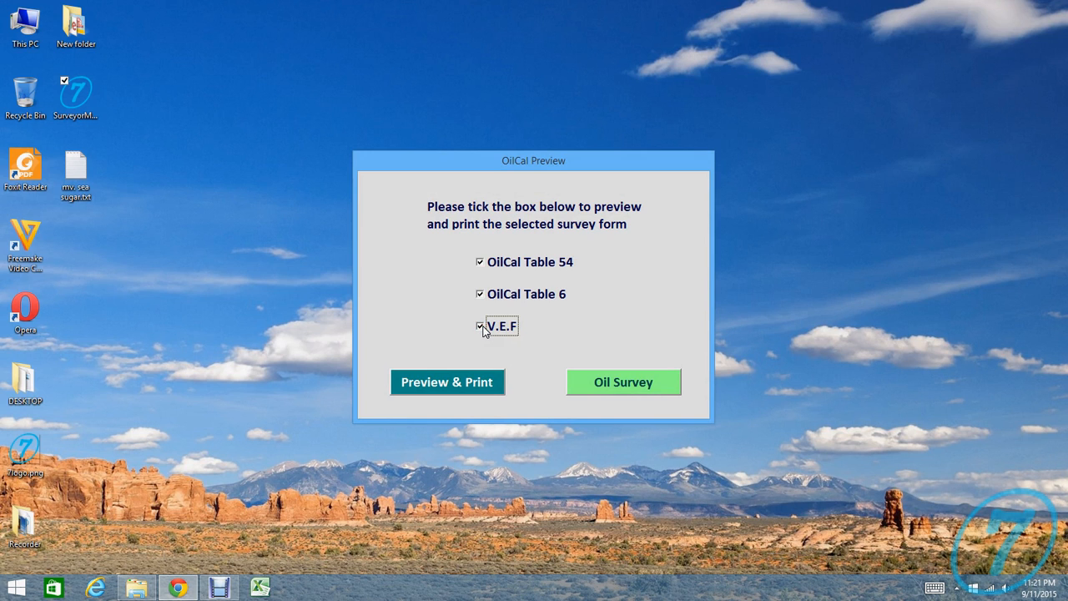
click(447, 380)
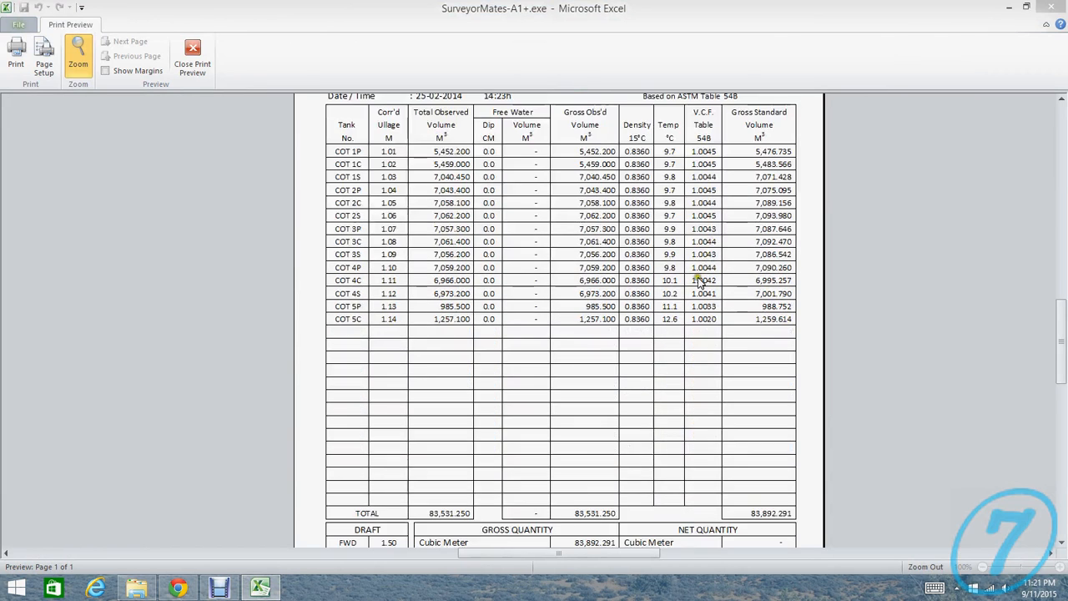
Step: Page through the Table 6 ullage report and VEF log preview, then close it
scroll(down, 3)
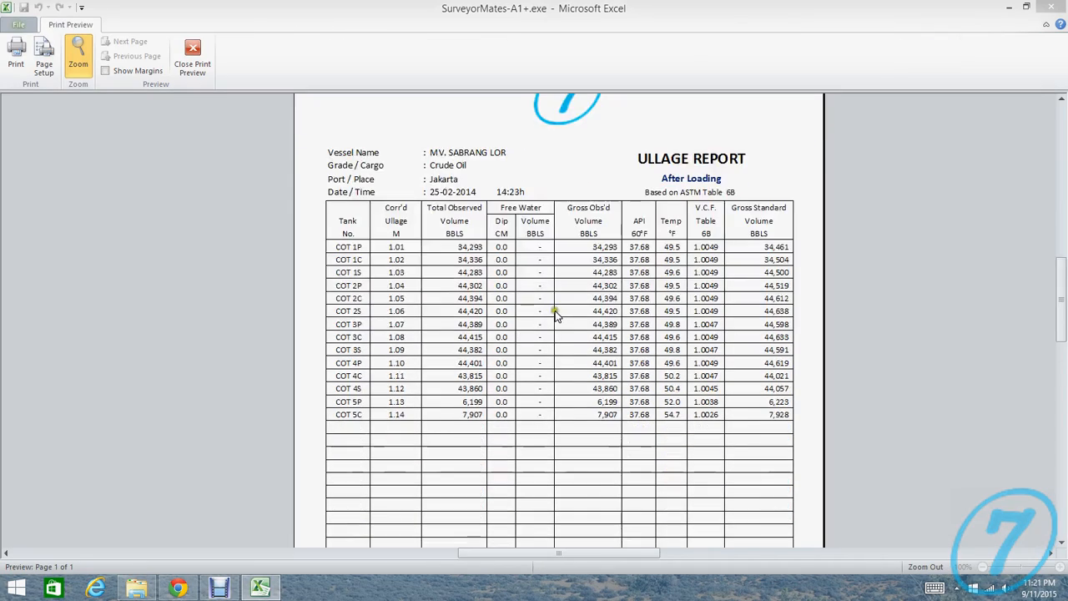
scroll(down, 3)
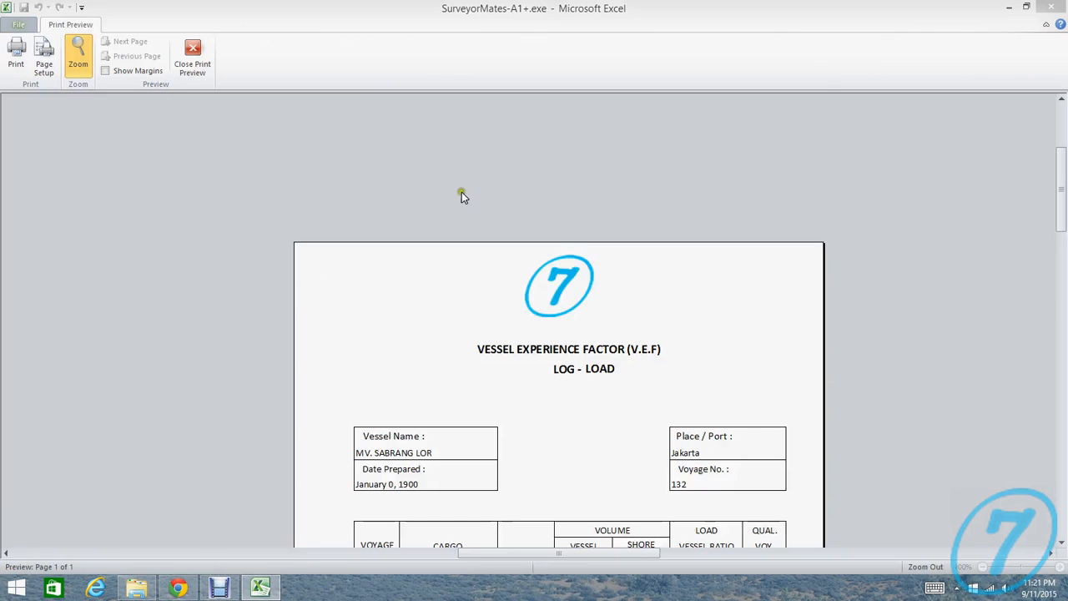
scroll(down, 3)
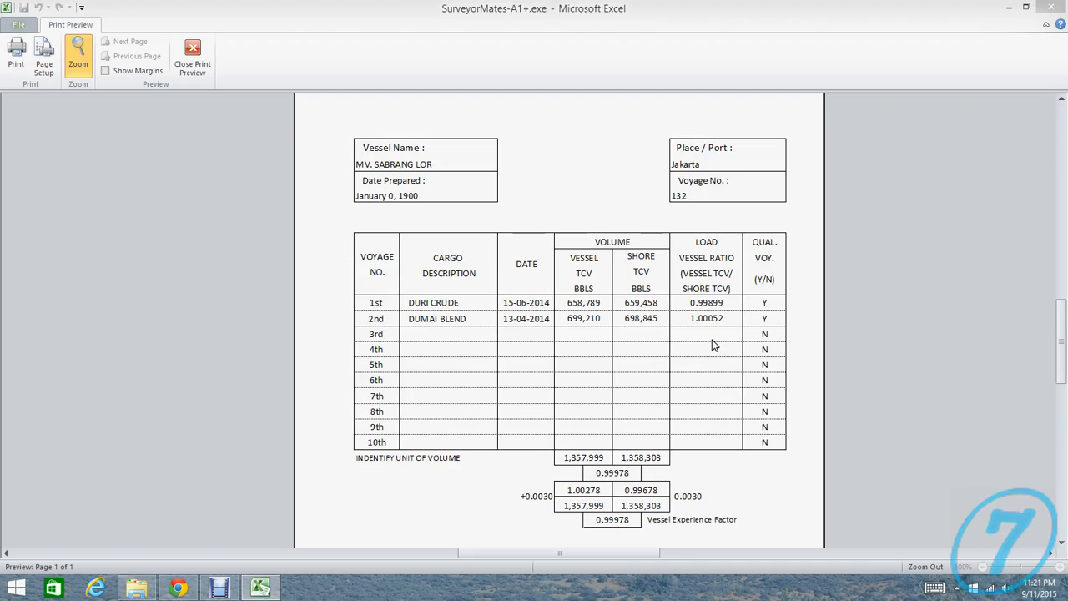
click(192, 54)
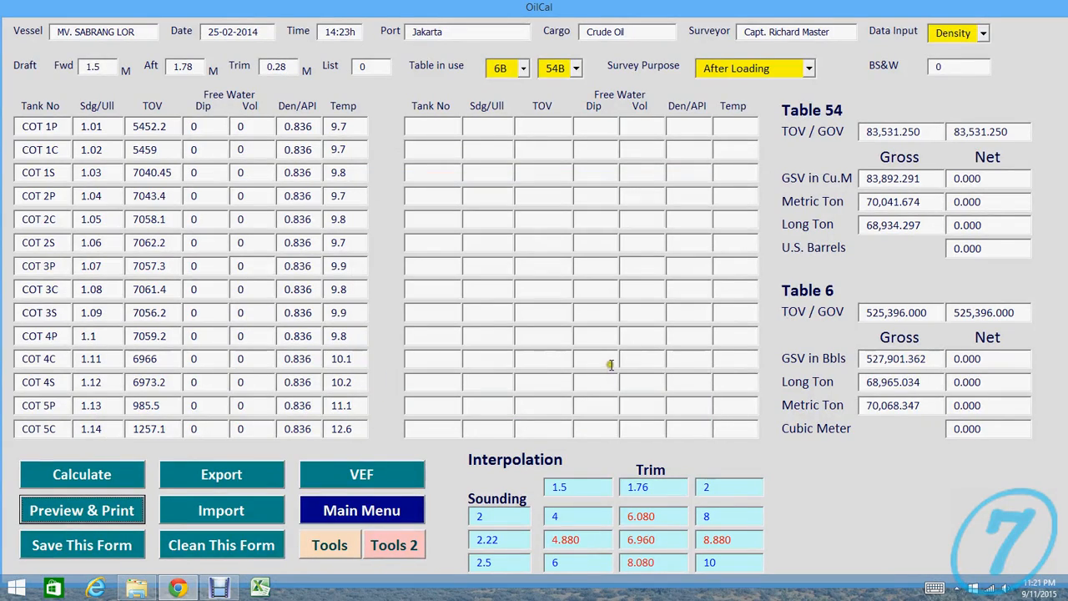
Step: From the VEF form, preview only the Vessel Experience Factor log showing 0.99978 in Excel
click(361, 474)
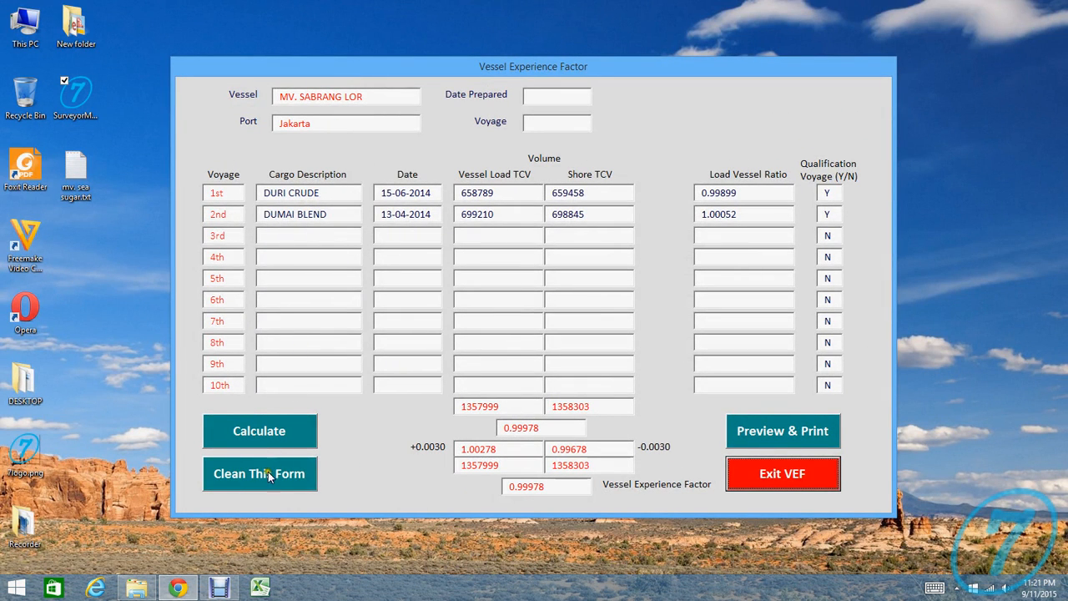
mouse_move(792, 431)
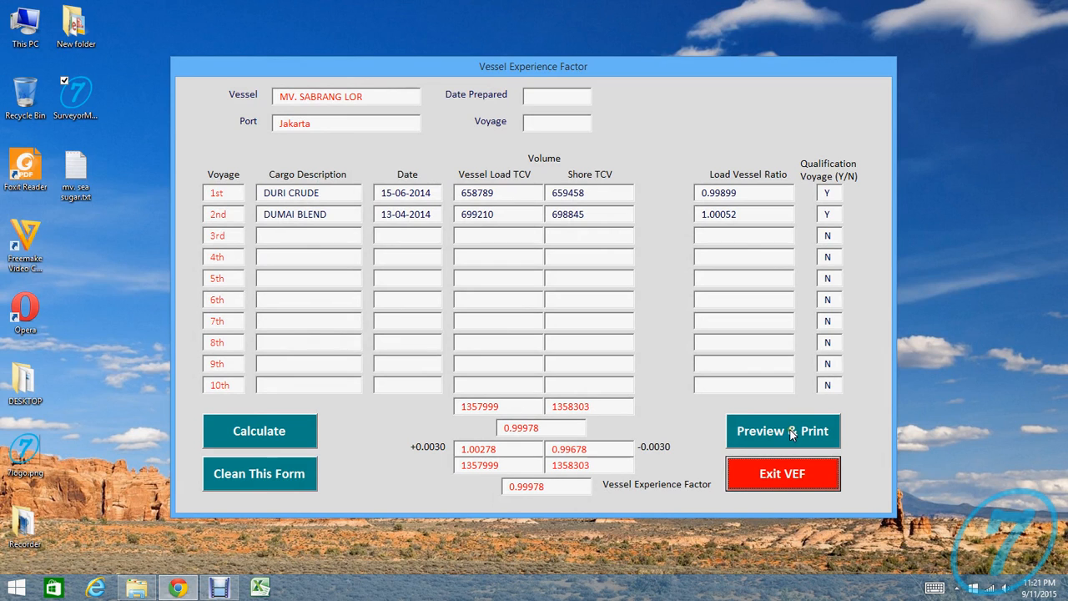
click(781, 431)
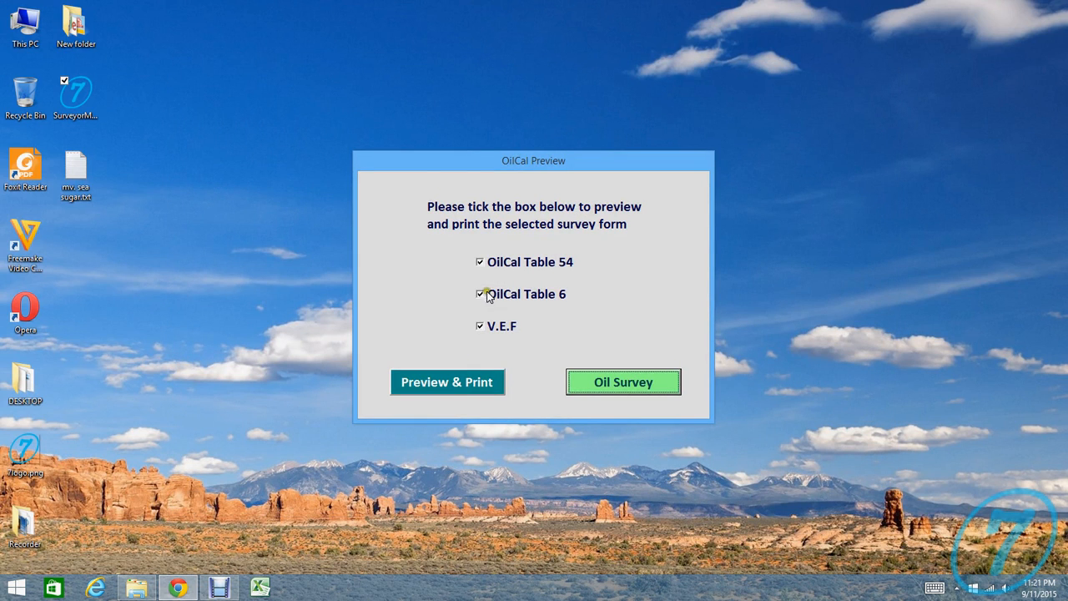
click(623, 381)
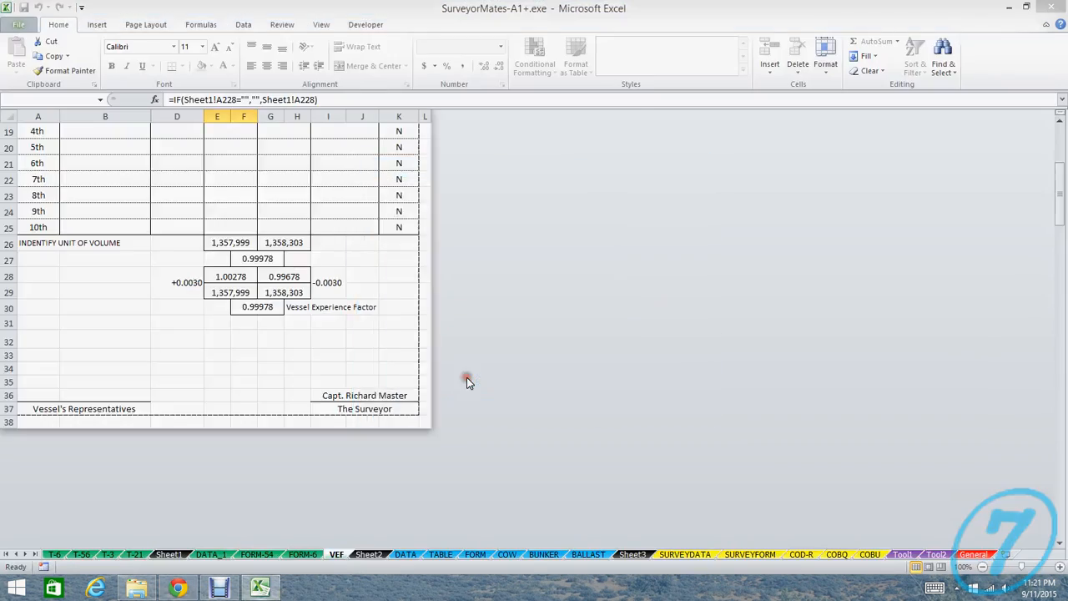
click(18, 25)
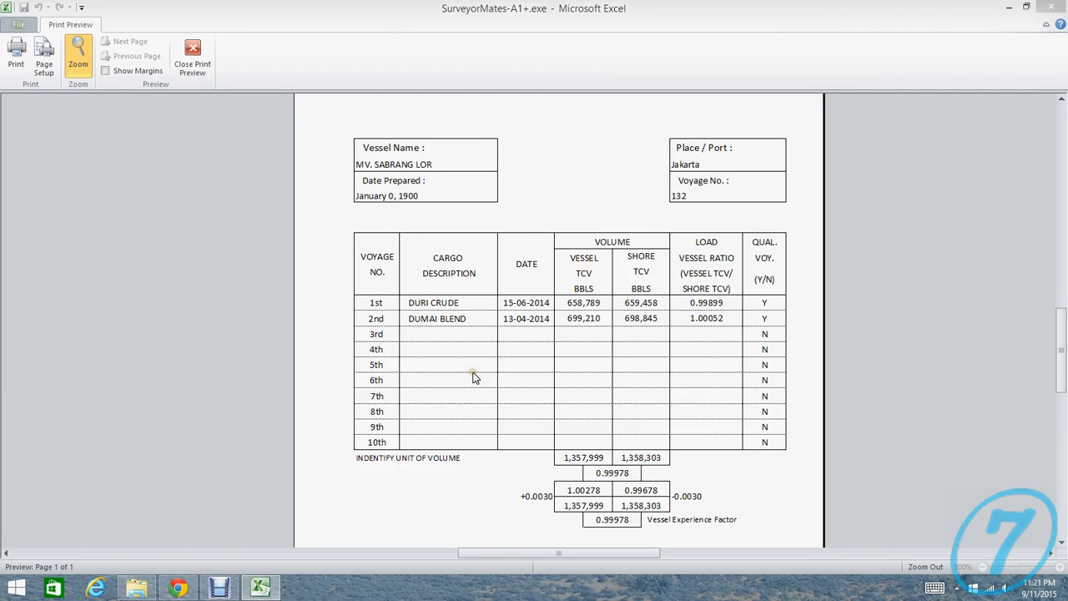
mouse_move(477, 370)
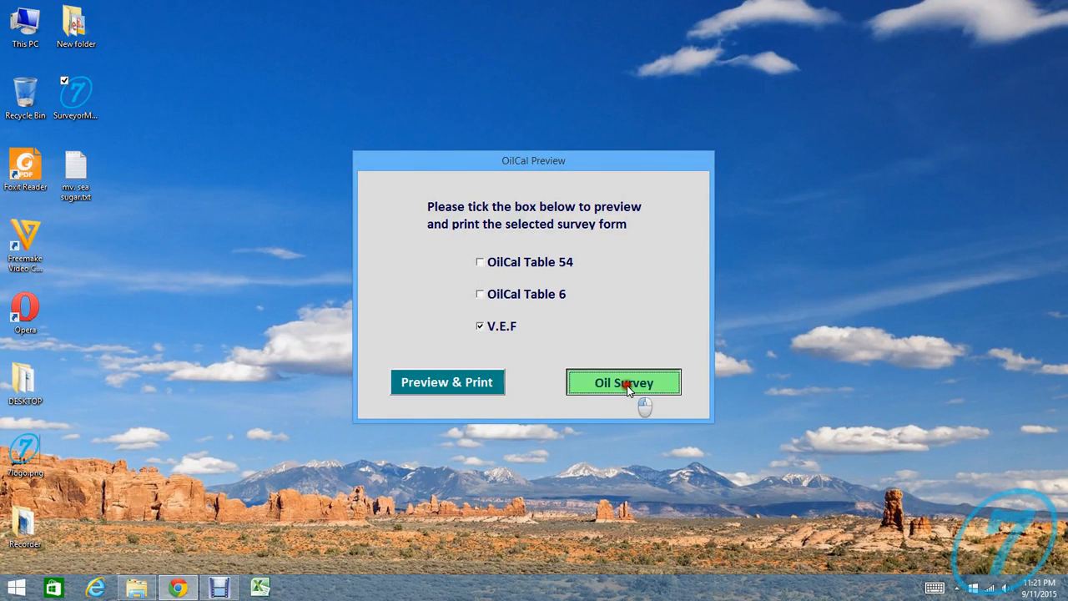
Step: Leave the oil survey form and return to the SurveyorMates main menu of survey types
click(625, 382)
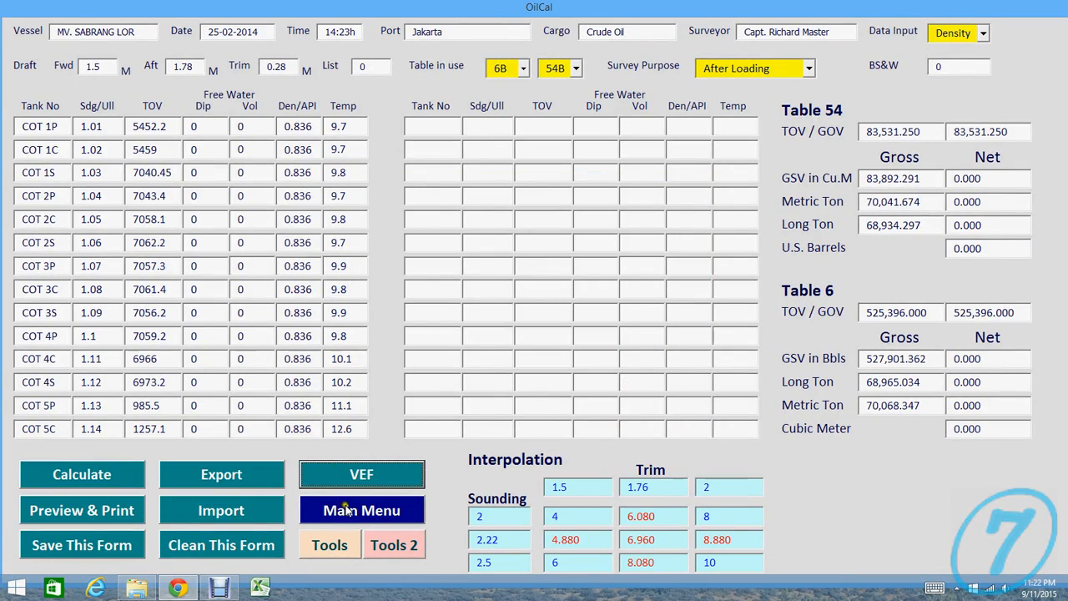
click(361, 511)
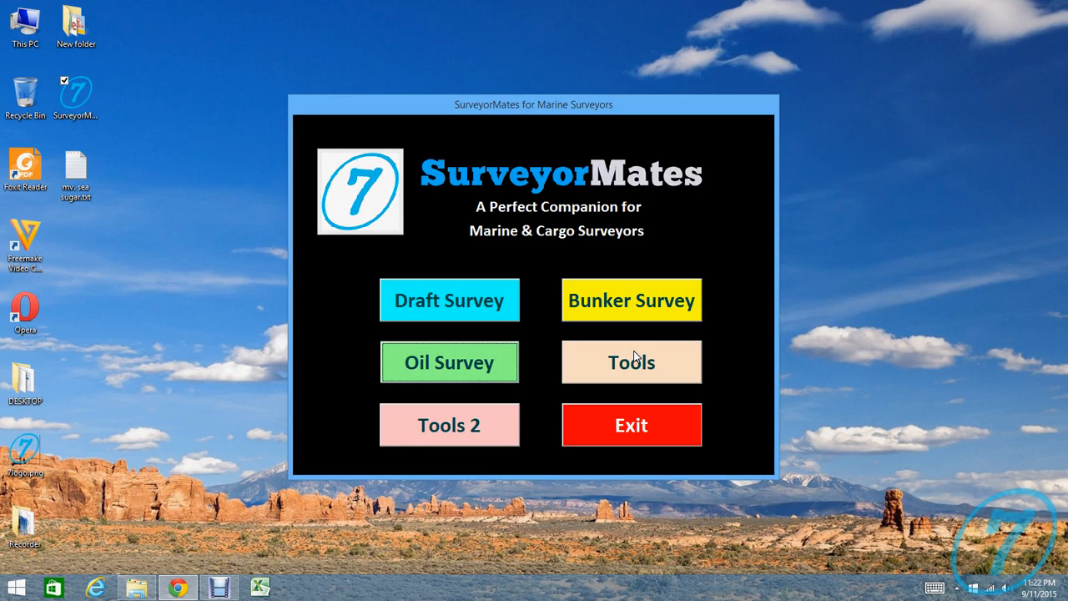
mouse_move(631, 370)
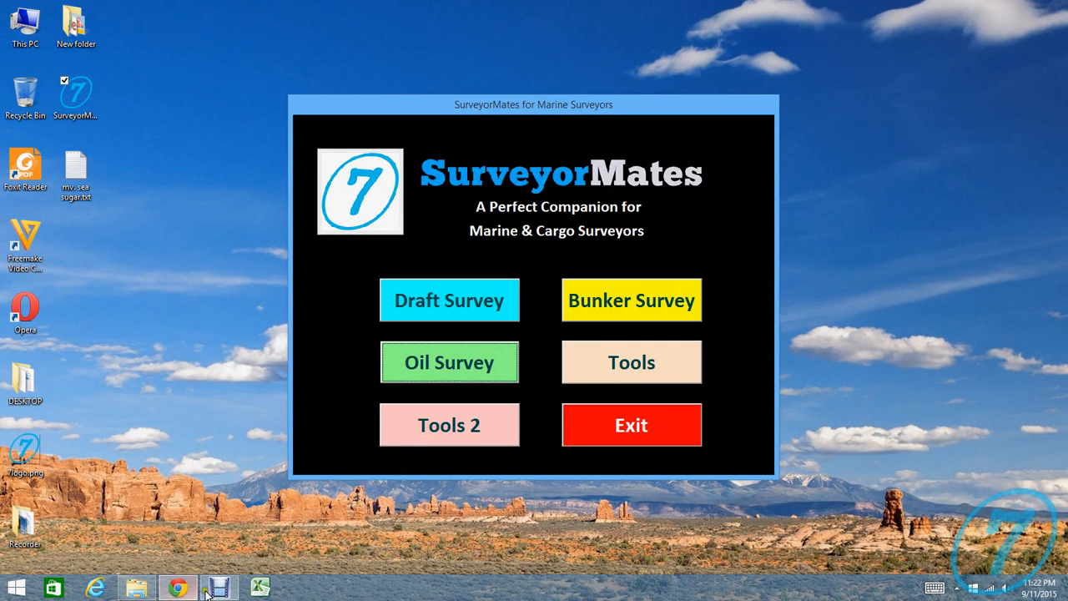
click(221, 588)
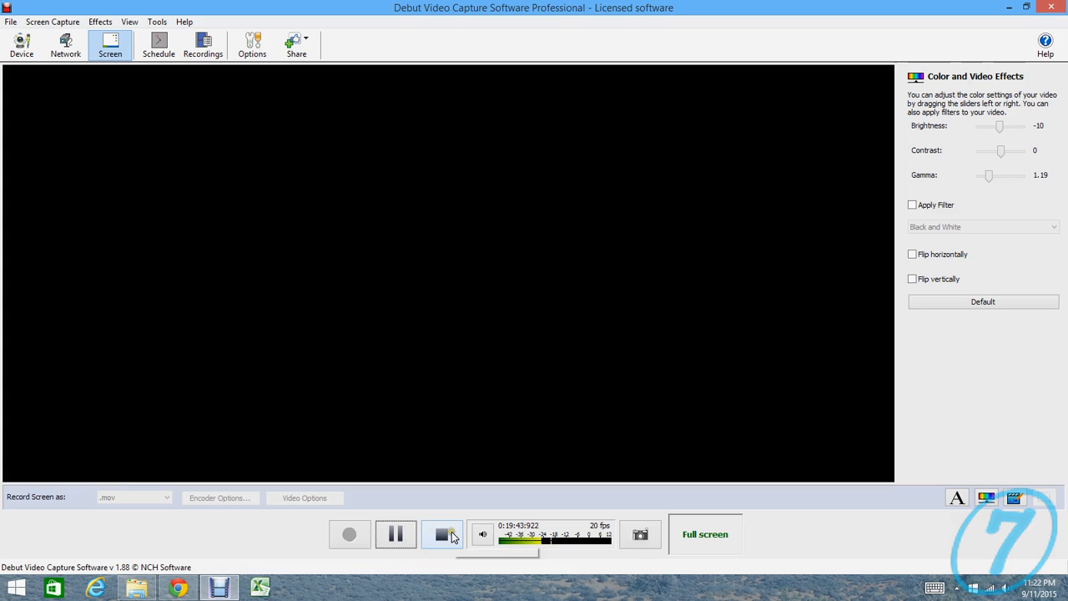